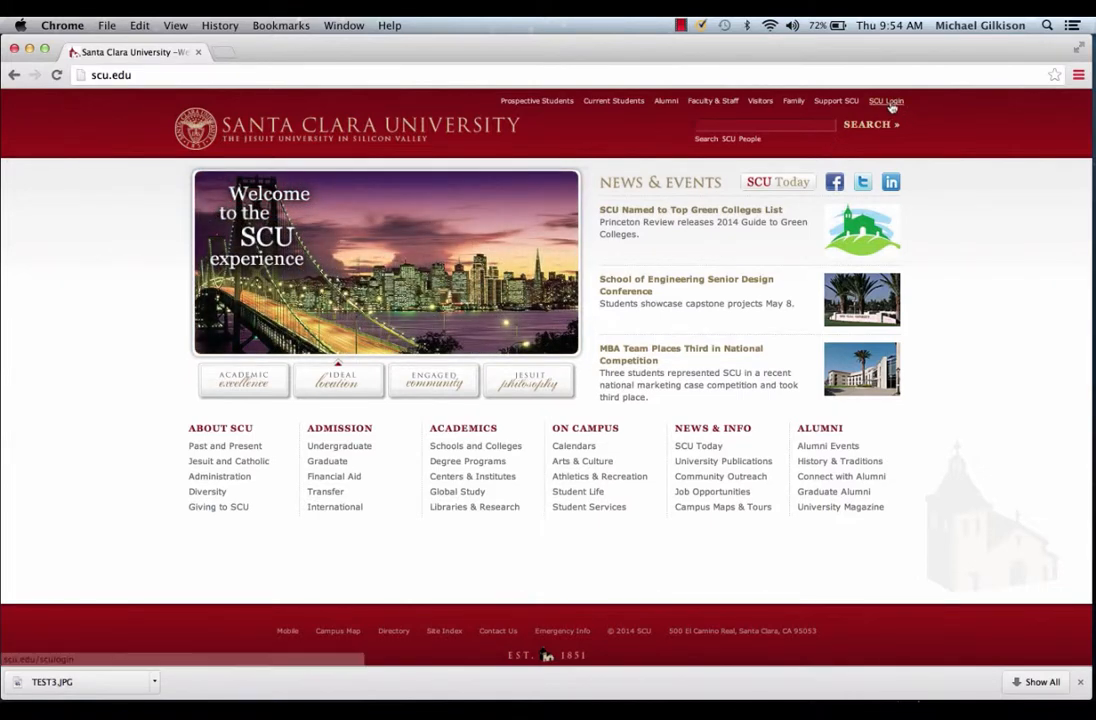
Go from scu.edu's SCU Login links to the SCU ePortfolio welcome page
left_click(885, 100)
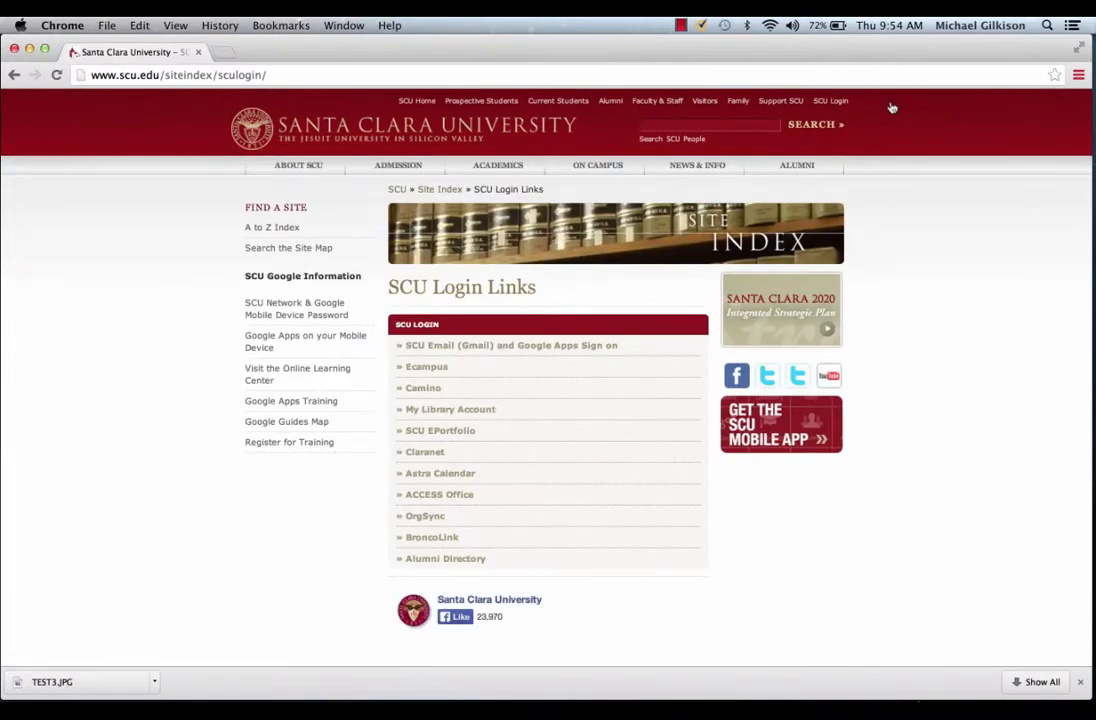
mouse_move(448, 440)
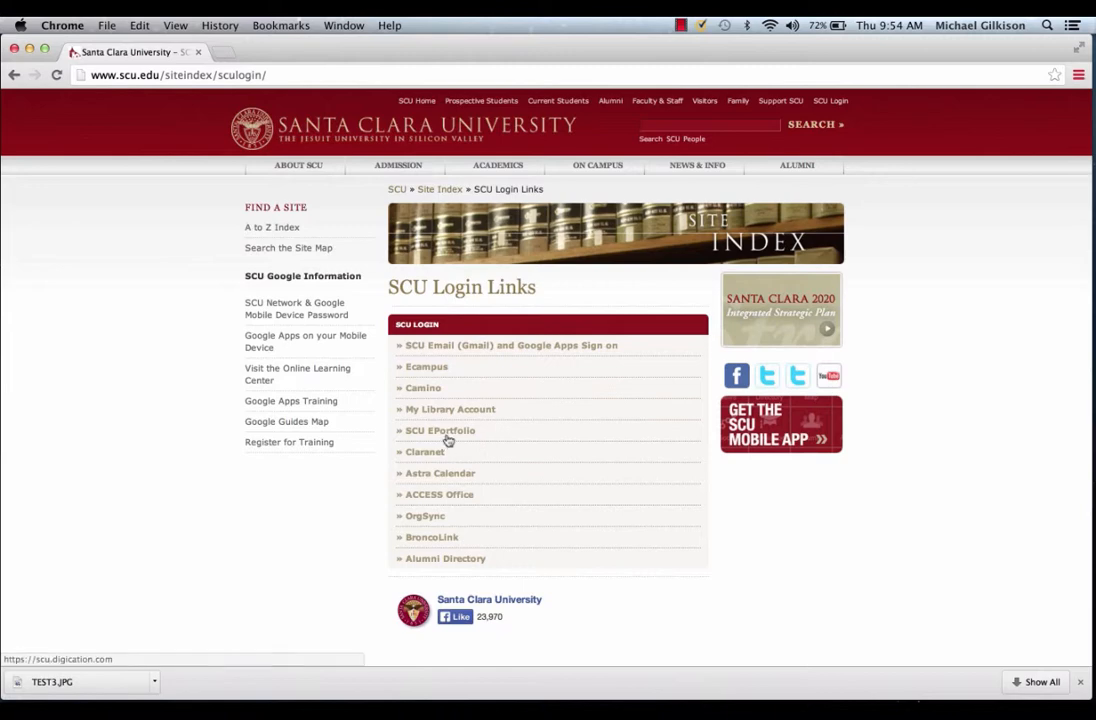
left_click(439, 430)
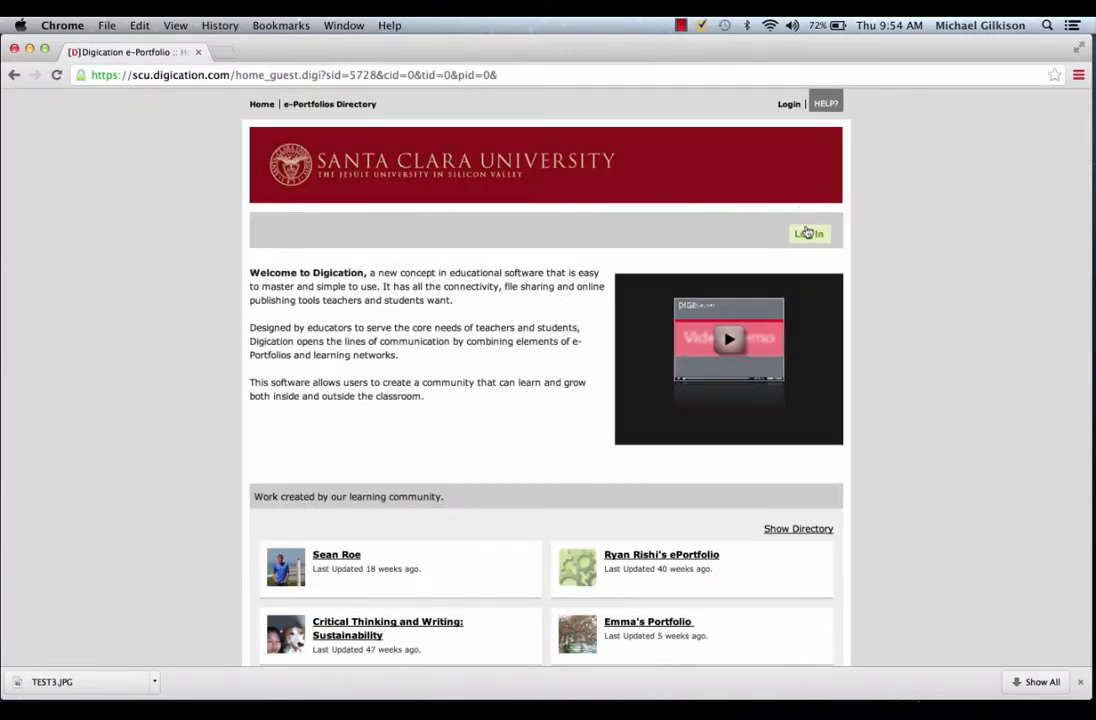
Log in to Digication and begin creating a new e-Portfolio
left_click(809, 233)
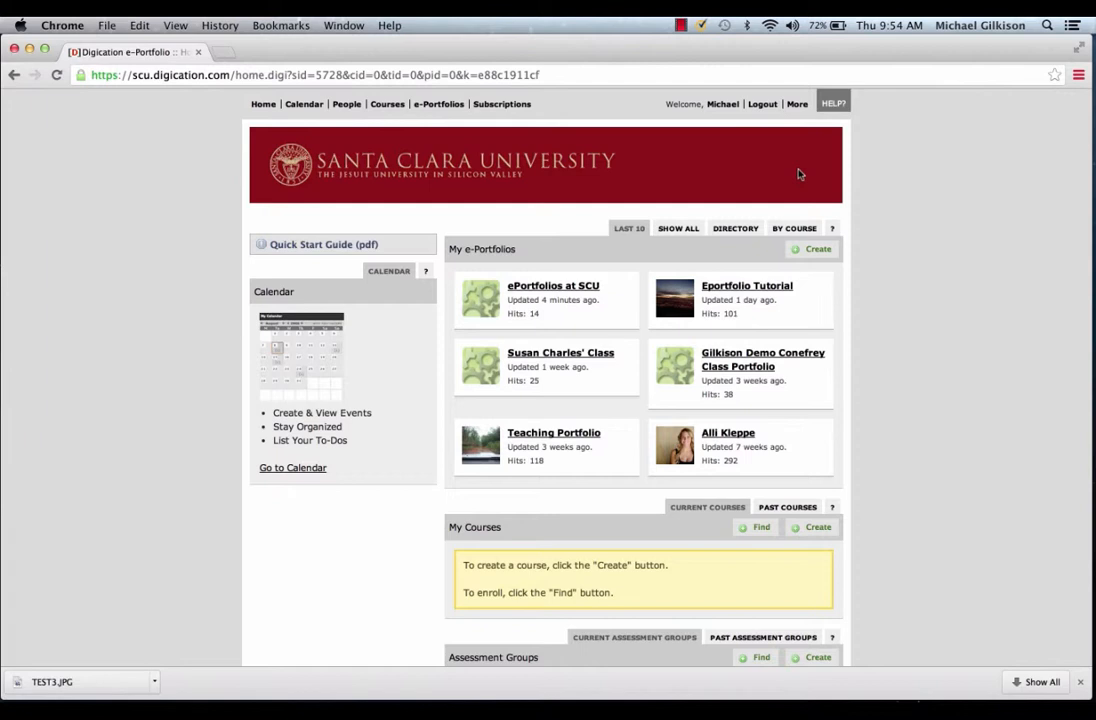
mouse_move(791, 202)
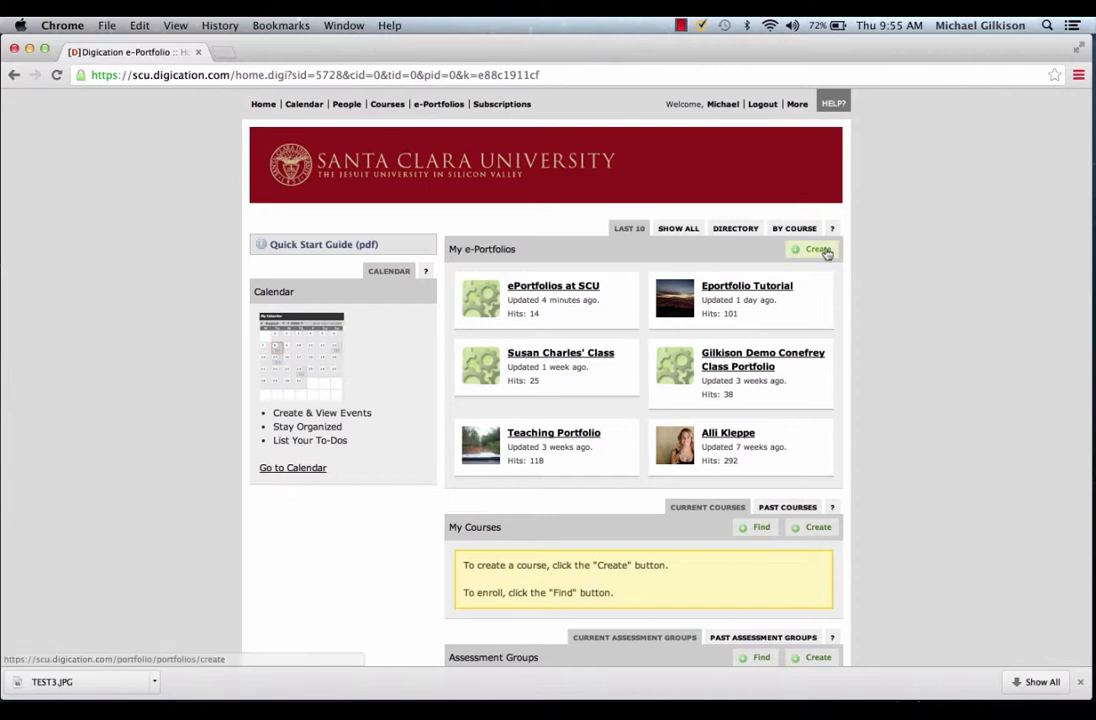
left_click(817, 249)
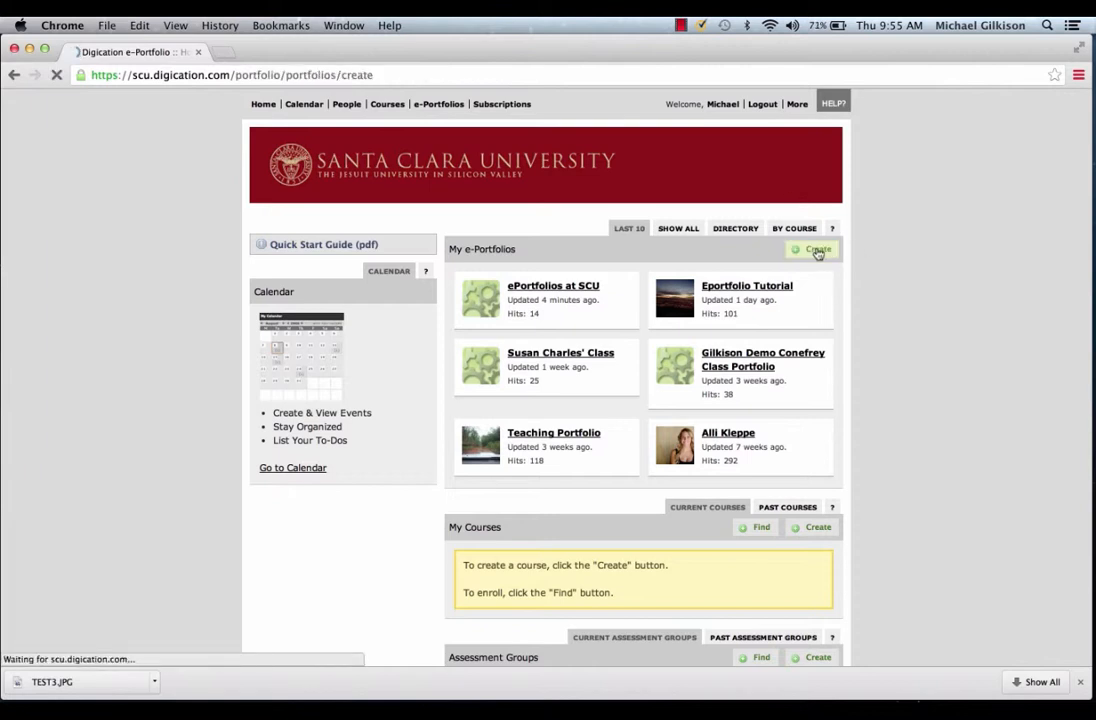
Title the new e-Portfolio 'Santa Cruz Portfolio'
left_click(812, 249)
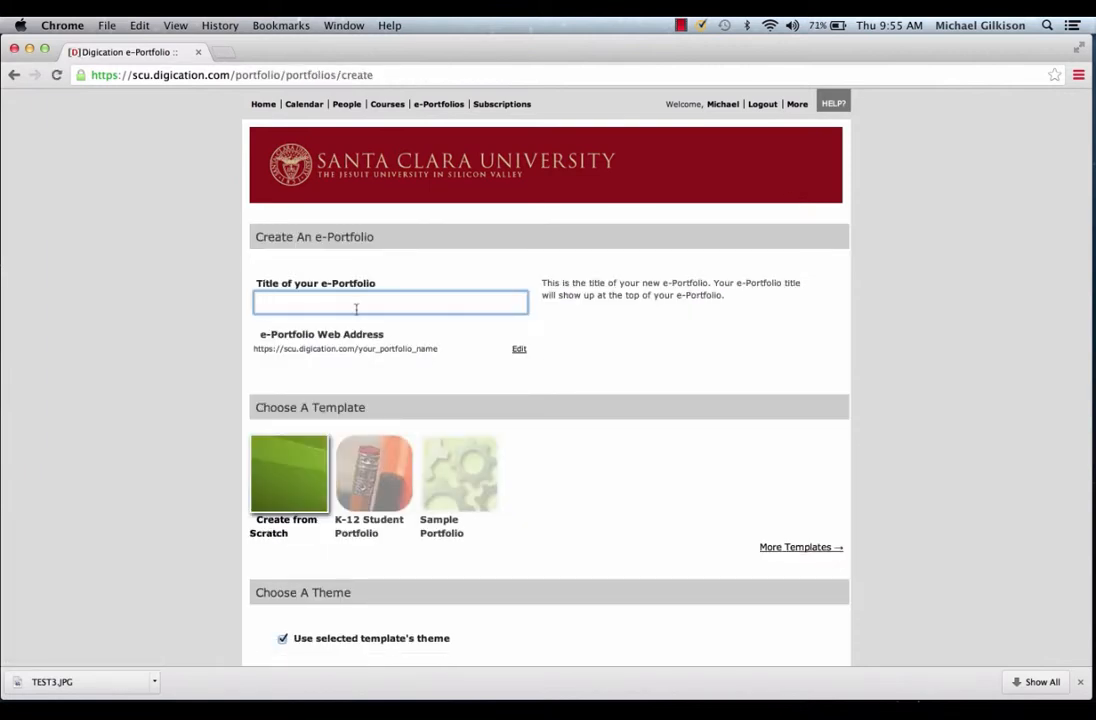
type("Santa Cruz Port")
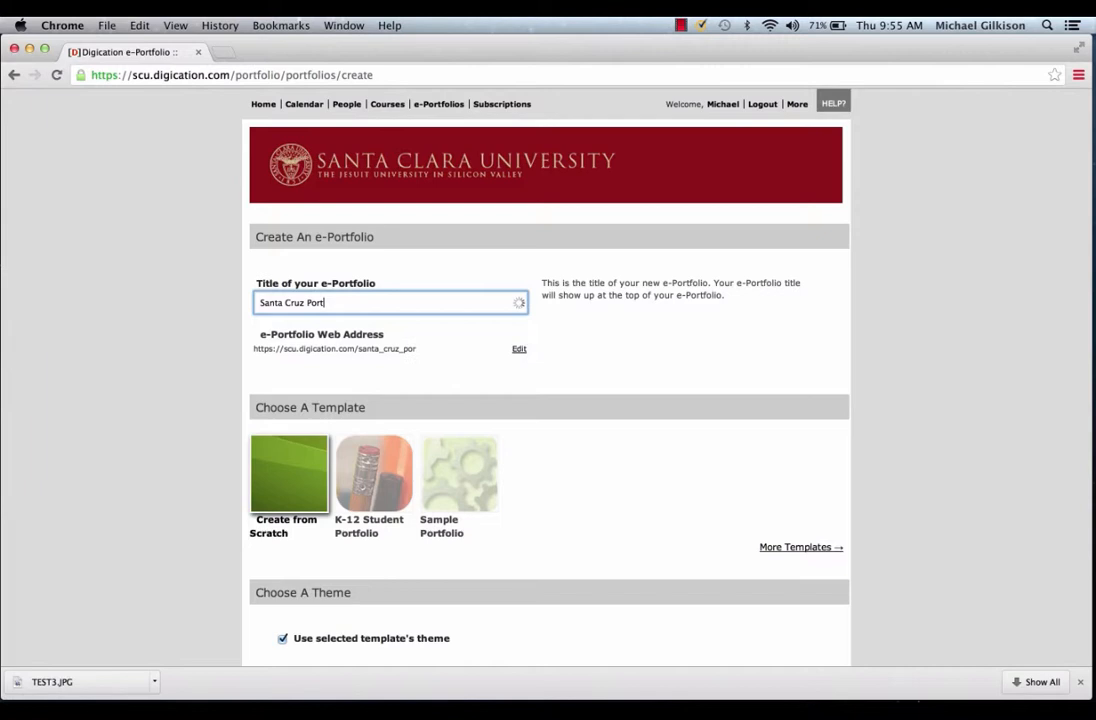
type("folio")
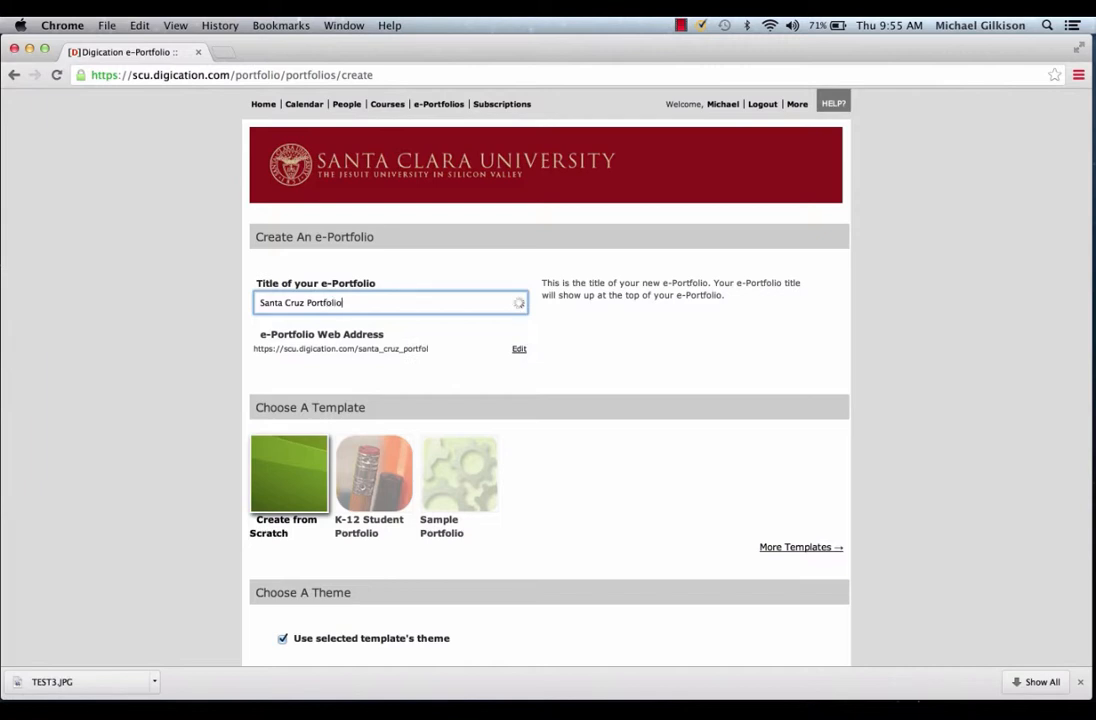
scroll("down", 3)
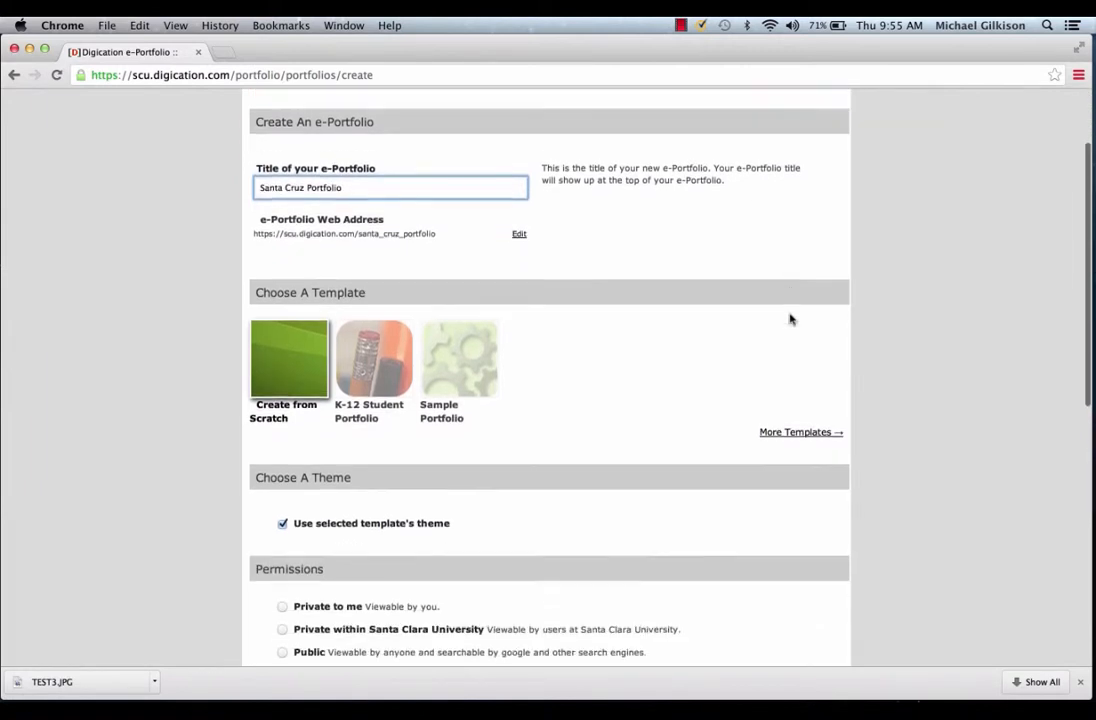
scroll("down", 3)
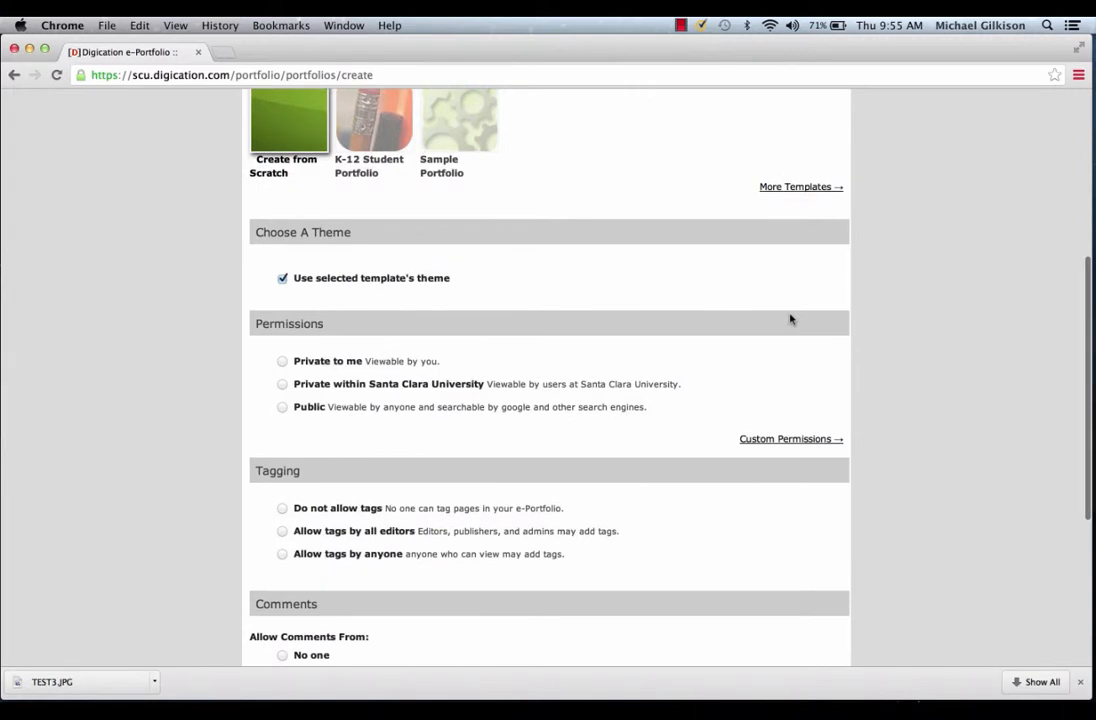
mouse_move(356, 328)
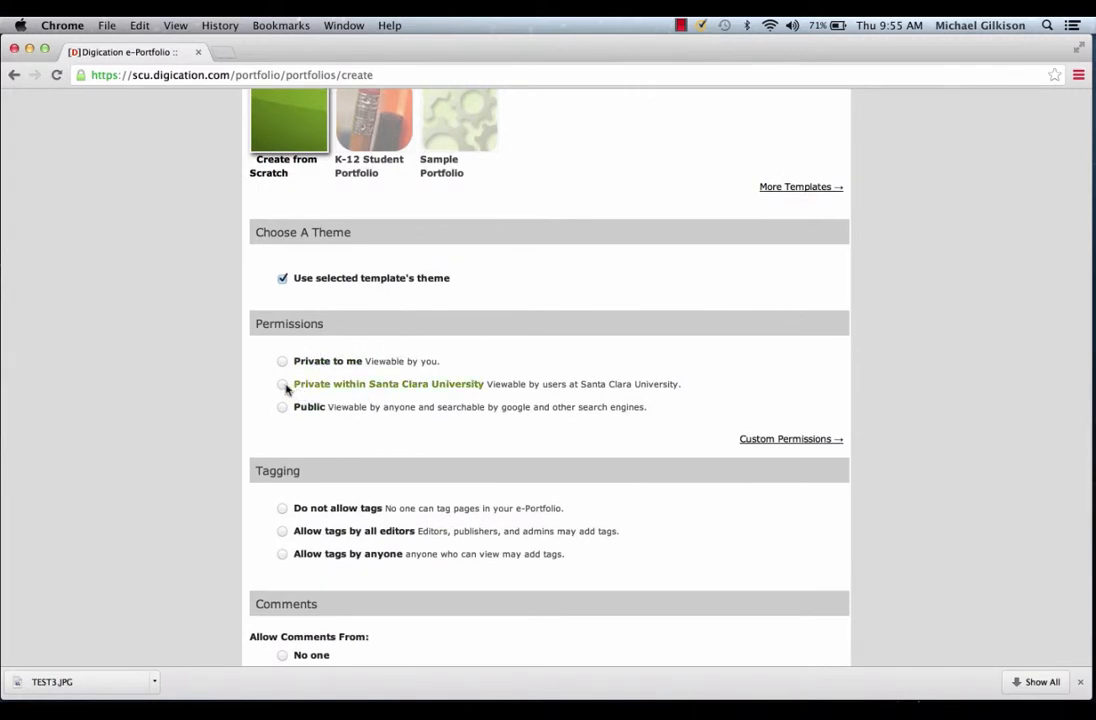
Make it private within Santa Clara University, disallow tags, allow no comments and hide them
left_click(282, 384)
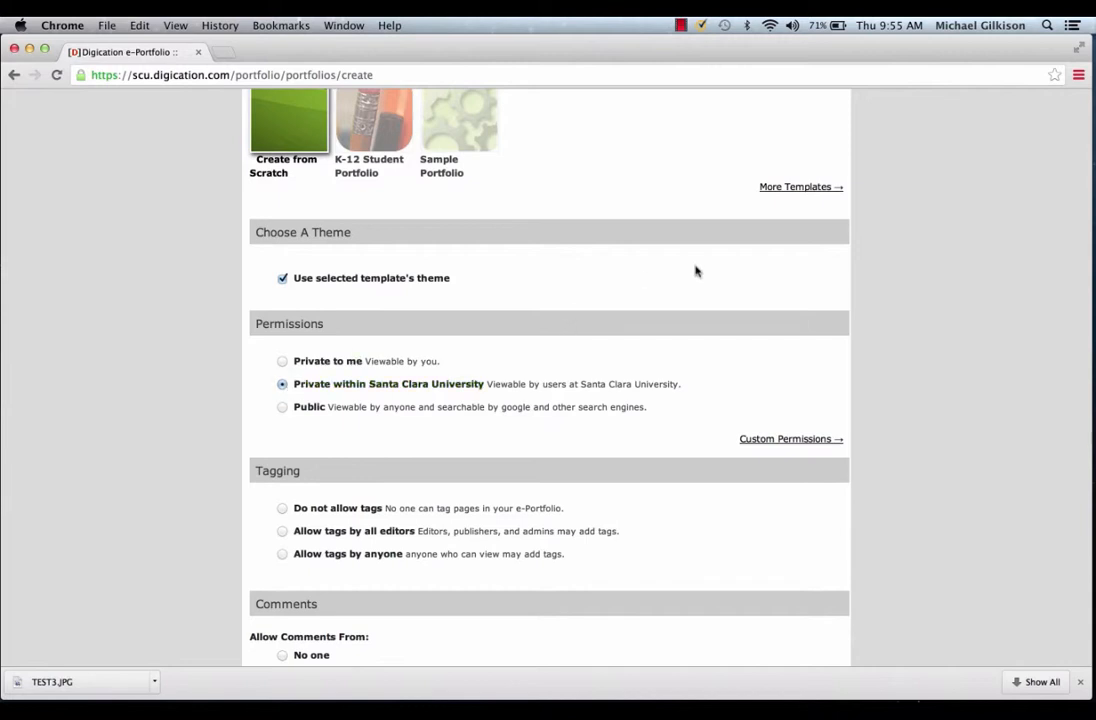
scroll("down", 3)
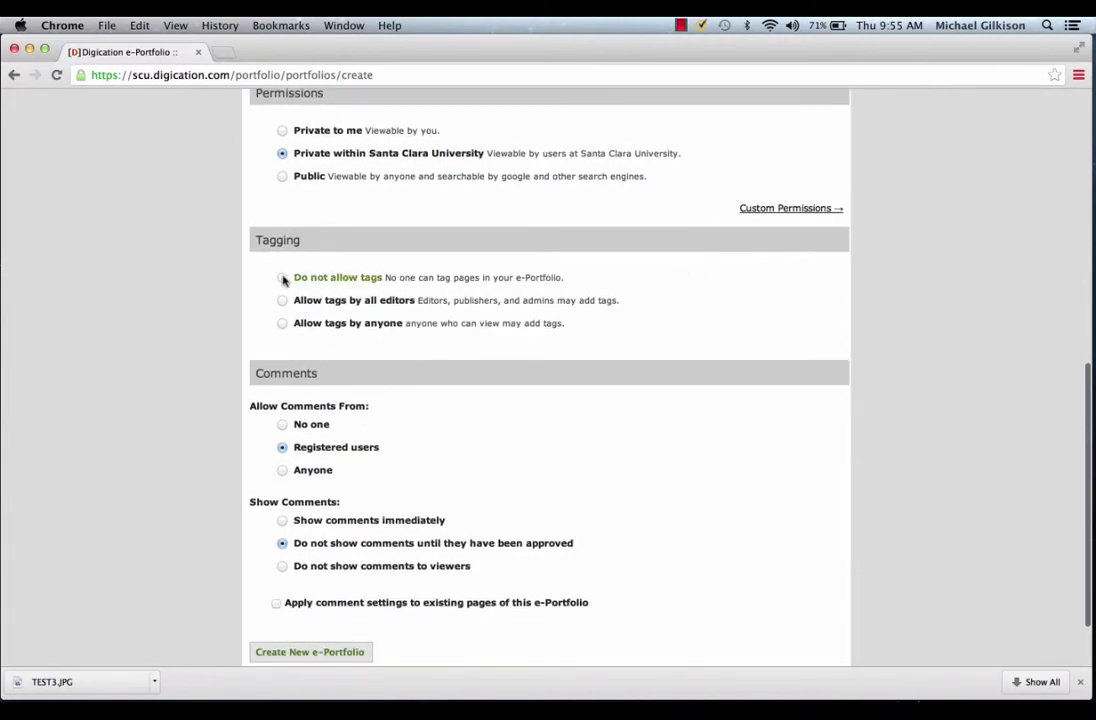
left_click(282, 277)
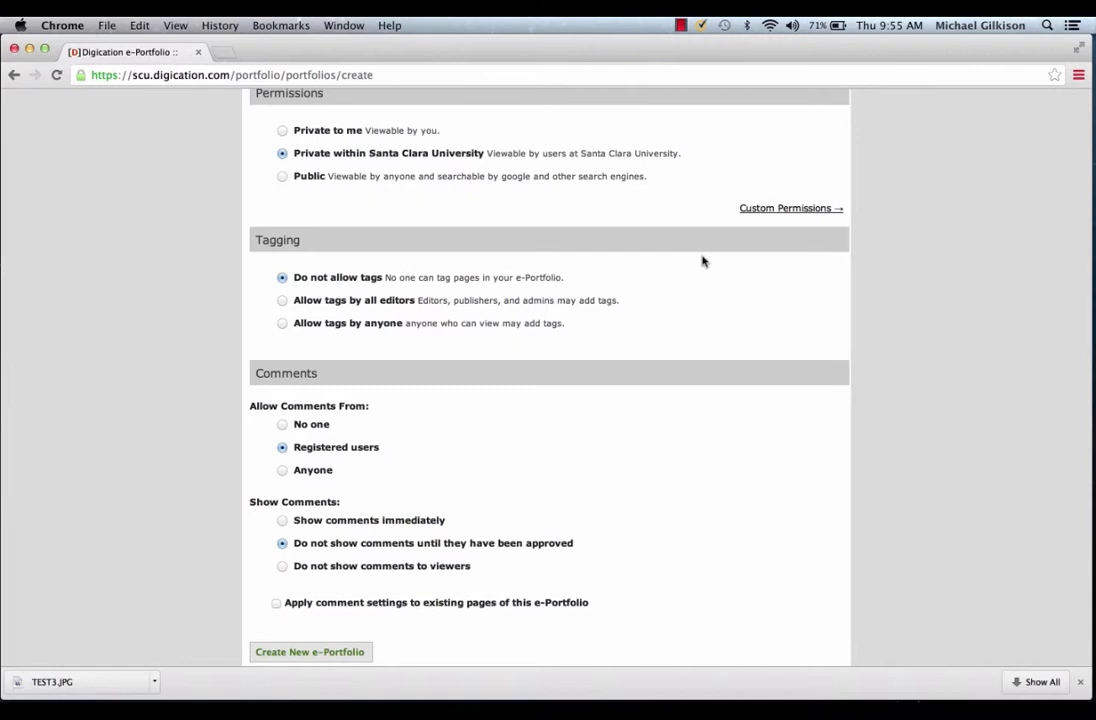
scroll("down", 3)
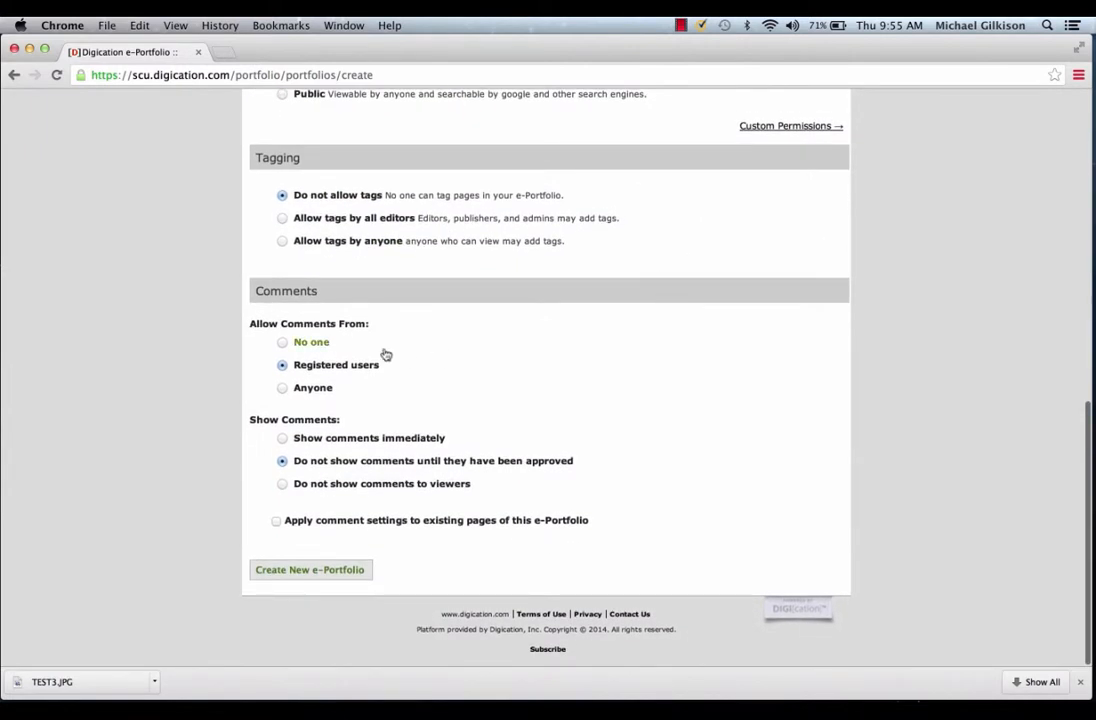
left_click(282, 342)
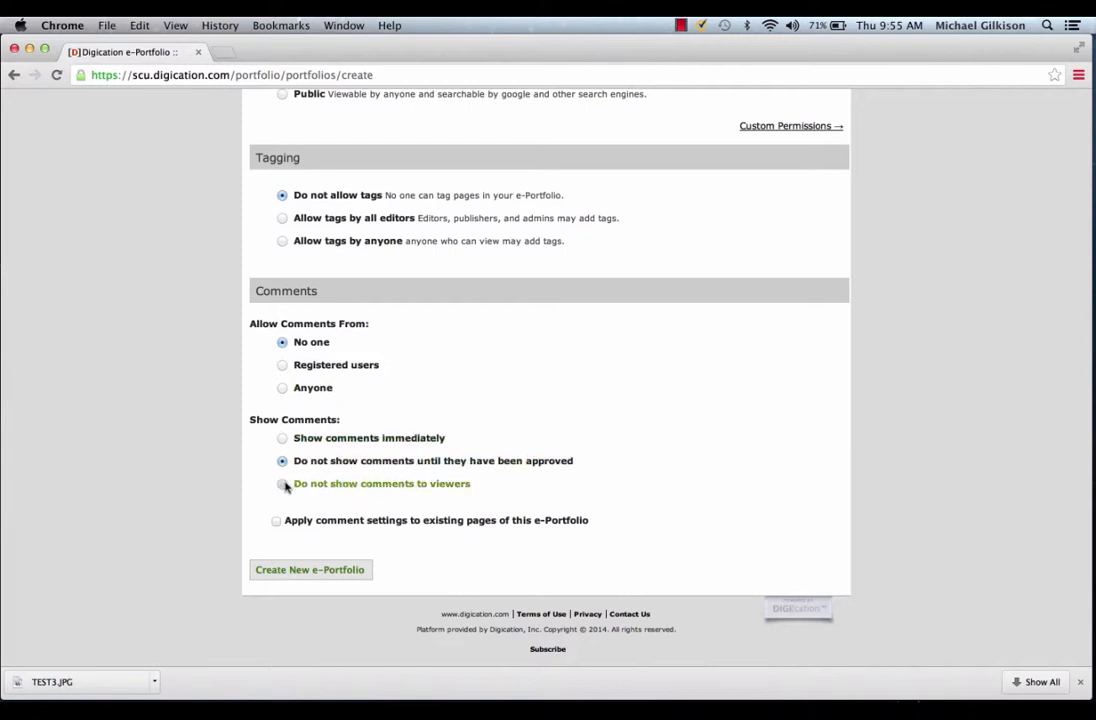
left_click(282, 483)
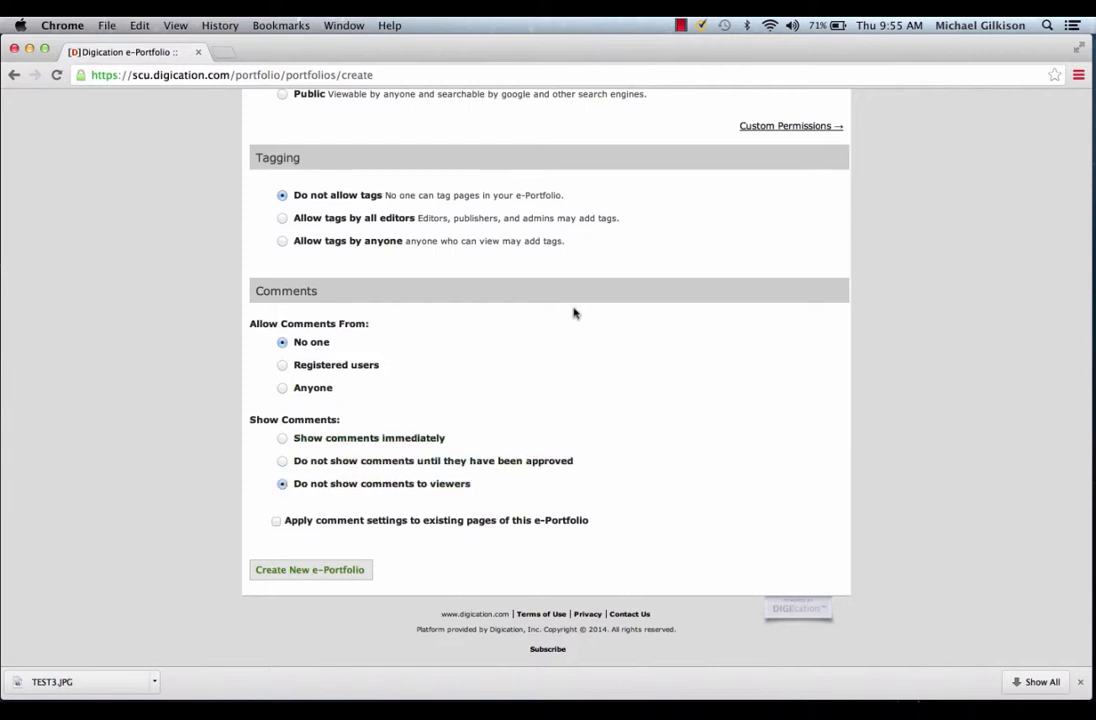
scroll("up", 3)
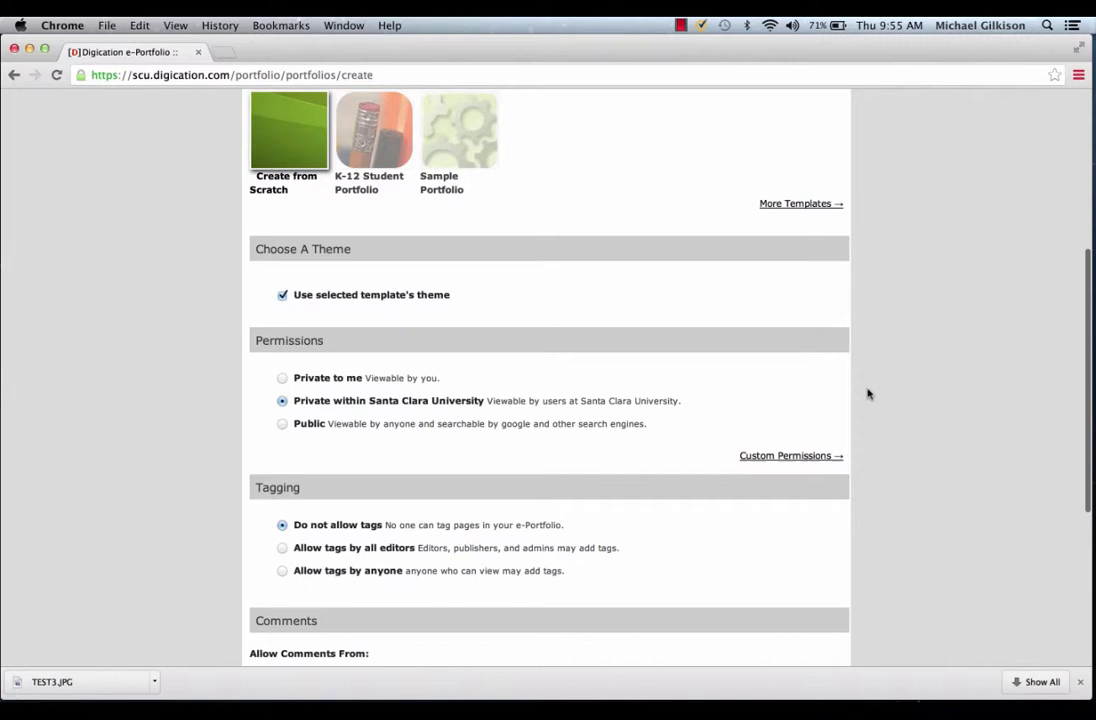
Set custom permissions to private to me, hidden from the directory, and submit creation
left_click(791, 455)
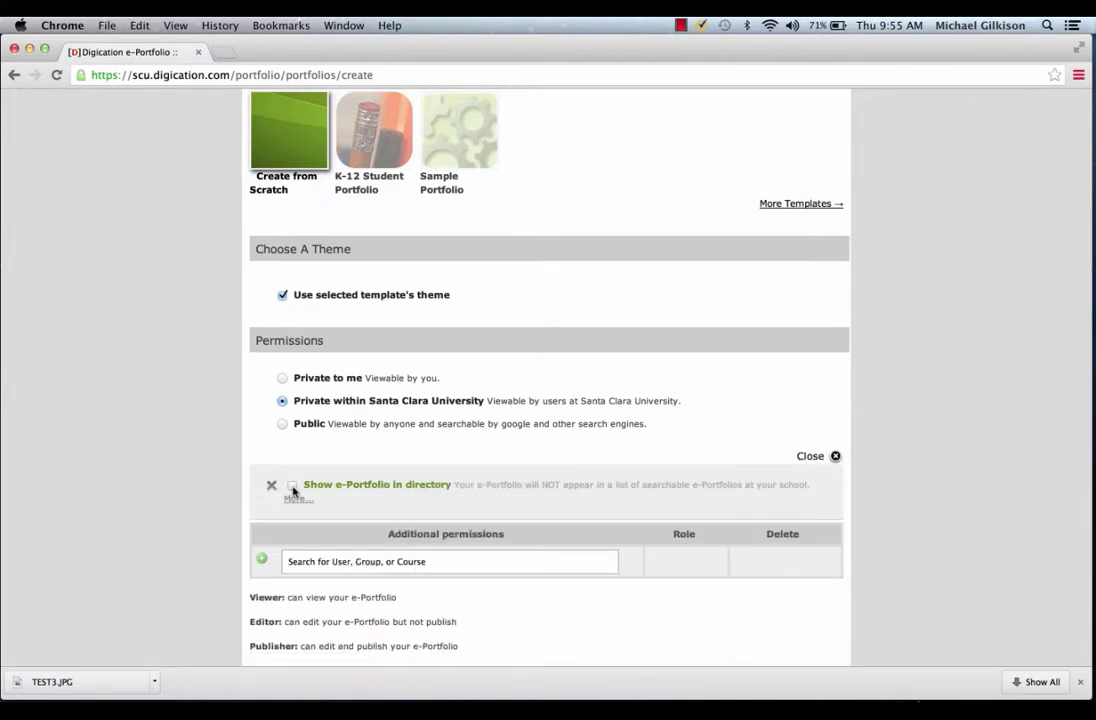
left_click(292, 484)
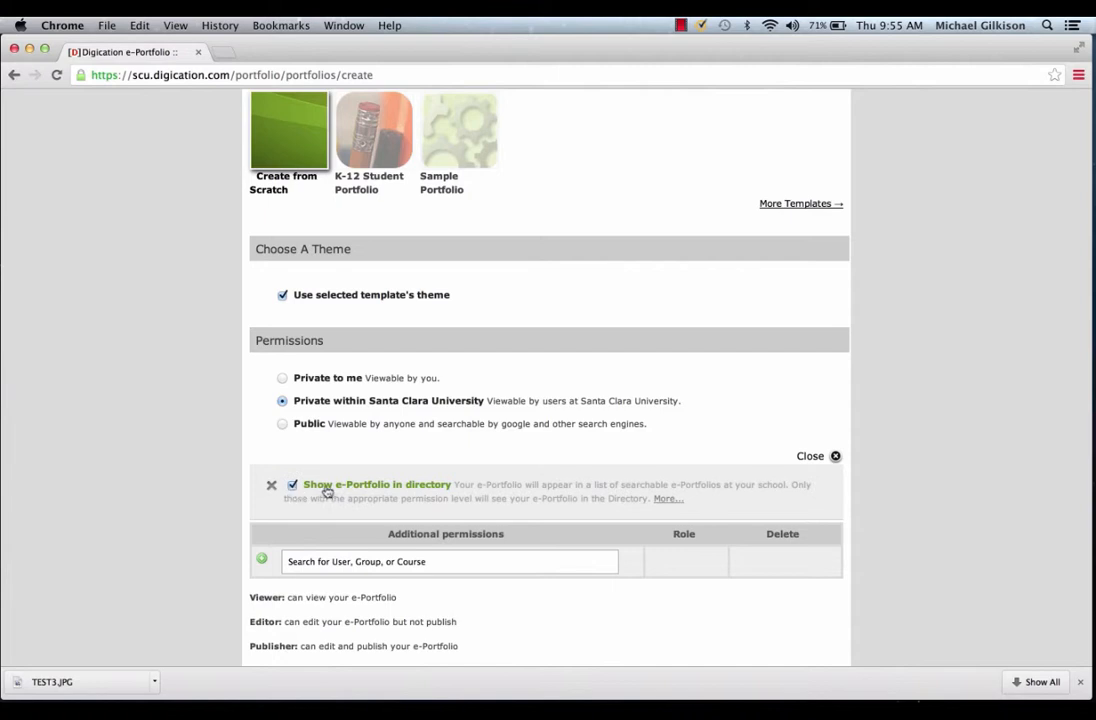
mouse_move(527, 401)
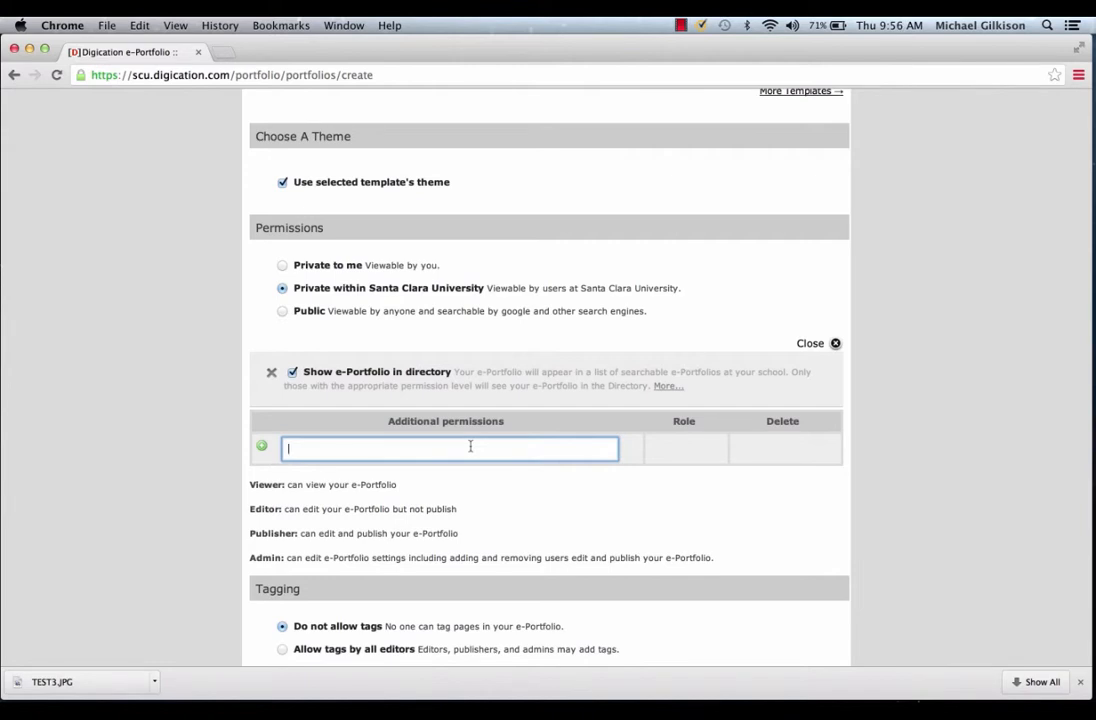
type("mgilkison")
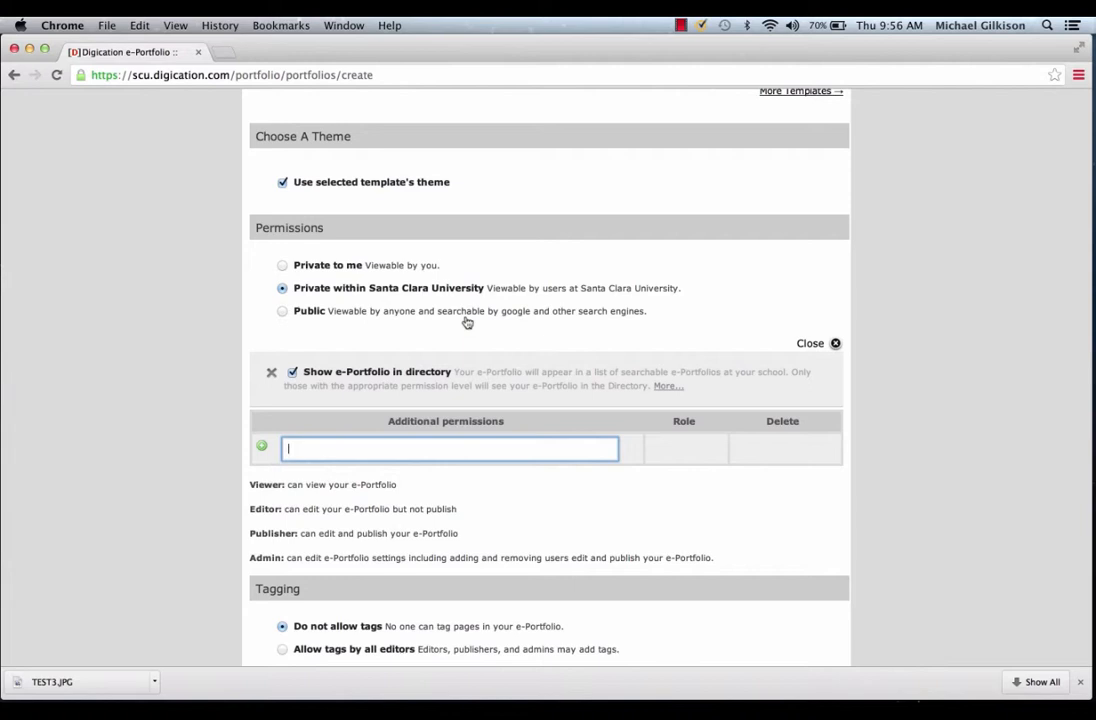
left_click(293, 371)
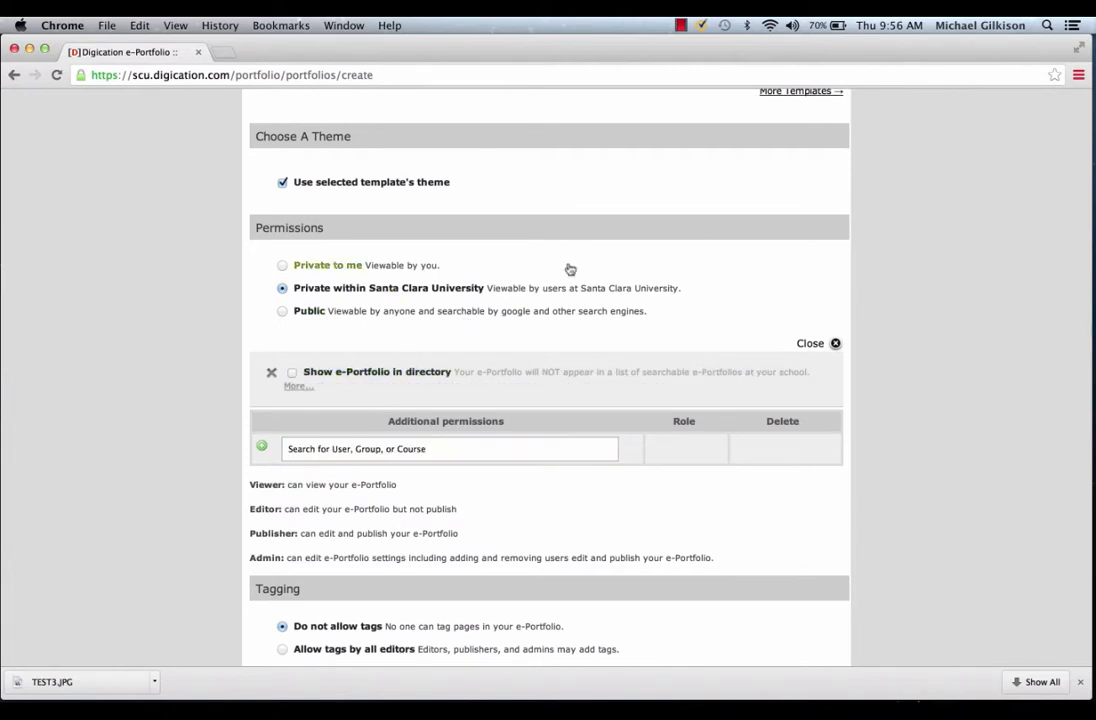
left_click(283, 265)
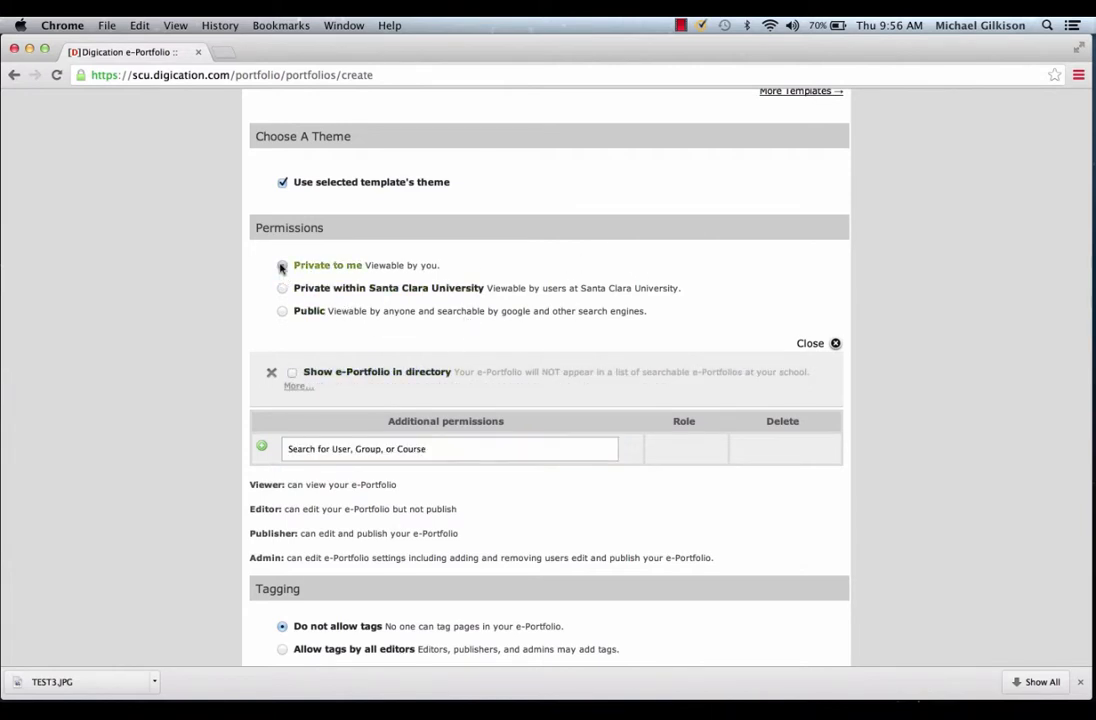
scroll("down", 3)
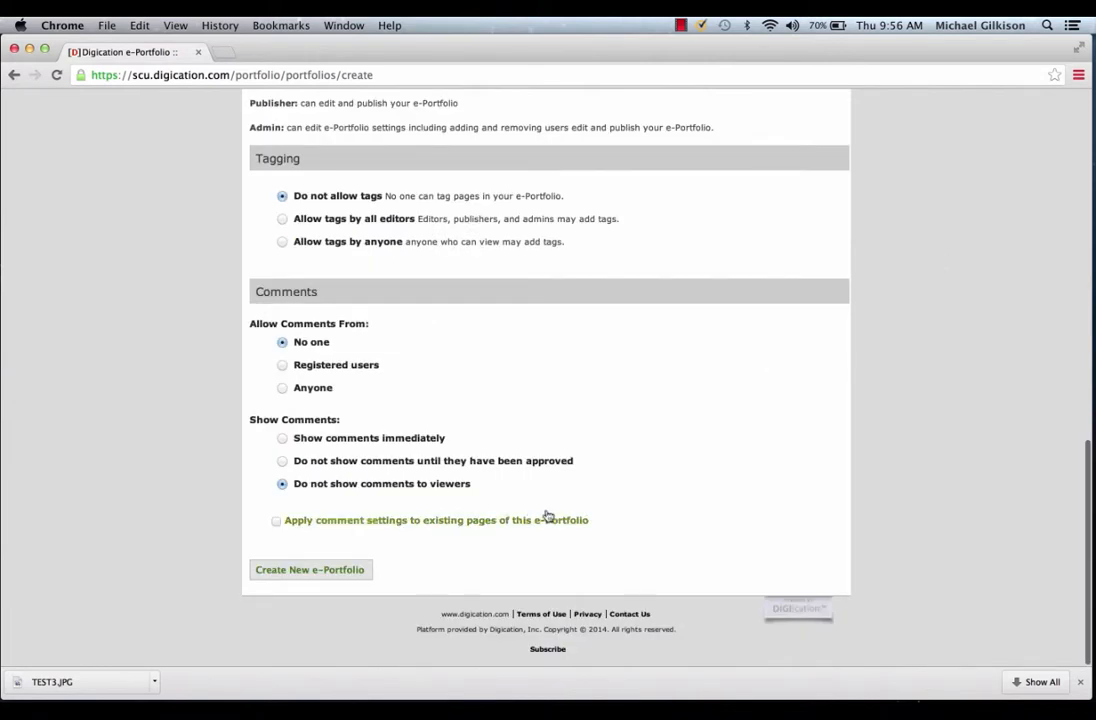
left_click(310, 569)
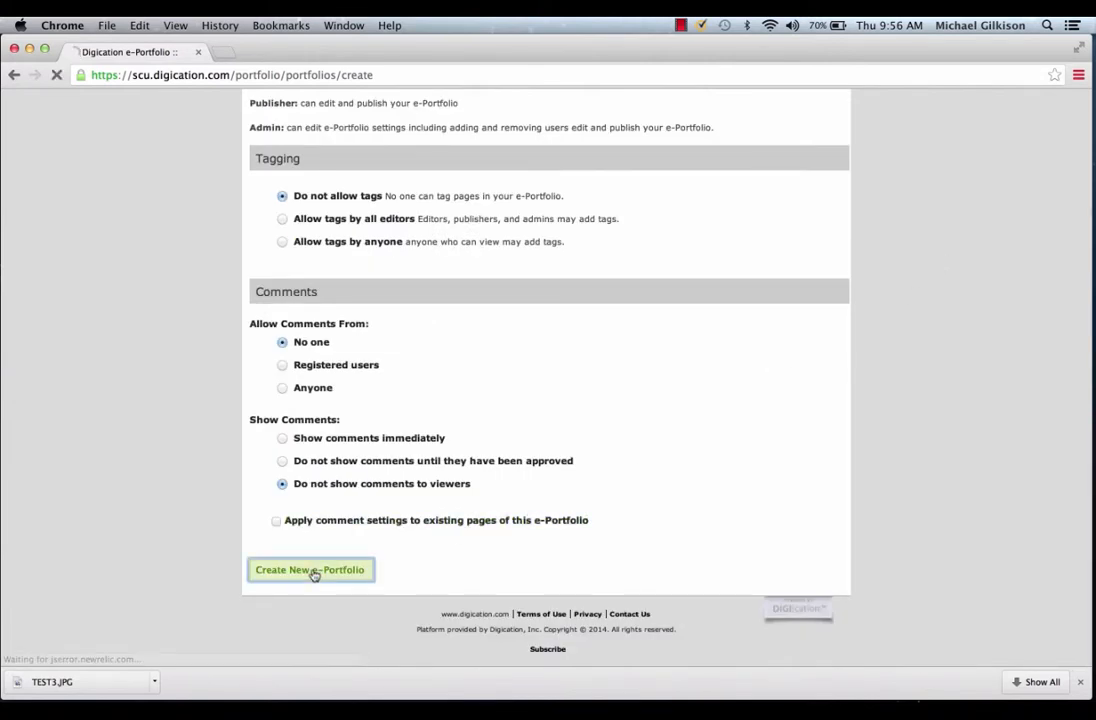
Finish creating Santa Cruz Portfolio and open its section Add/Edit panel
left_click(310, 569)
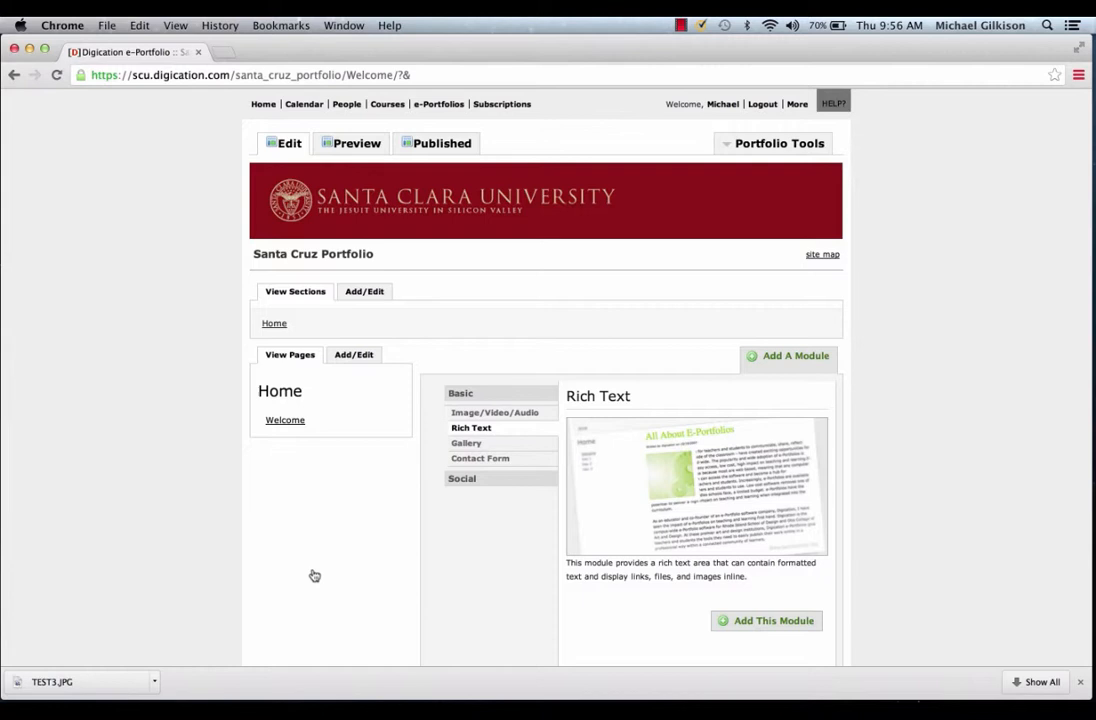
mouse_move(408, 318)
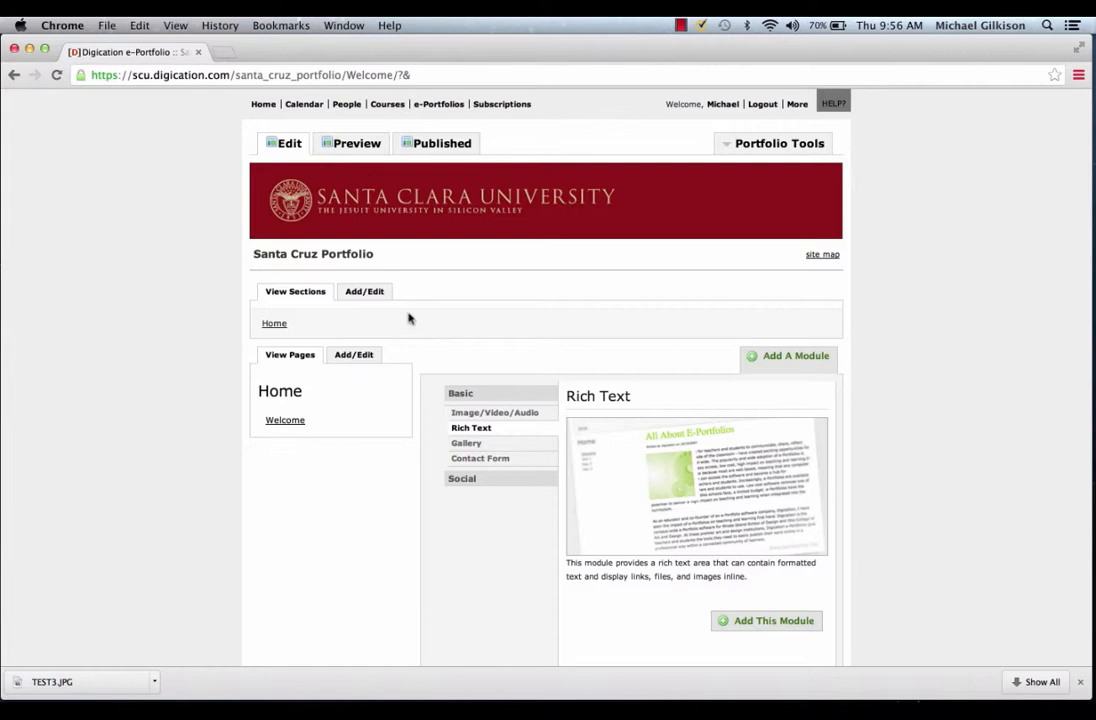
mouse_move(336, 350)
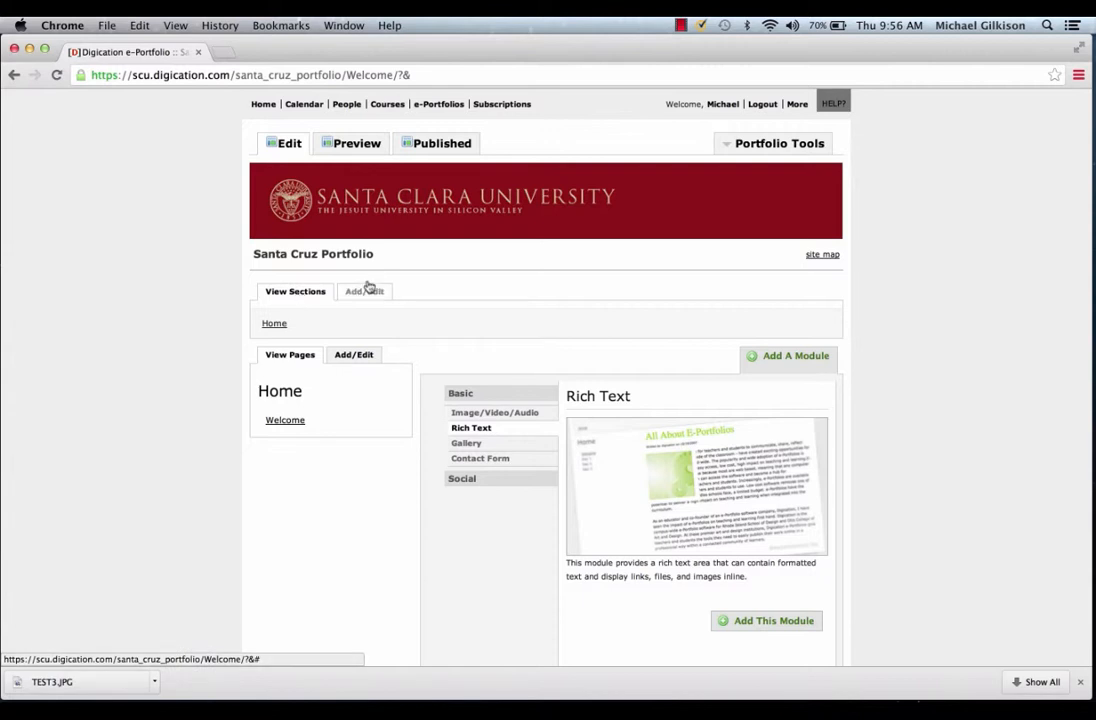
left_click(364, 291)
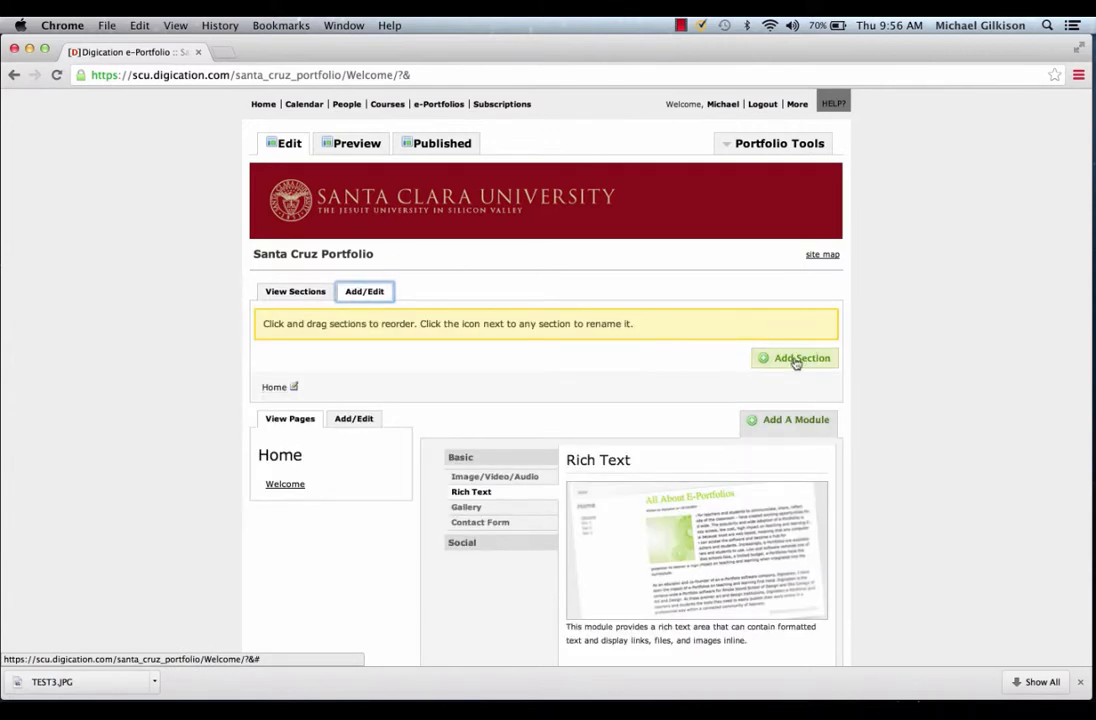
Add a new section named 'Research Papers'
left_click(794, 358)
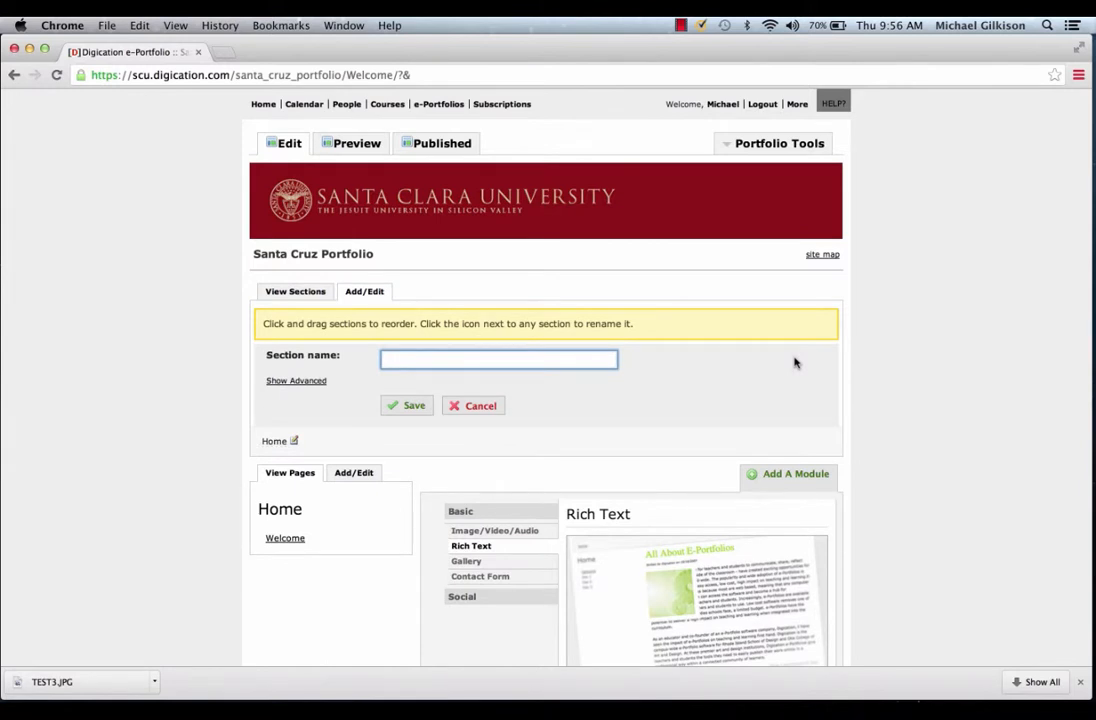
type("Research Papers")
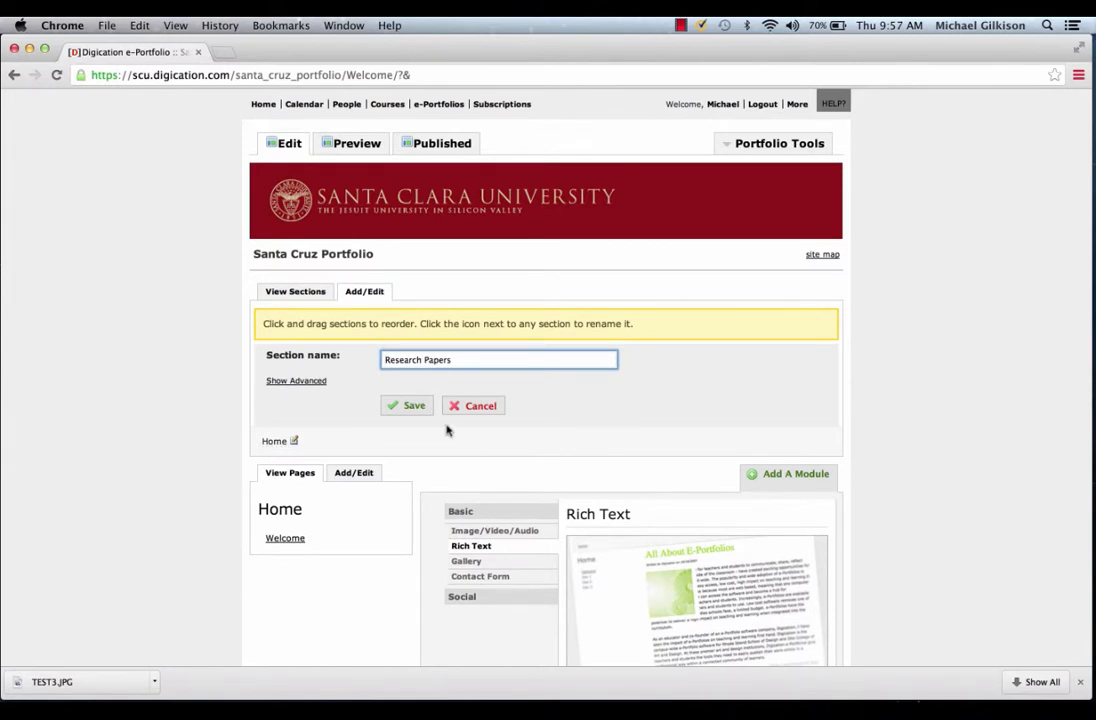
left_click(407, 405)
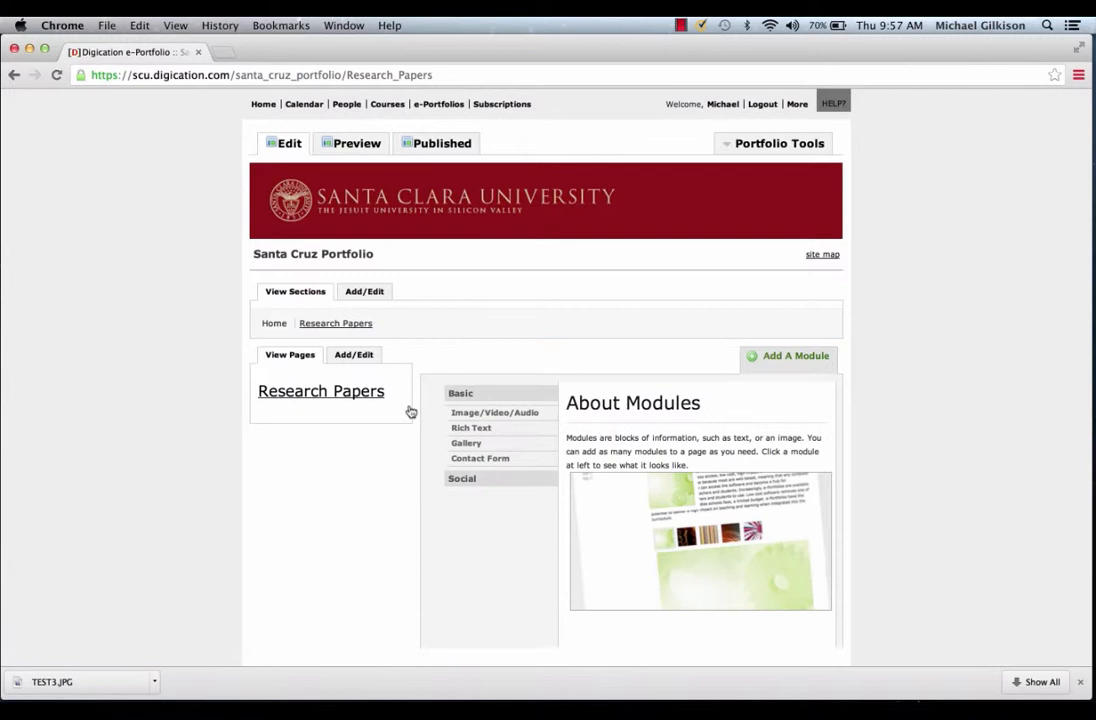
left_click(471, 427)
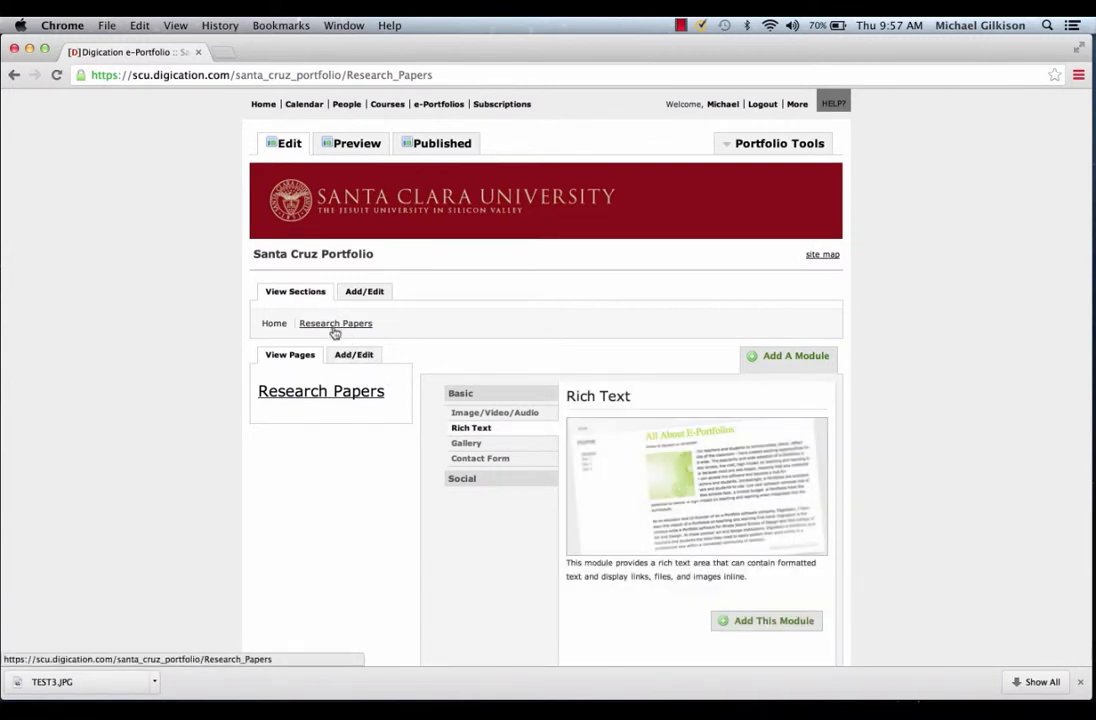
mouse_move(378, 240)
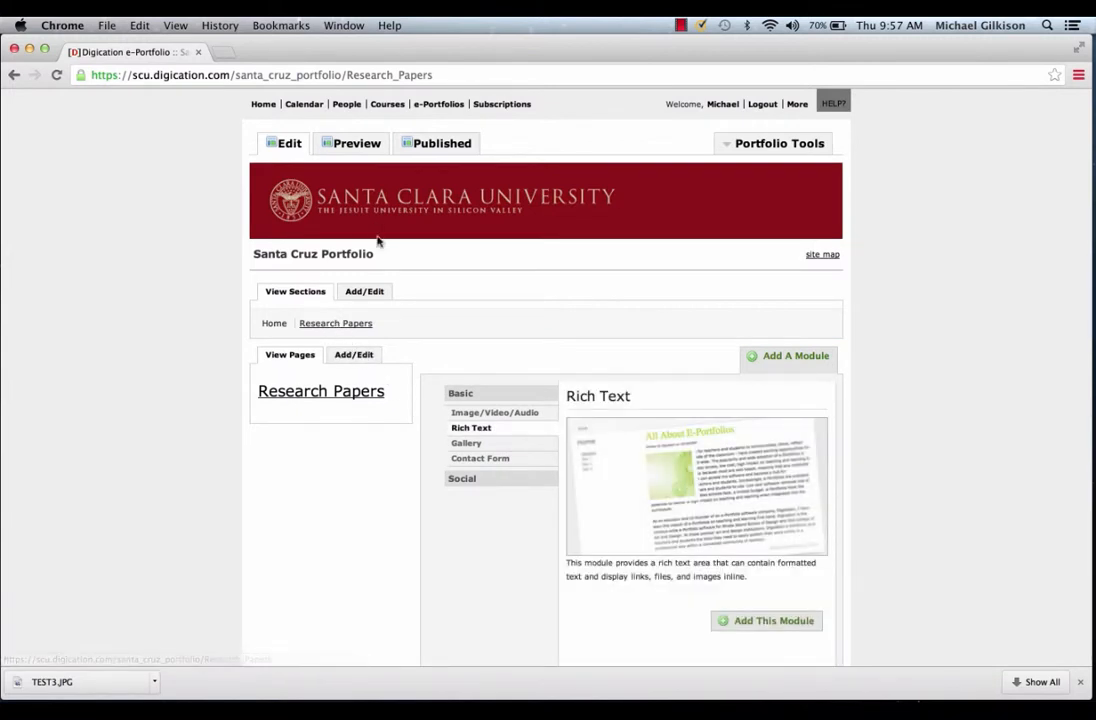
Add a second section named 'Photos' and display it
left_click(364, 291)
type("Photos")
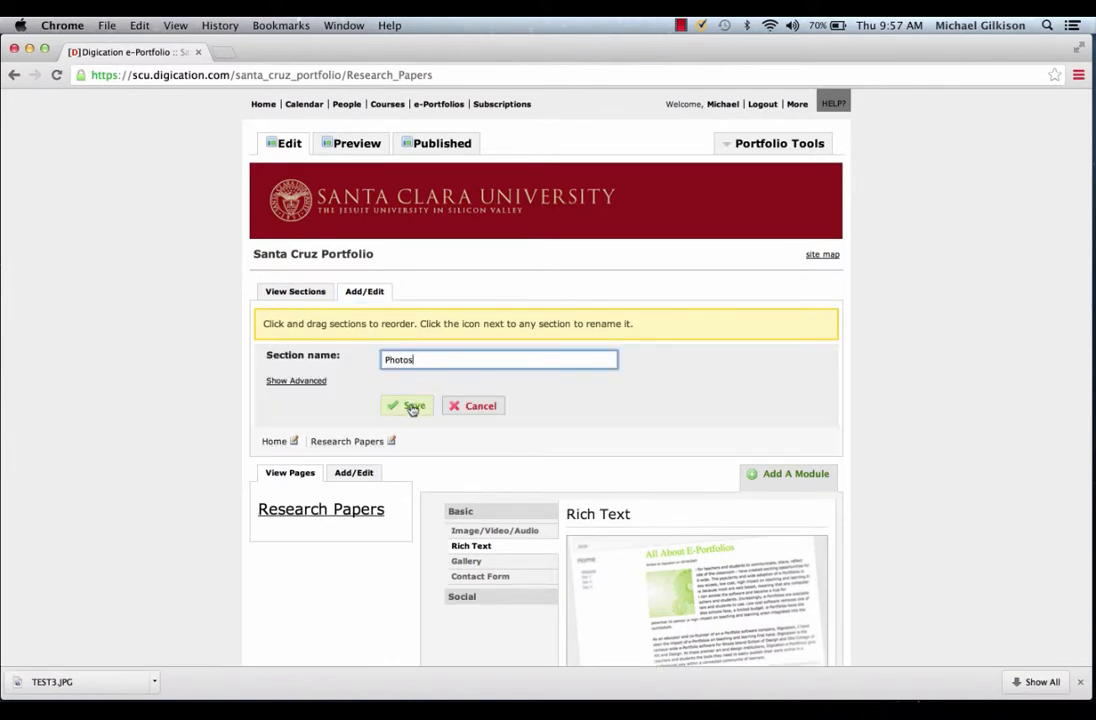
left_click(406, 405)
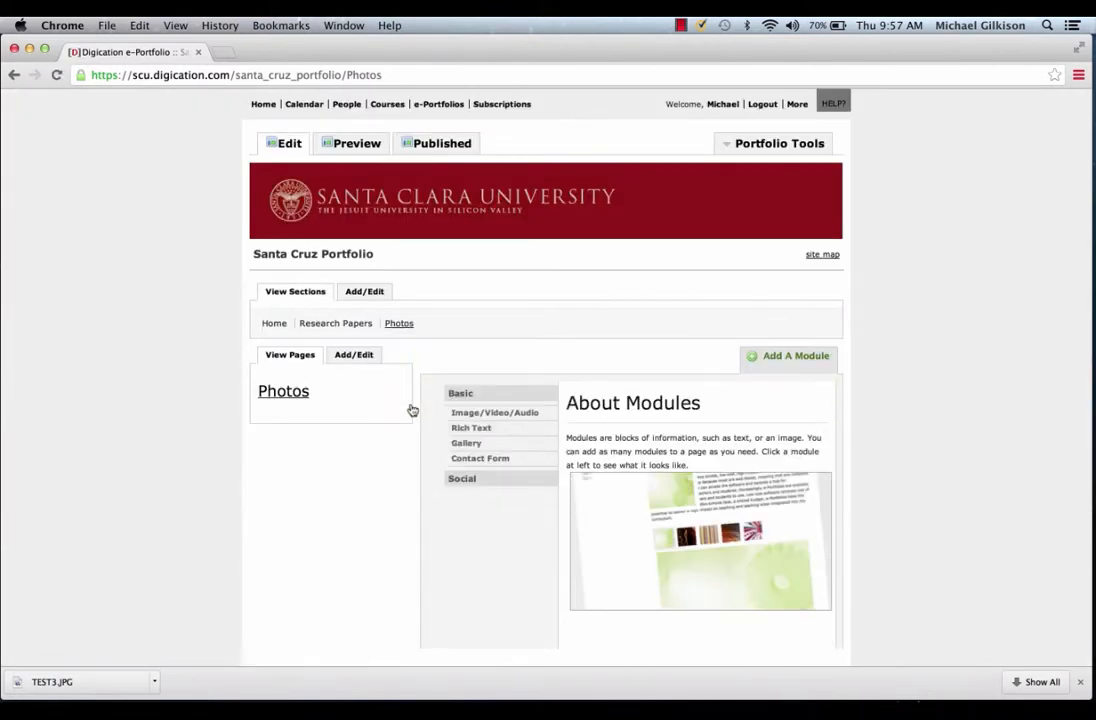
left_click(471, 427)
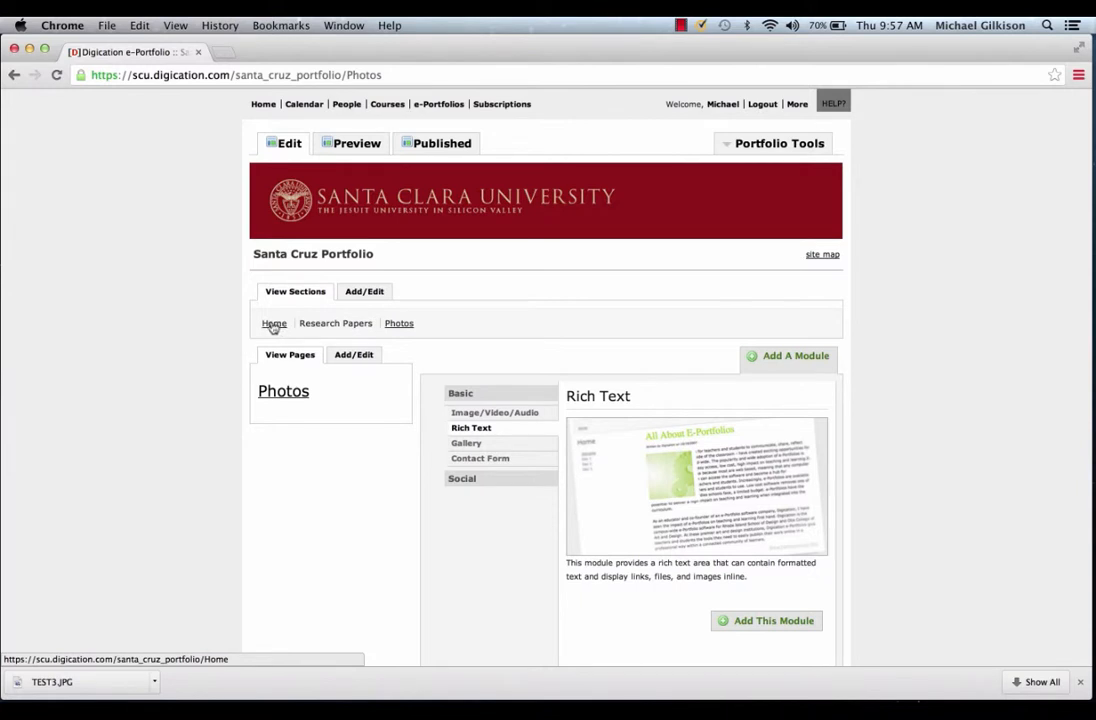
mouse_move(490, 302)
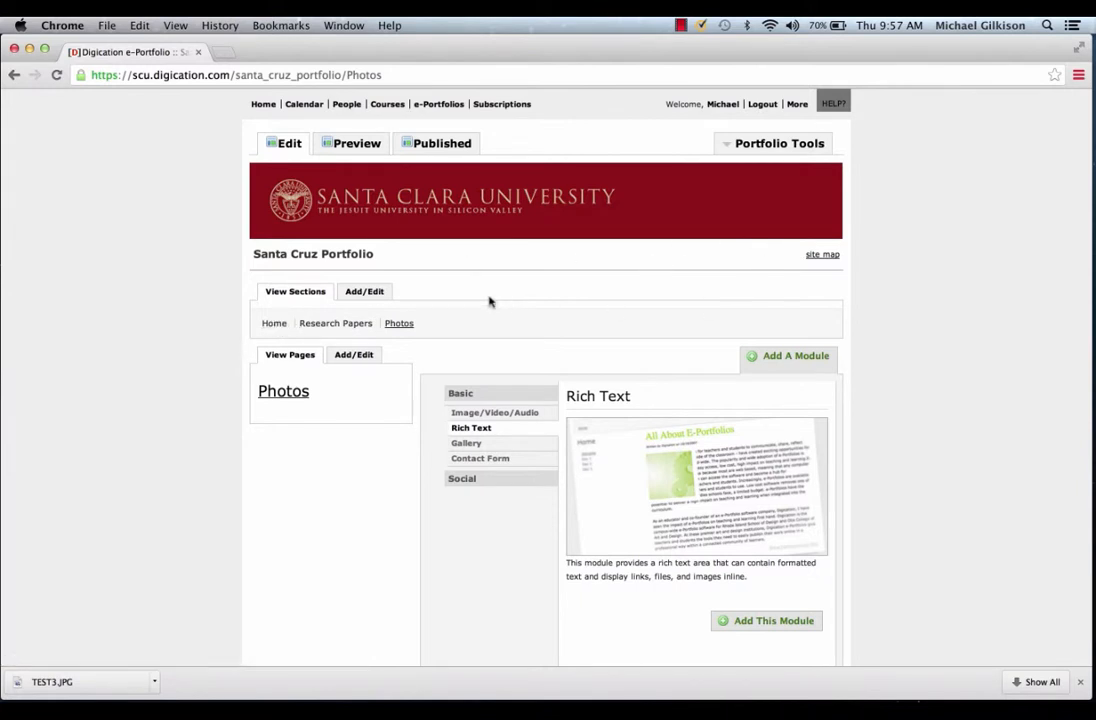
Choose 'Delete this section' for the Home section in the sections panel
left_click(364, 291)
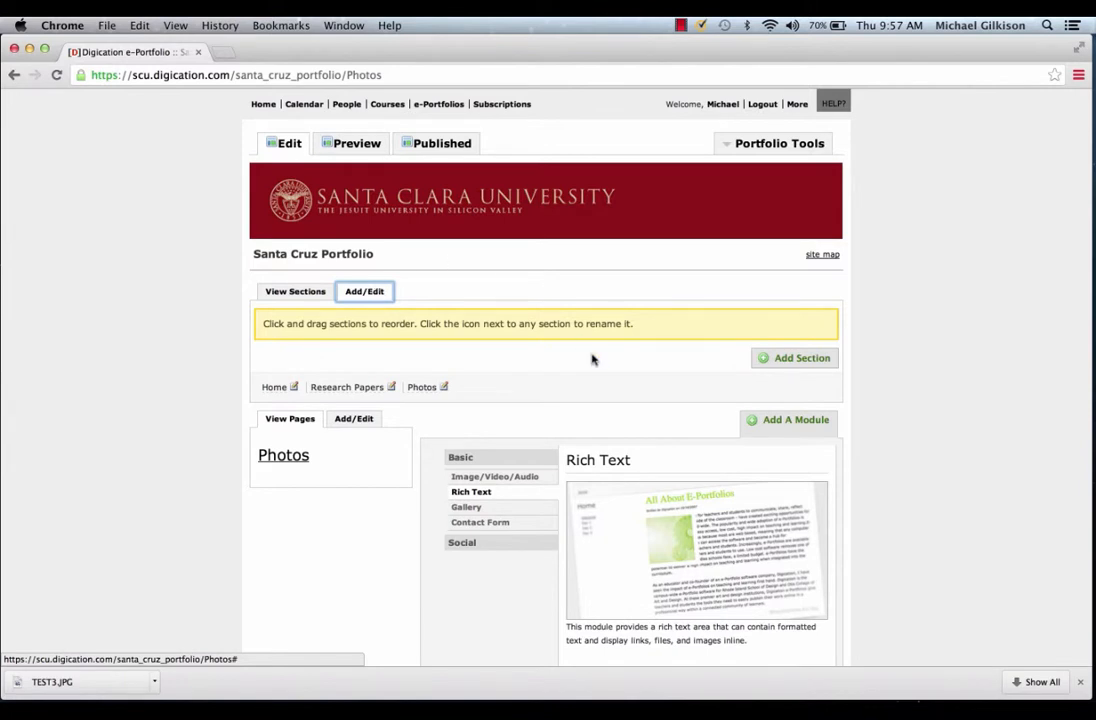
left_click(293, 387)
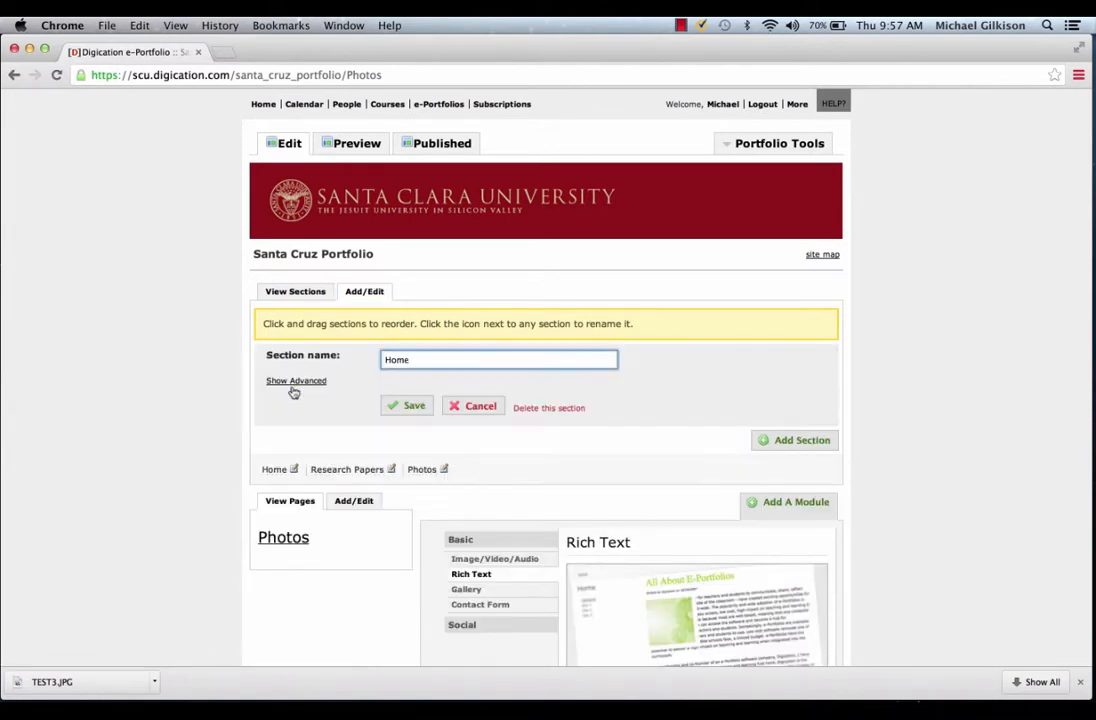
mouse_move(555, 415)
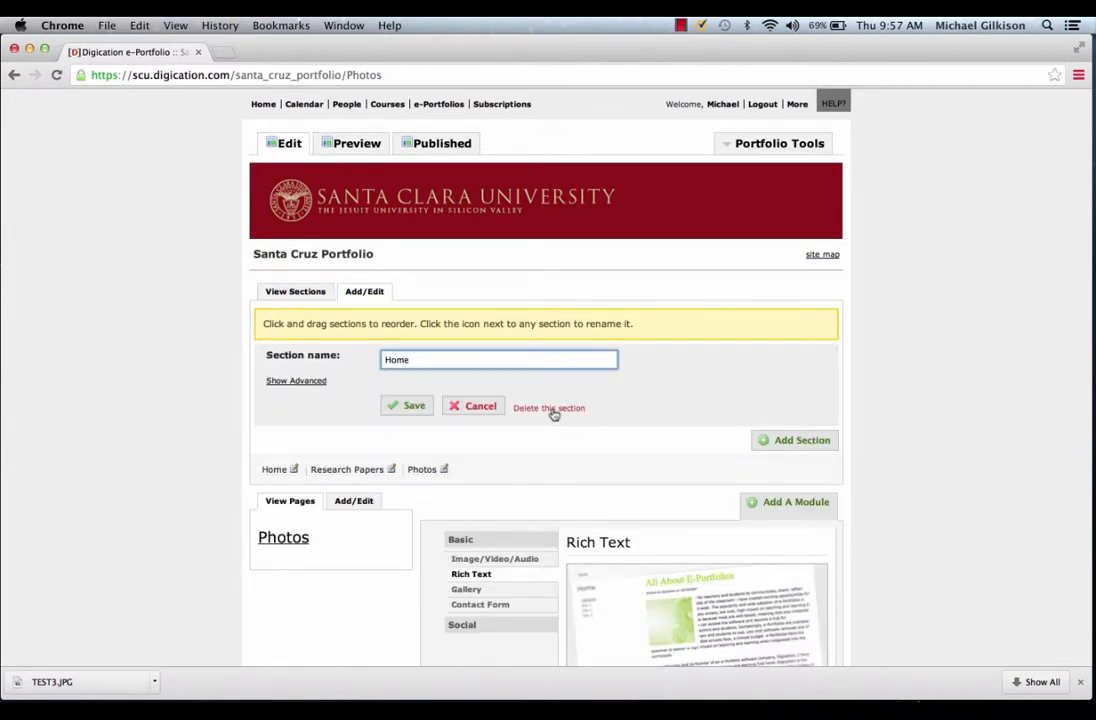
left_click(548, 407)
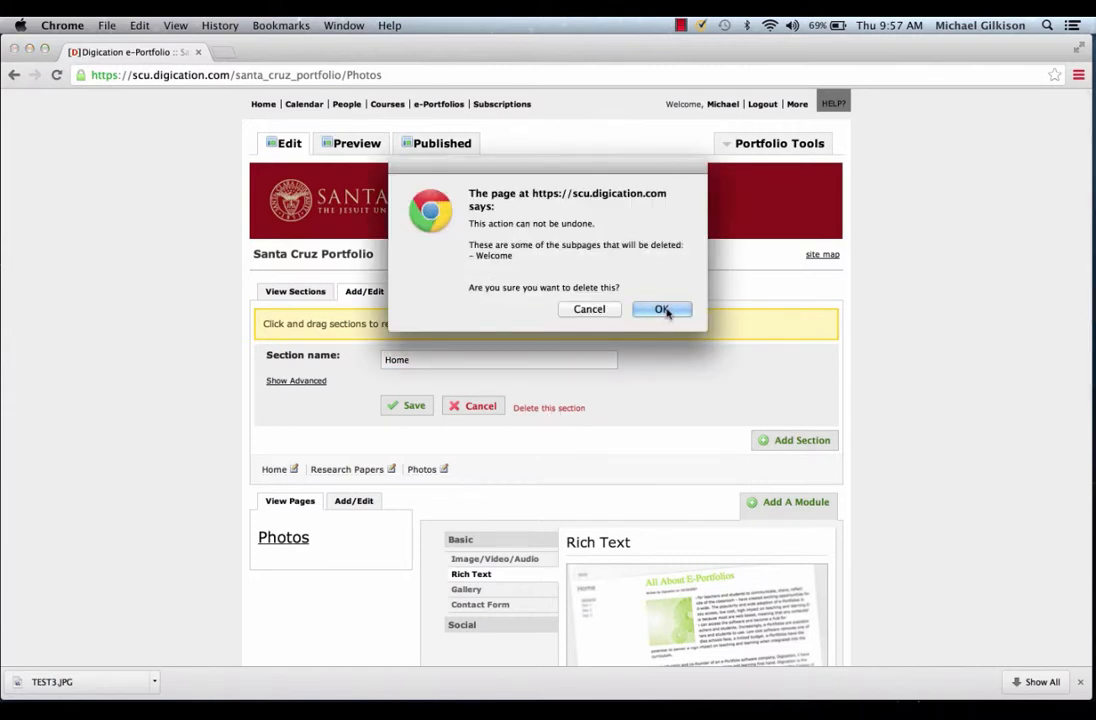
Confirm deleting Home, then drag Research Papers ahead of Photos
left_click(662, 309)
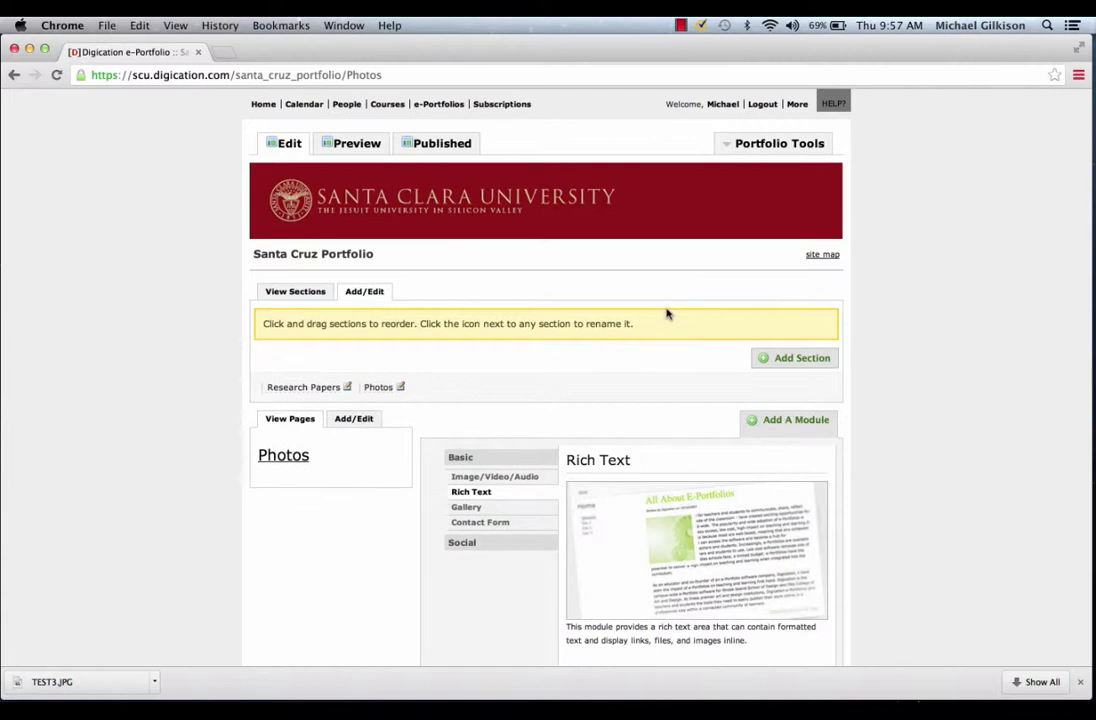
mouse_move(717, 280)
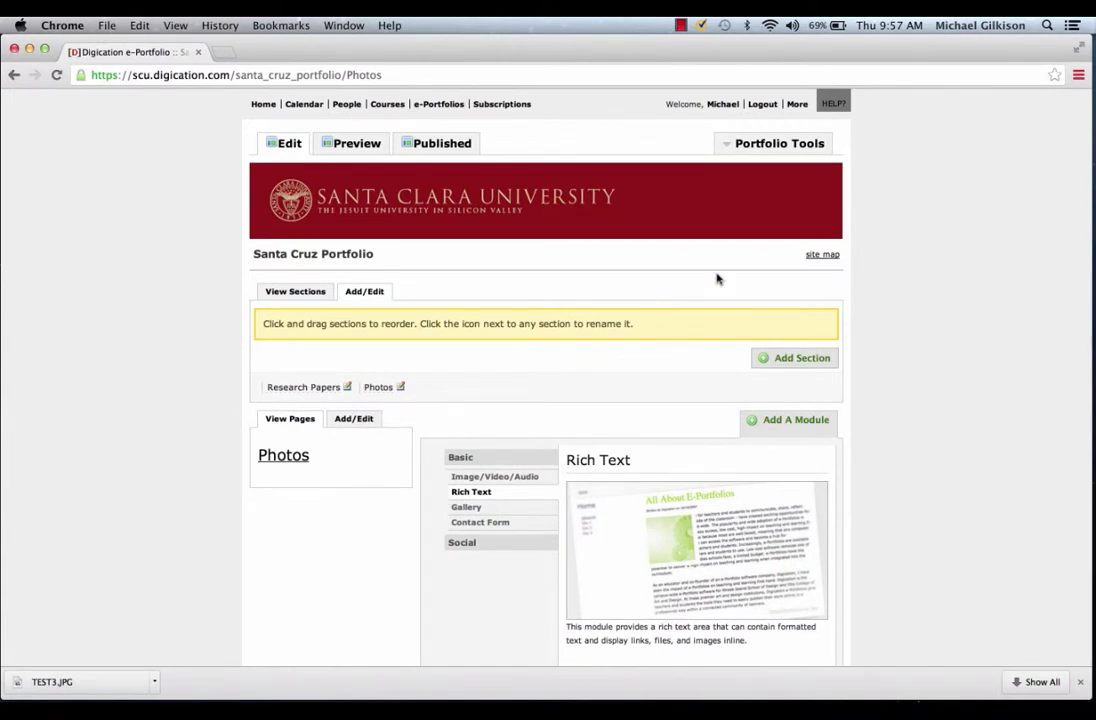
mouse_move(378, 387)
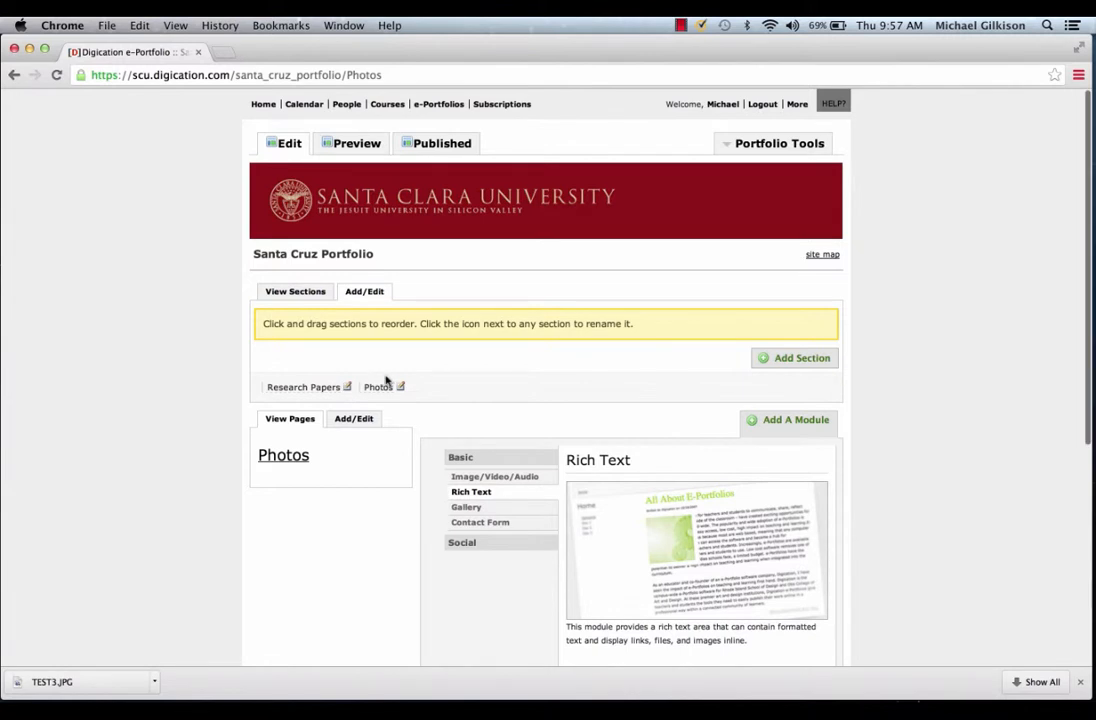
mouse_move(378, 387)
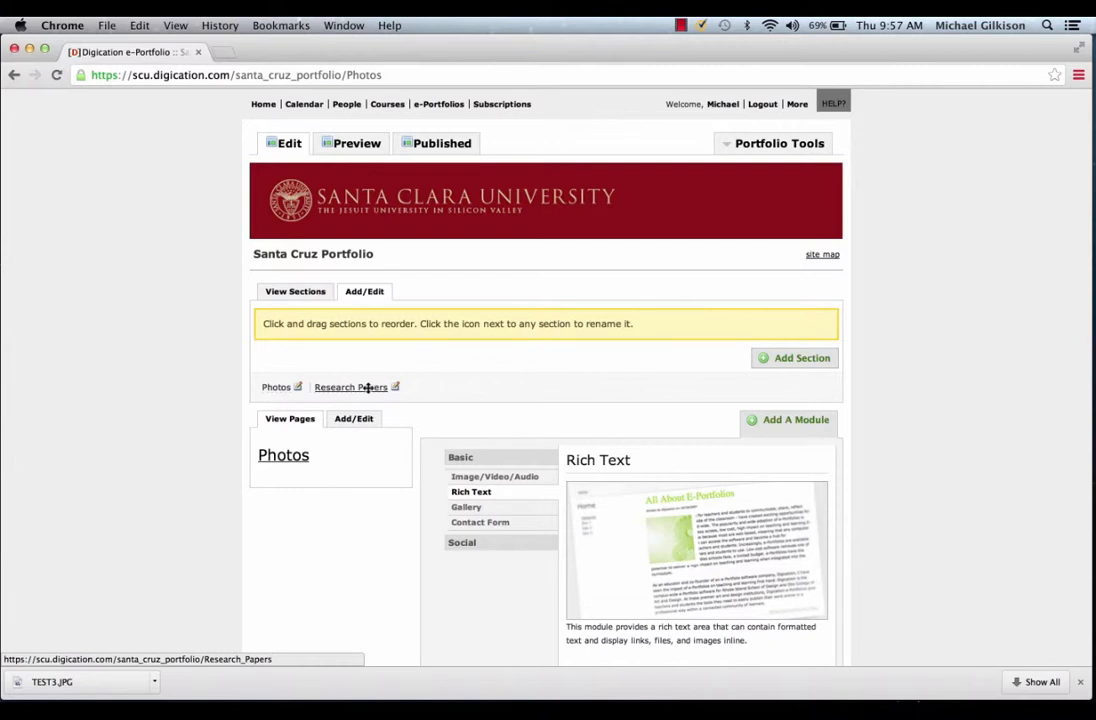
left_click_drag(355, 387, 270, 388)
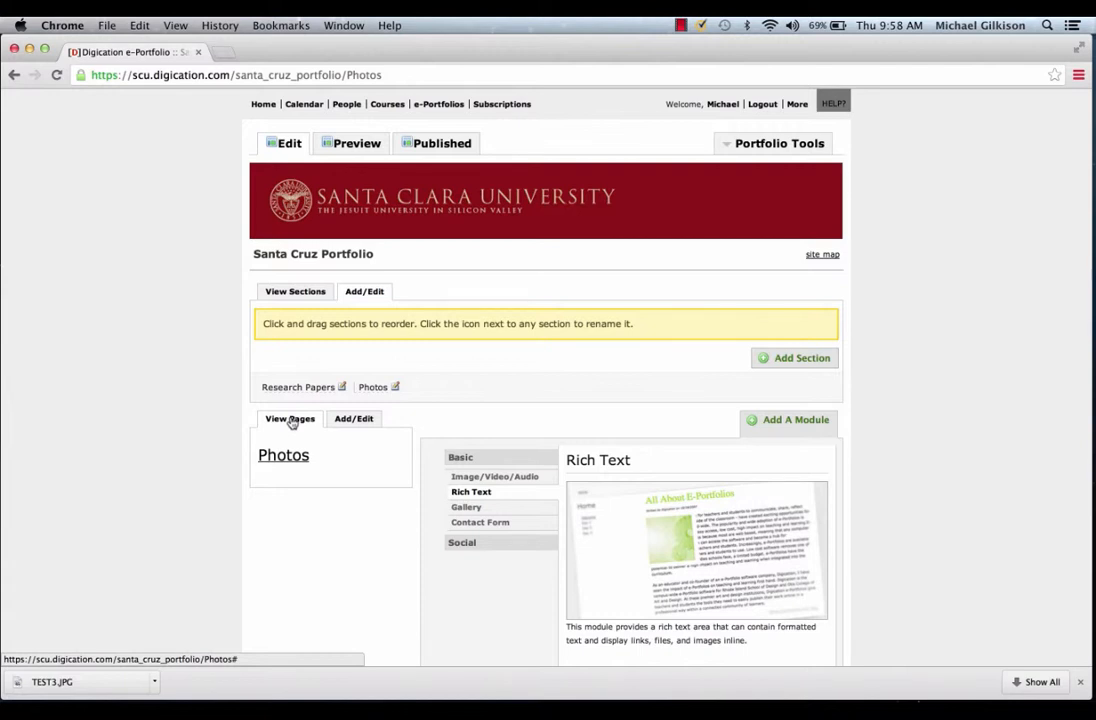
Add a page named 'My Excellent Work' to the Research Papers section
left_click(298, 387)
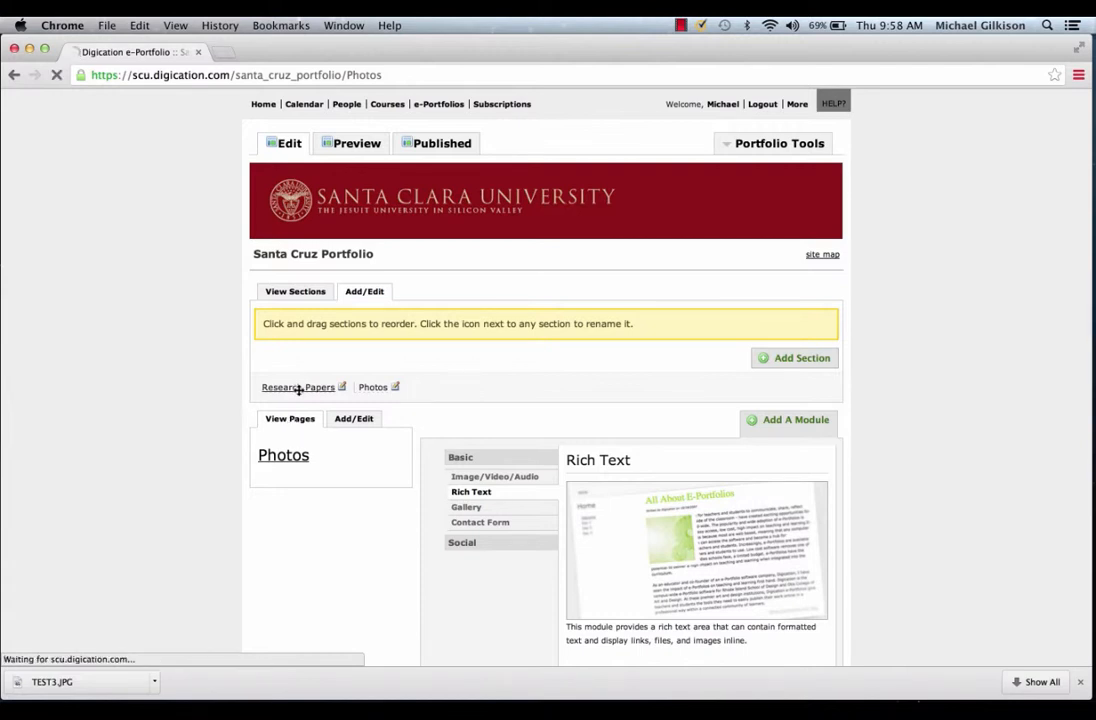
left_click(298, 387)
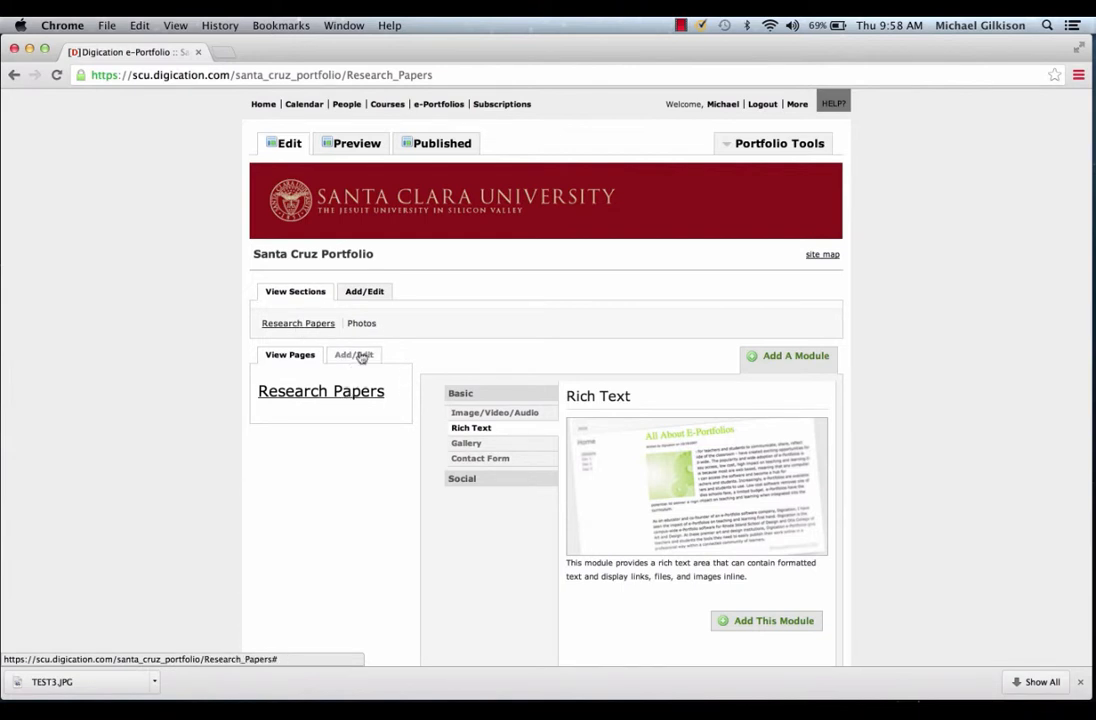
left_click(354, 354)
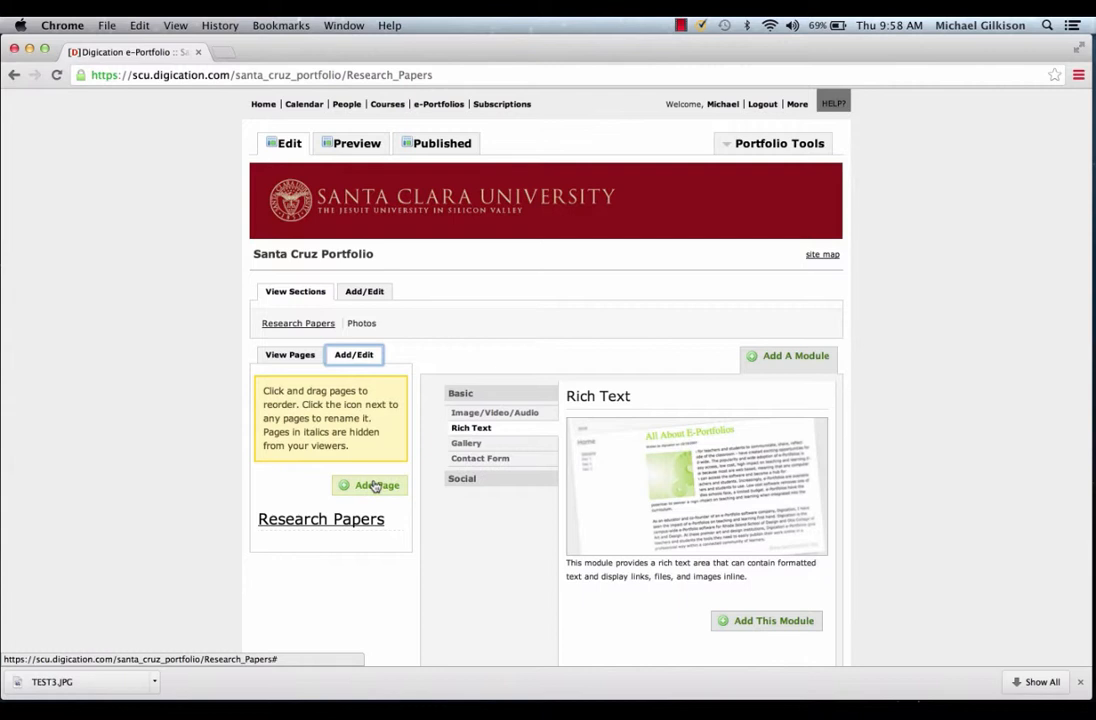
left_click(370, 485)
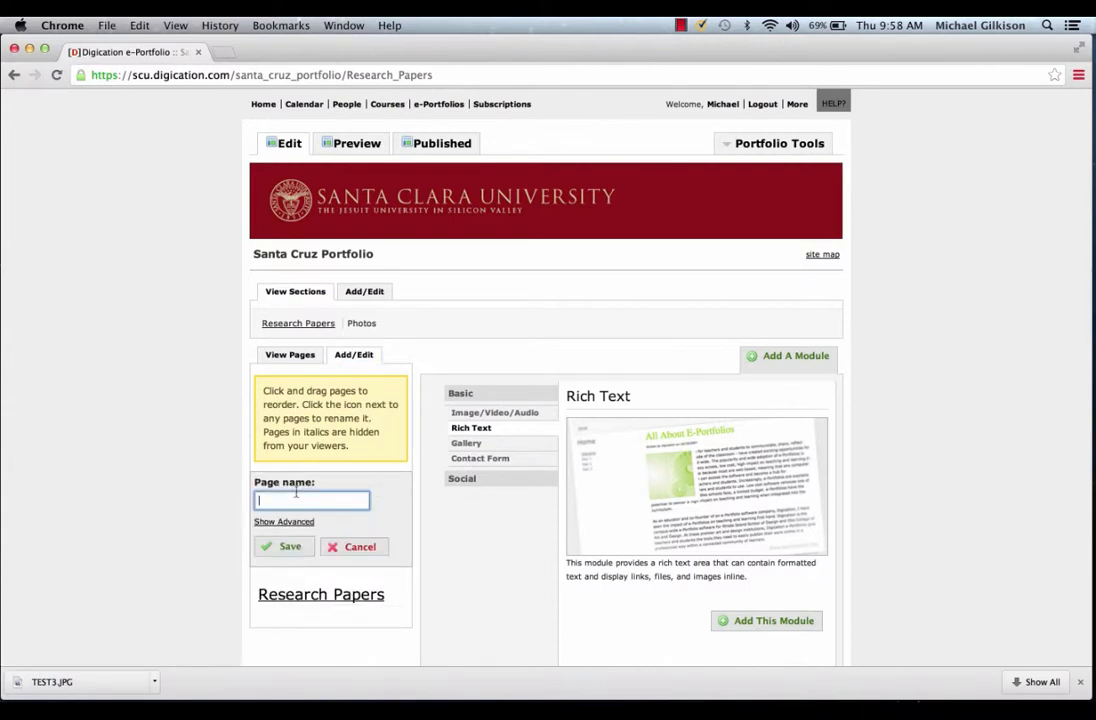
type("My Excellent Work")
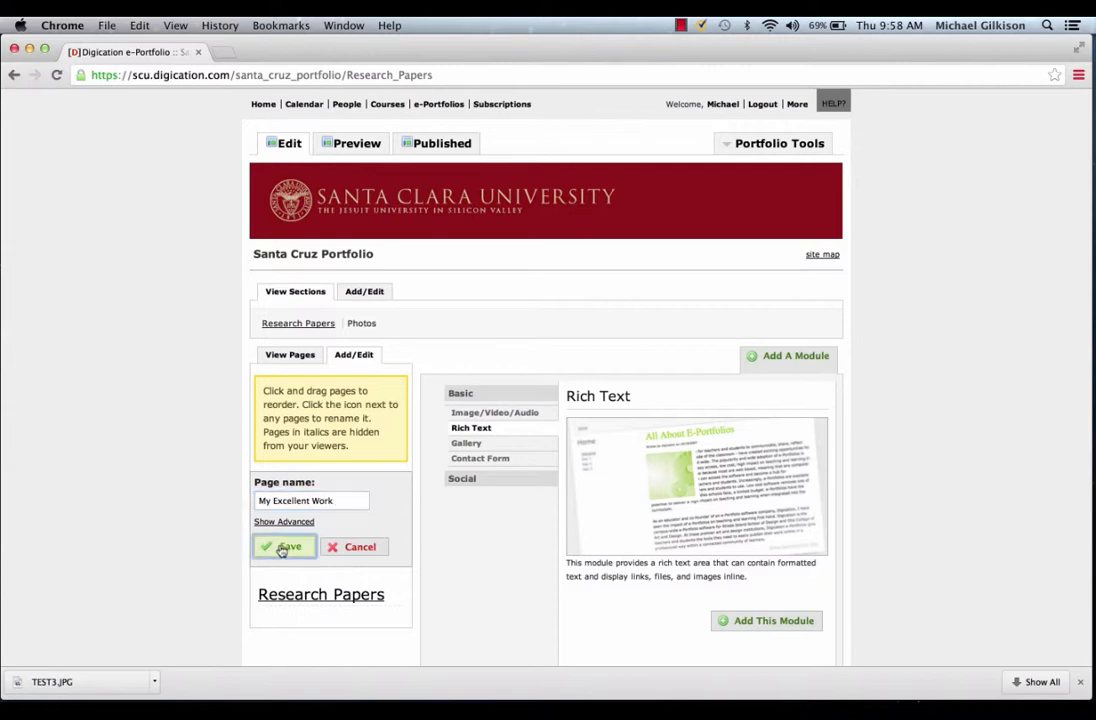
left_click(284, 546)
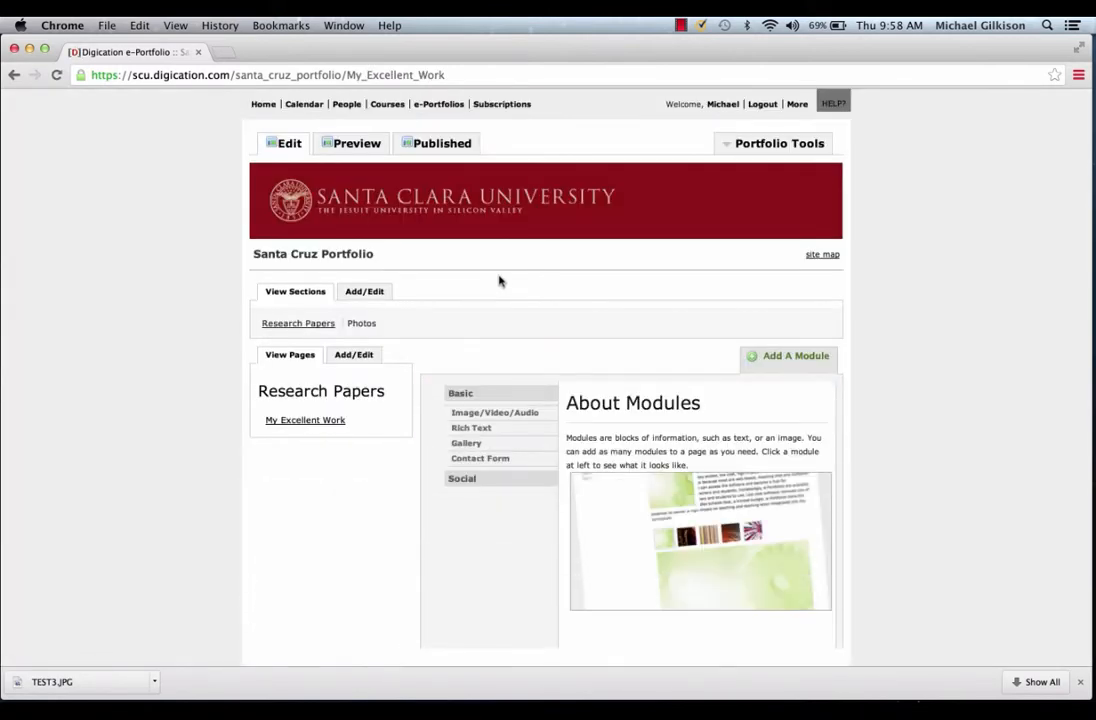
Add a Rich Text module to My Excellent Work and open its empty editor
left_click(471, 427)
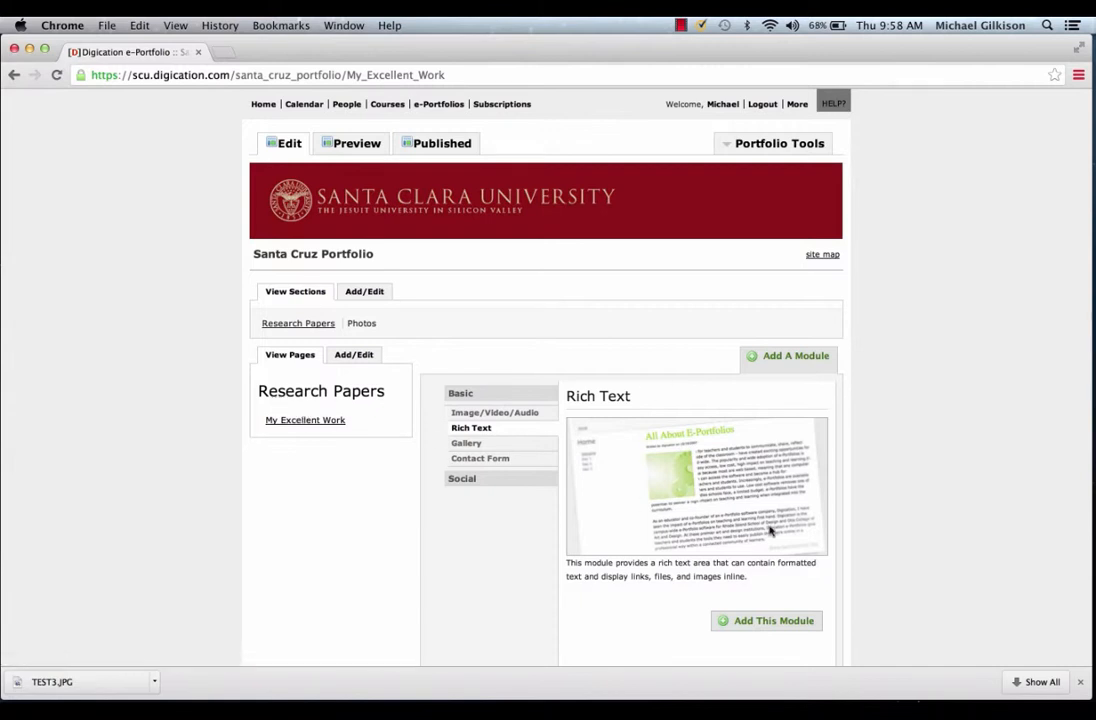
mouse_move(305, 420)
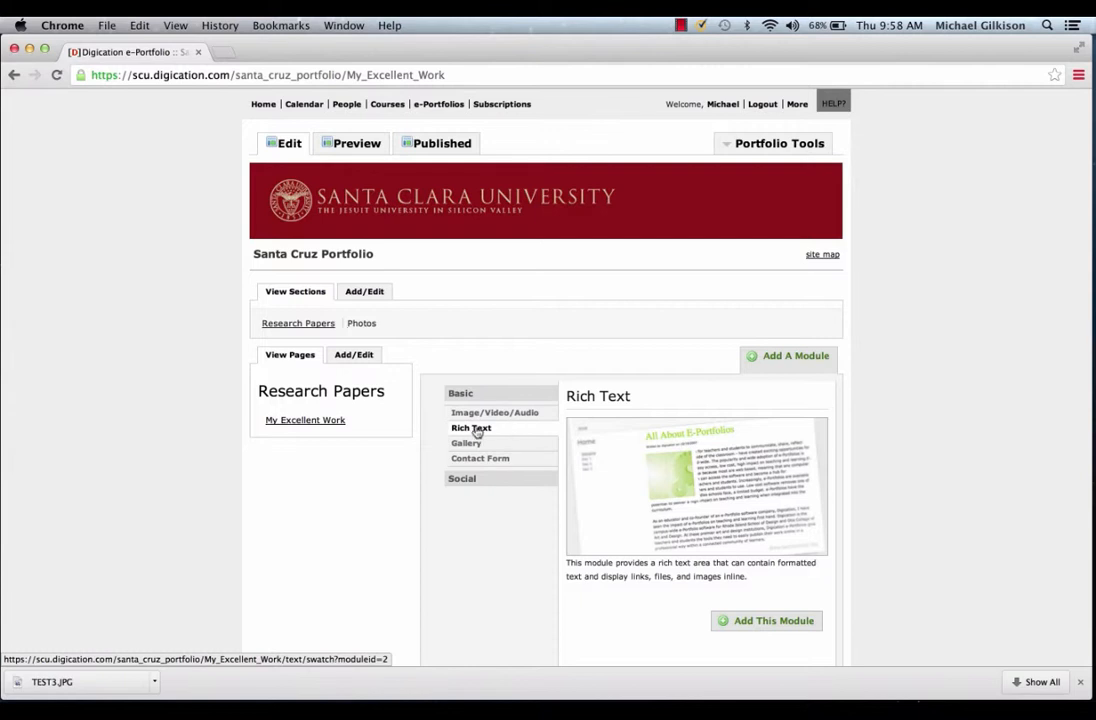
scroll("down", 3)
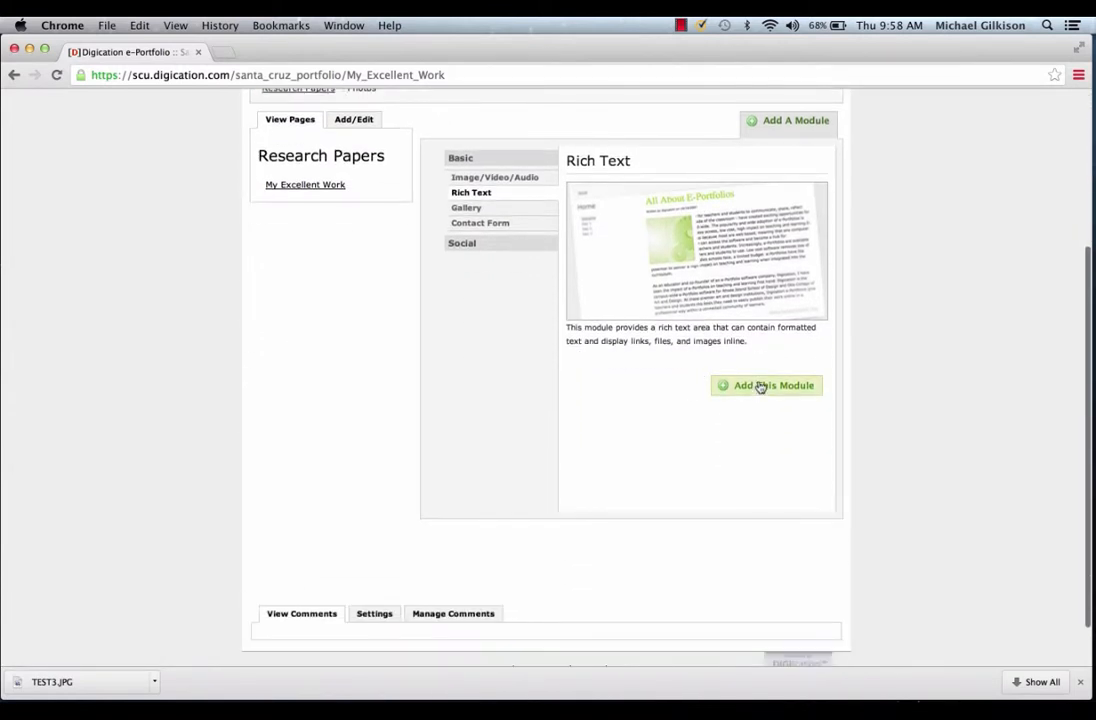
left_click(766, 385)
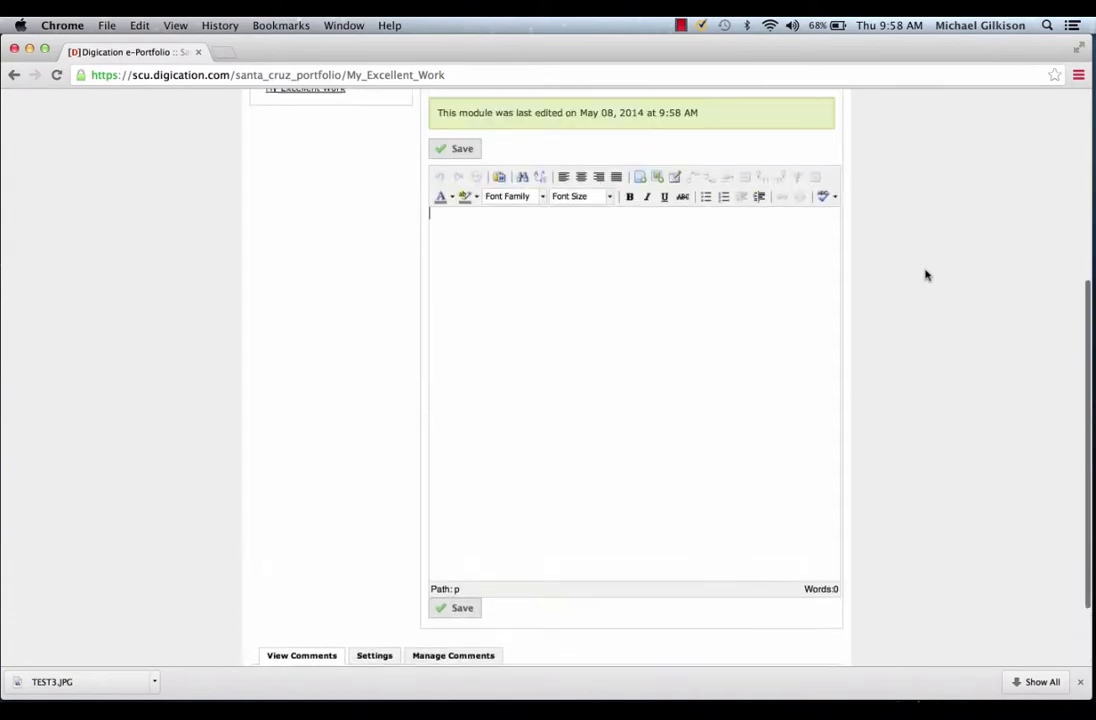
scroll("up", 3)
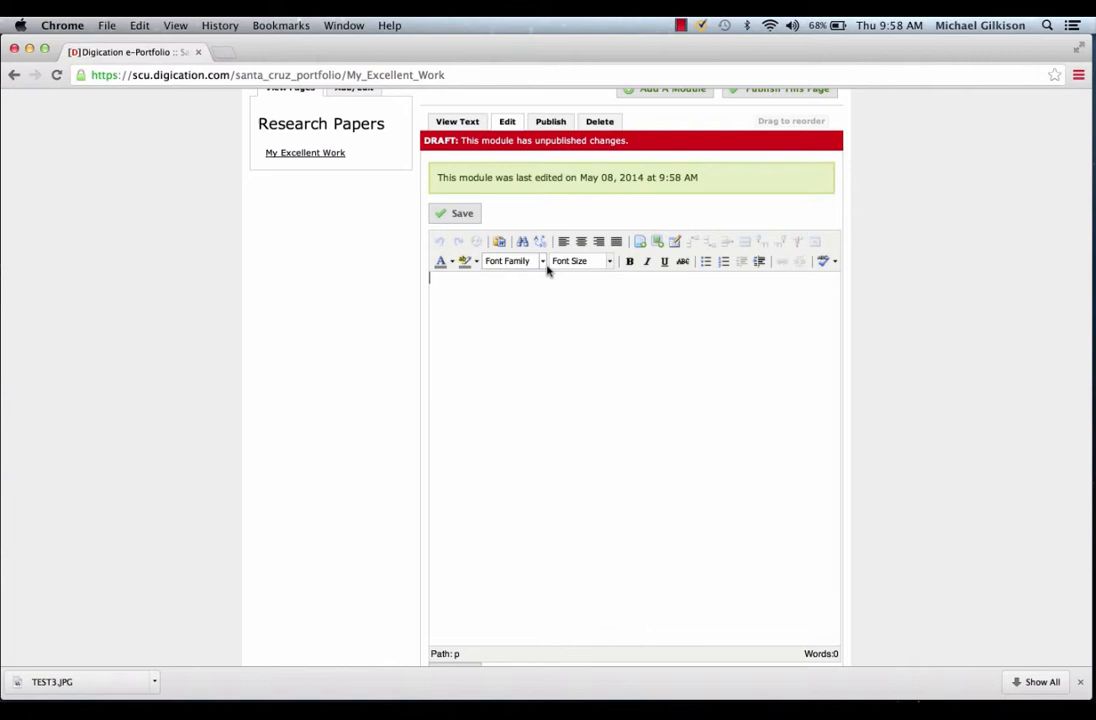
left_click(598, 241)
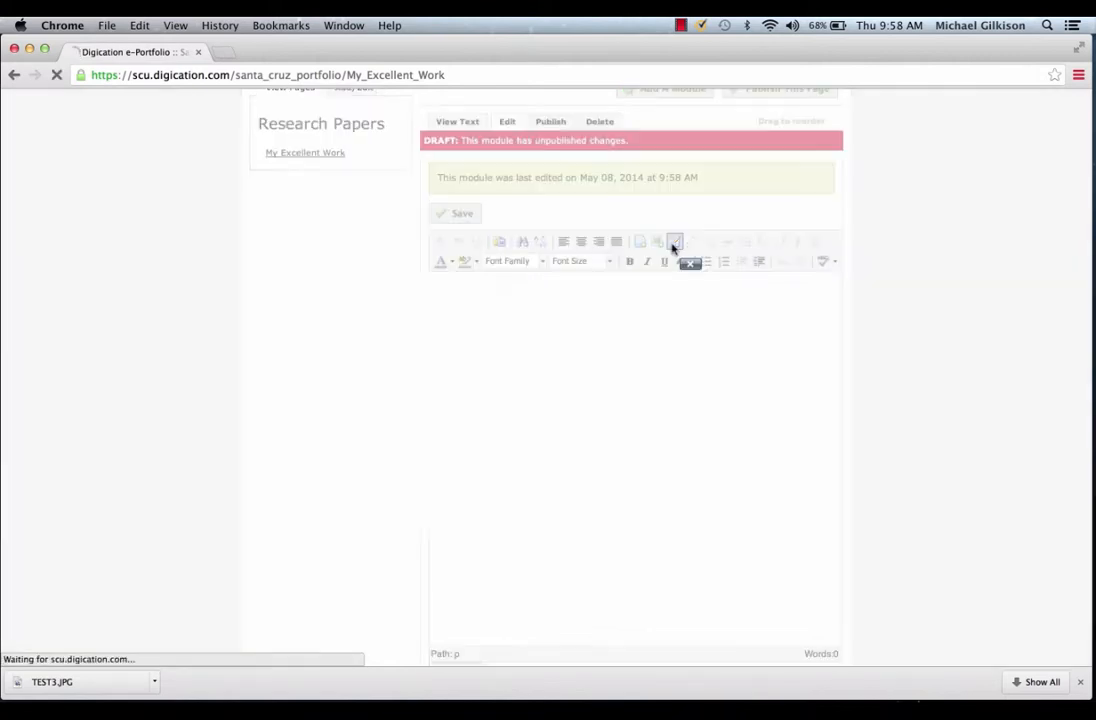
Insert a 4-row, 2-column table for My first year paper through Fourth Year Capstone
left_click(675, 241)
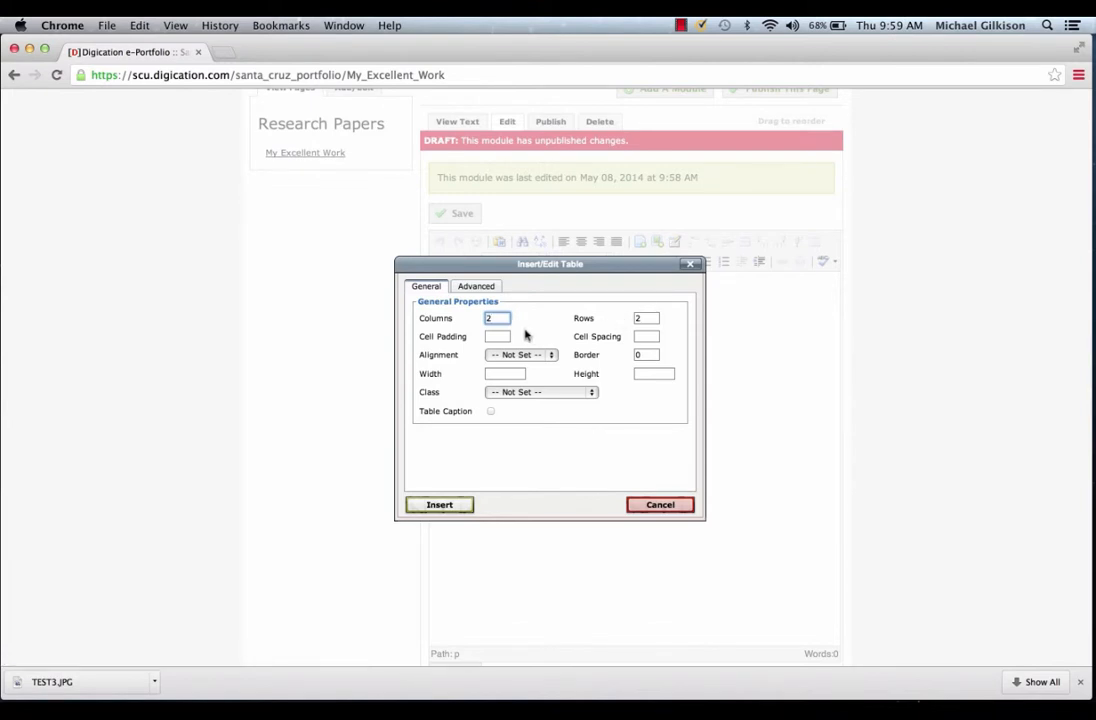
left_click(646, 318)
type("4")
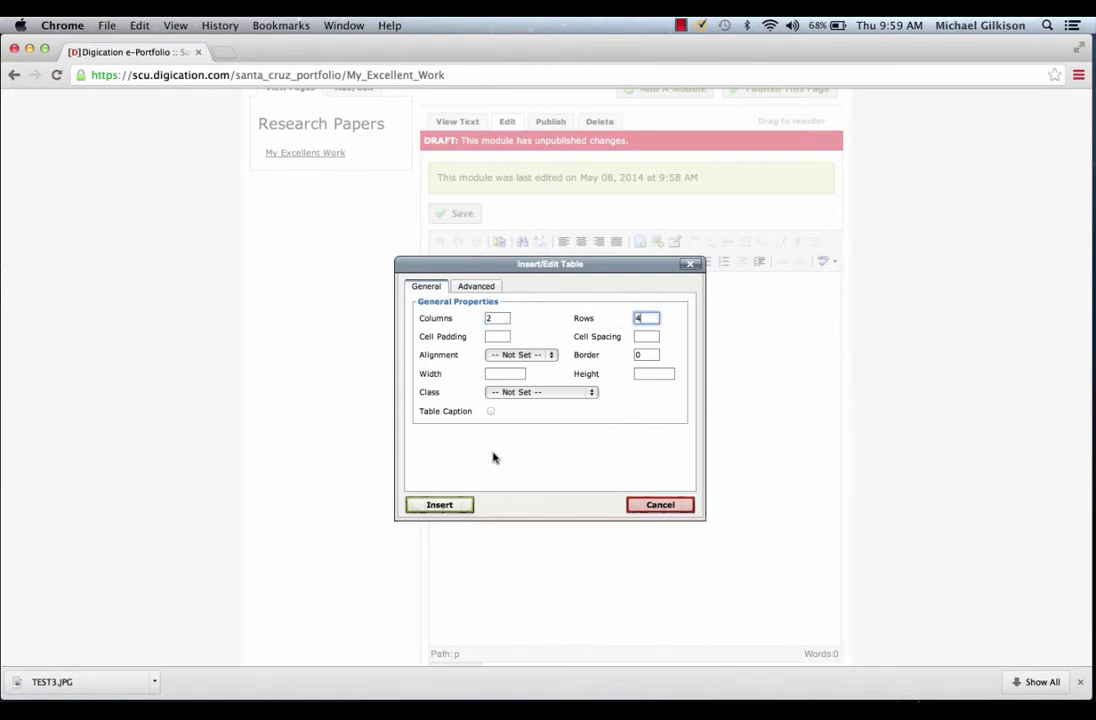
left_click(439, 504)
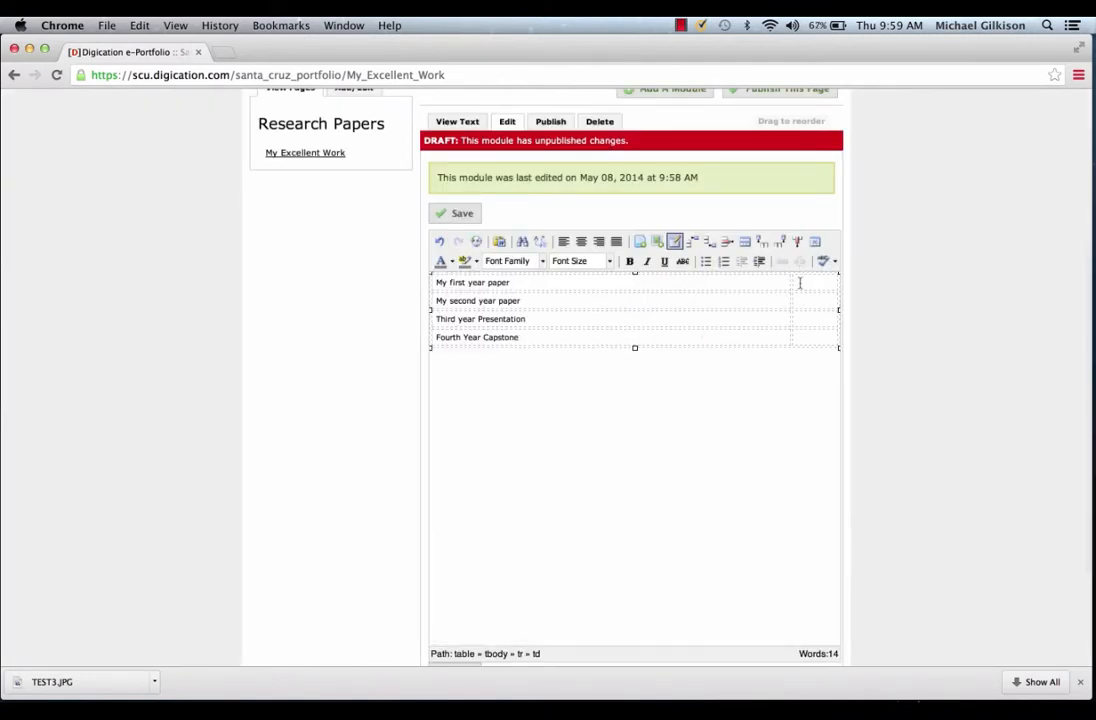
mouse_move(655, 201)
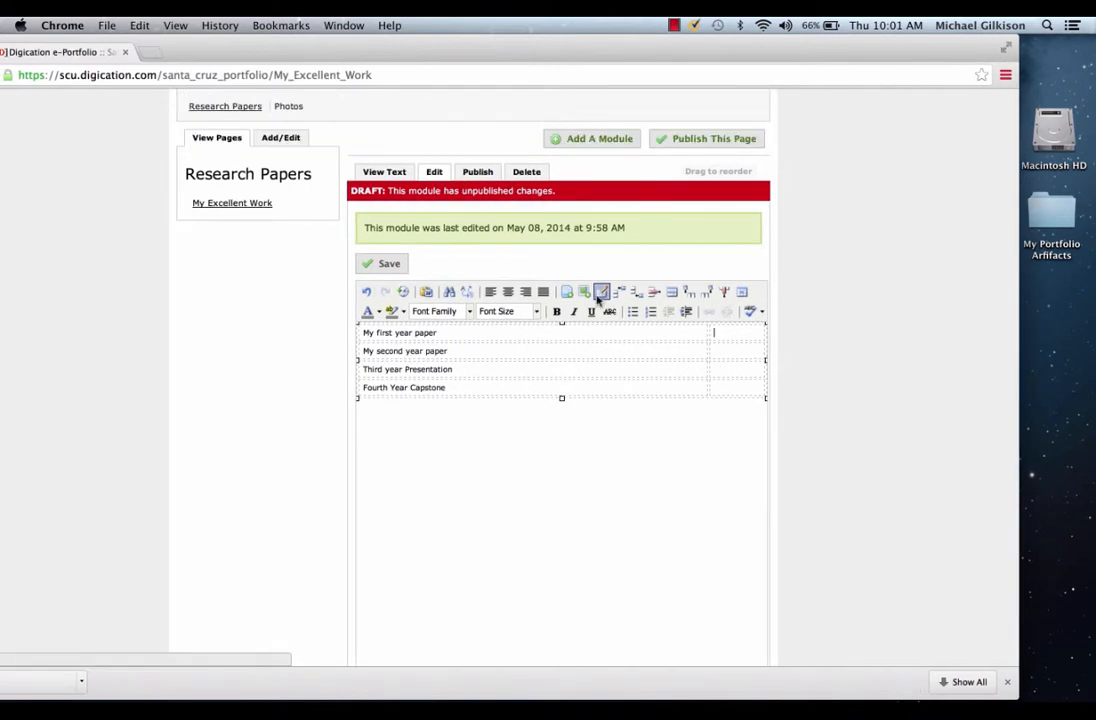
Upload the screenshot PNG and link it in the first row's second cell
left_click(601, 291)
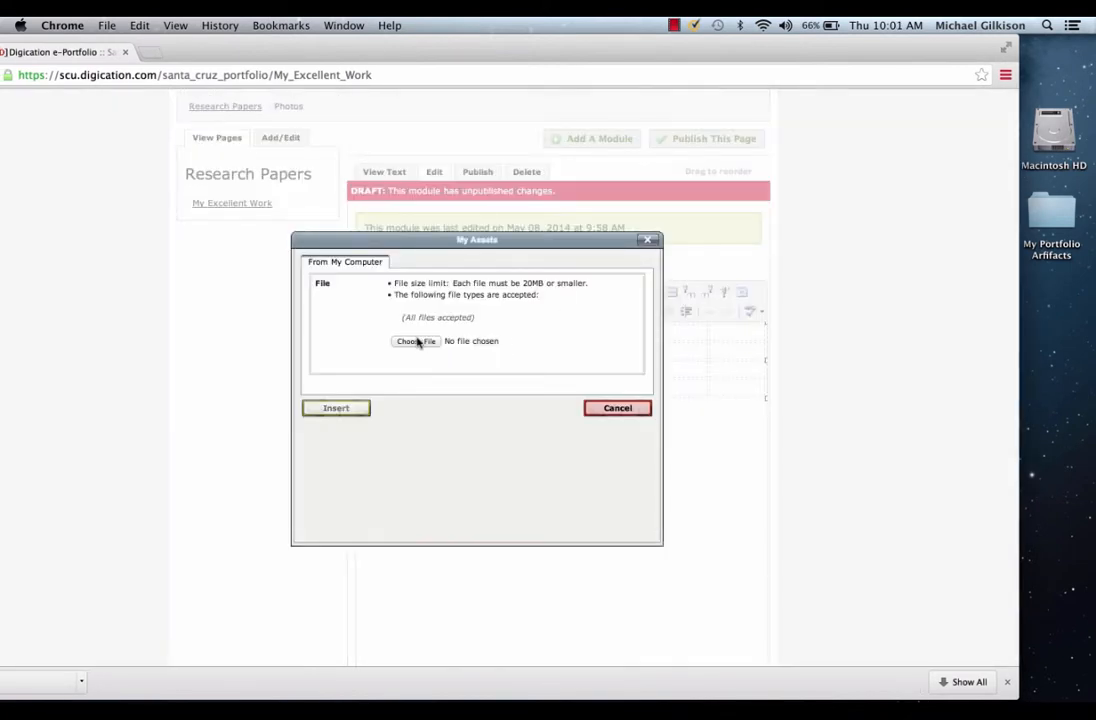
left_click(415, 341)
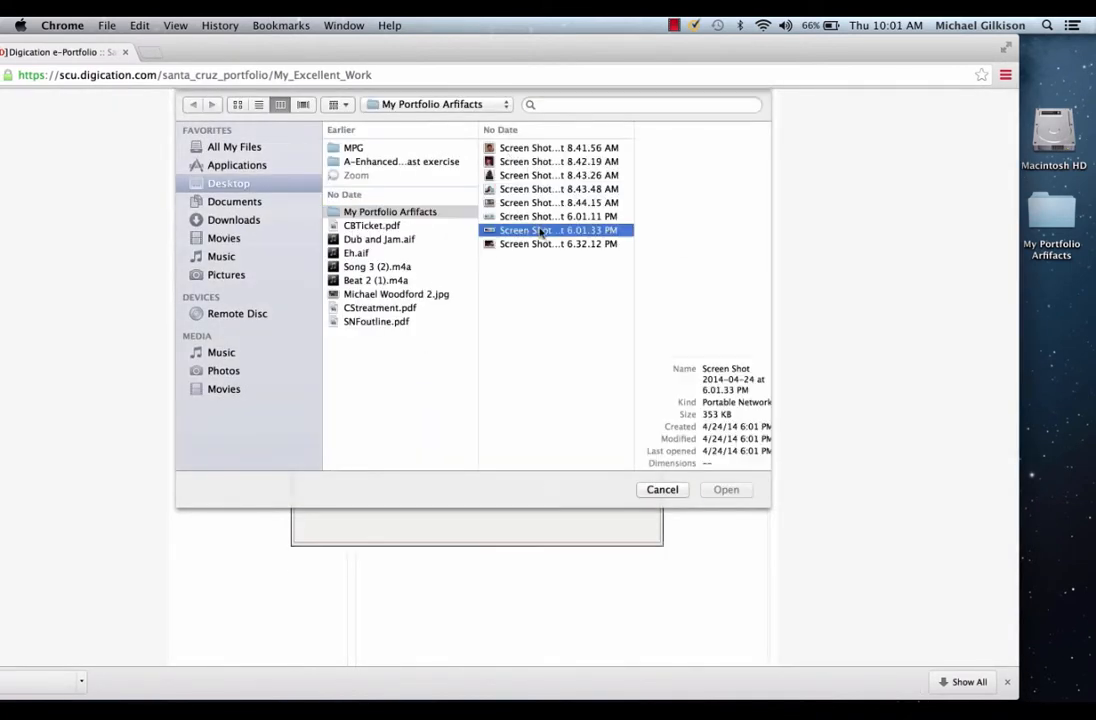
left_click(726, 489)
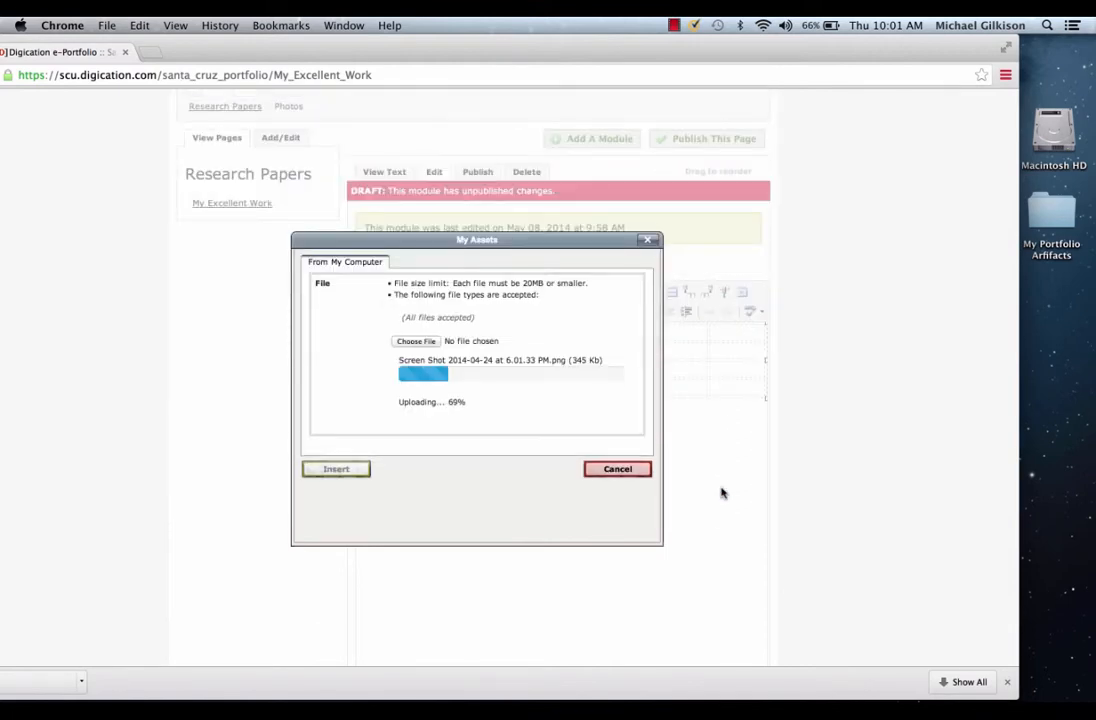
left_click(336, 468)
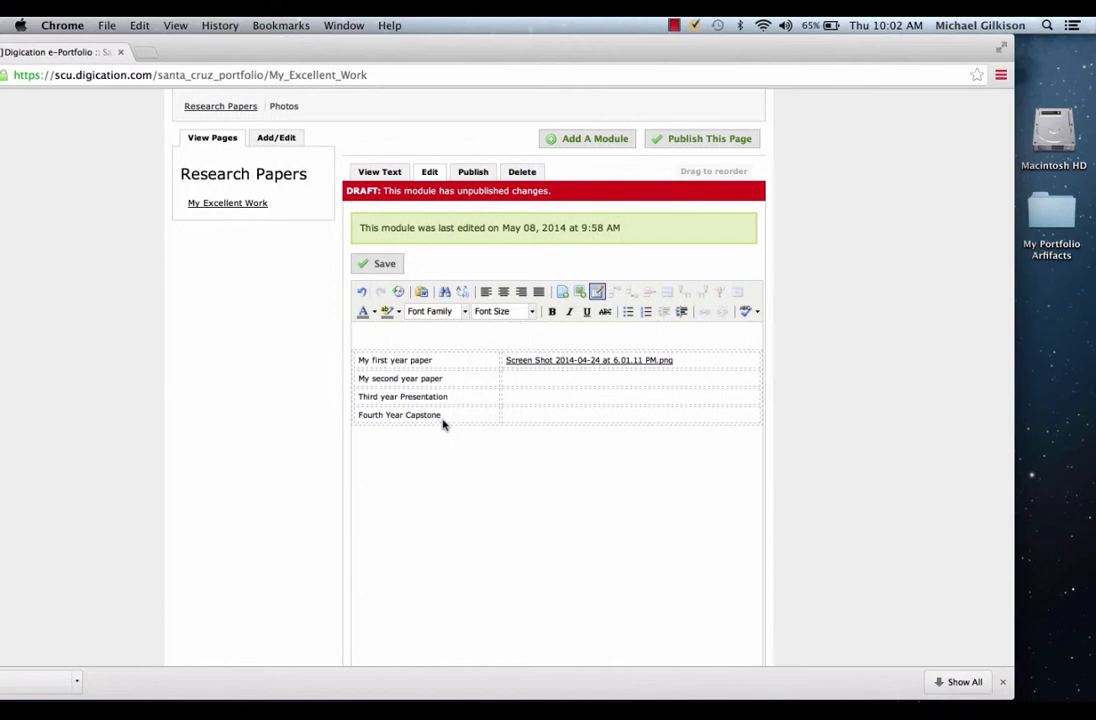
left_click(570, 311)
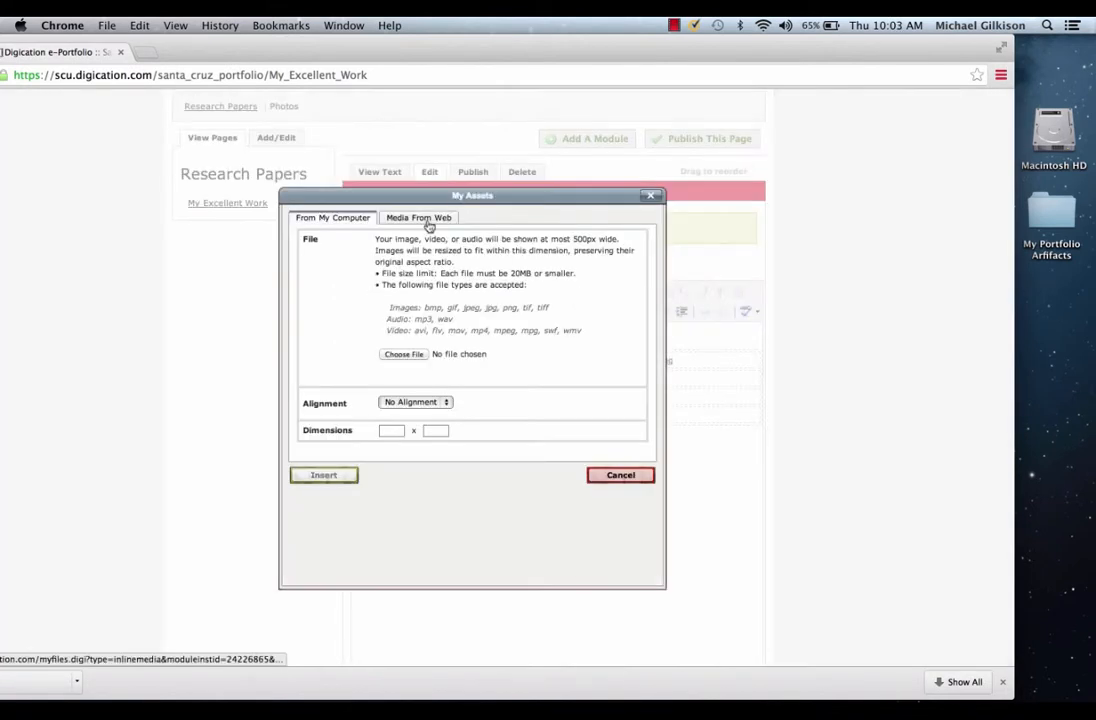
Insert the uploaded 6.01.11 PM screenshot photo above the table and select it for centering
left_click(418, 217)
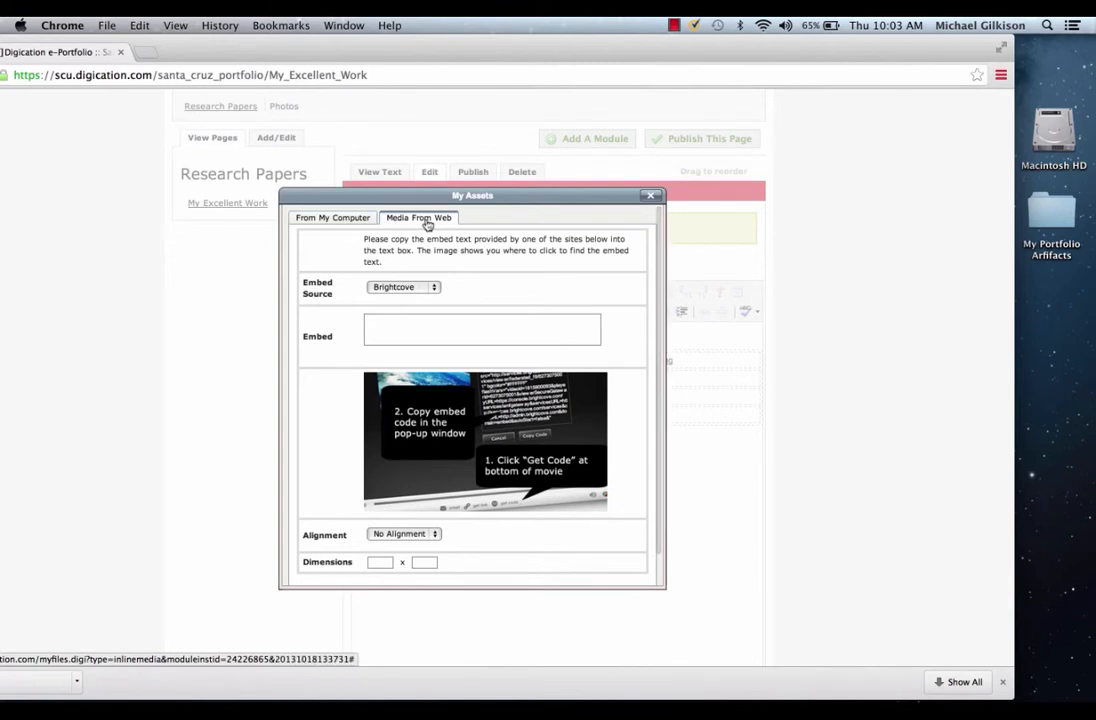
left_click(332, 217)
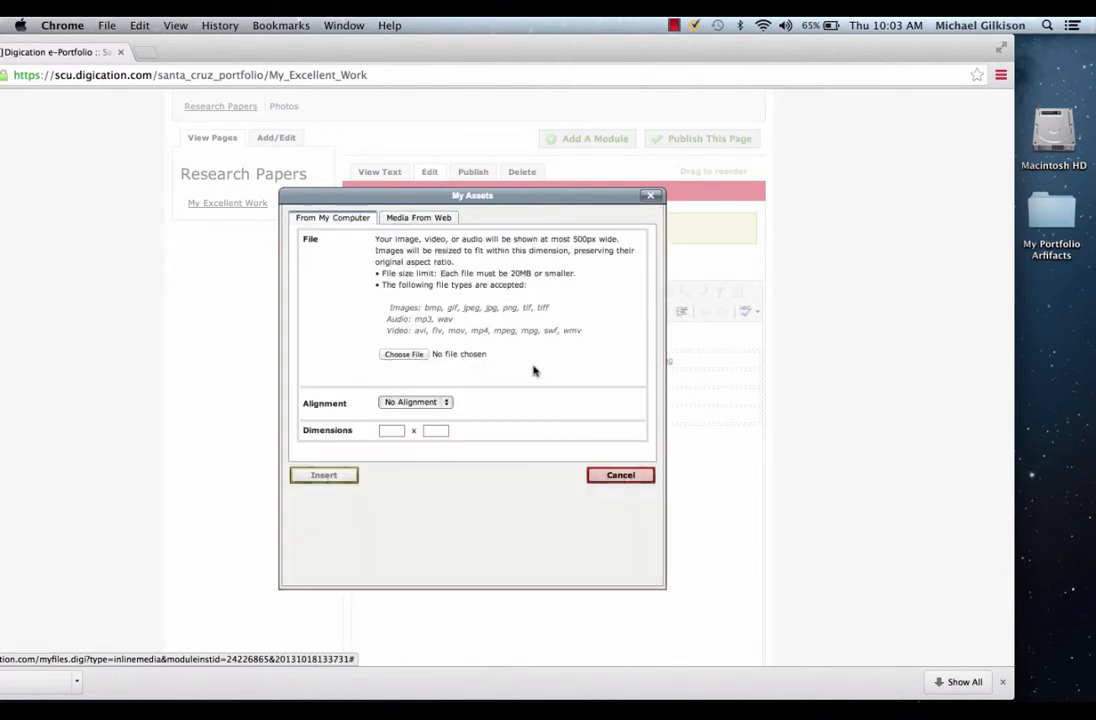
left_click(403, 354)
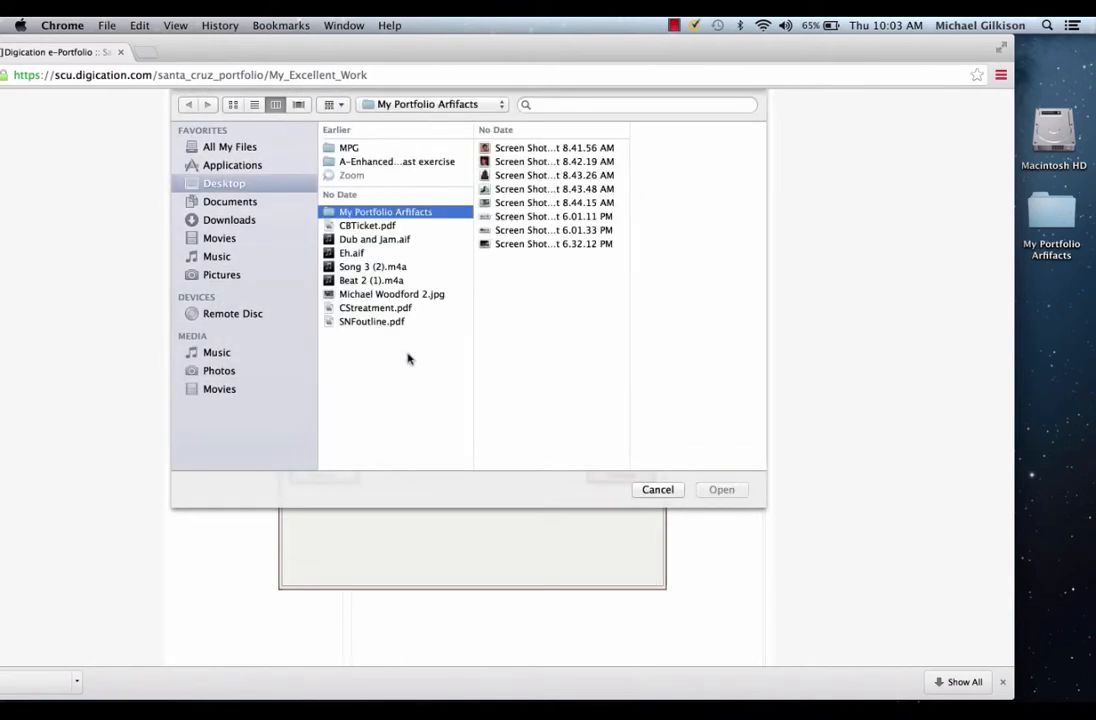
left_click(554, 216)
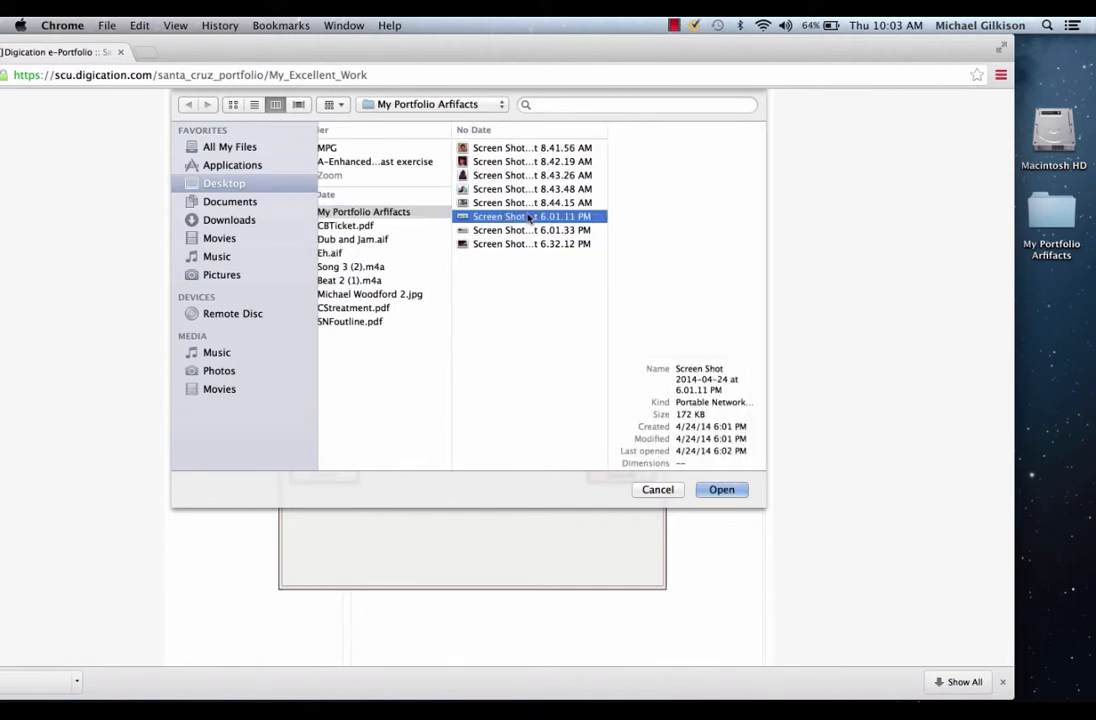
left_click(721, 489)
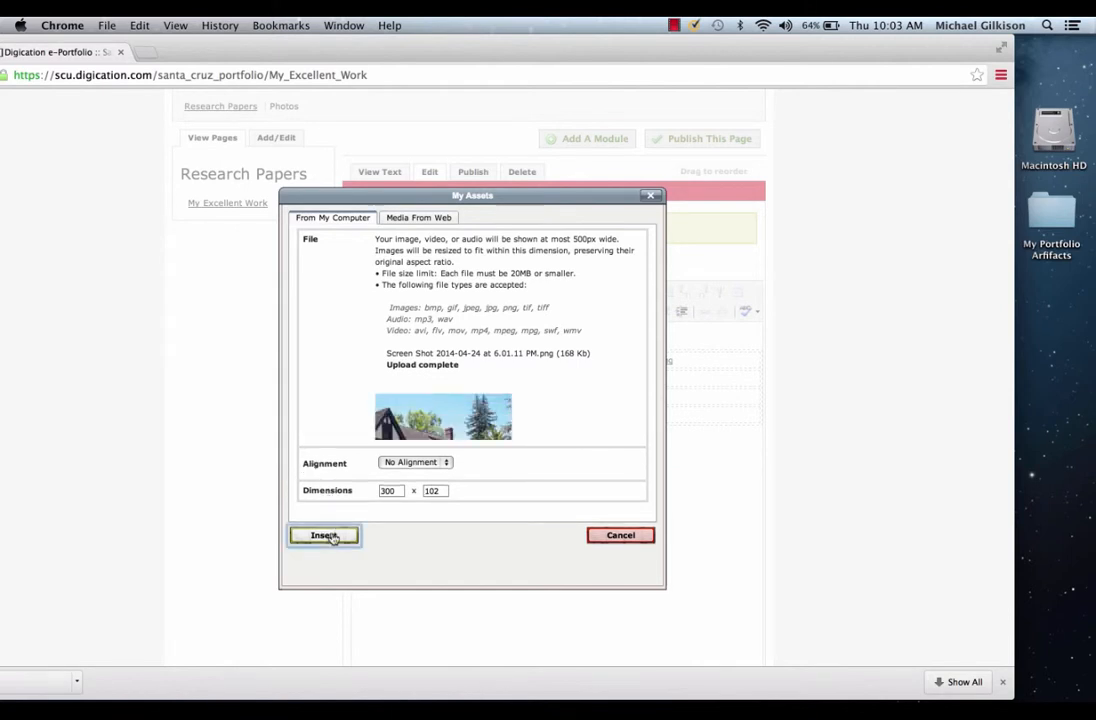
left_click(324, 535)
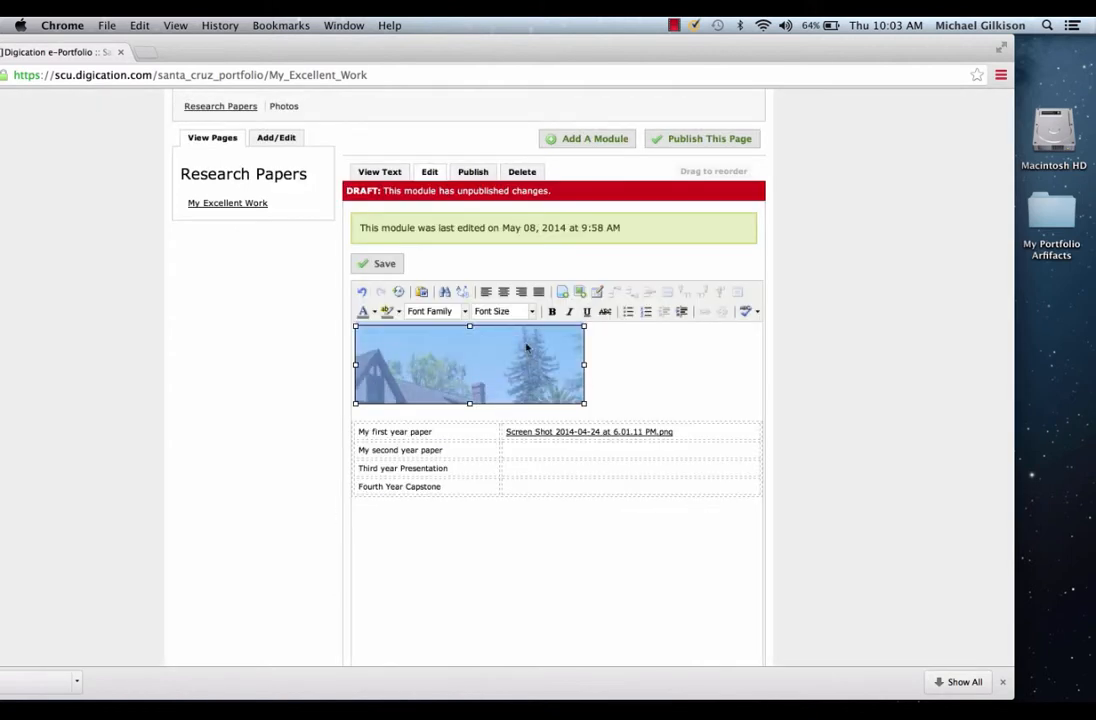
left_click(503, 291)
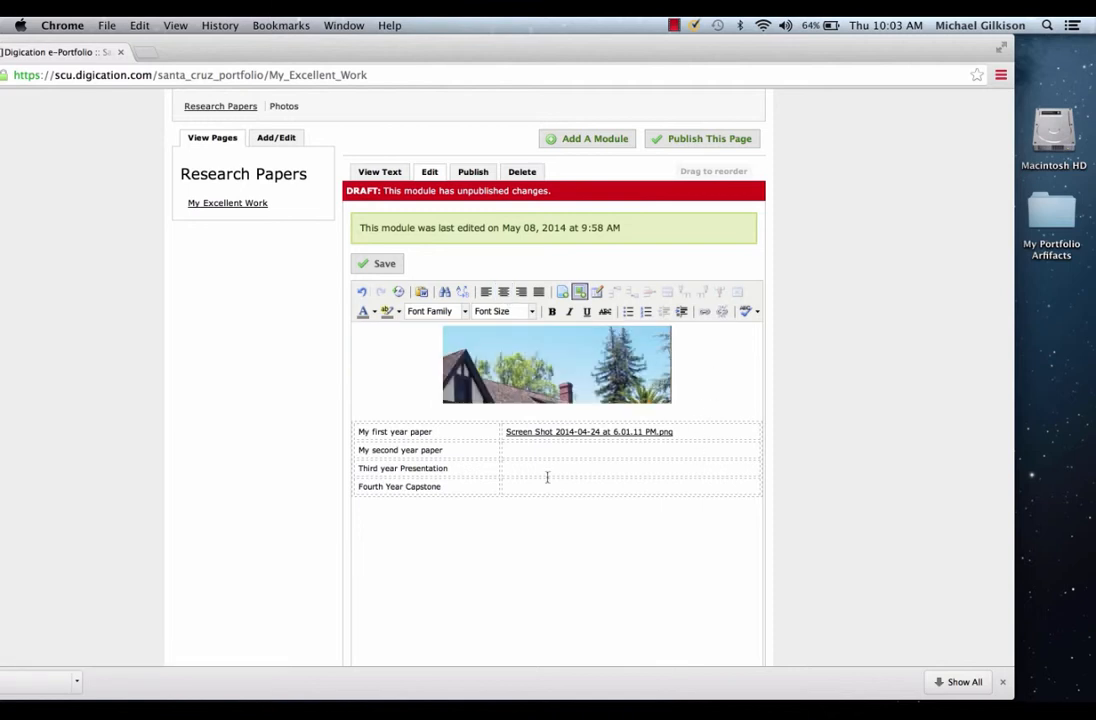
Link the screenshot in the remaining rows, save the table, and publish all changes
left_click(548, 449)
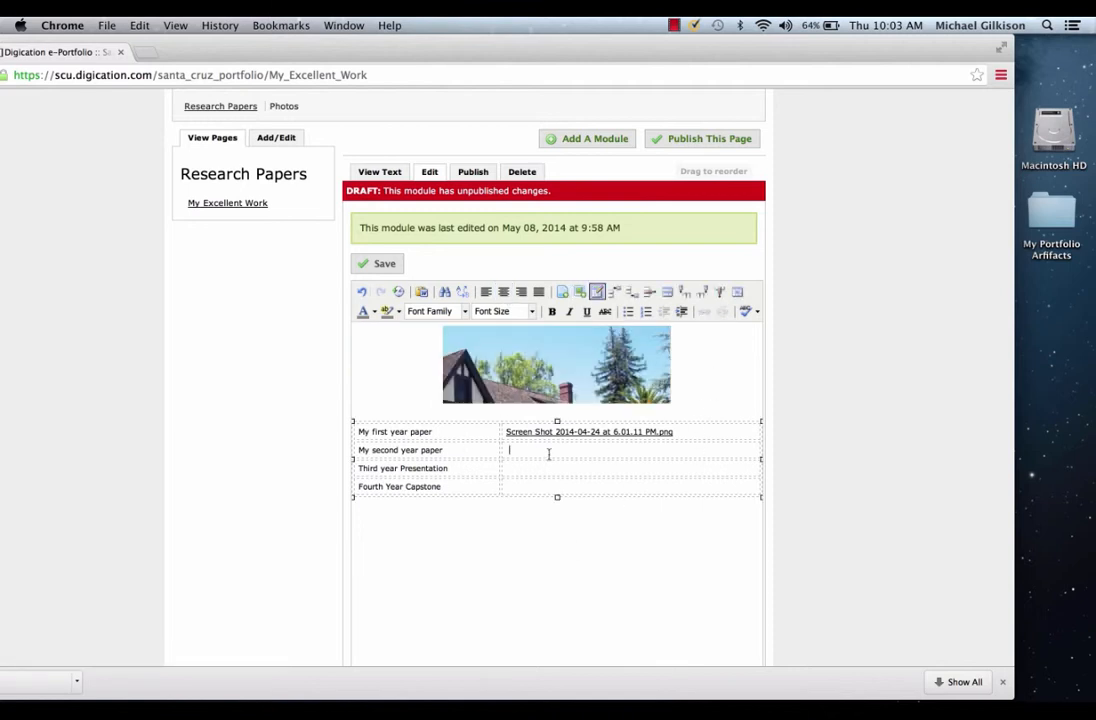
mouse_move(884, 333)
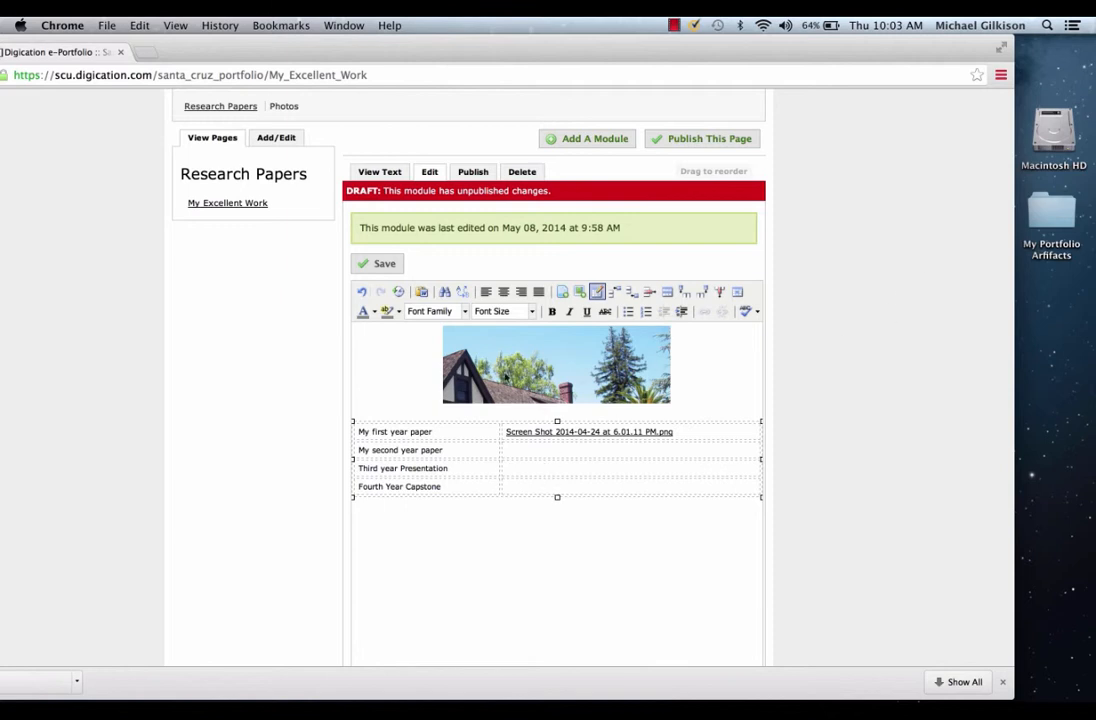
left_click(384, 263)
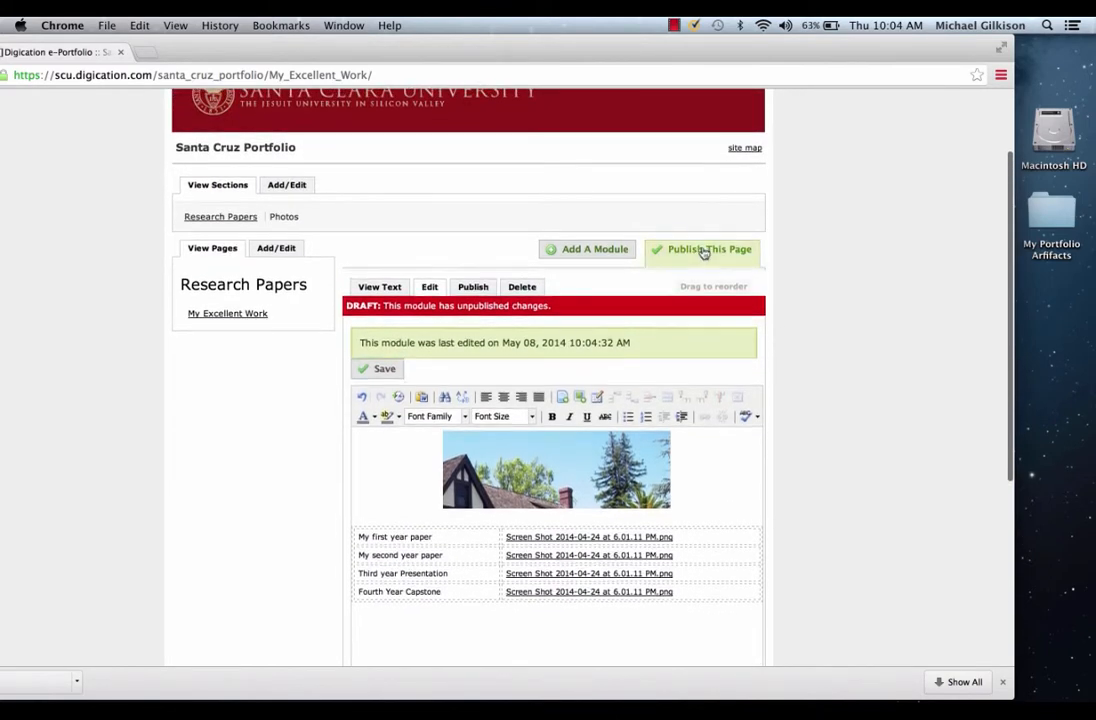
left_click(709, 249)
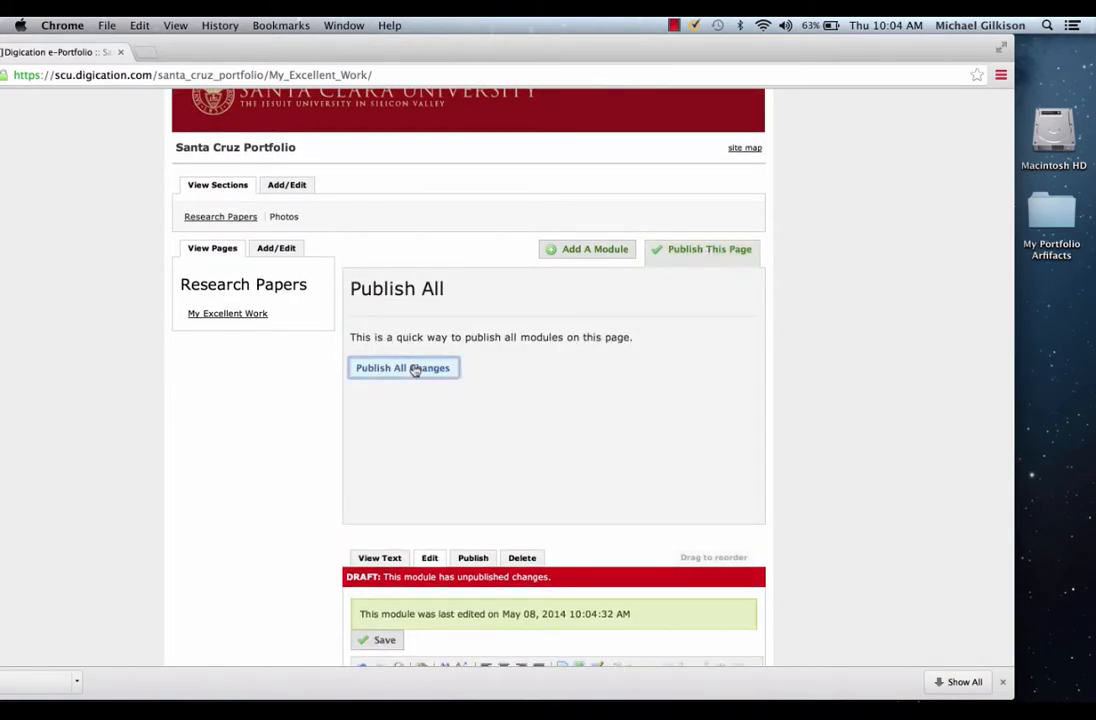
left_click(403, 367)
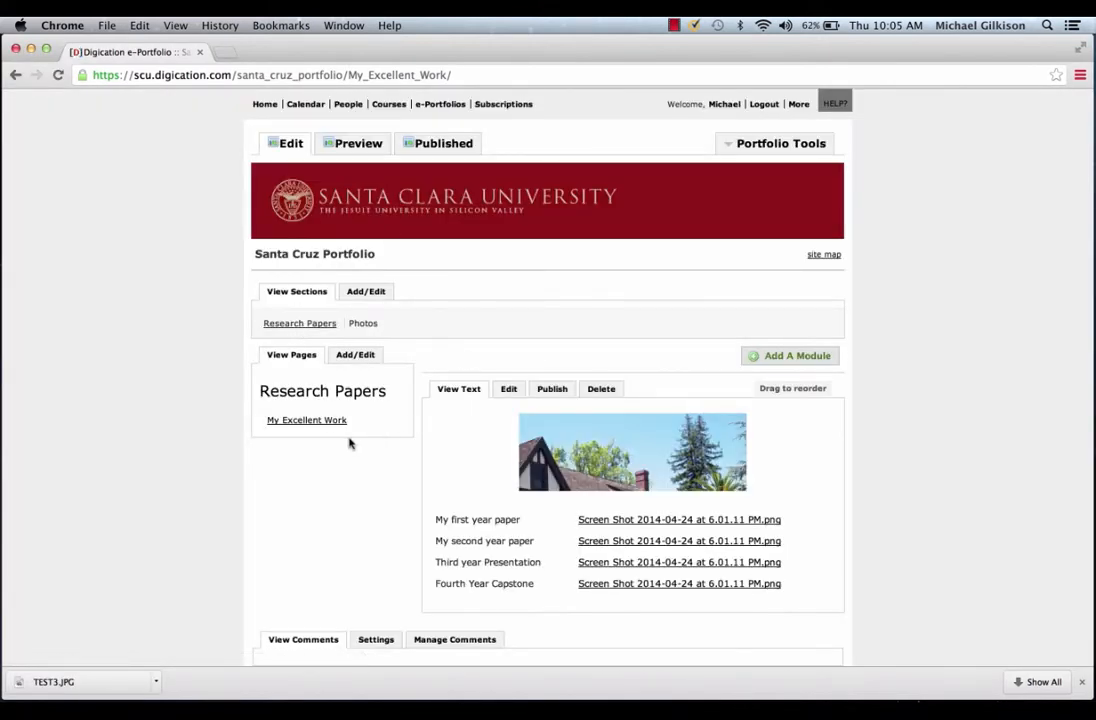
left_click(306, 419)
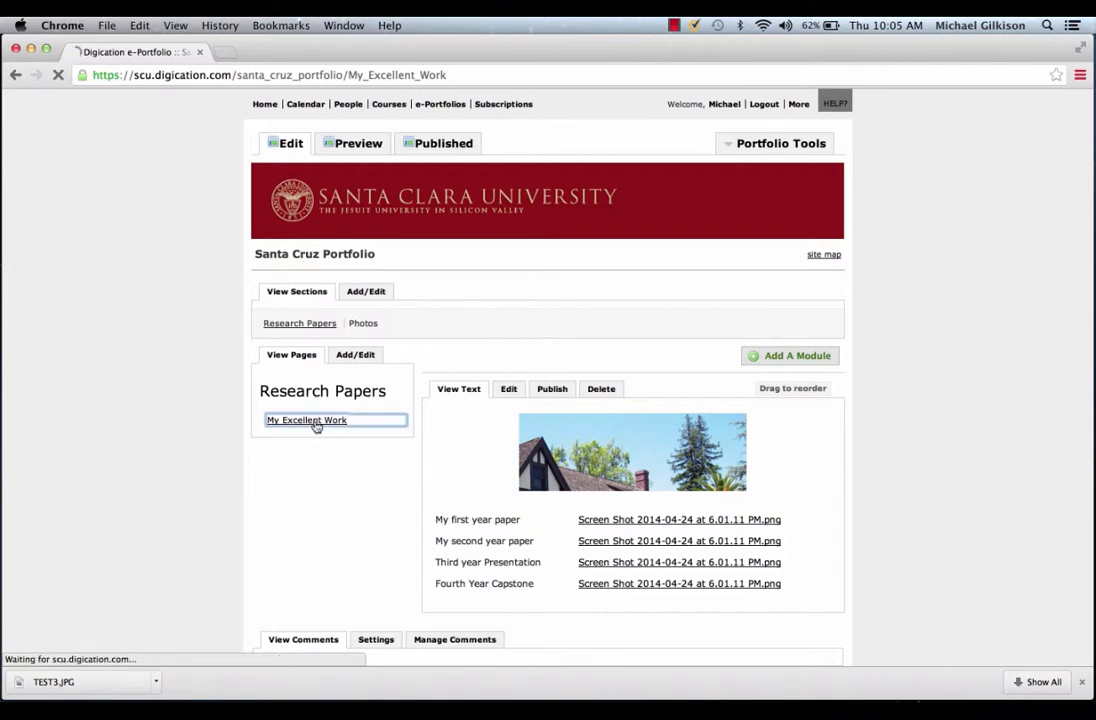
left_click(306, 419)
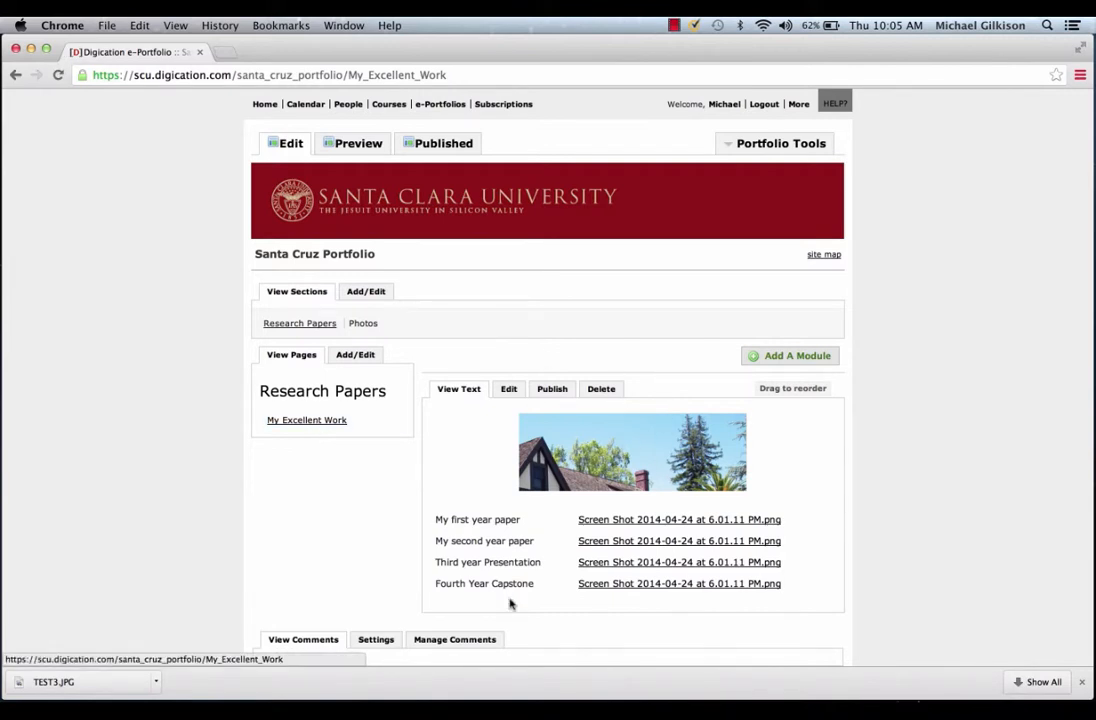
mouse_move(614, 593)
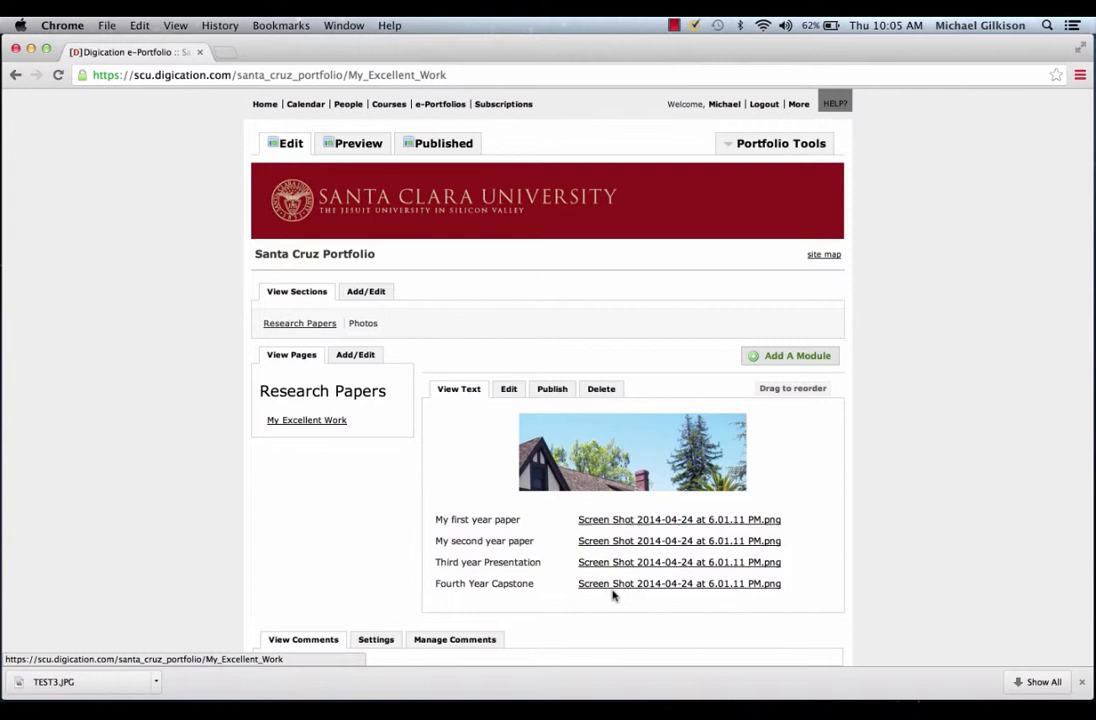
mouse_move(588, 498)
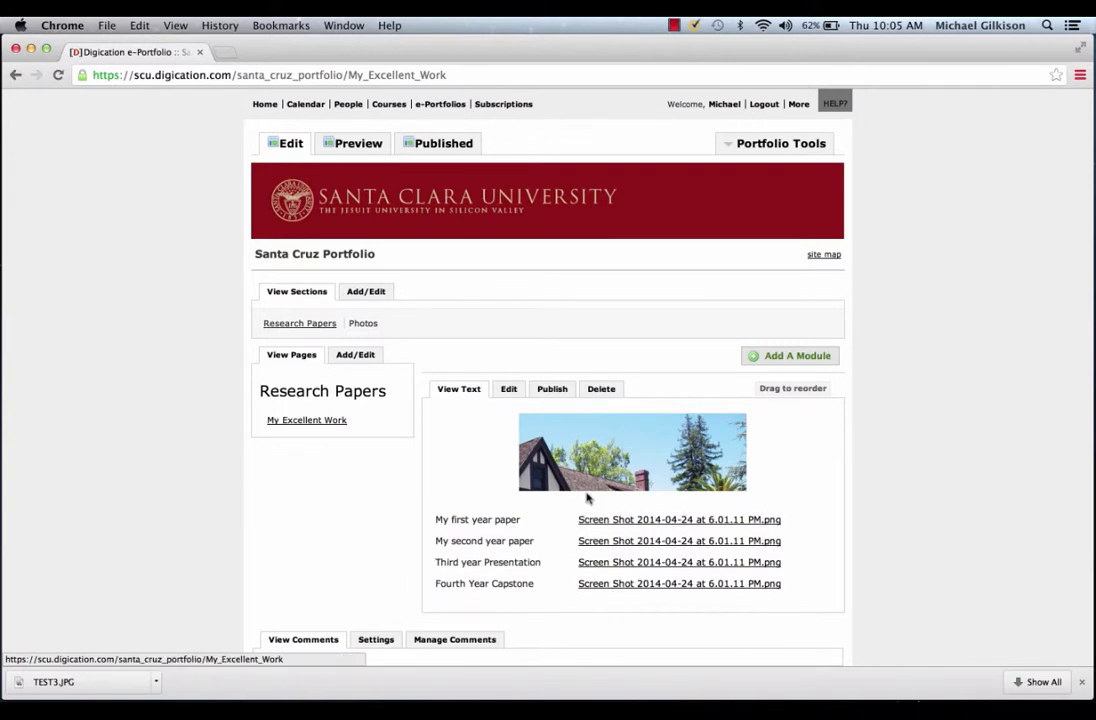
mouse_move(420, 331)
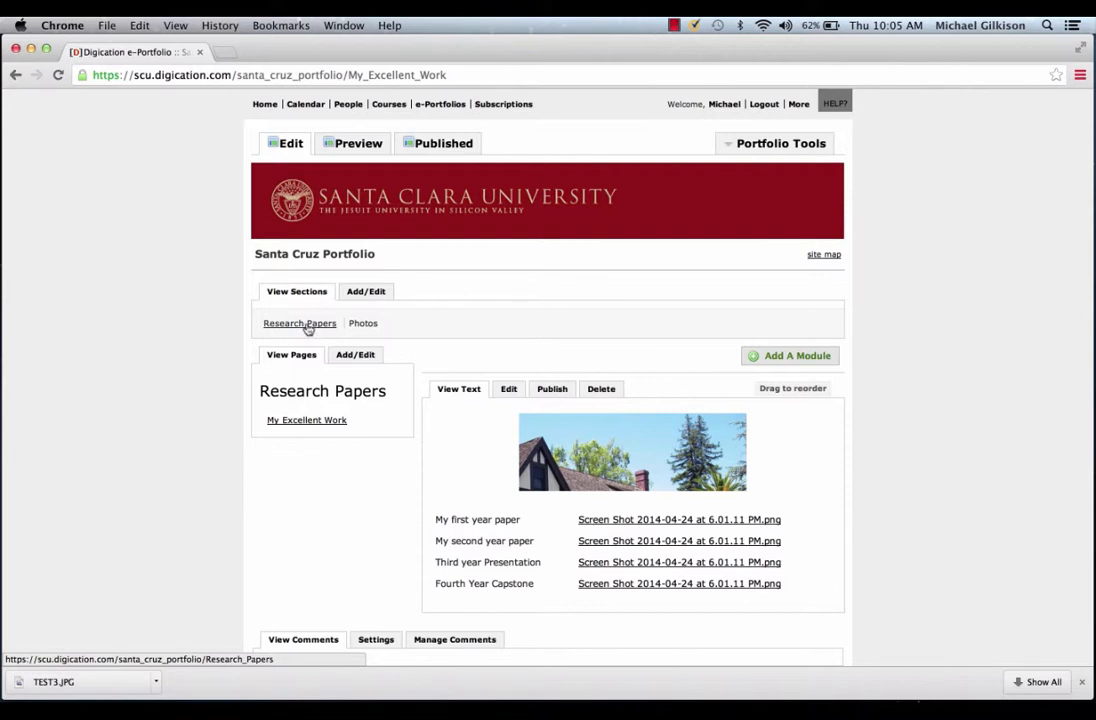
Add an Image/Video/Audio module to the Photos page
left_click(362, 323)
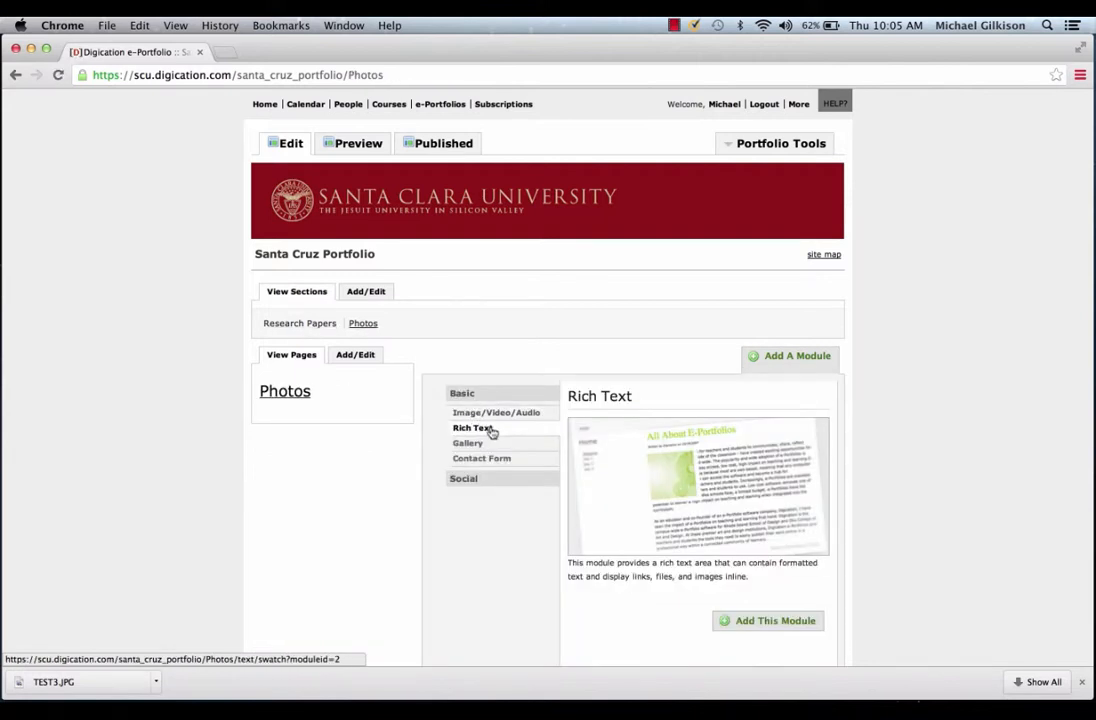
mouse_move(495, 412)
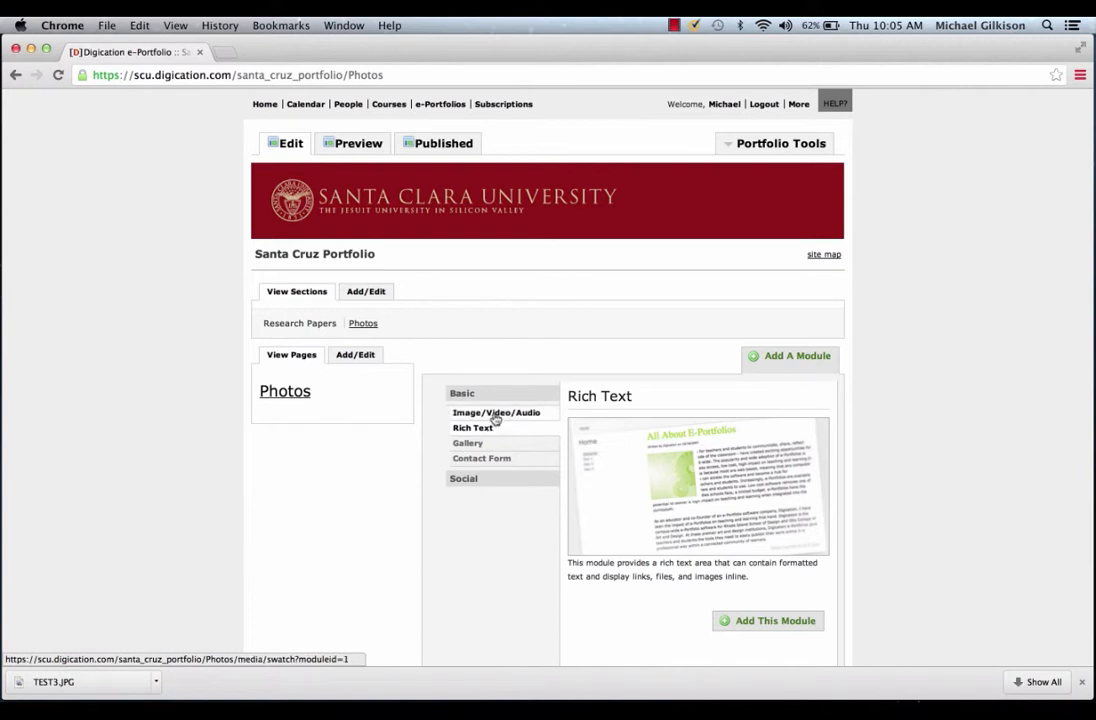
left_click(496, 412)
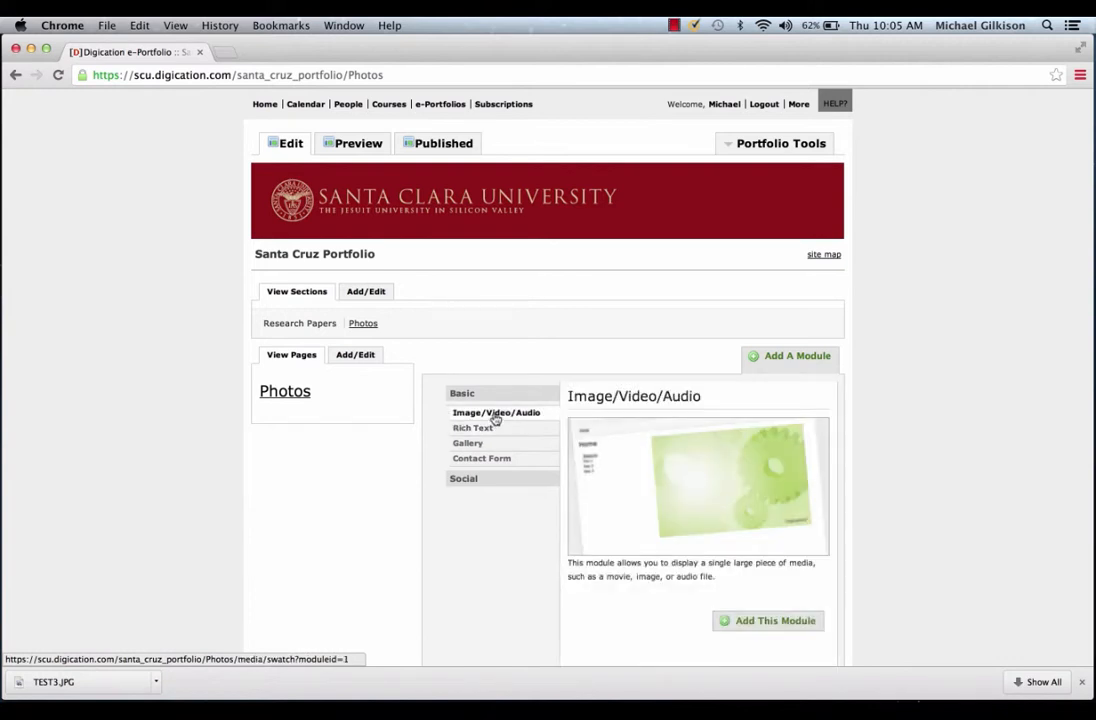
left_click(768, 620)
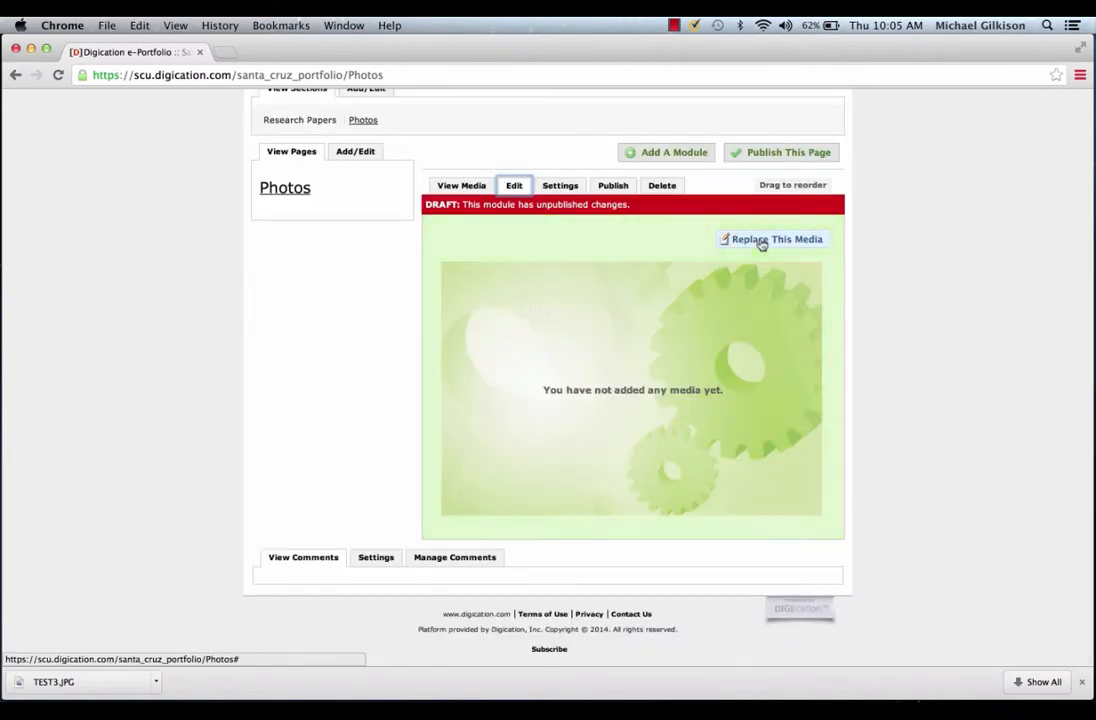
left_click(777, 239)
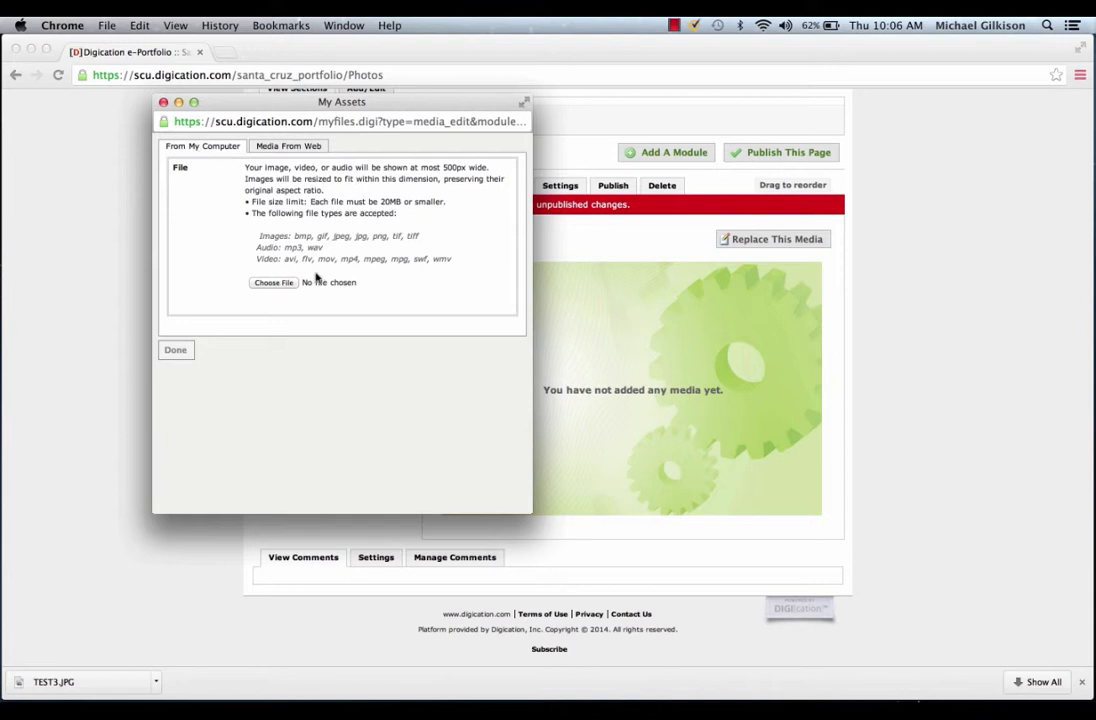
Choose Media From Web and copy the RSA Animate YouTube video's embed code
left_click(288, 146)
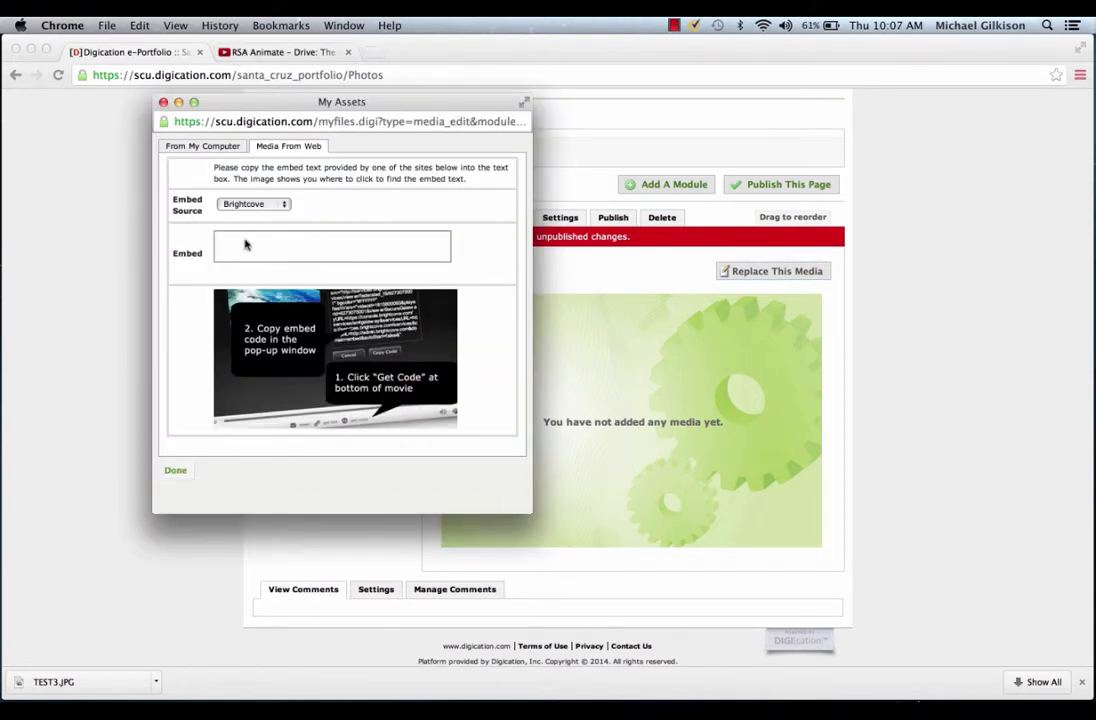
left_click(280, 52)
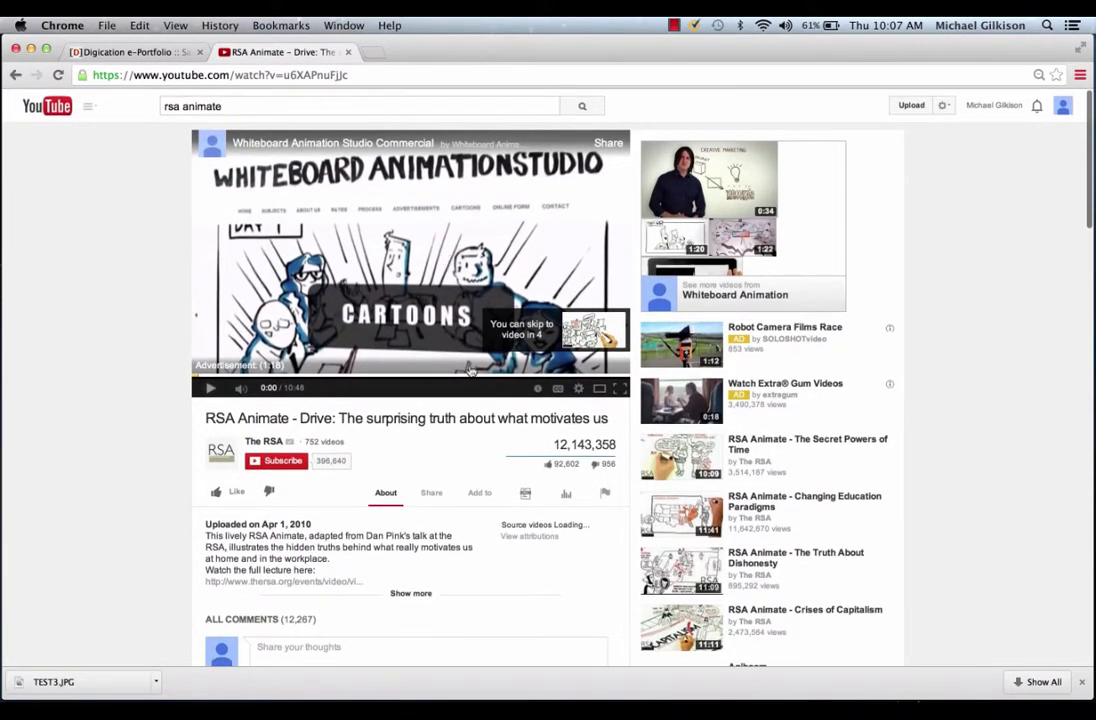
left_click(431, 492)
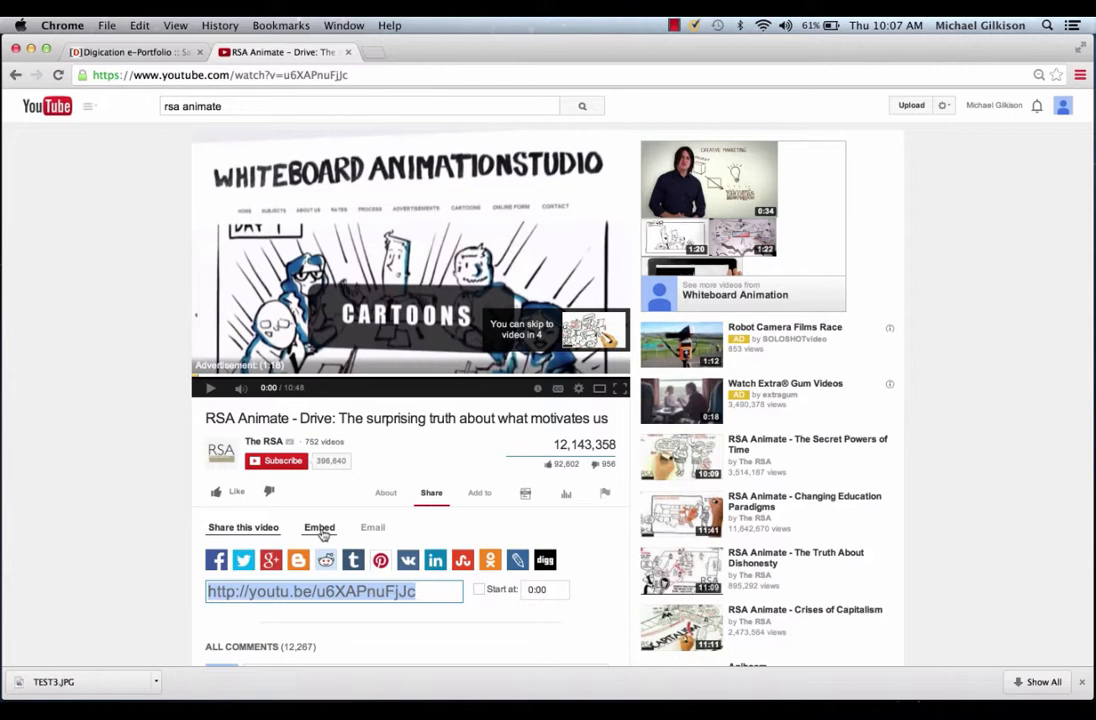
left_click(319, 527)
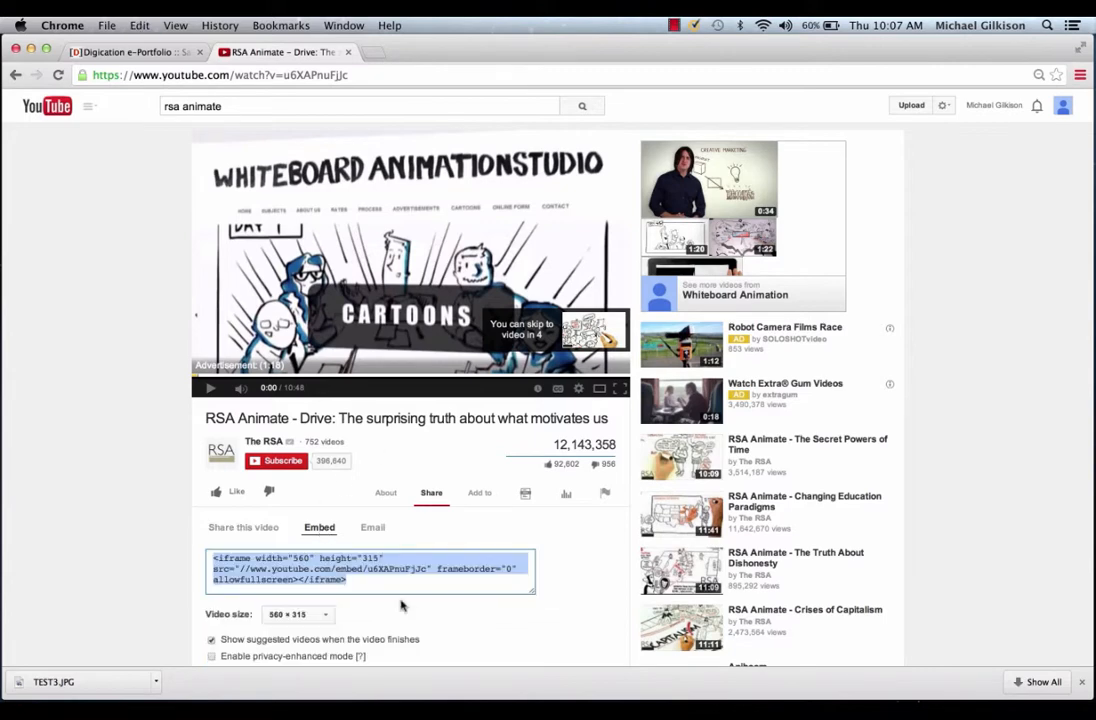
left_click(135, 52)
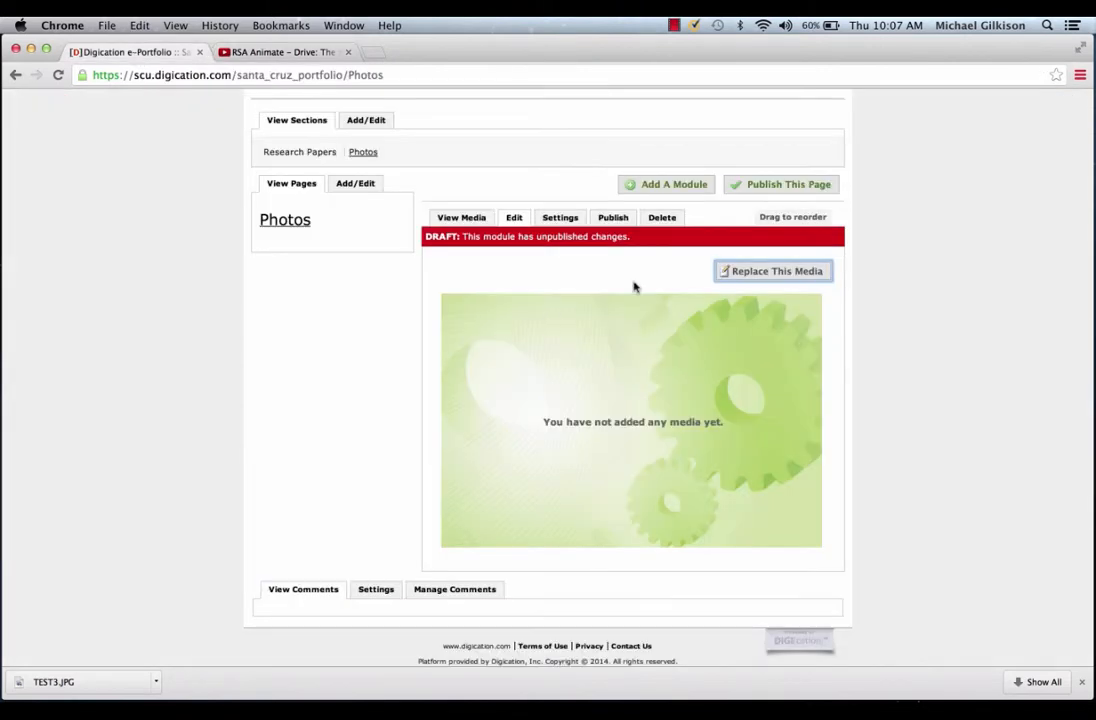
Embed the RSA Animate video from its pasted code and publish all Photos page changes
left_click(772, 271)
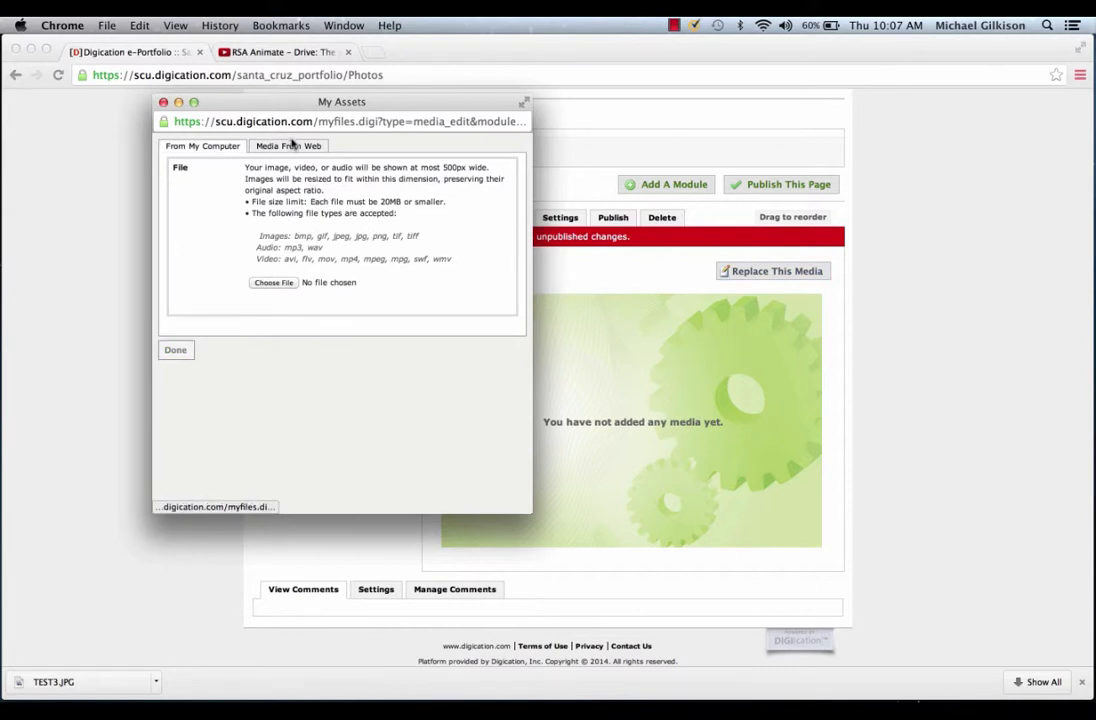
left_click(288, 146)
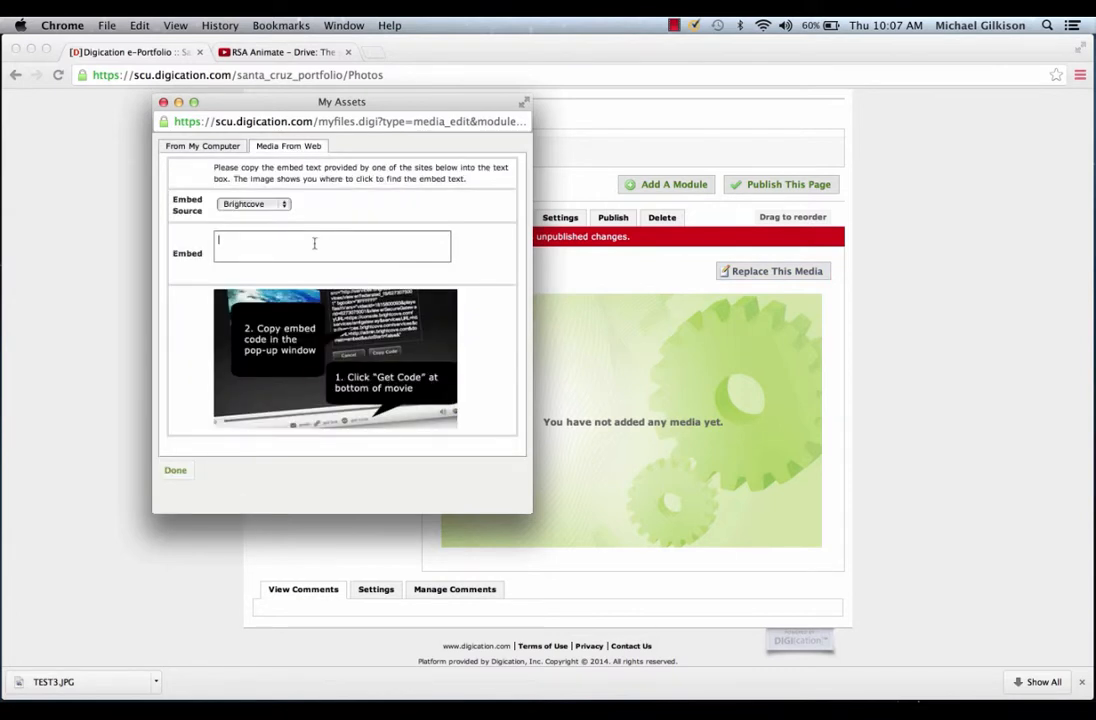
left_click(175, 470)
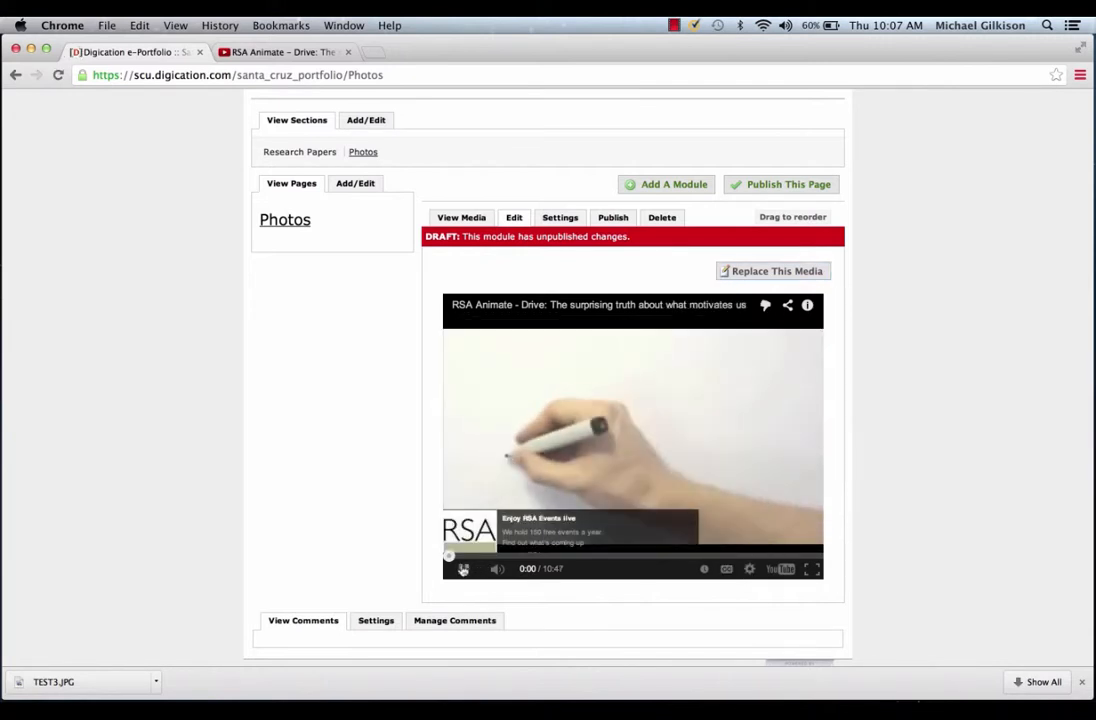
left_click(463, 568)
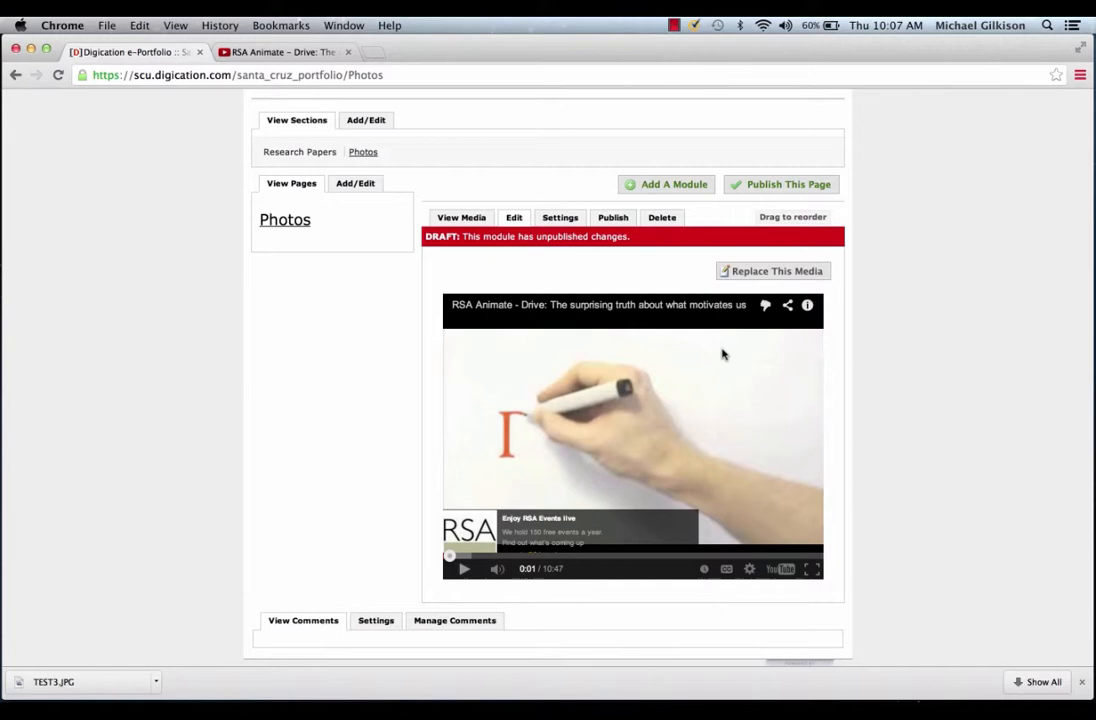
mouse_move(855, 261)
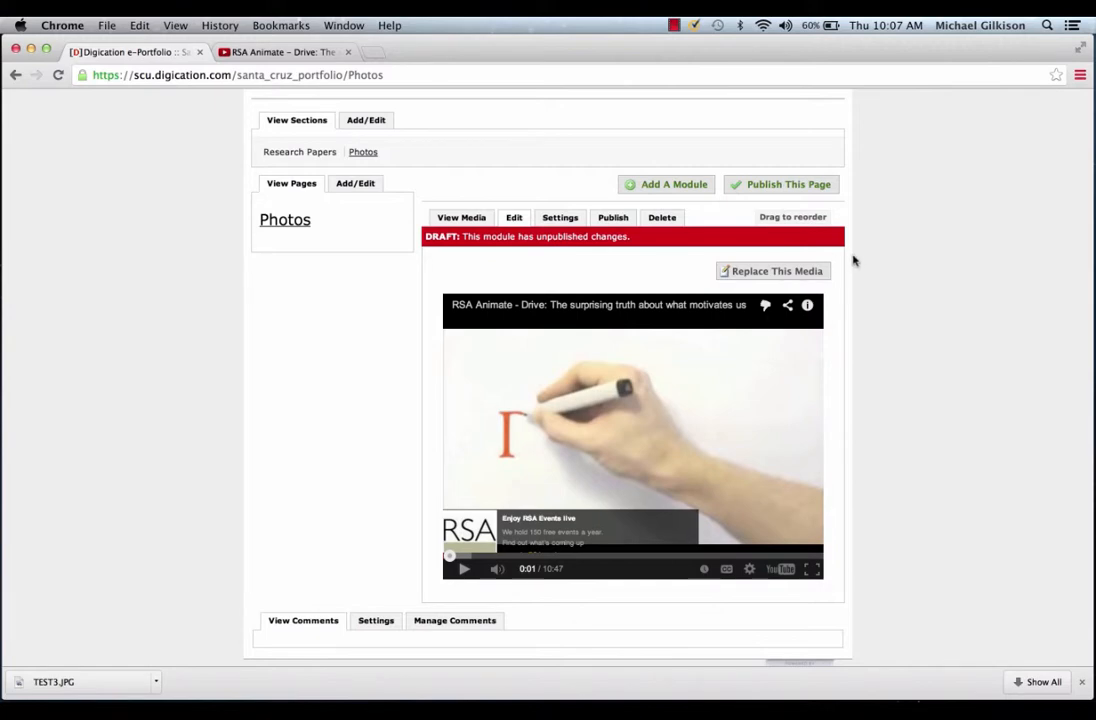
scroll("down", 3)
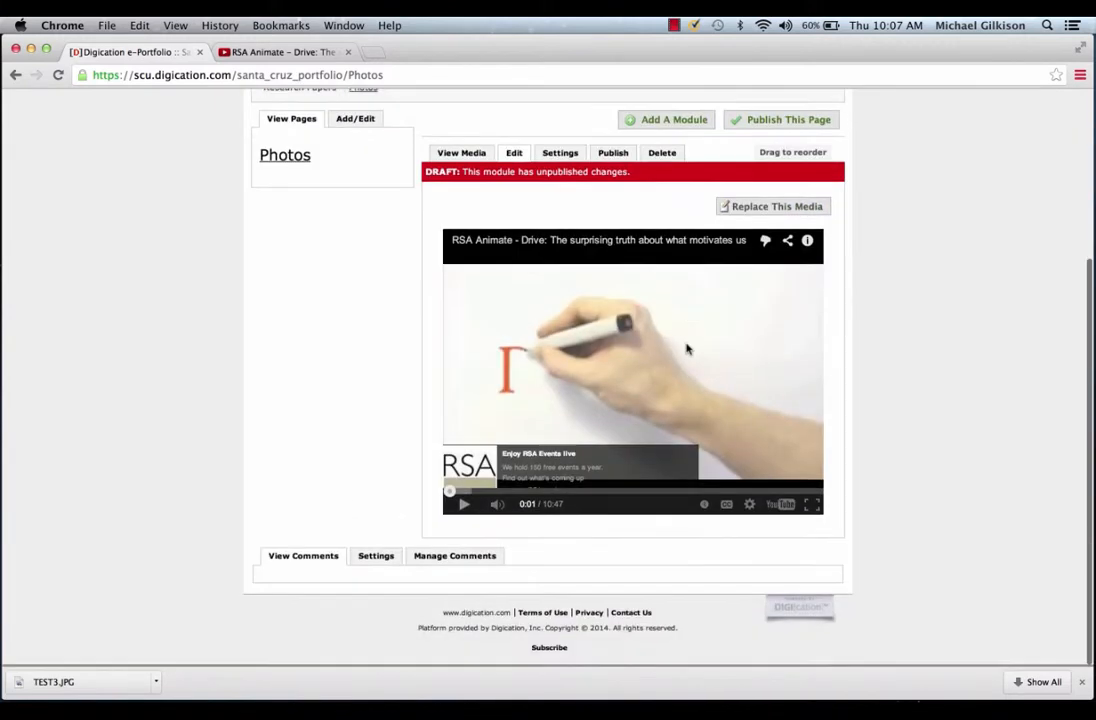
scroll("up", 3)
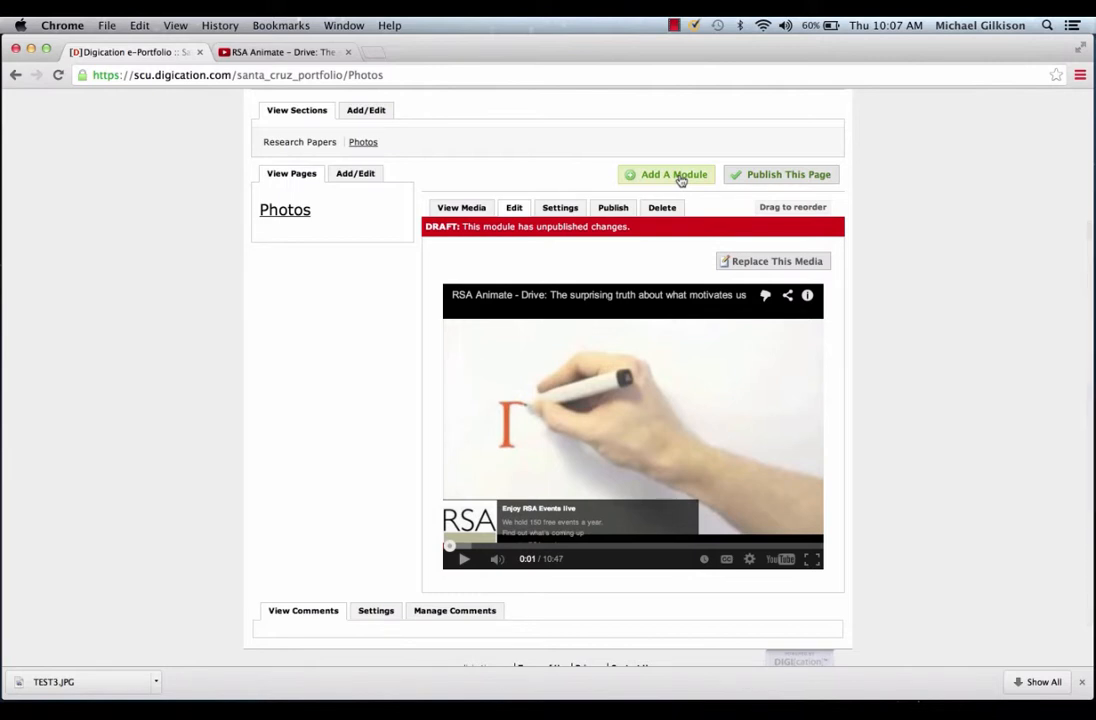
left_click(781, 174)
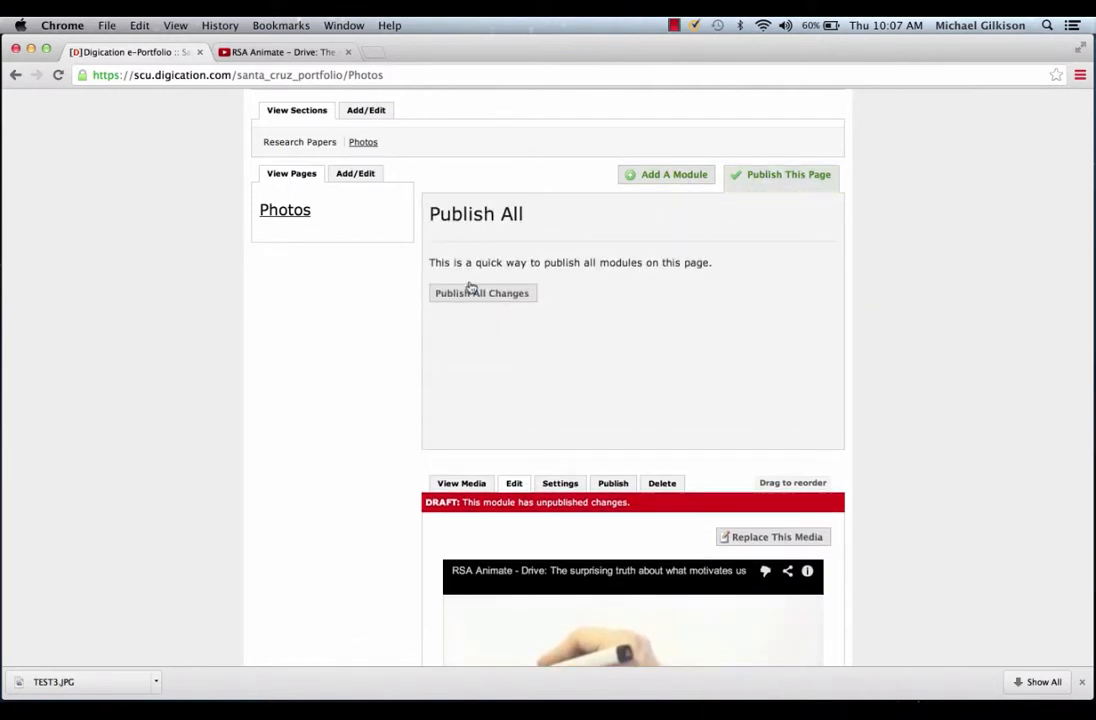
left_click(482, 293)
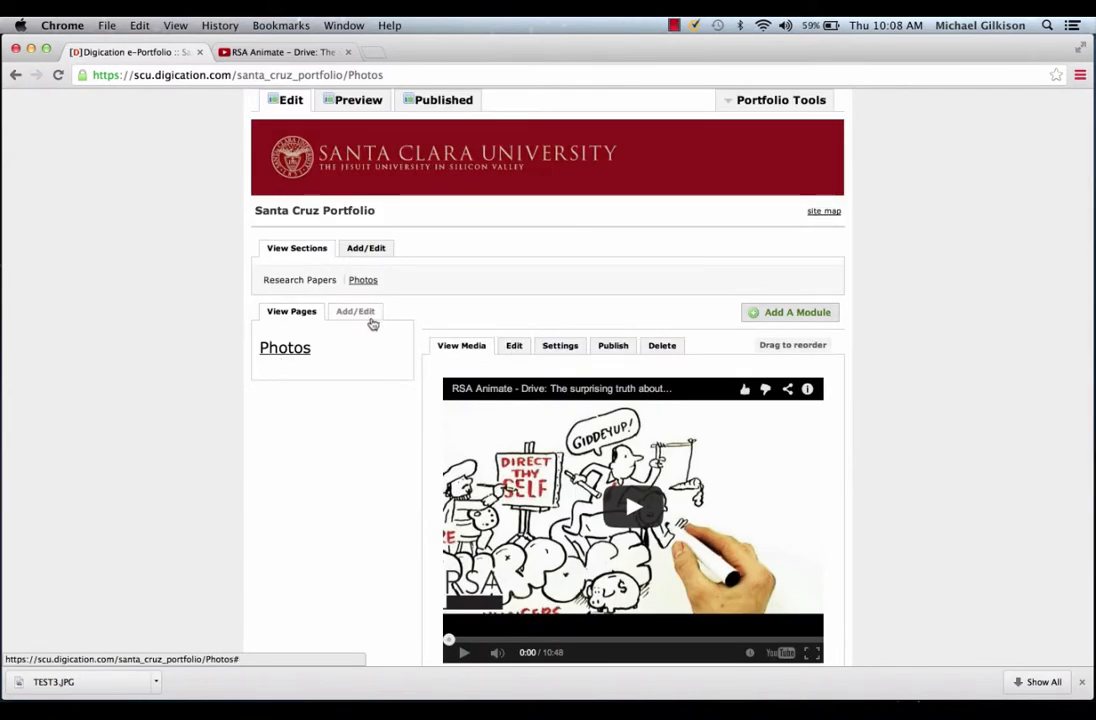
Create a Photo Gallery page under Photos with a gallery module holding the uploaded screenshot
left_click(355, 311)
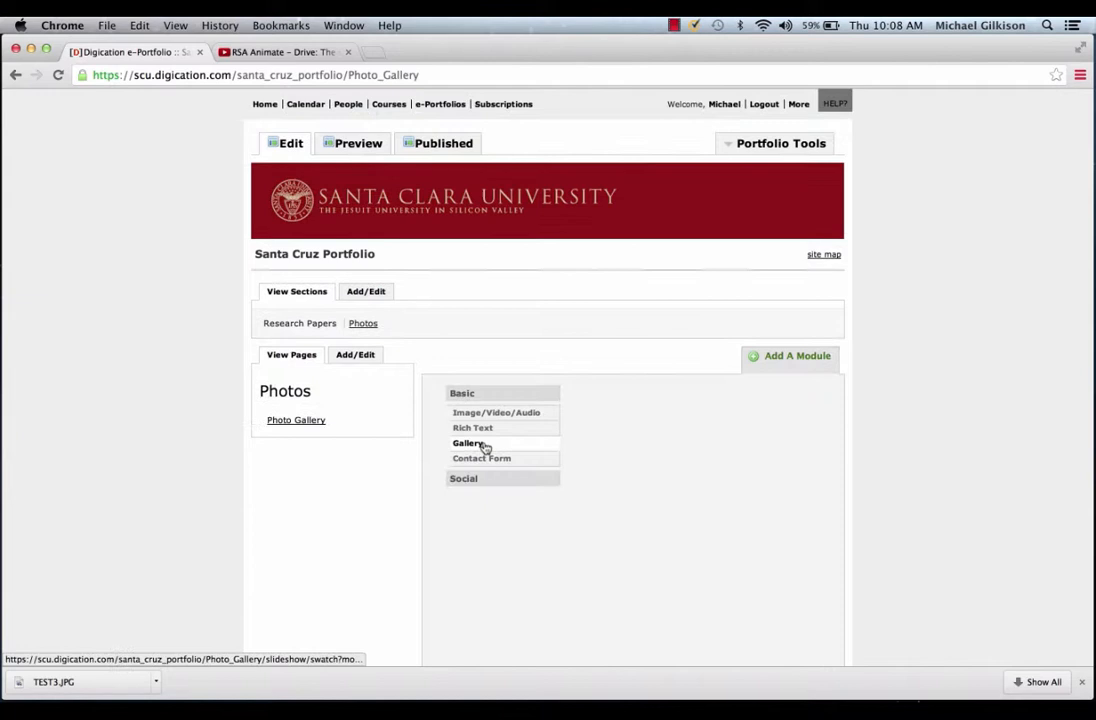
left_click(467, 442)
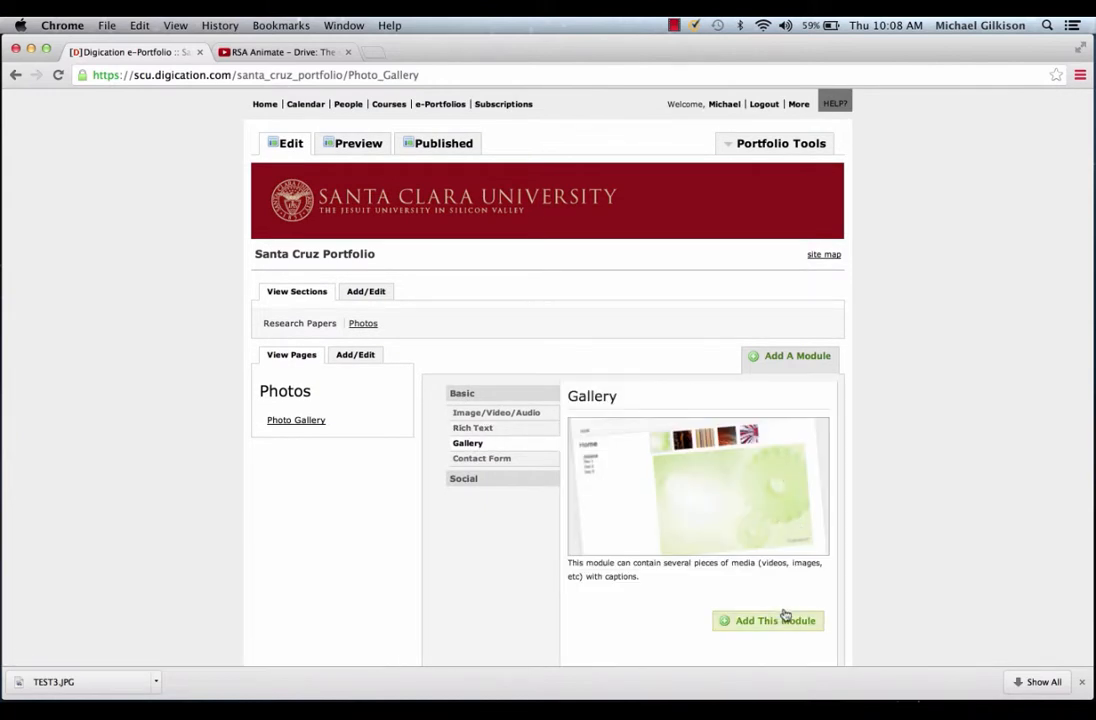
left_click(768, 620)
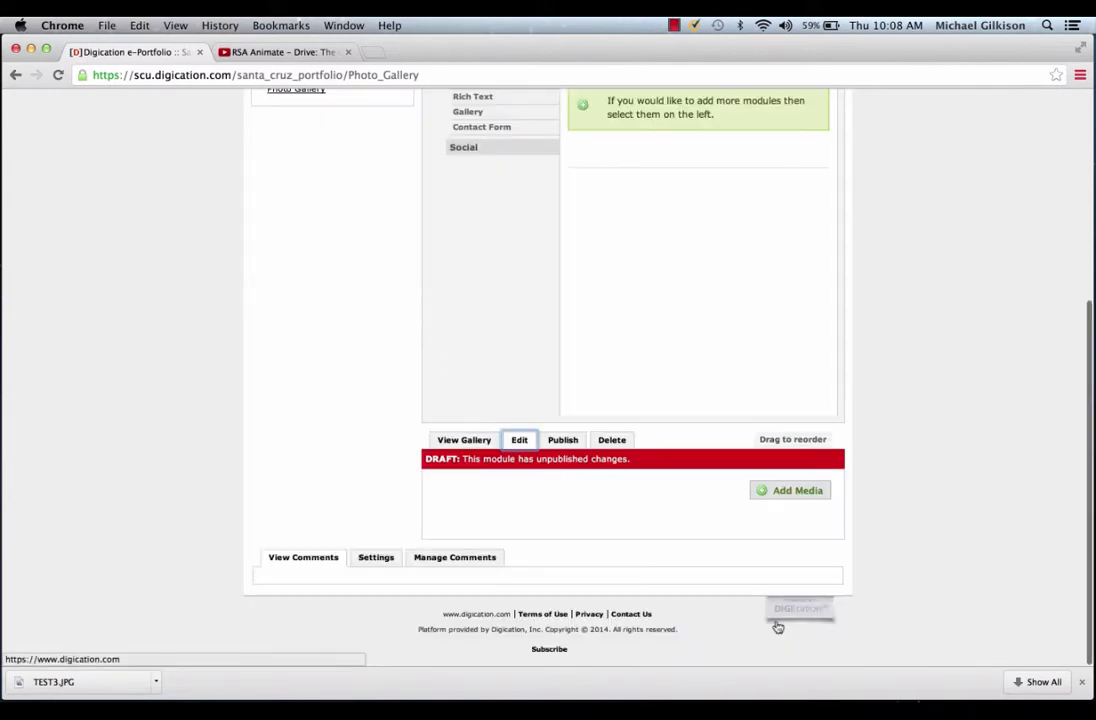
left_click(790, 490)
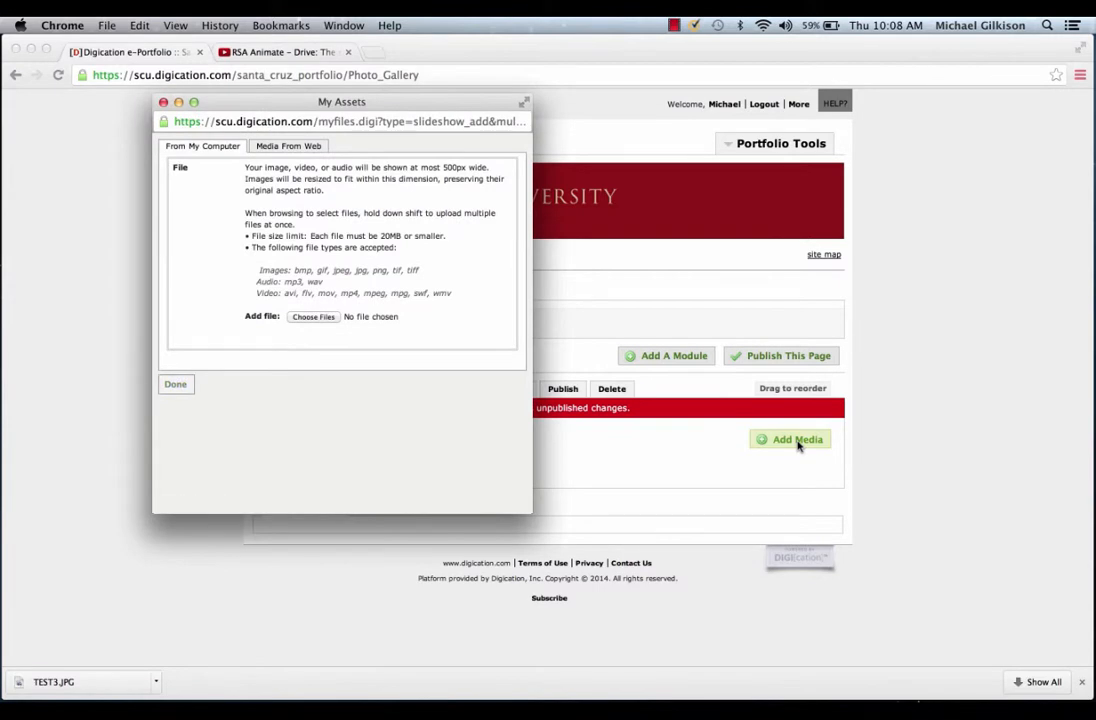
left_click(313, 317)
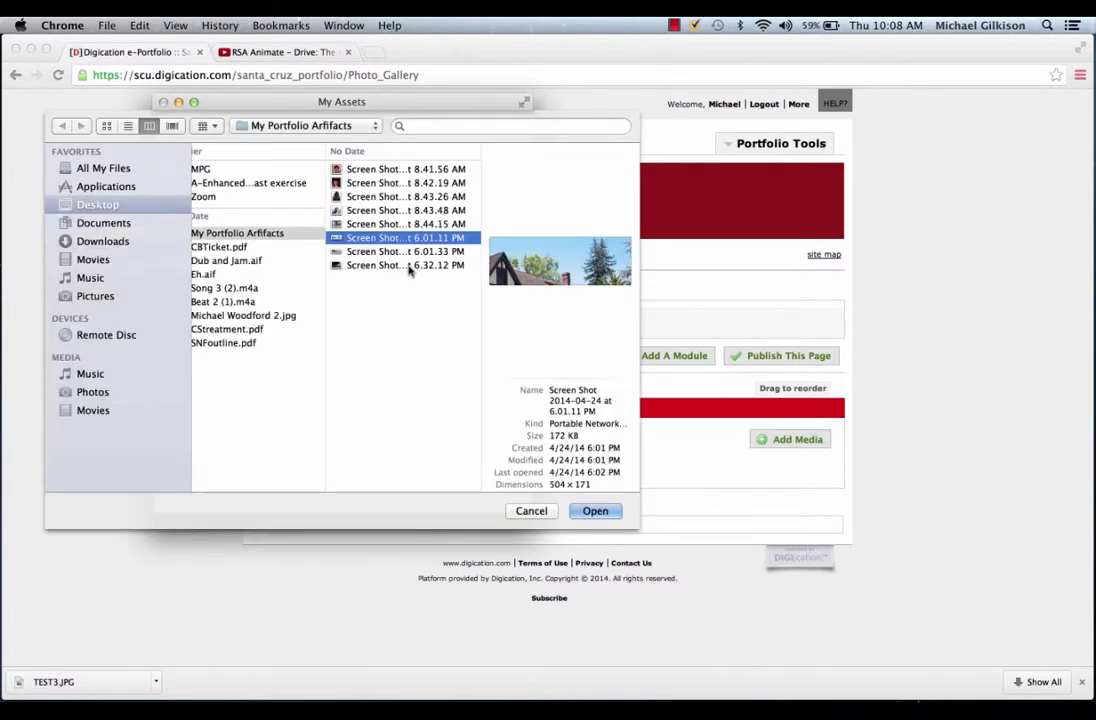
left_click(595, 511)
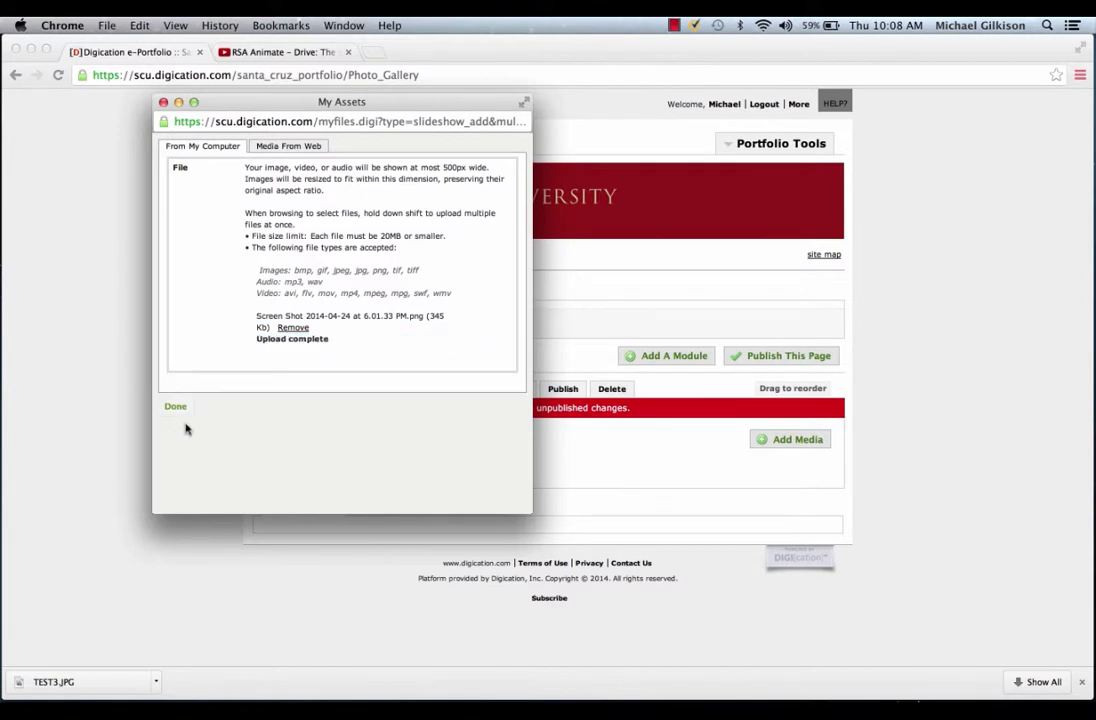
left_click(175, 406)
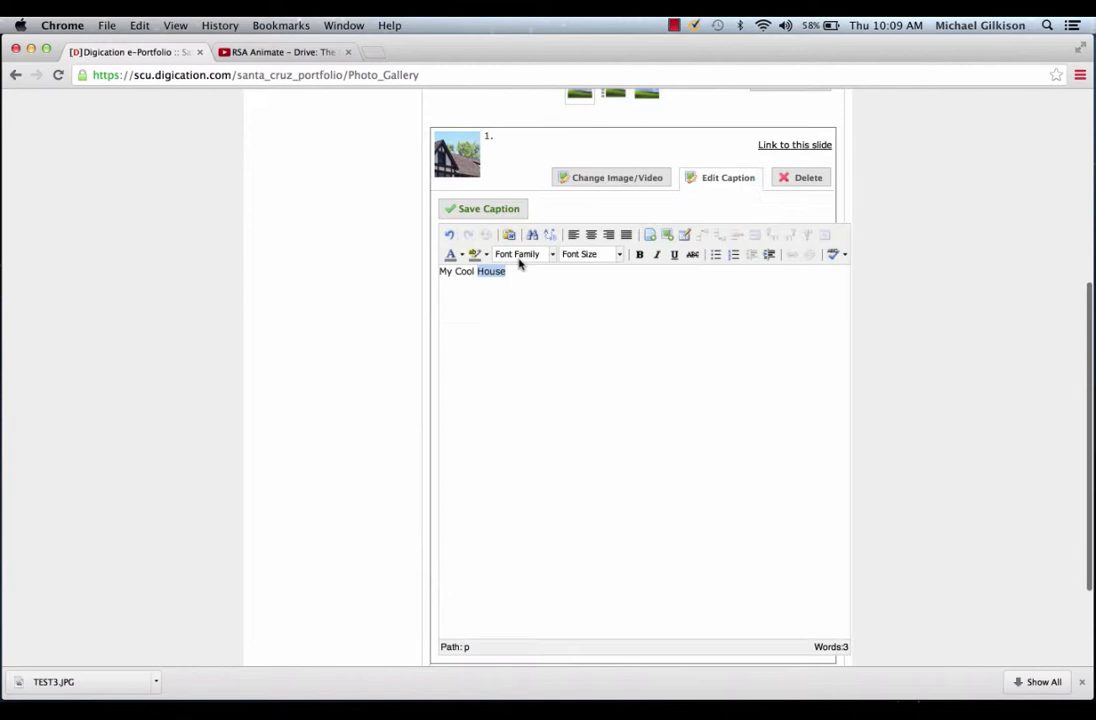
Caption the photo My Cool House, publish all changes, and go to Research Papers
left_click(489, 208)
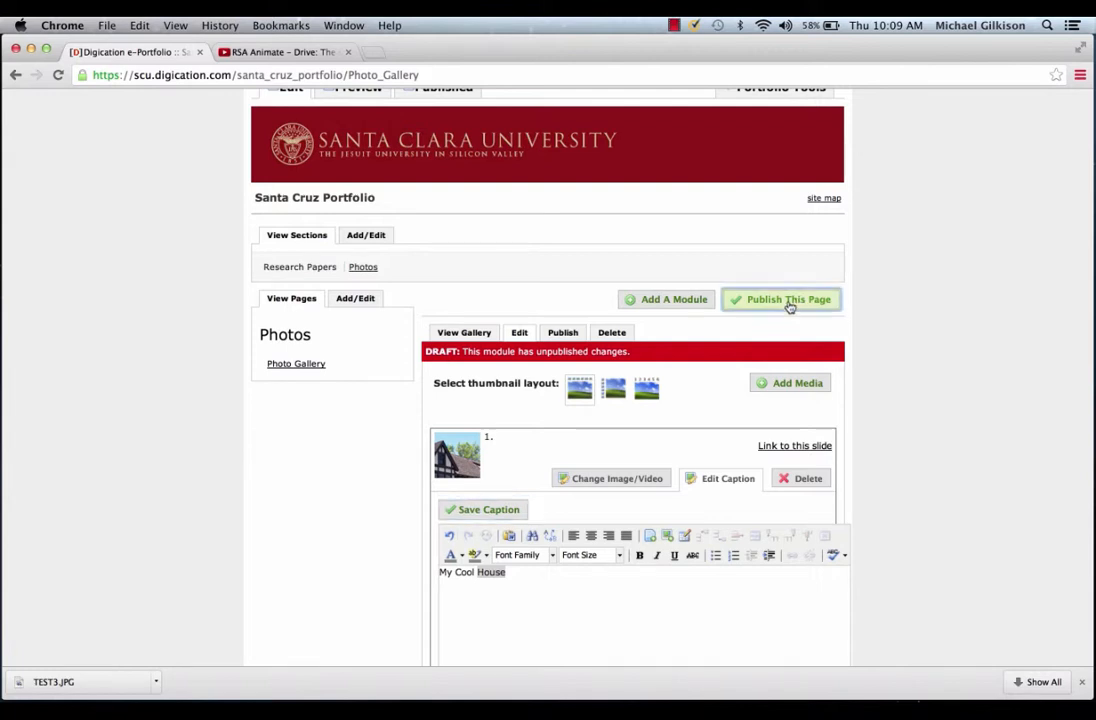
left_click(788, 299)
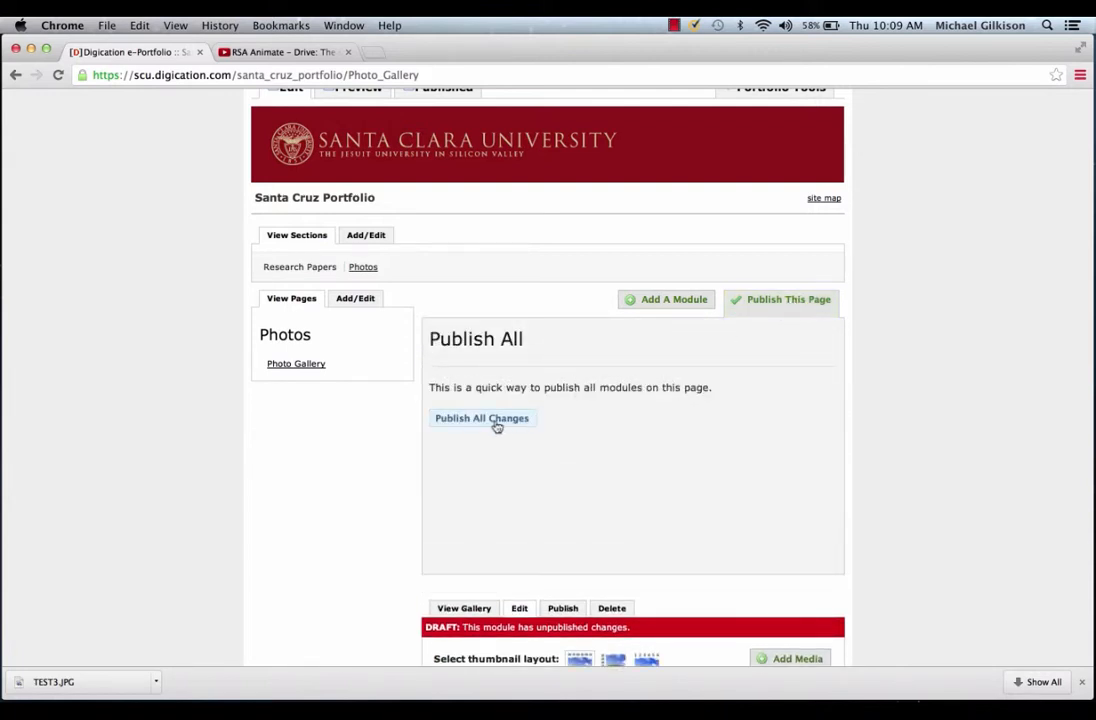
left_click(481, 418)
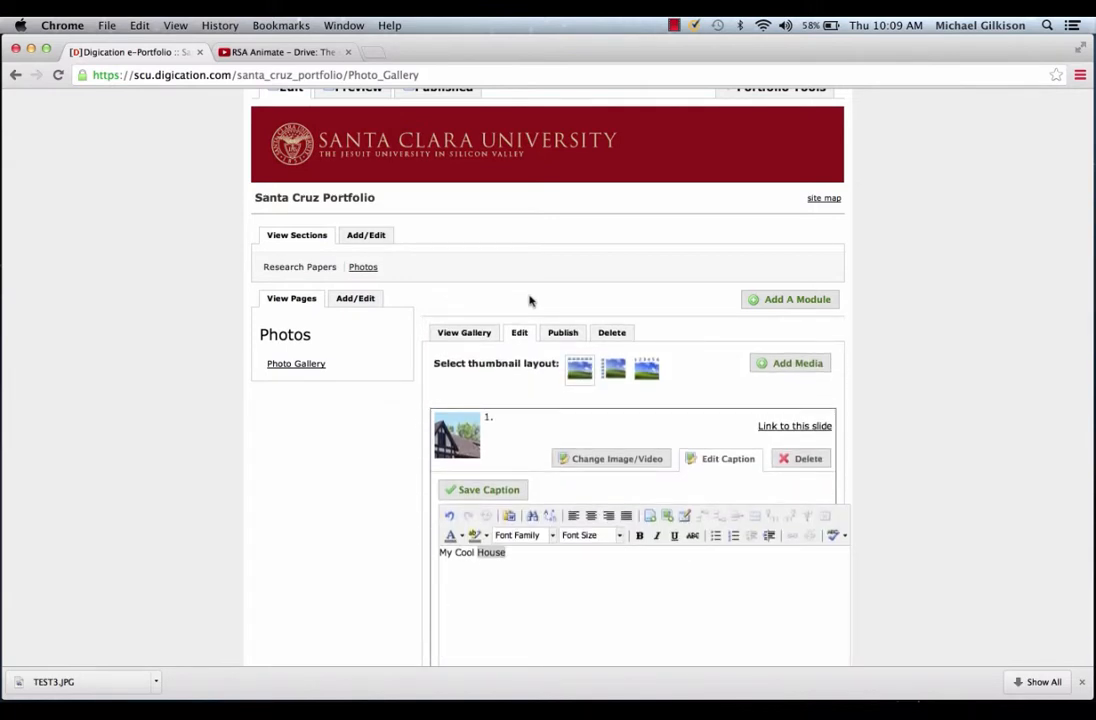
left_click(299, 266)
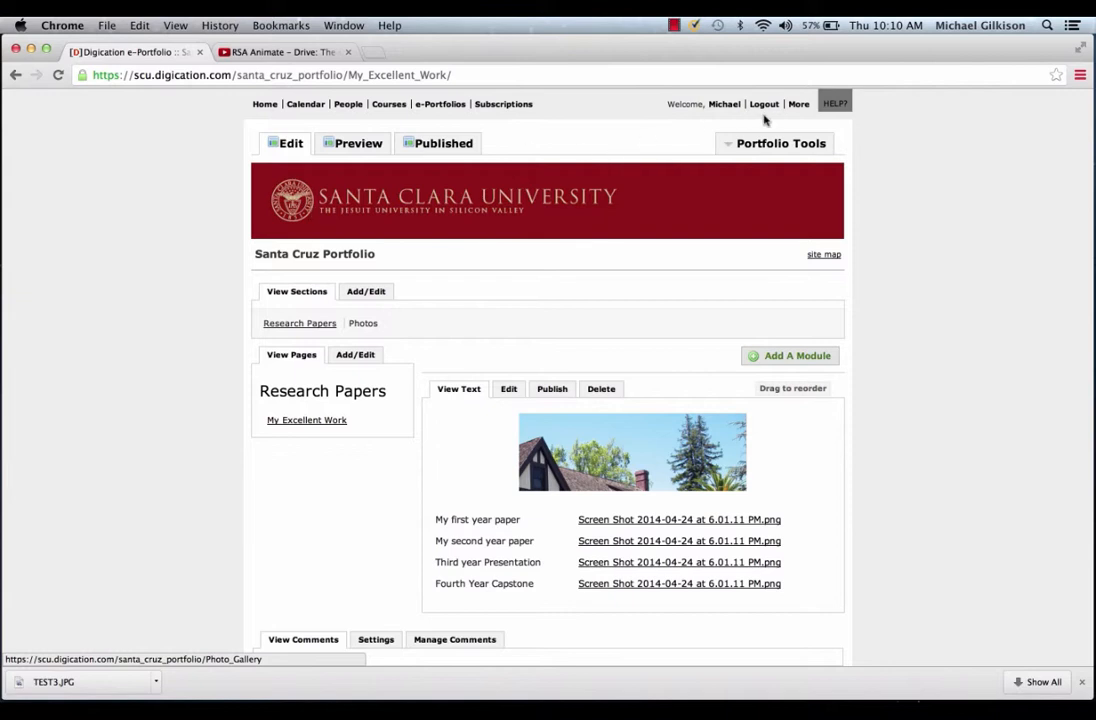
Set the theme's Header Image to Upload new Image and start a new browser tab
left_click(781, 143)
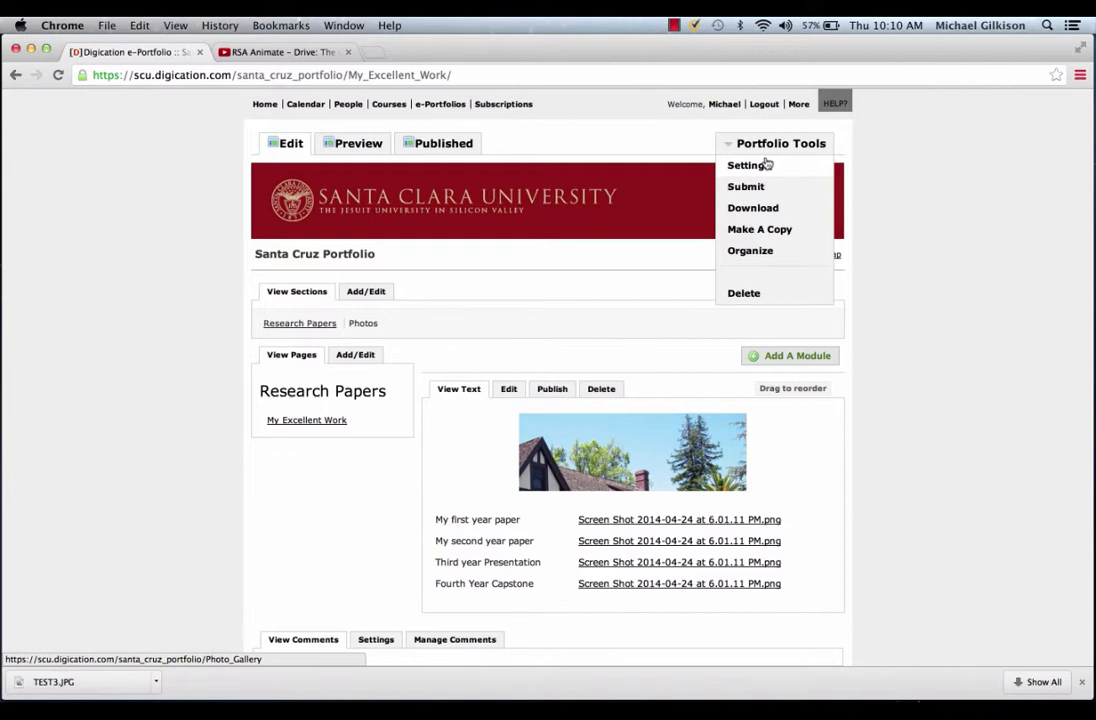
left_click(745, 165)
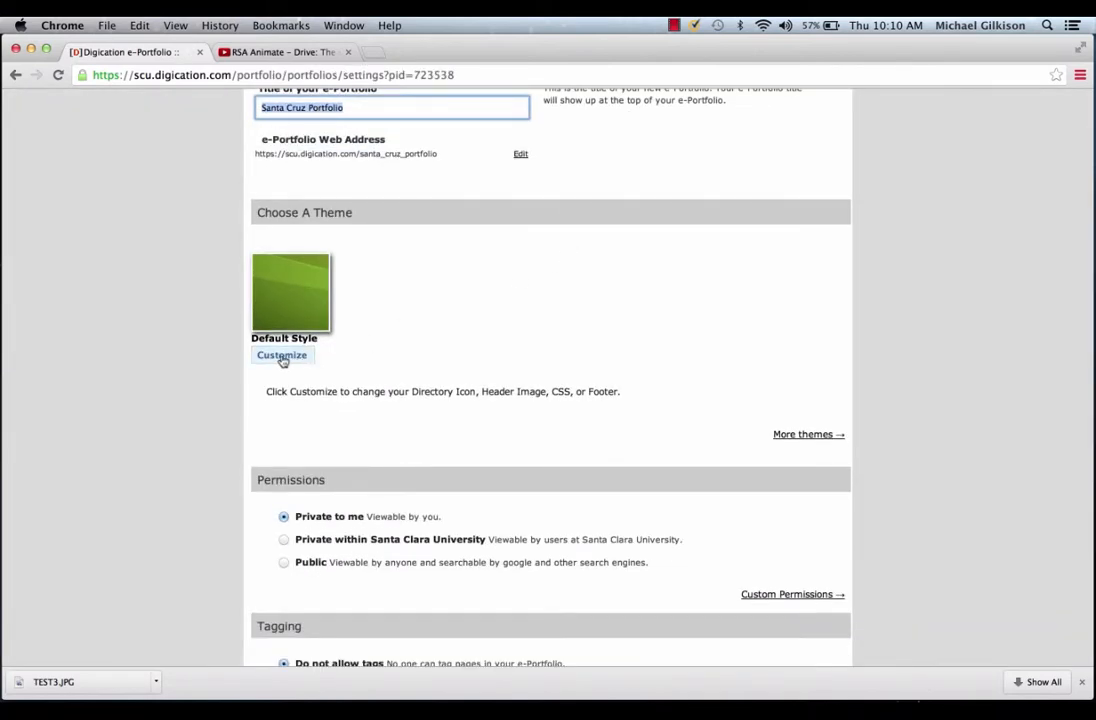
left_click(282, 355)
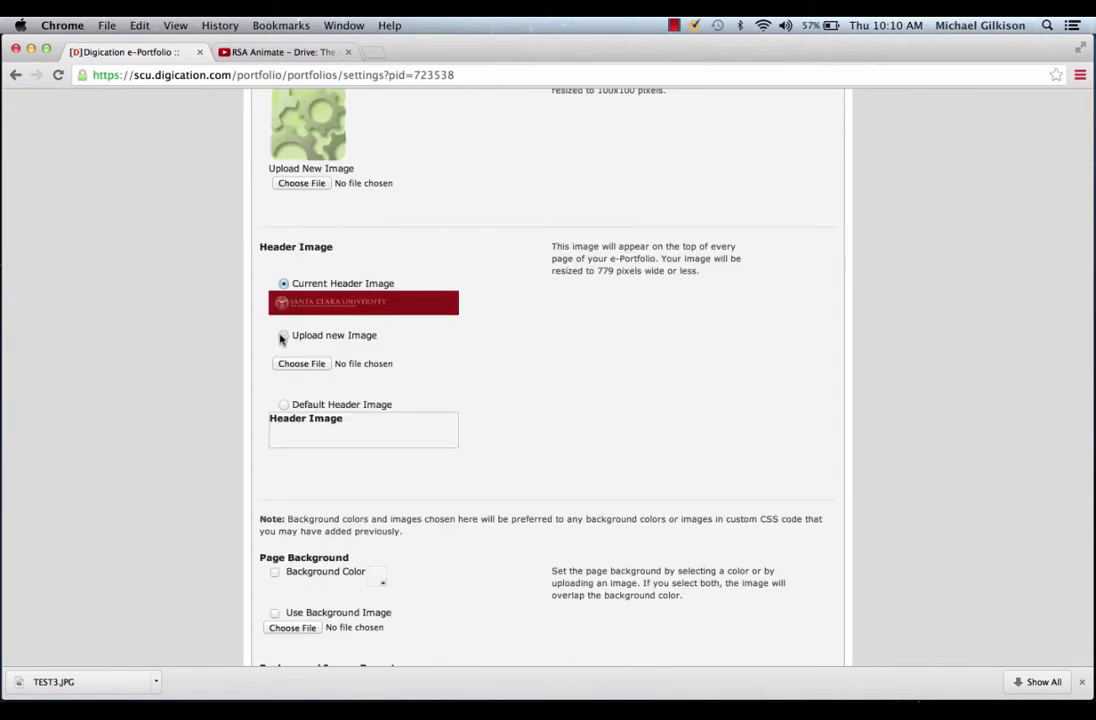
left_click(283, 335)
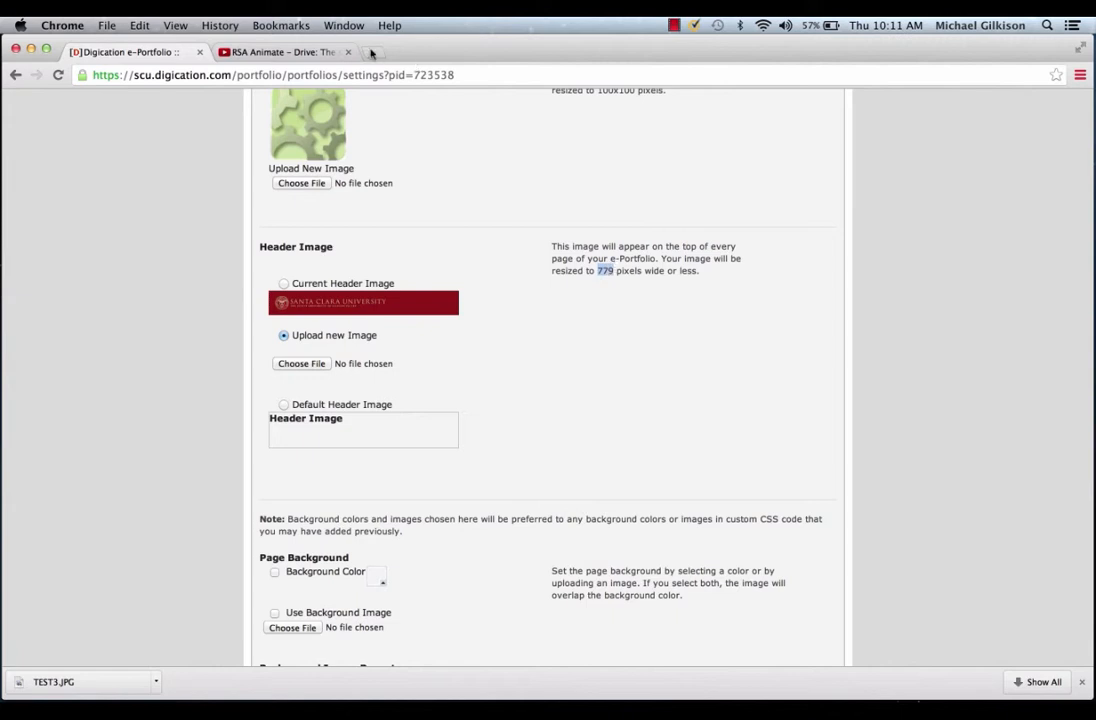
left_click(371, 52)
type("santa cru")
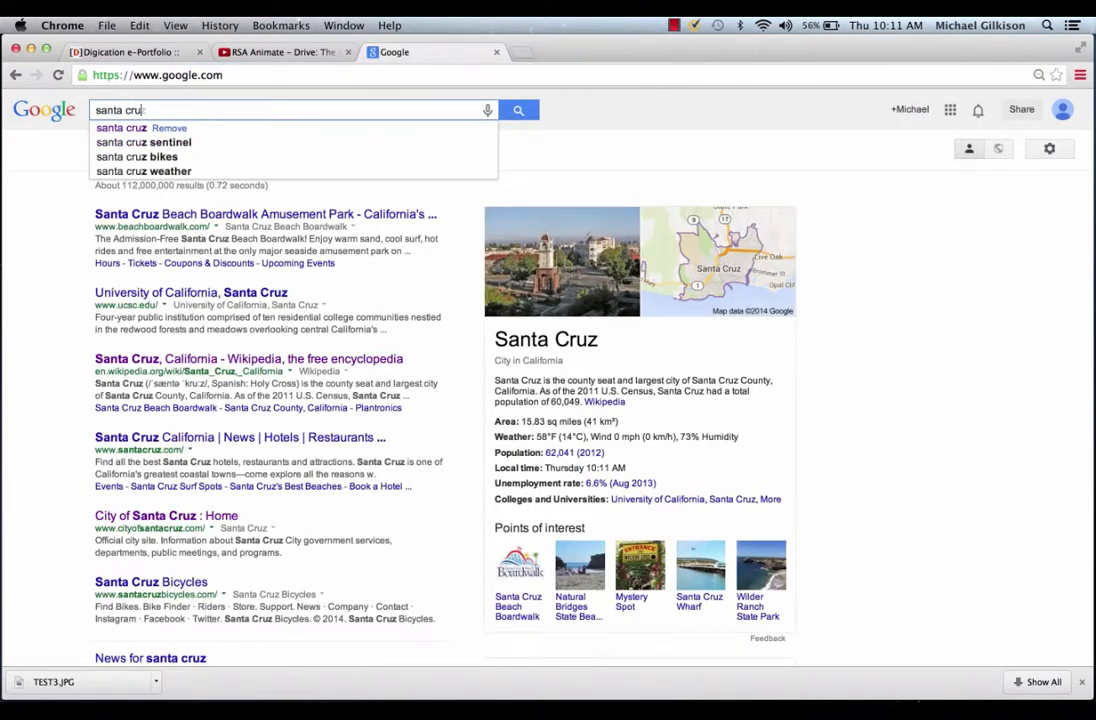
Search santa cruz images larger than 1024×768, free for commercial use
left_click(151, 148)
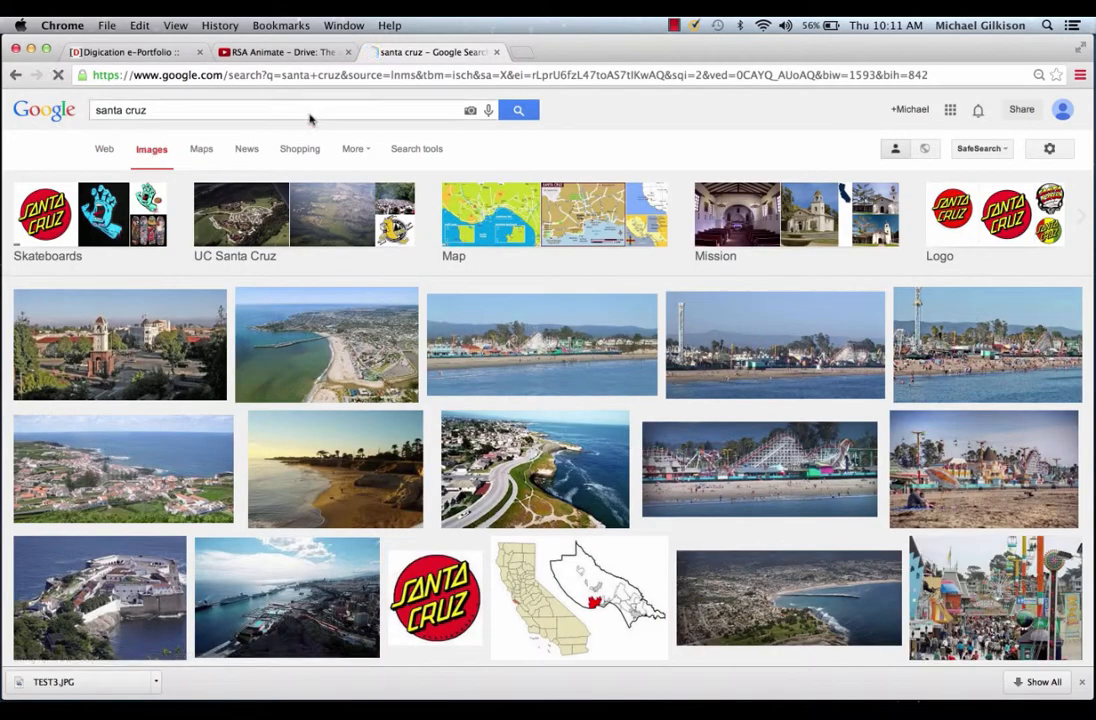
mouse_move(539, 310)
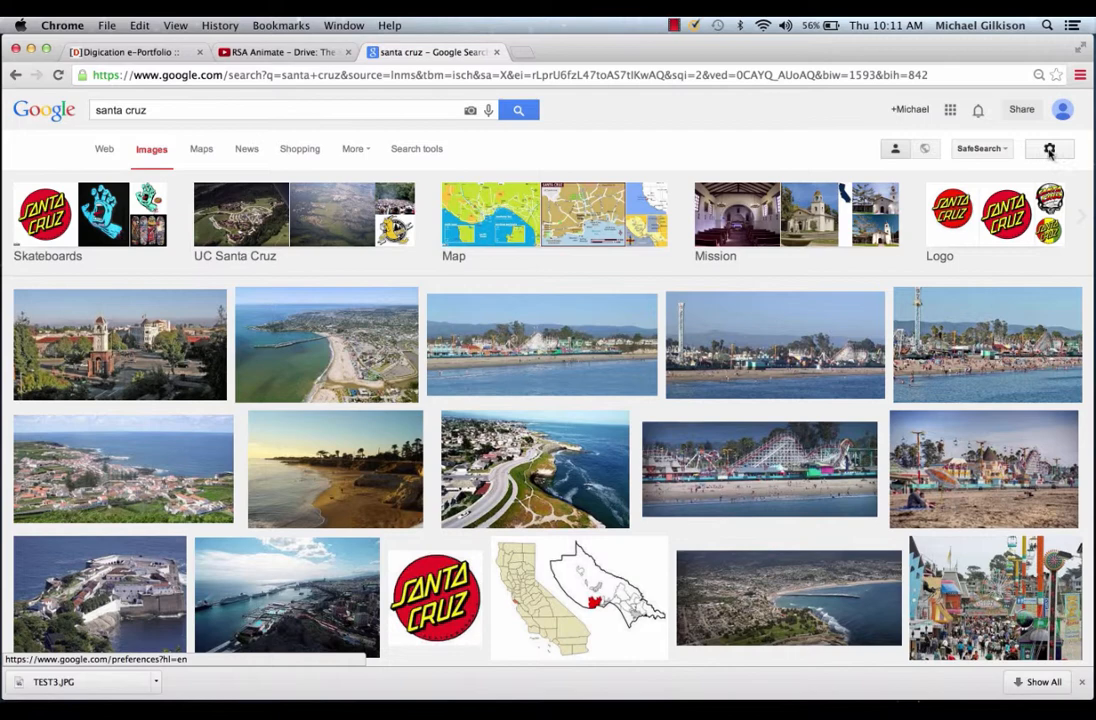
left_click(1049, 148)
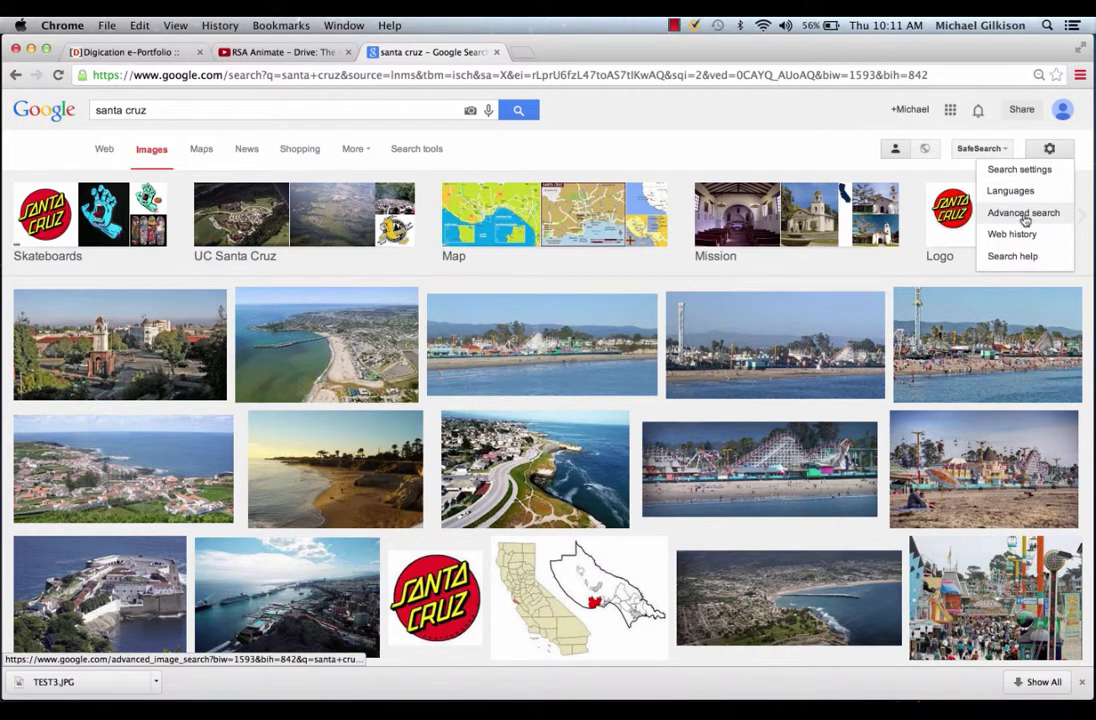
left_click(1022, 212)
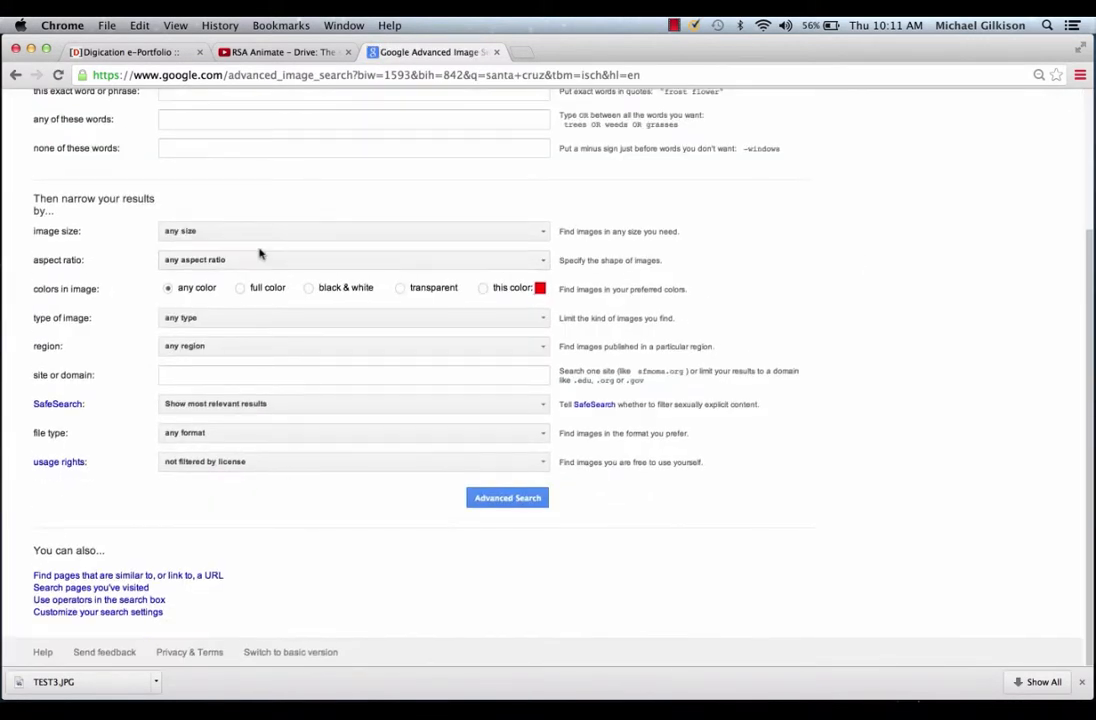
left_click(353, 231)
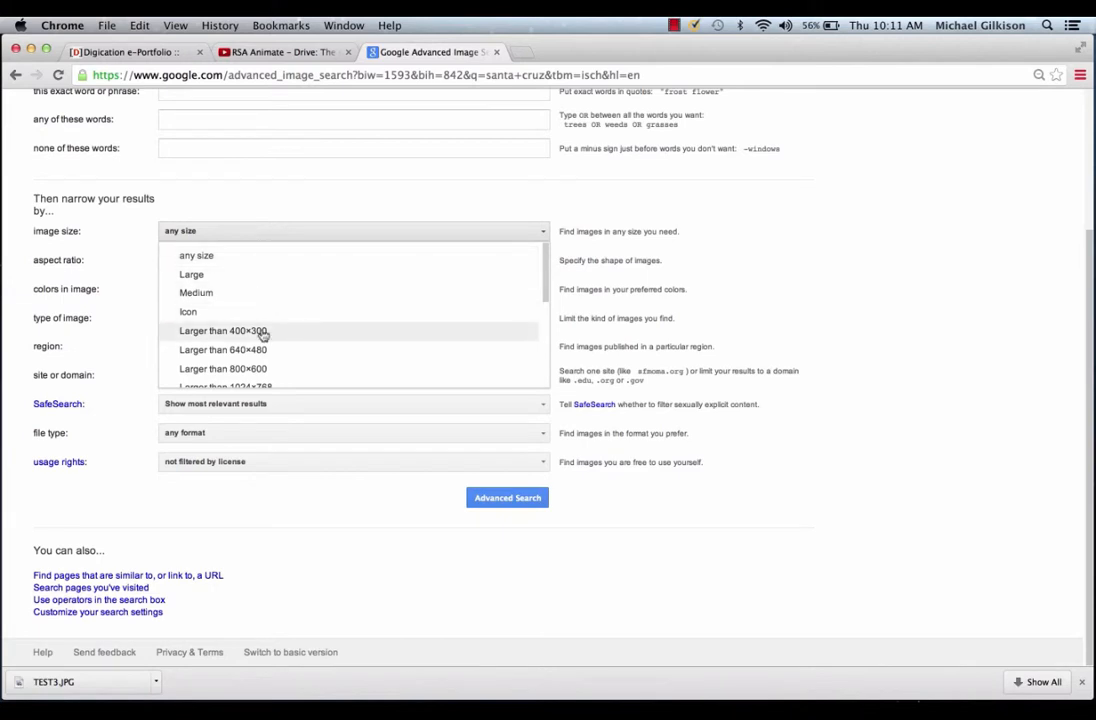
scroll("down", 3)
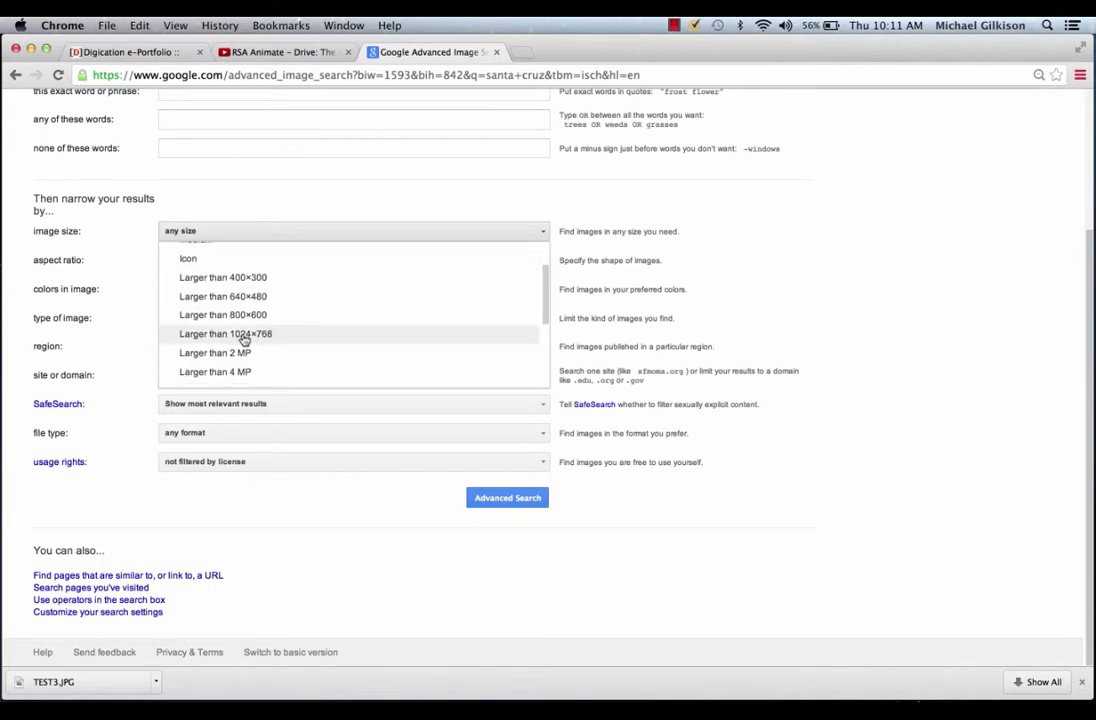
left_click(225, 333)
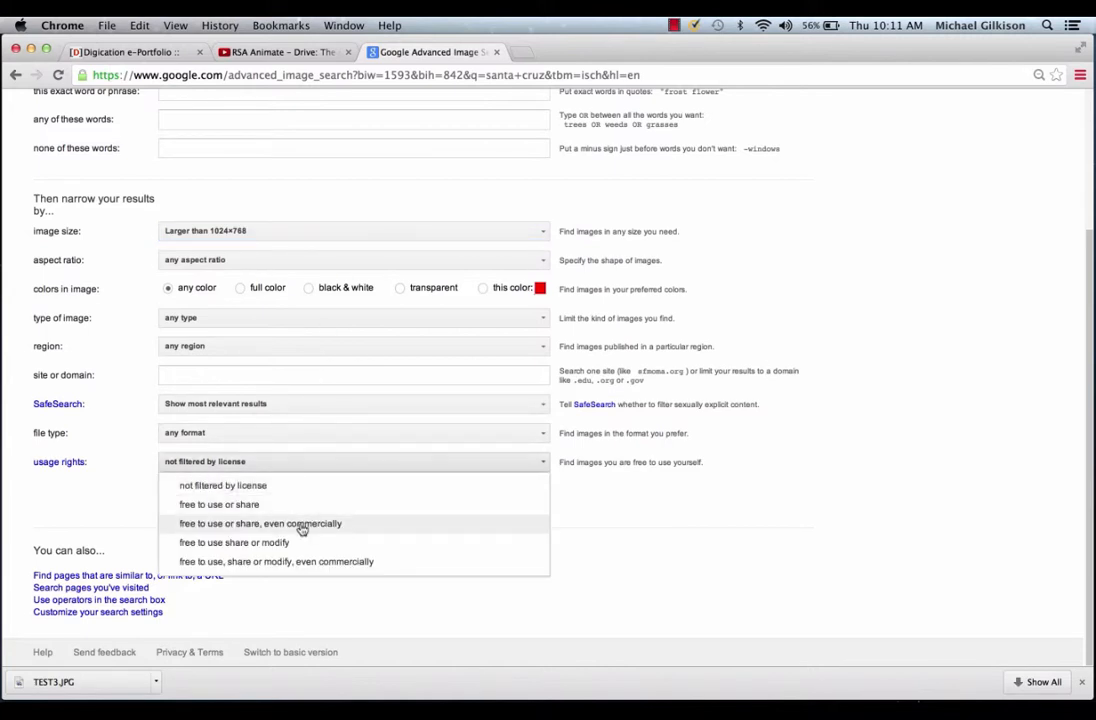
left_click(260, 523)
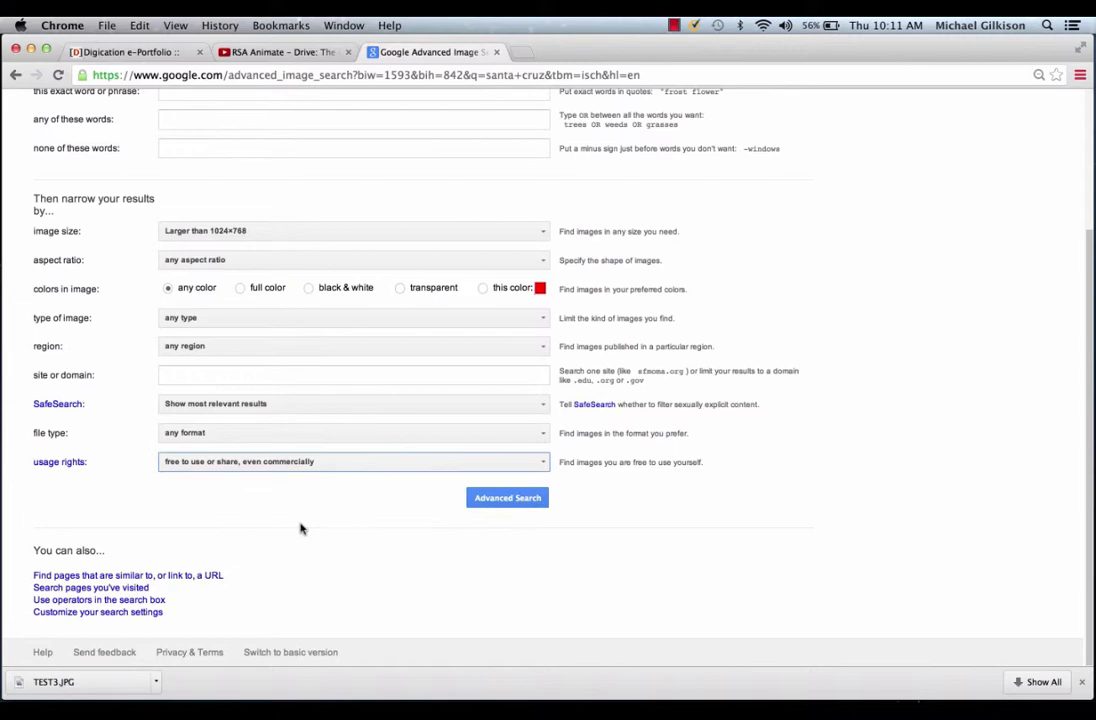
left_click(507, 497)
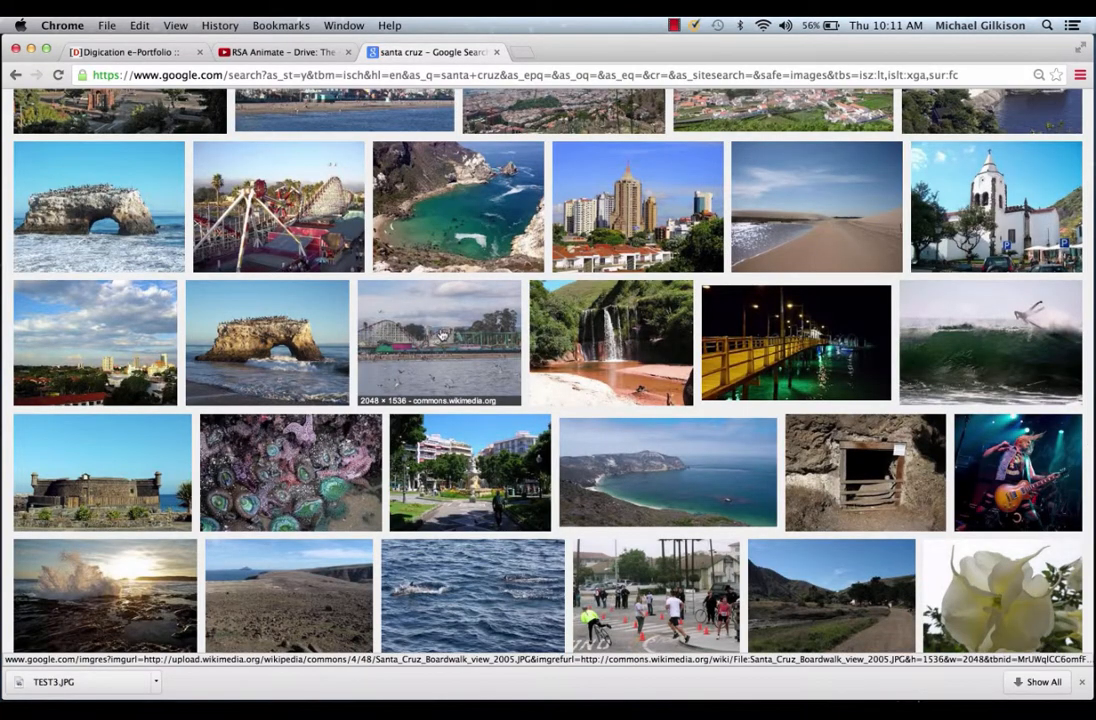
Open the boardwalk photo's Wikimedia Commons page and screenshot a thin strip of it
left_click(438, 342)
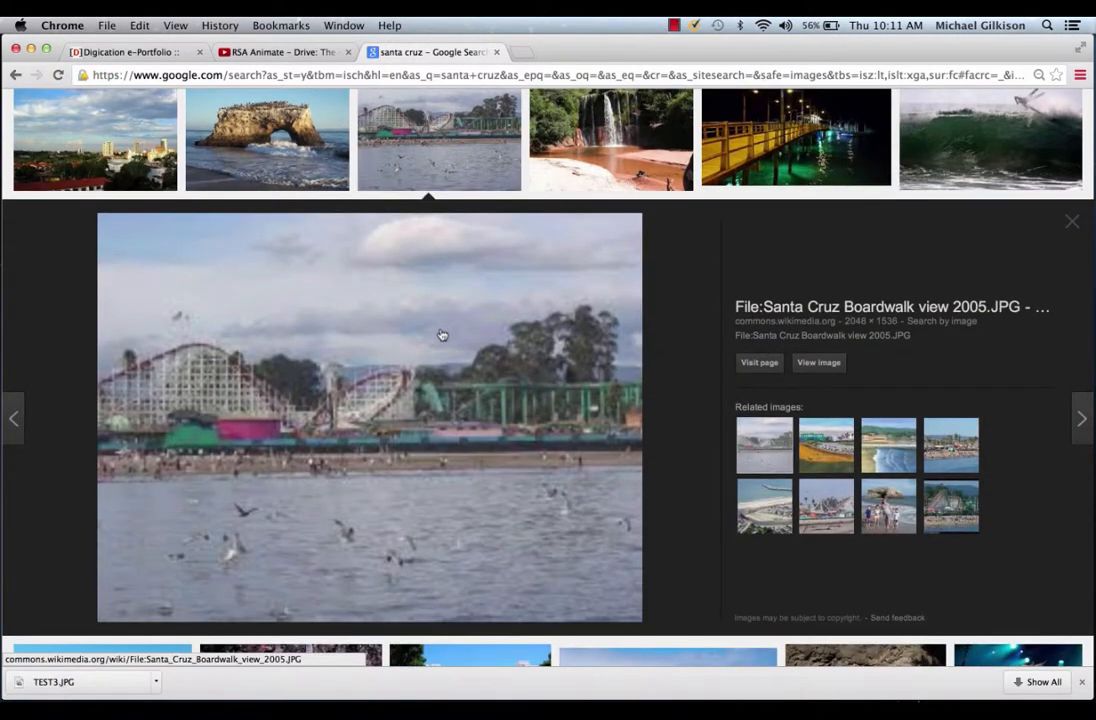
mouse_move(818, 362)
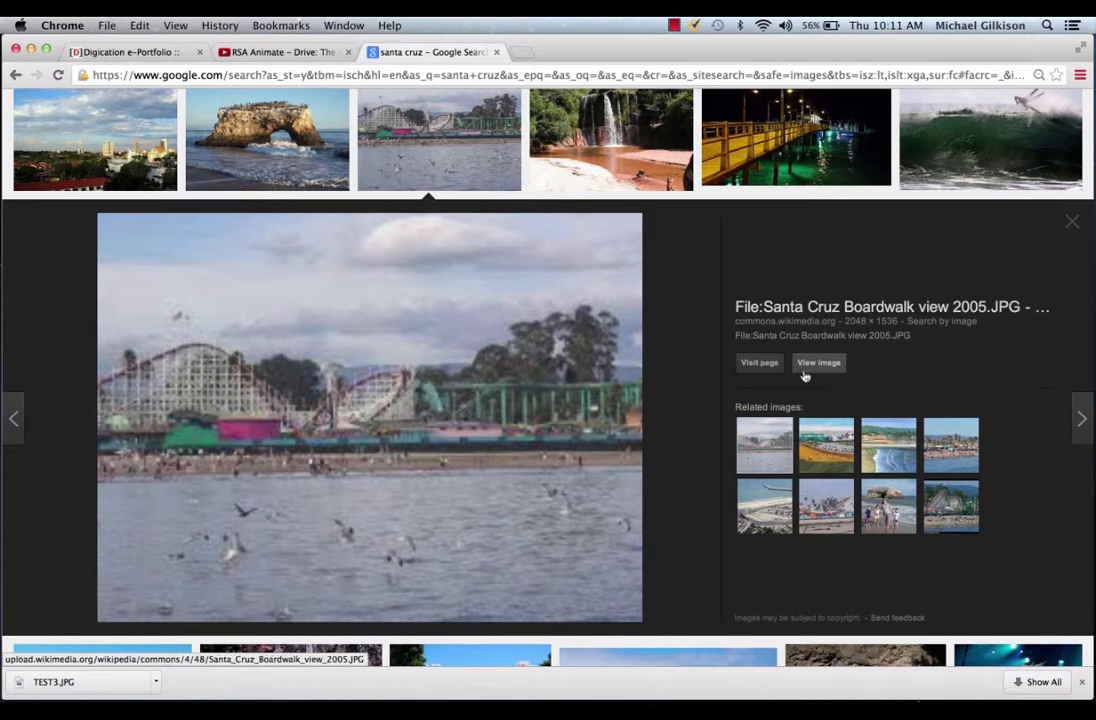
left_click(758, 362)
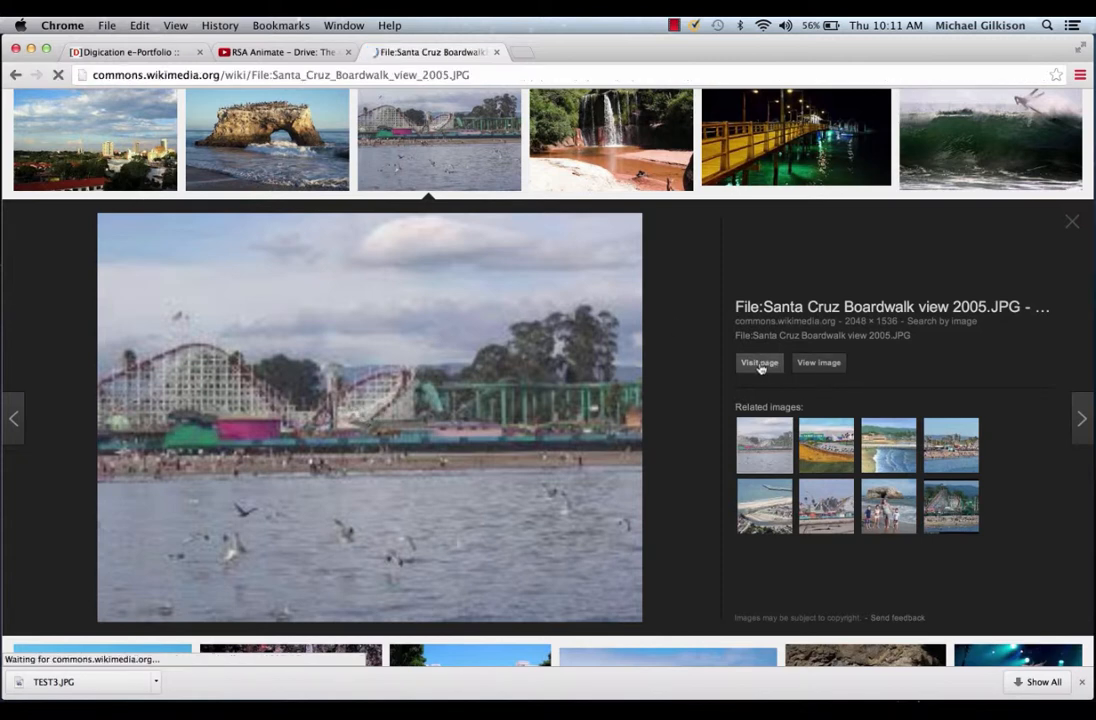
left_click(759, 362)
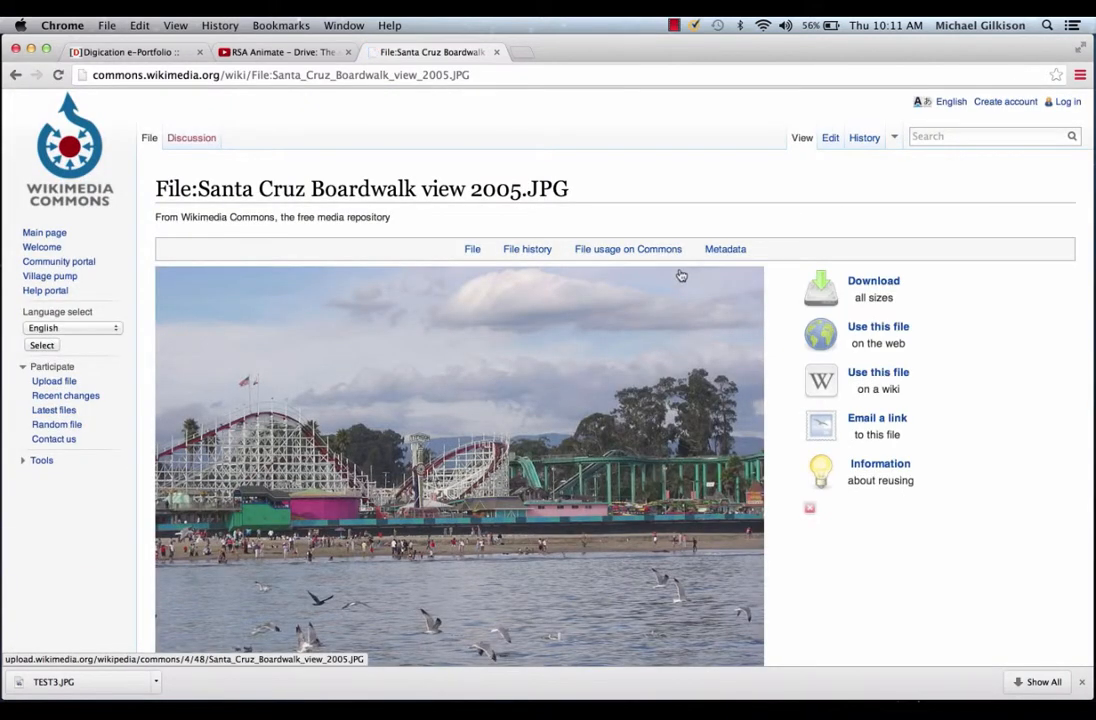
scroll("down", 3)
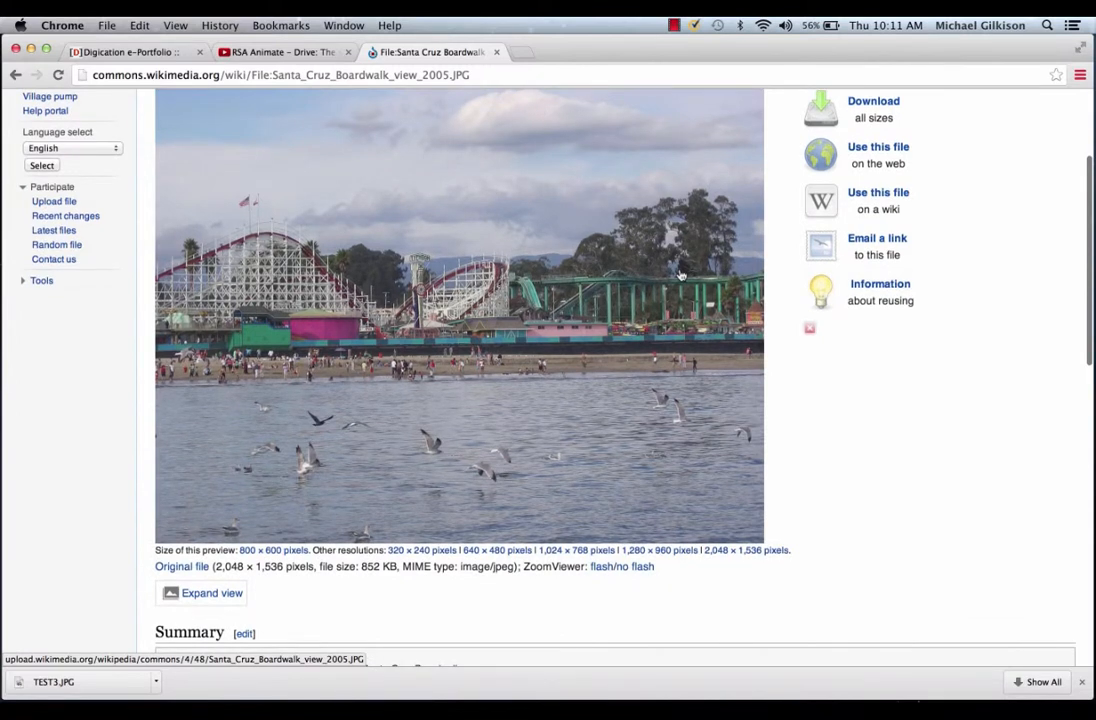
mouse_move(203, 337)
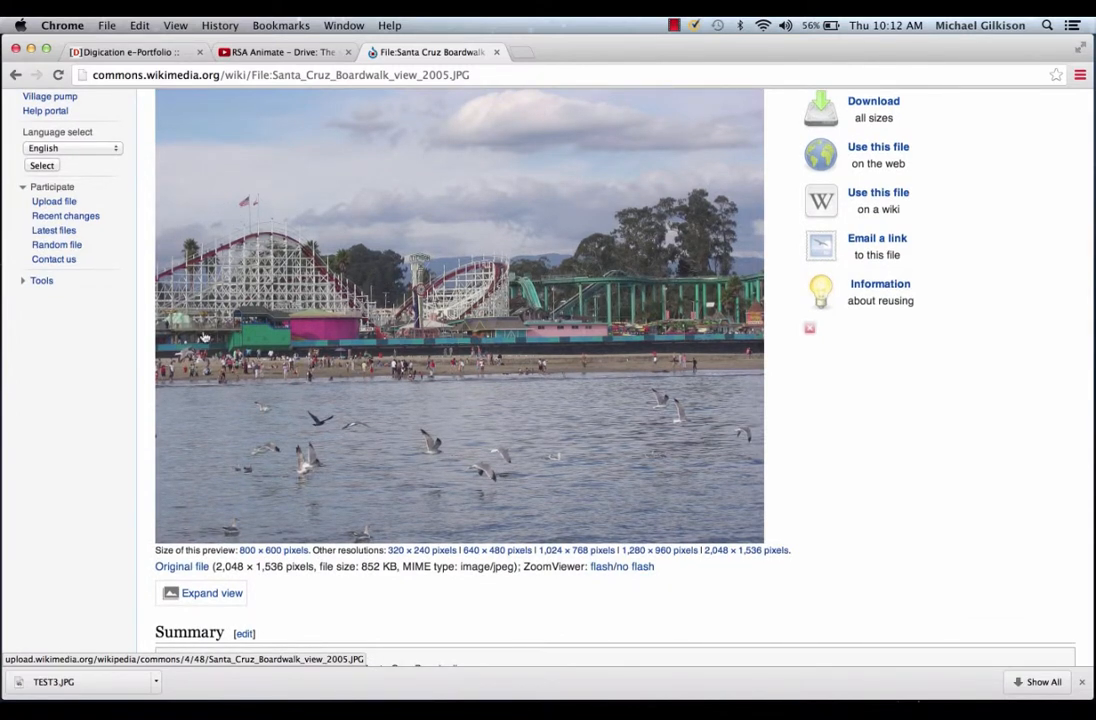
mouse_move(494, 294)
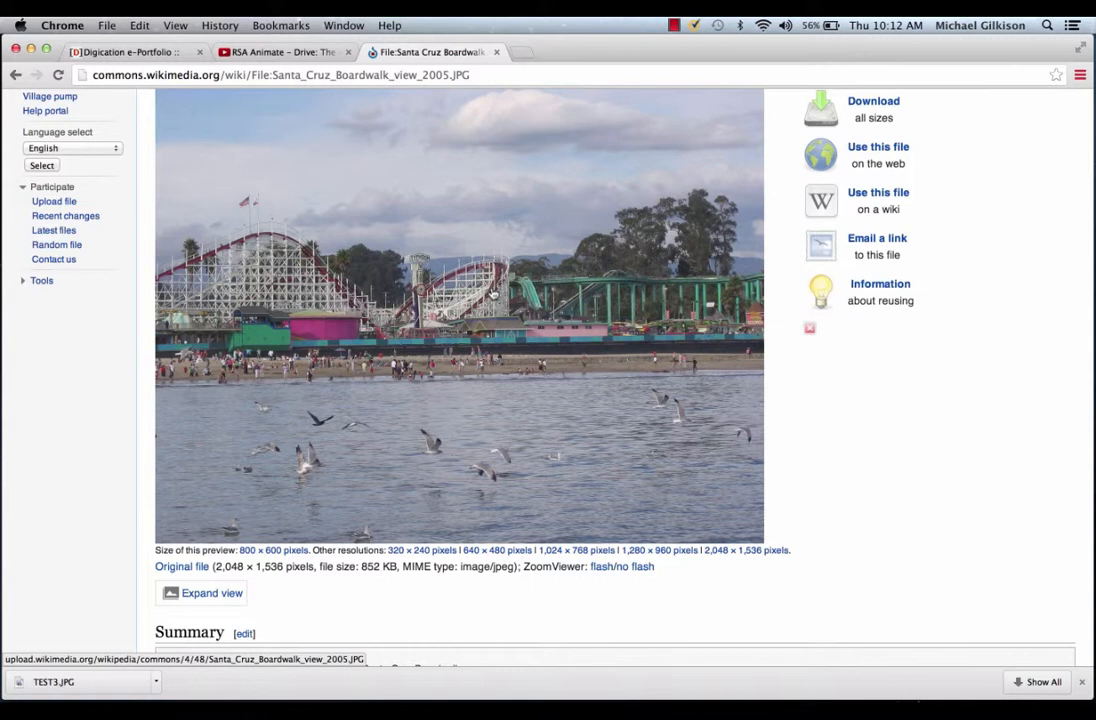
key("cmd+shift+4")
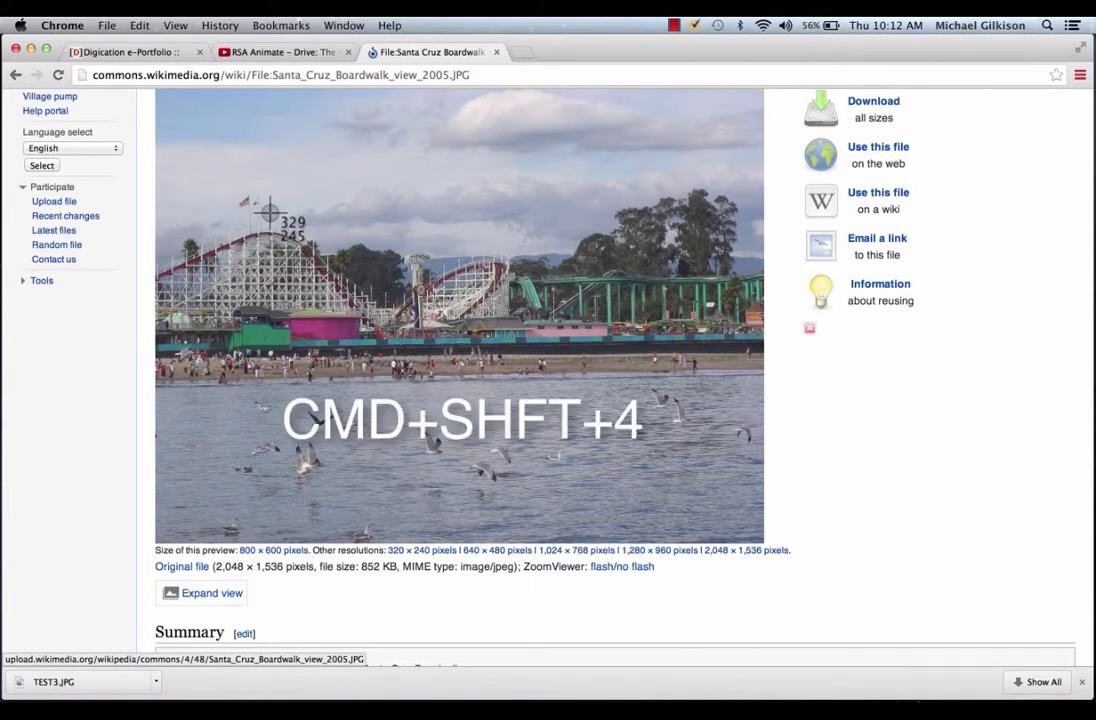
mouse_move(158, 192)
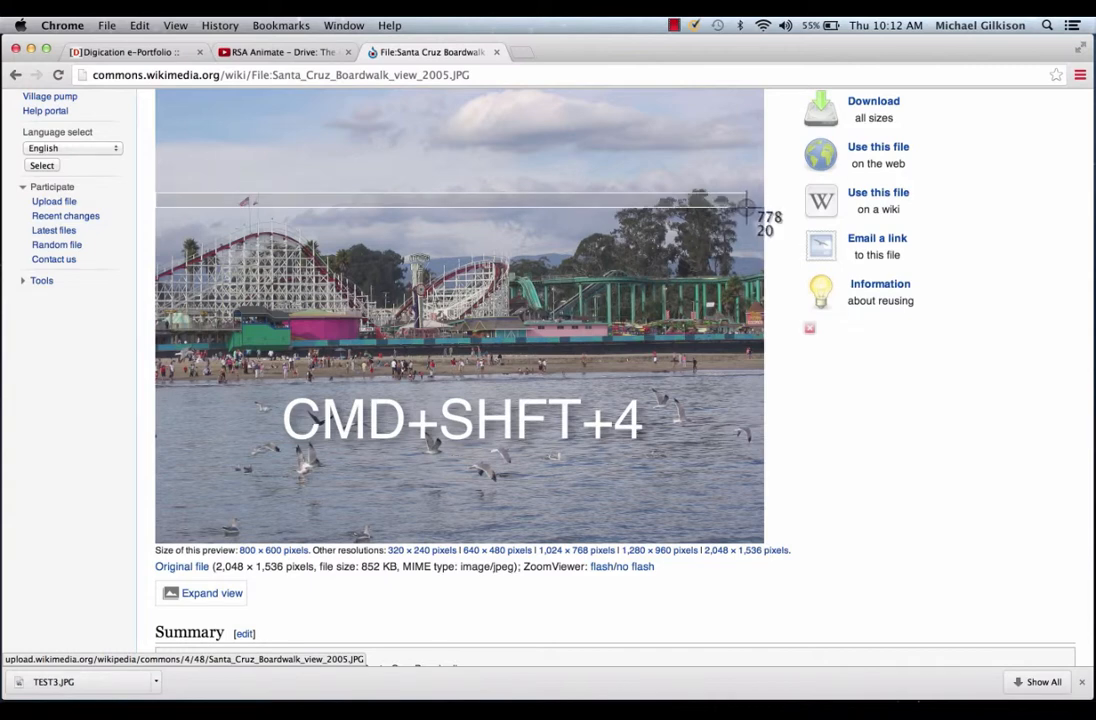
key("cmd+shift+4")
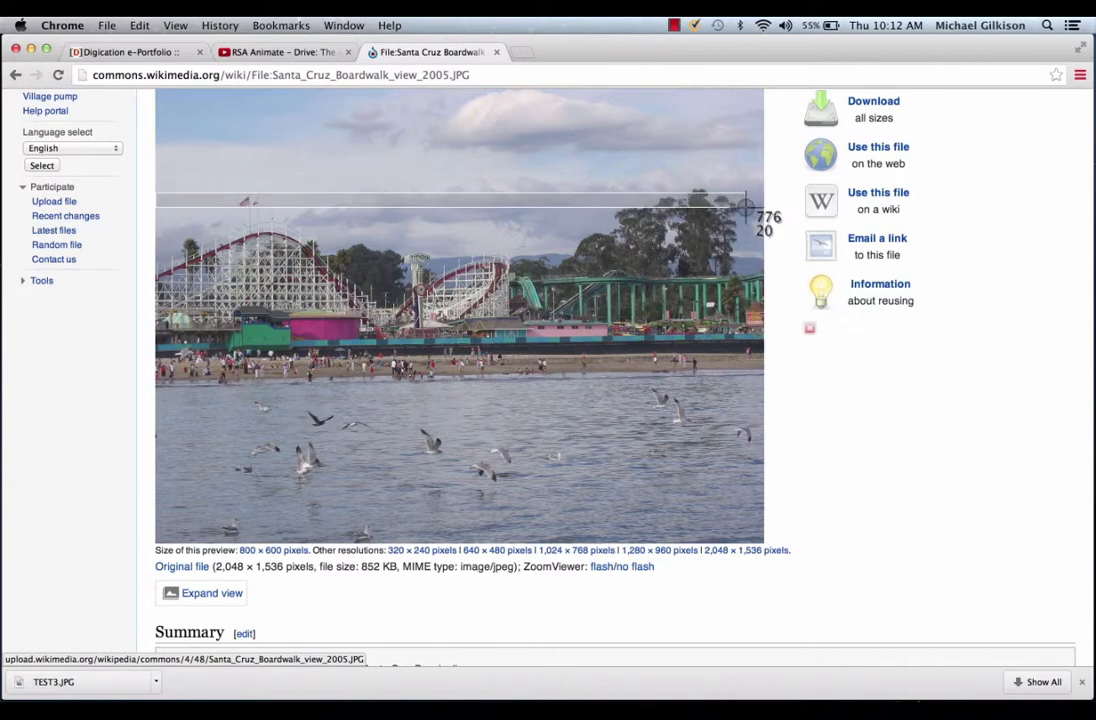
mouse_move(747, 210)
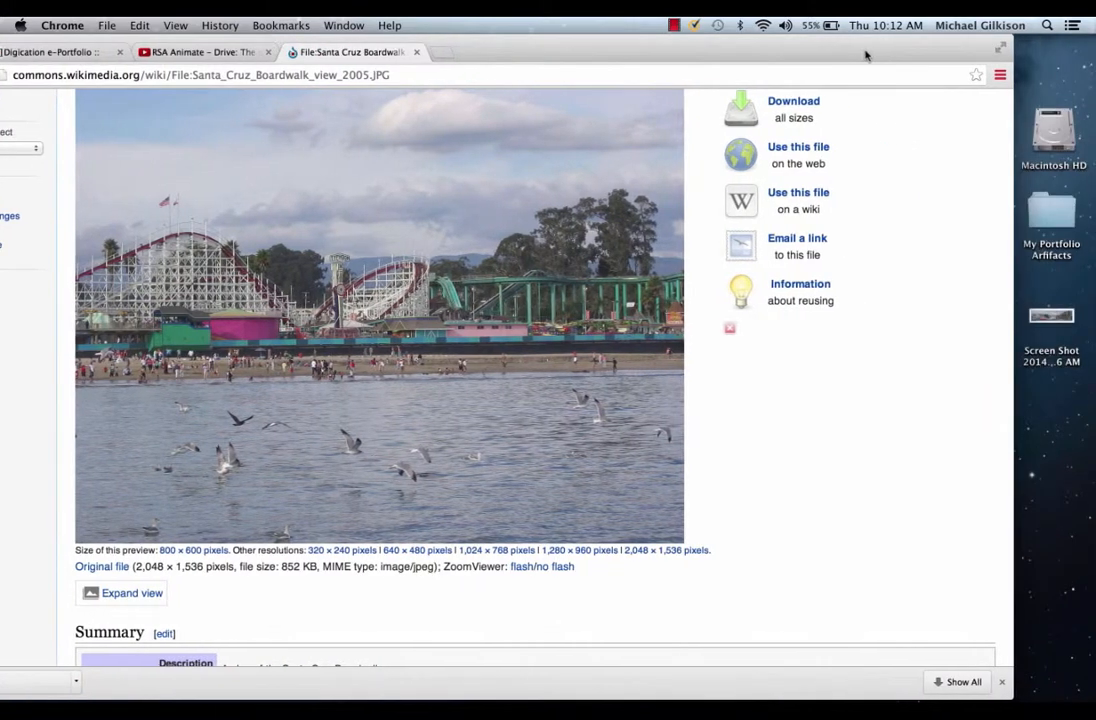
mouse_move(158, 102)
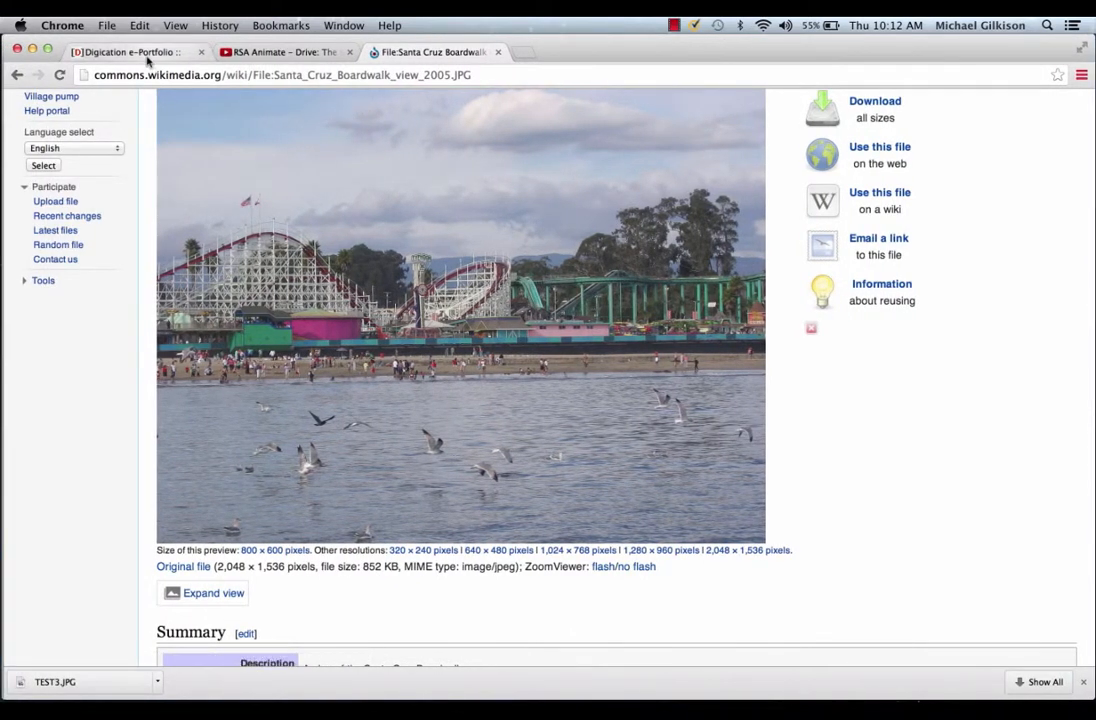
Attach Screen Shot 2014-05-08 at 10.12.06 AM.png as the portfolio's new header image
left_click(125, 51)
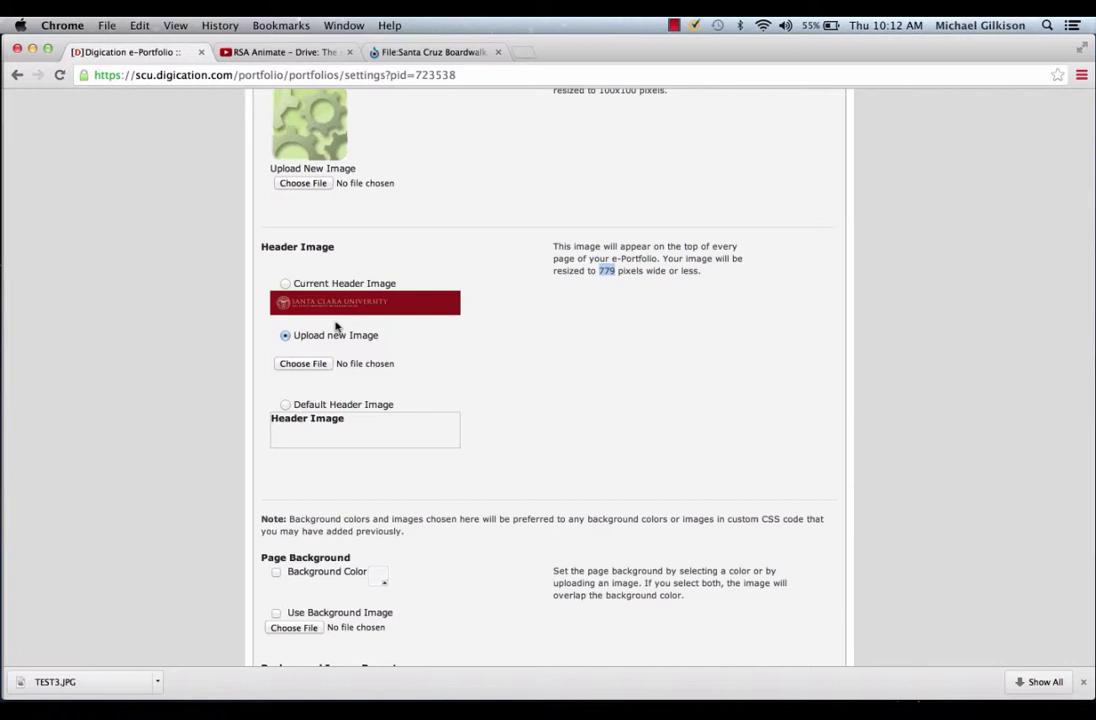
left_click(302, 363)
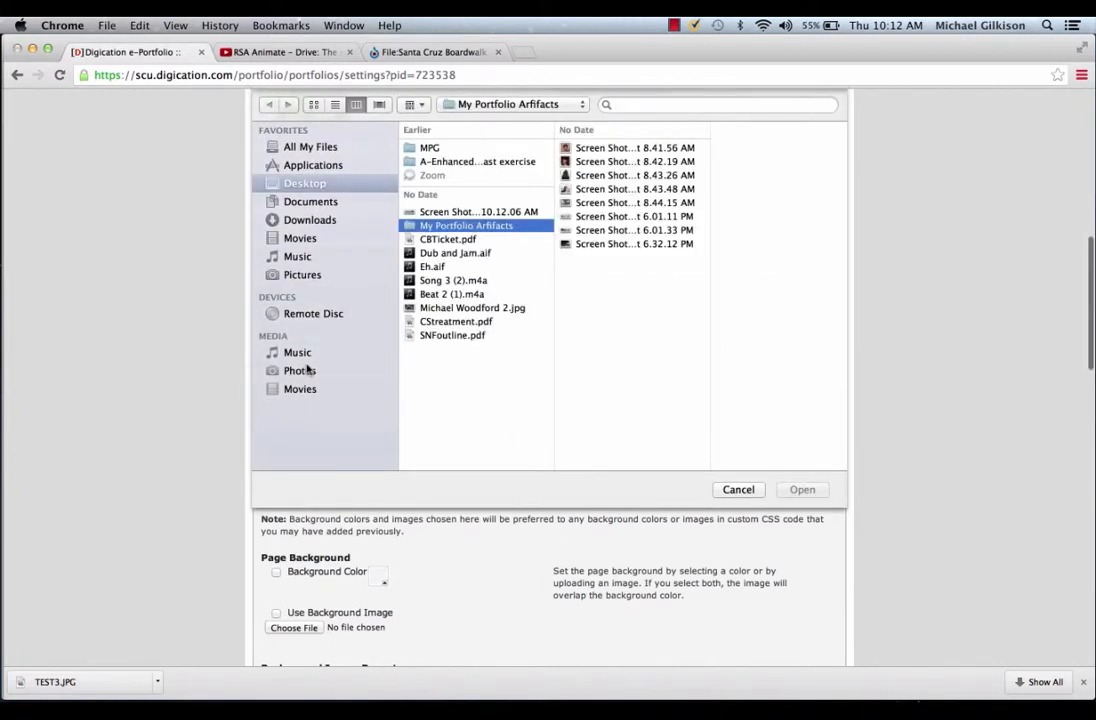
left_click(479, 211)
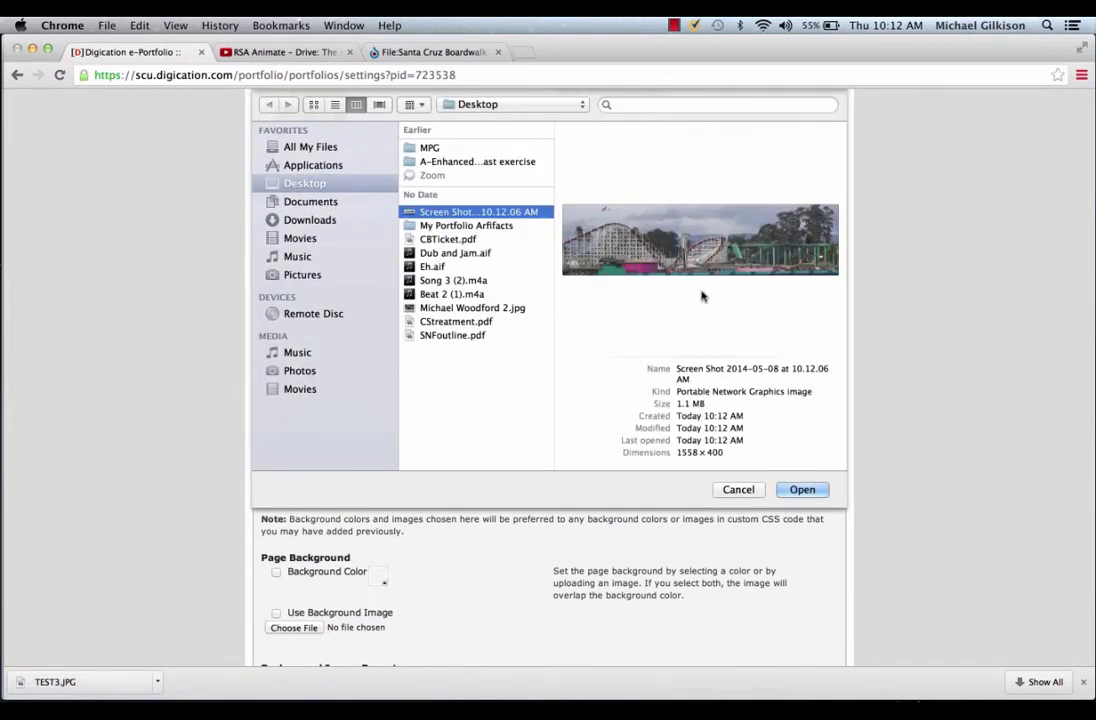
left_click(802, 489)
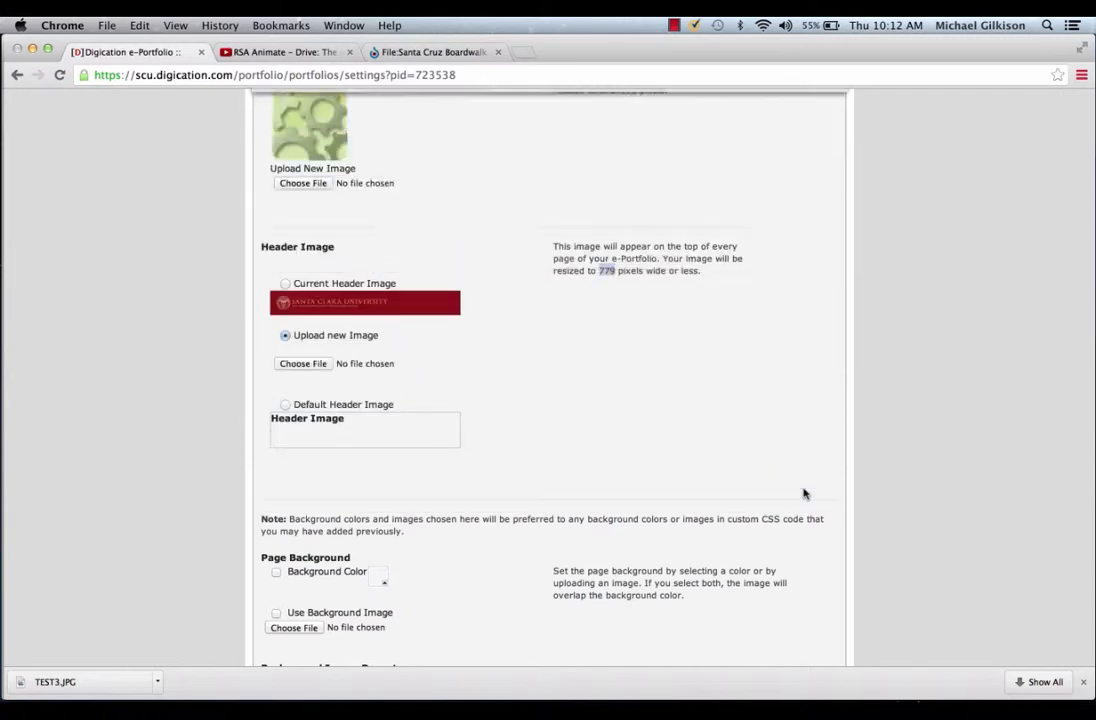
scroll("down", 3)
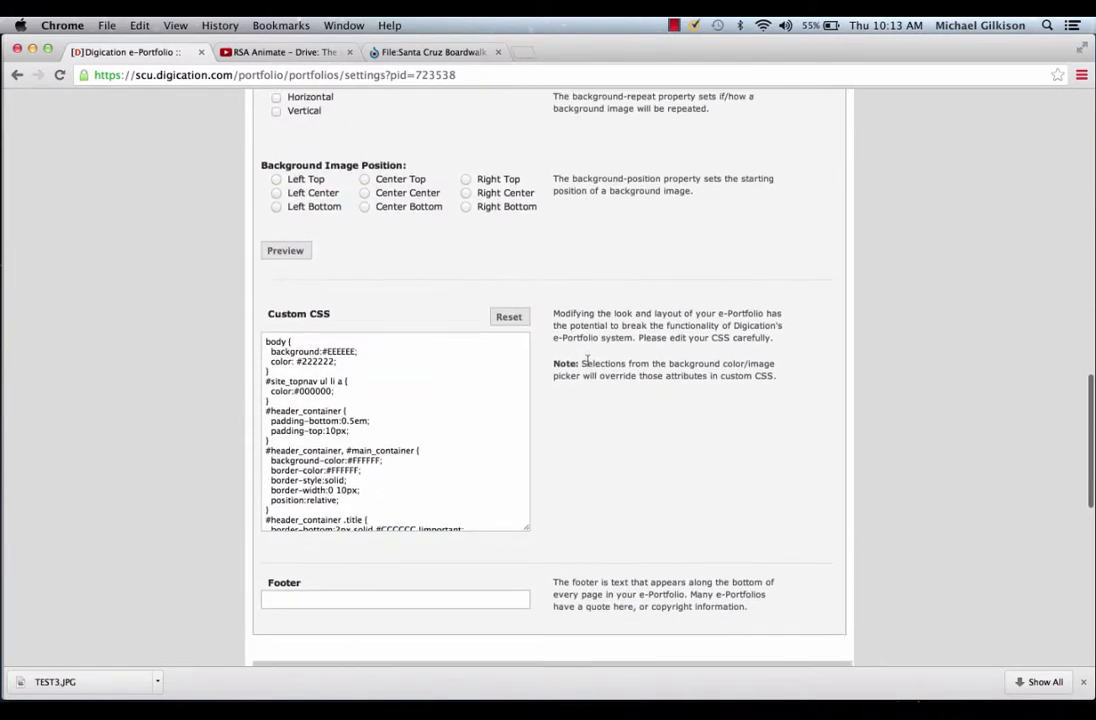
scroll("up", 3)
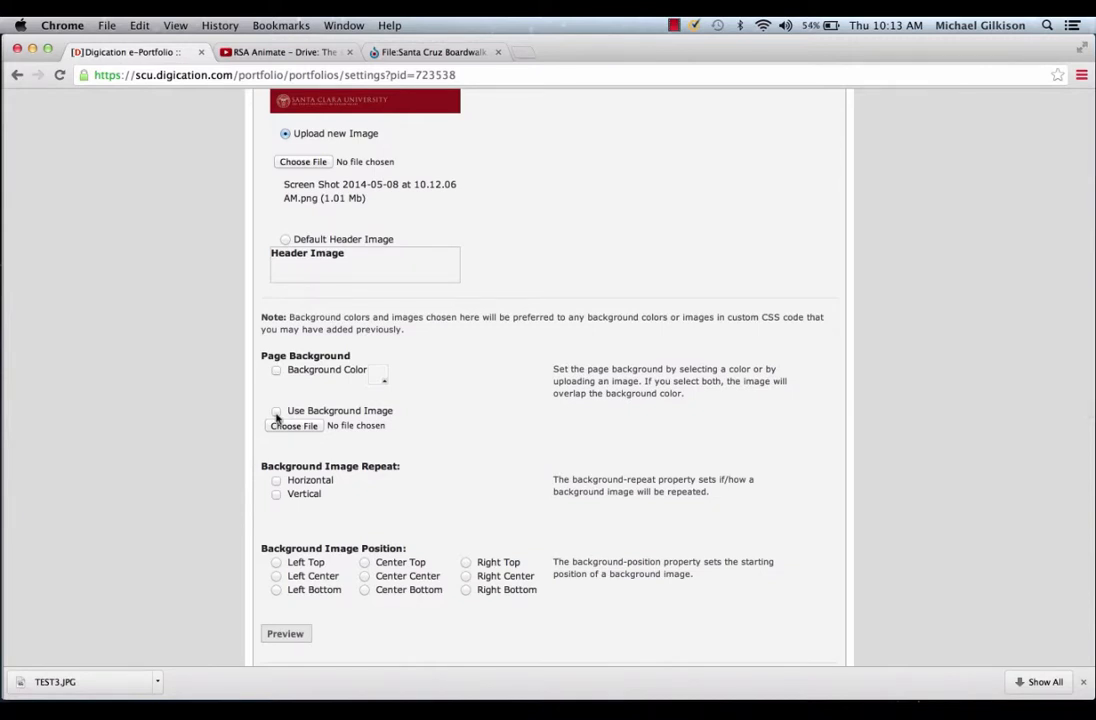
Download the Fireball and Giant Dipper boardwalk photo from Wikimedia Commons to the Desktop as sc.JPG
left_click(430, 51)
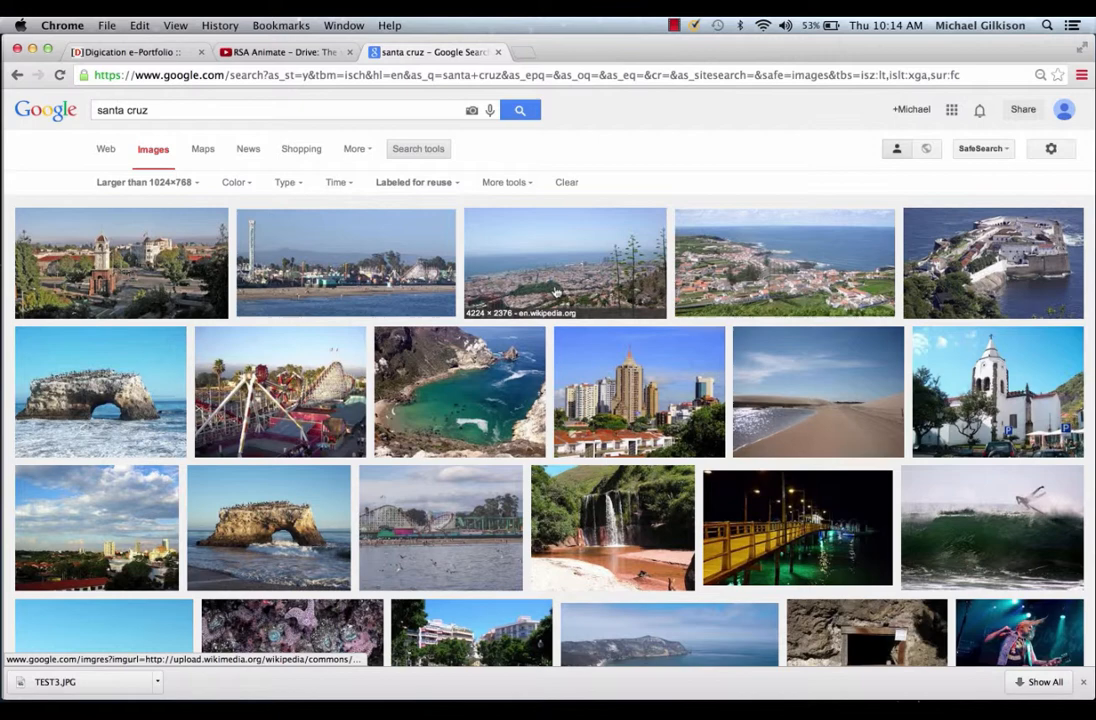
mouse_move(493, 407)
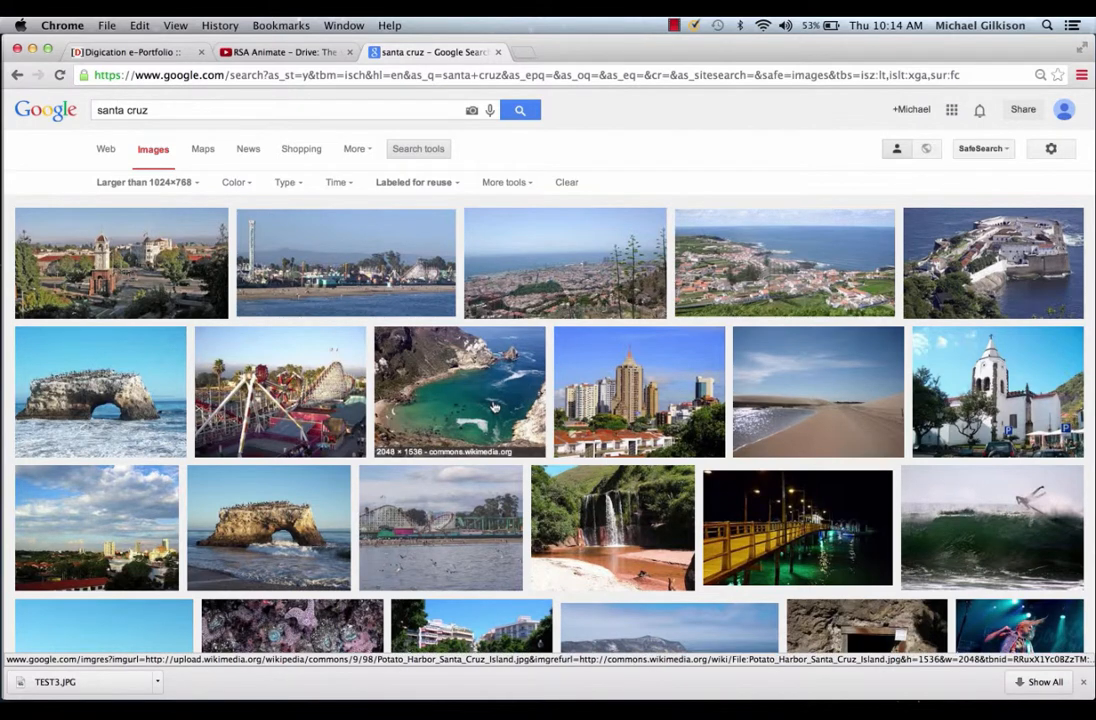
mouse_move(280, 390)
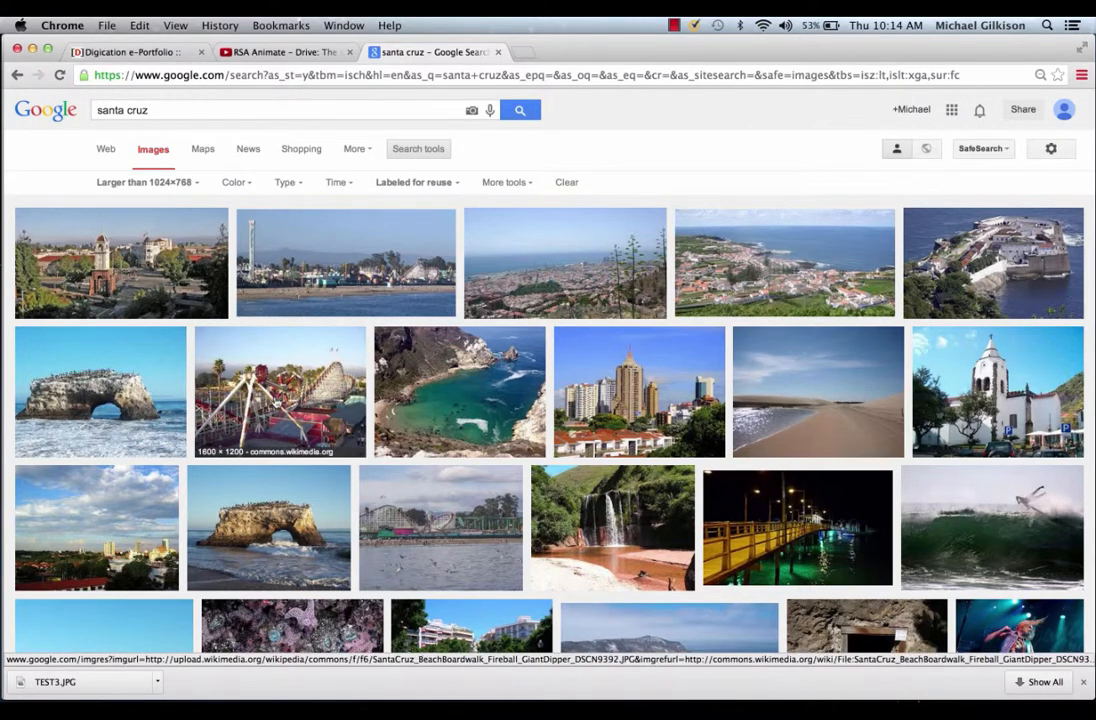
mouse_move(215, 458)
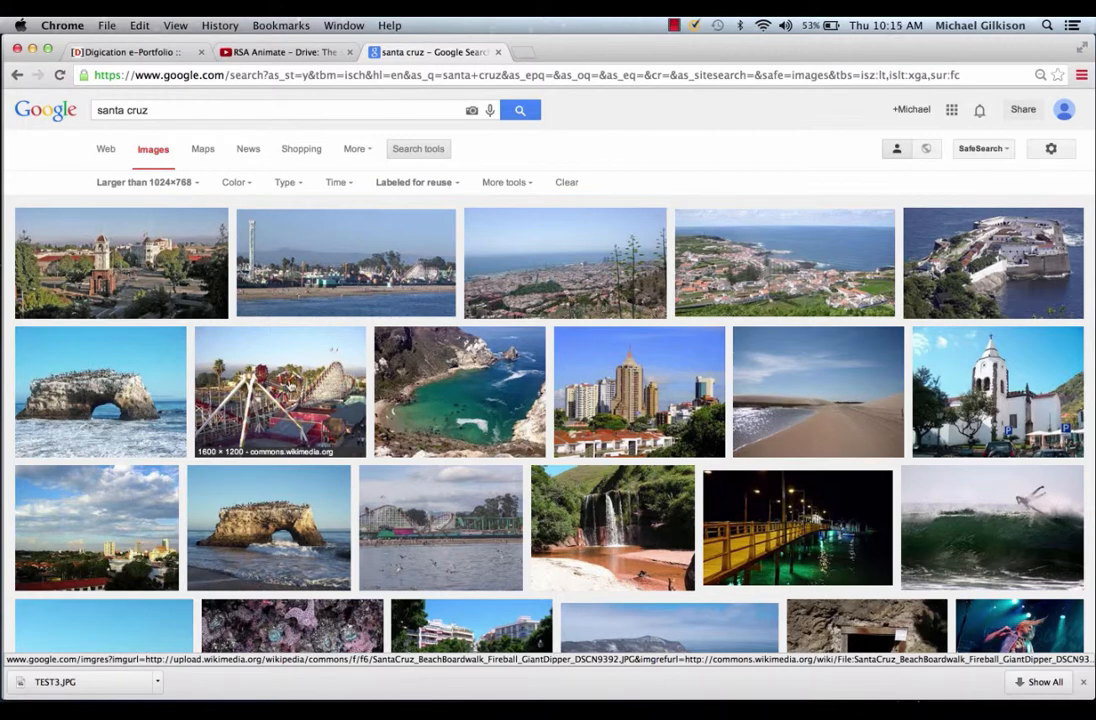
left_click(280, 390)
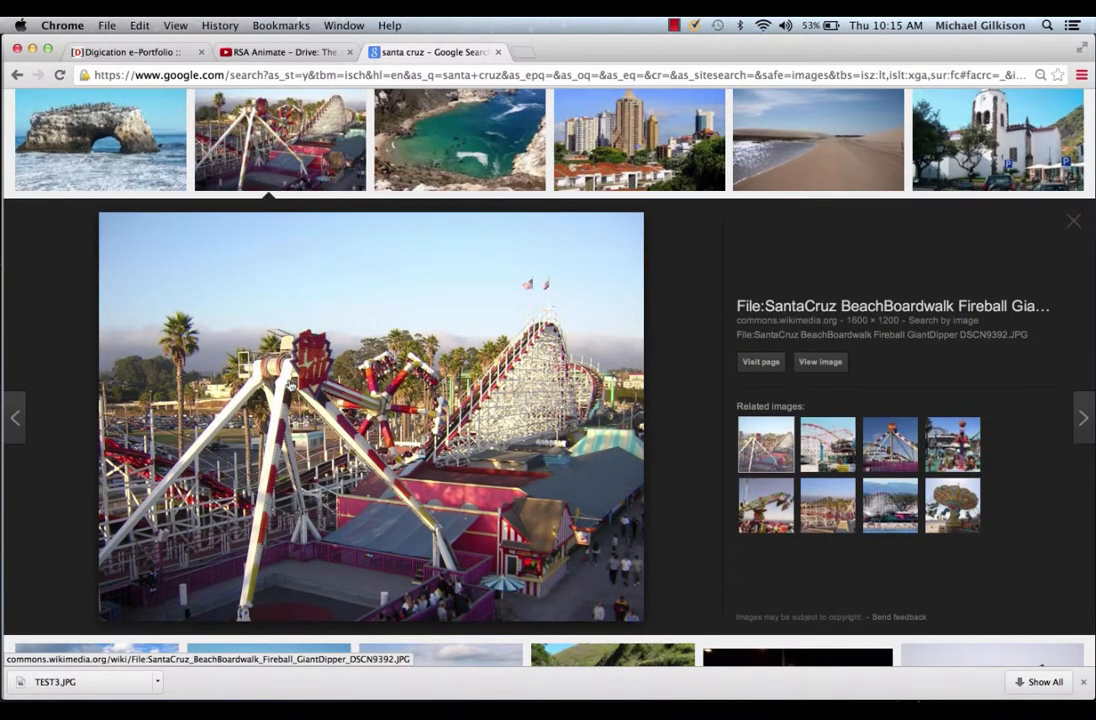
mouse_move(390, 332)
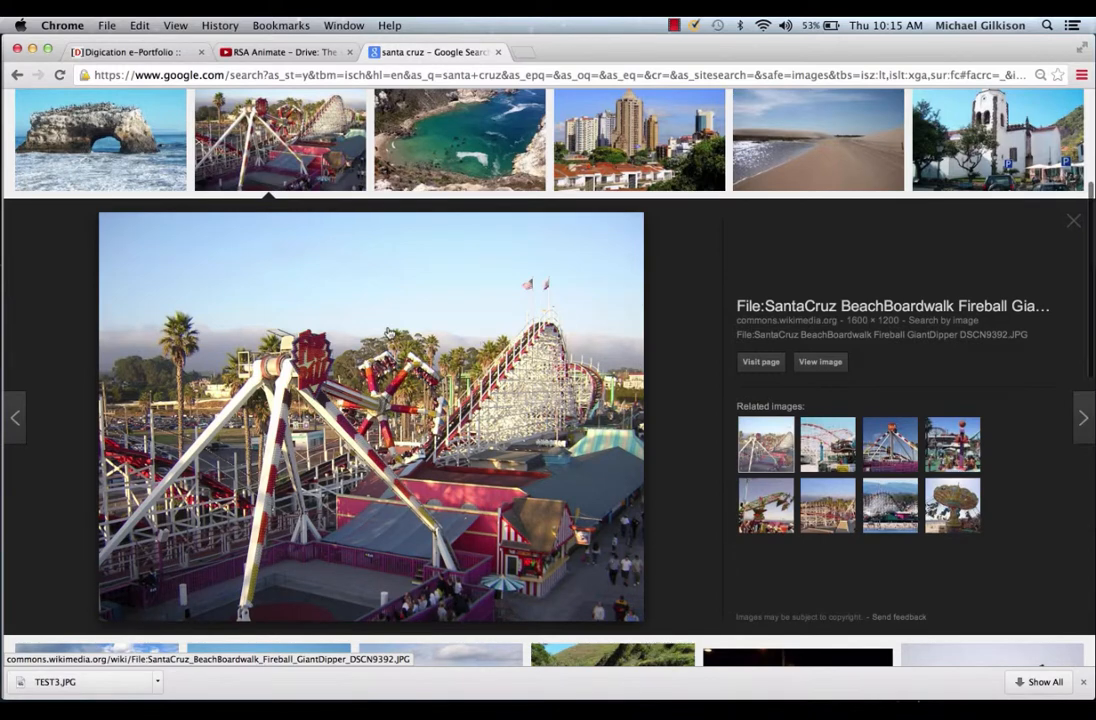
left_click(760, 362)
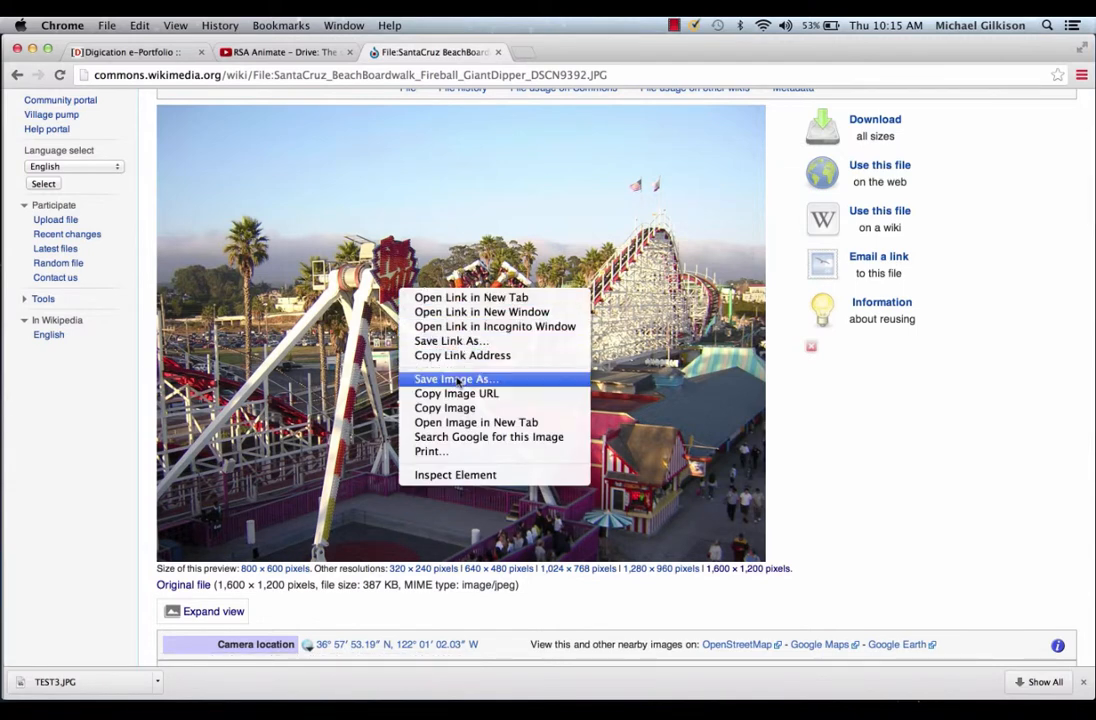
left_click(452, 379)
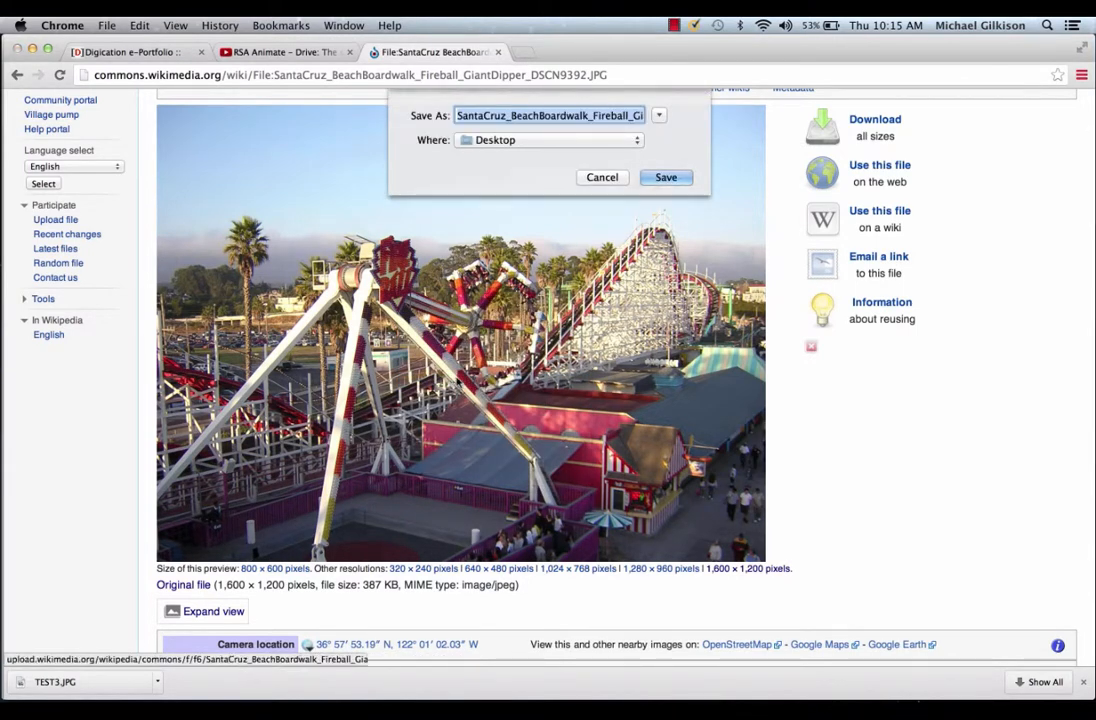
left_click(665, 177)
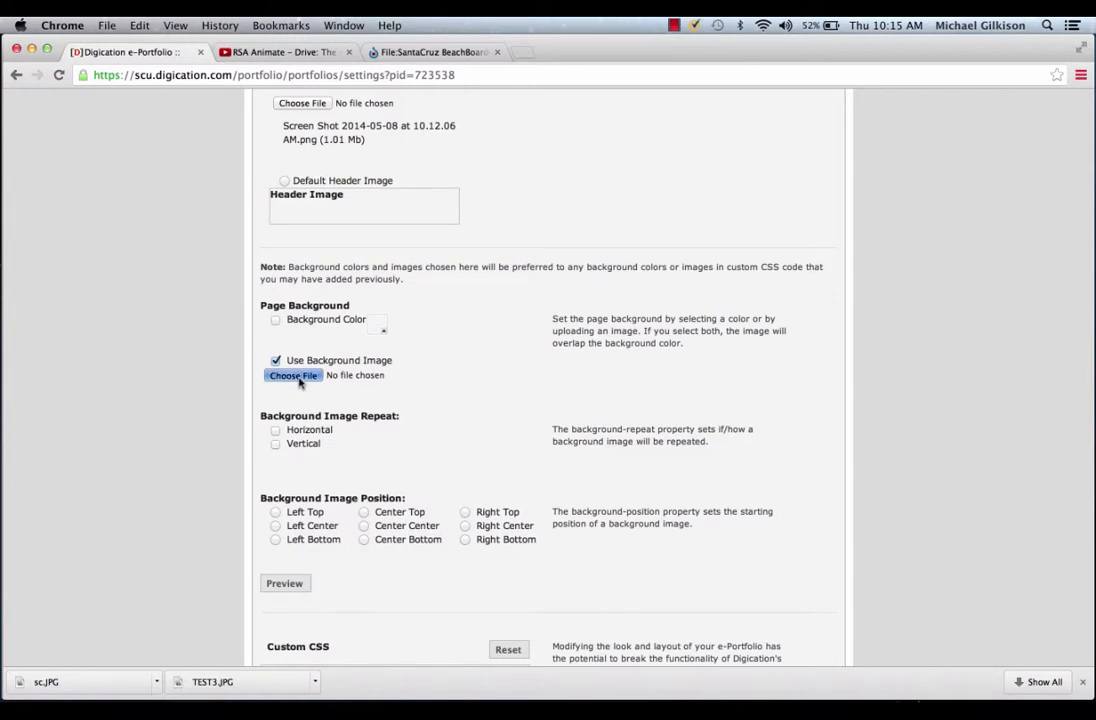
Set sc.JPG as the page background image at Center Top and save
left_click(293, 375)
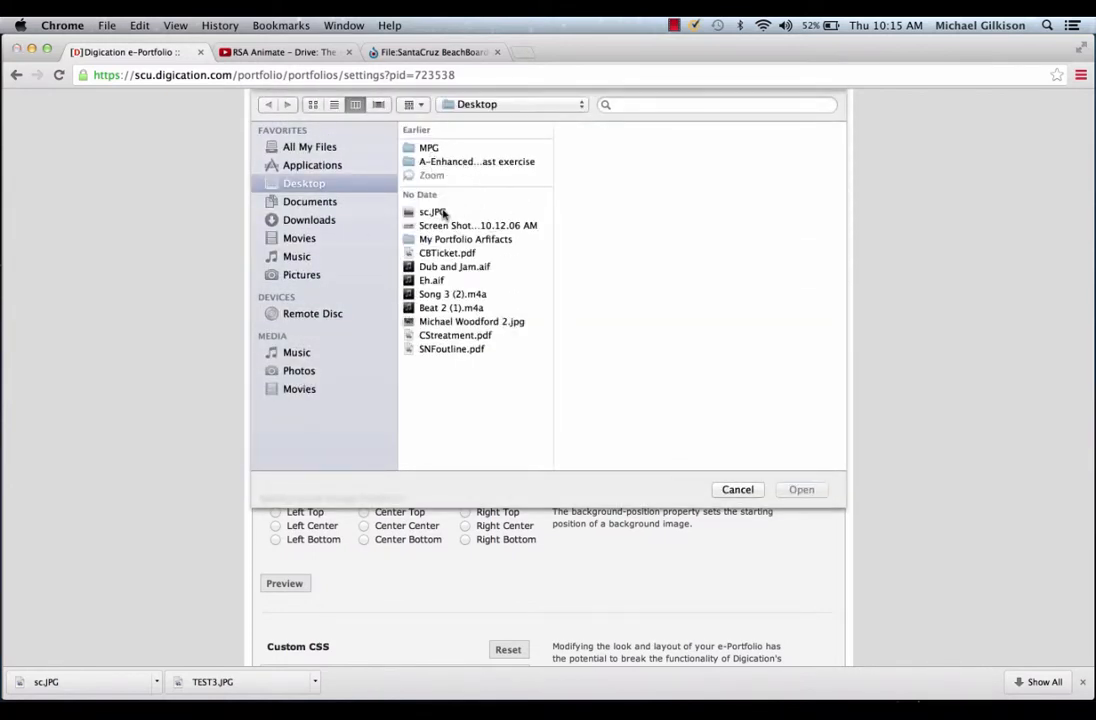
left_click(801, 489)
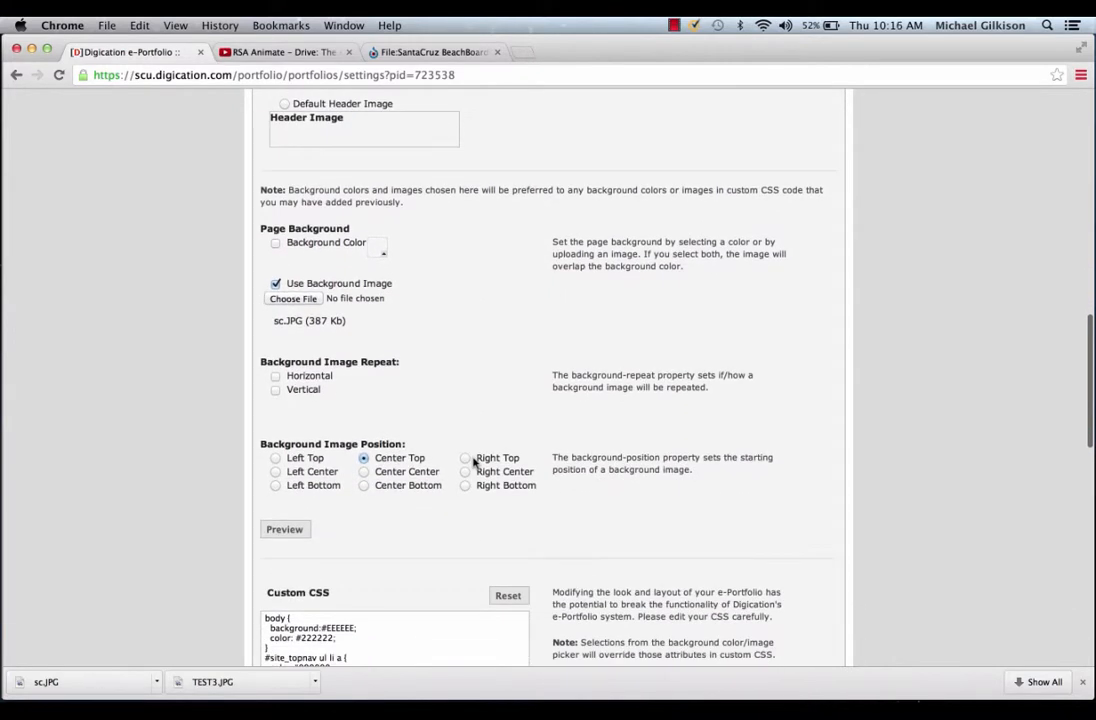
scroll("down", 3)
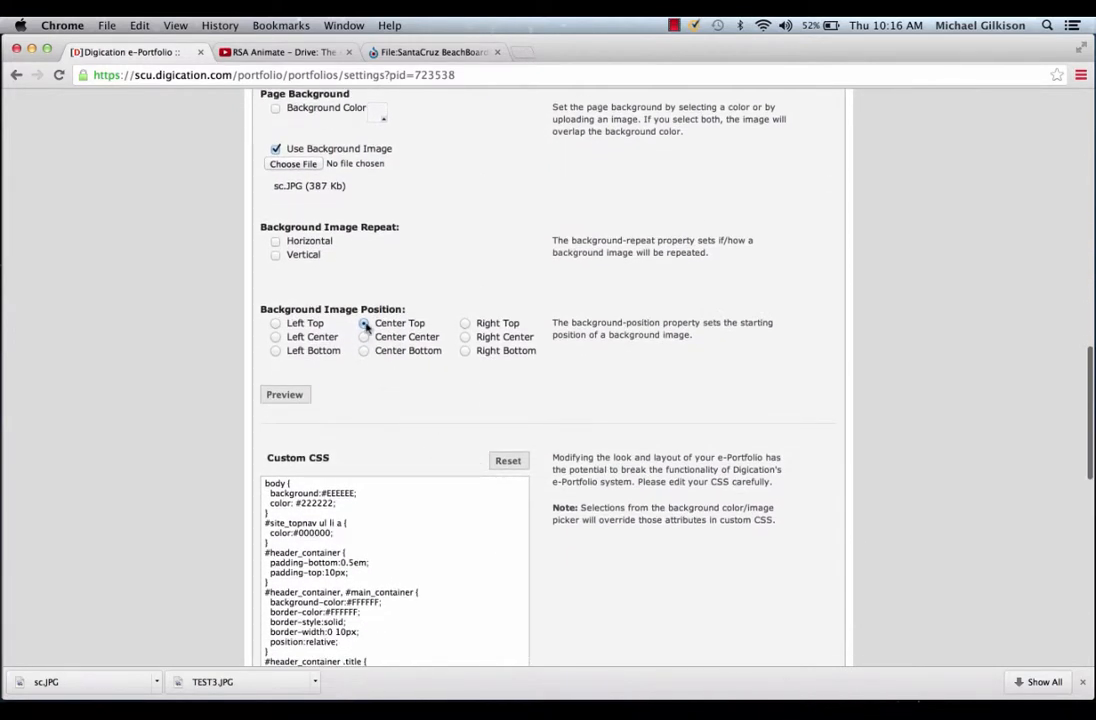
left_click(364, 322)
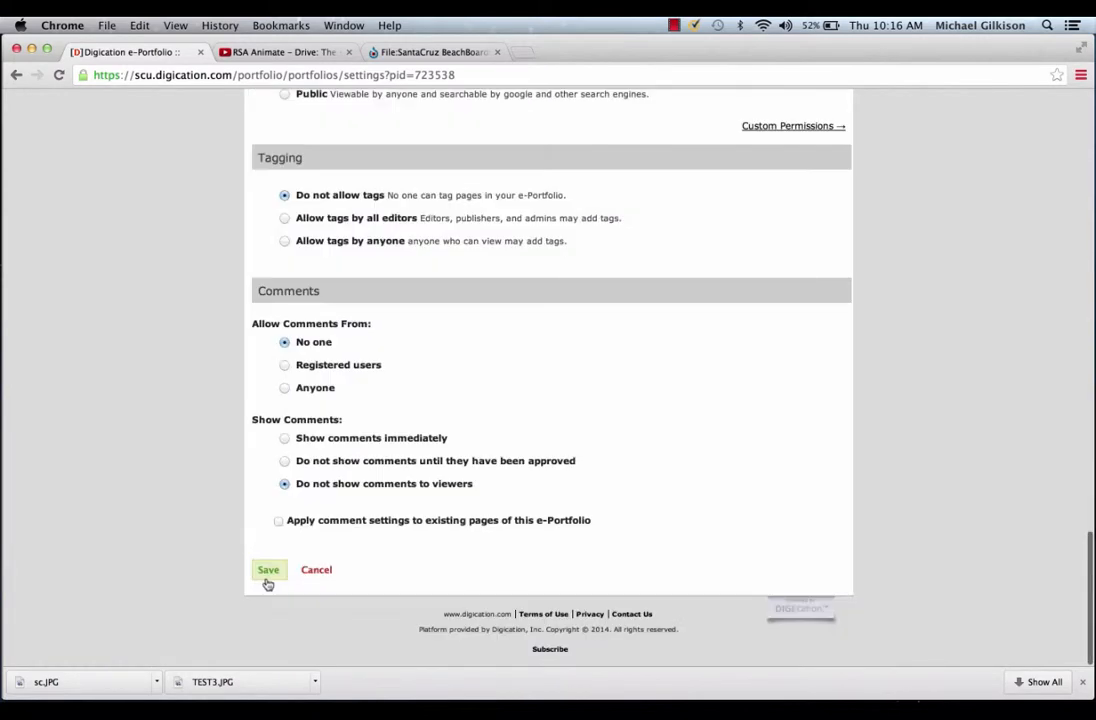
left_click(268, 569)
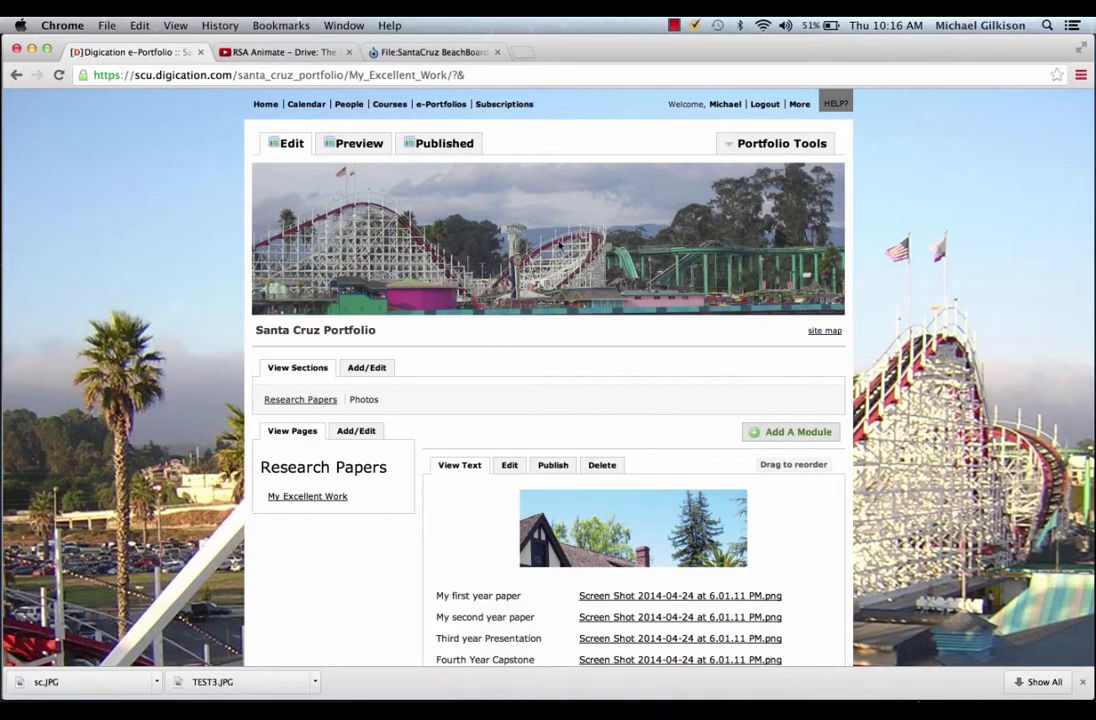
mouse_move(965, 310)
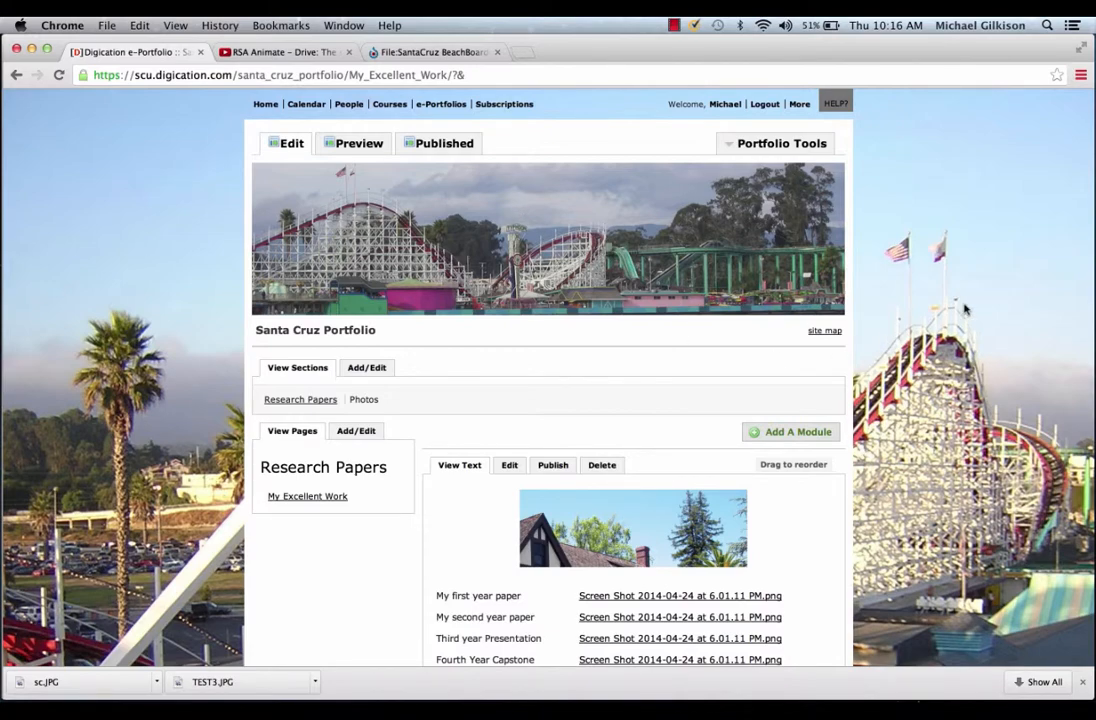
Review the page, switch to the Published view, and open Portfolio Tools
scroll("down", 3)
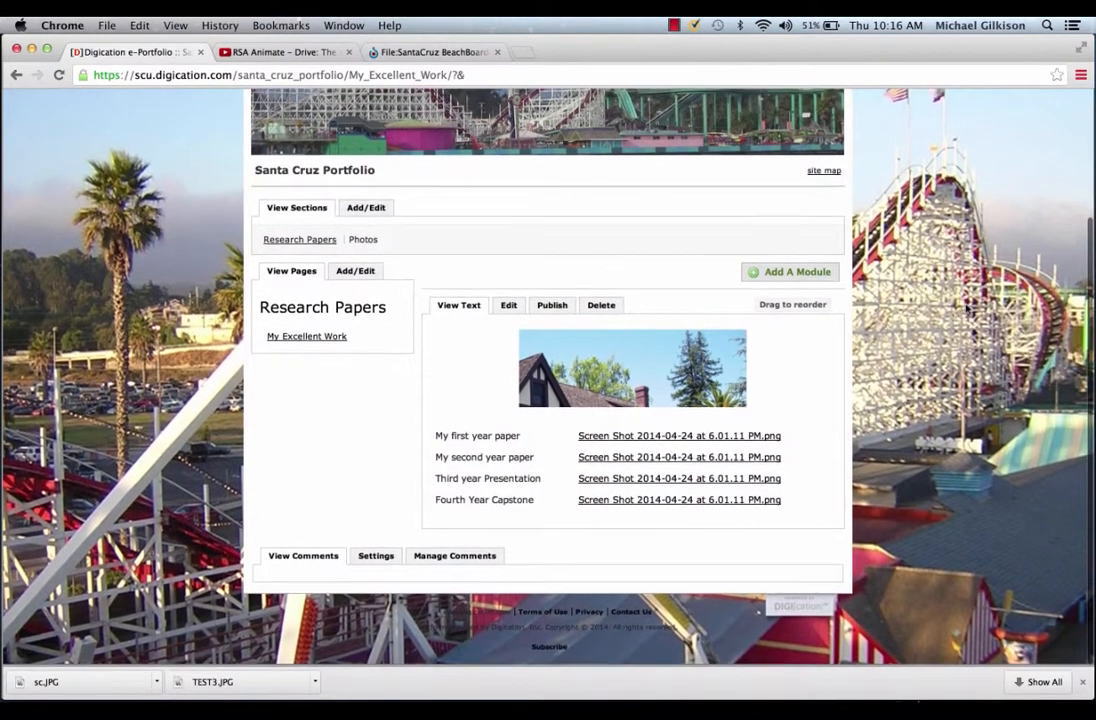
scroll("up", 3)
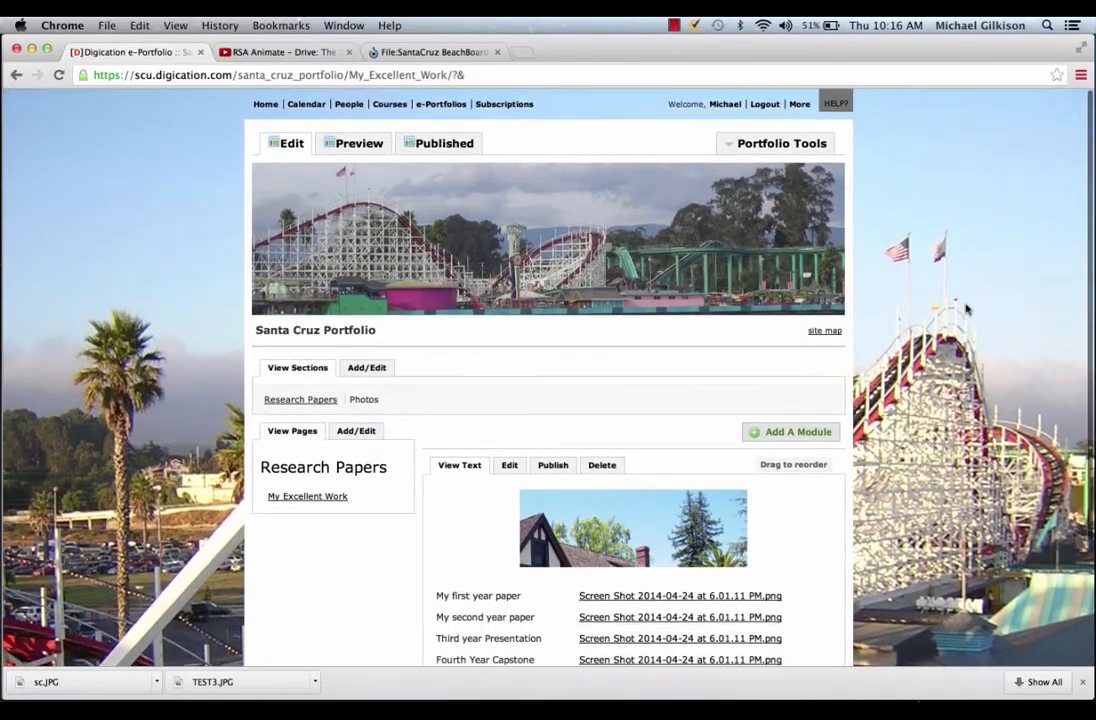
left_click(363, 399)
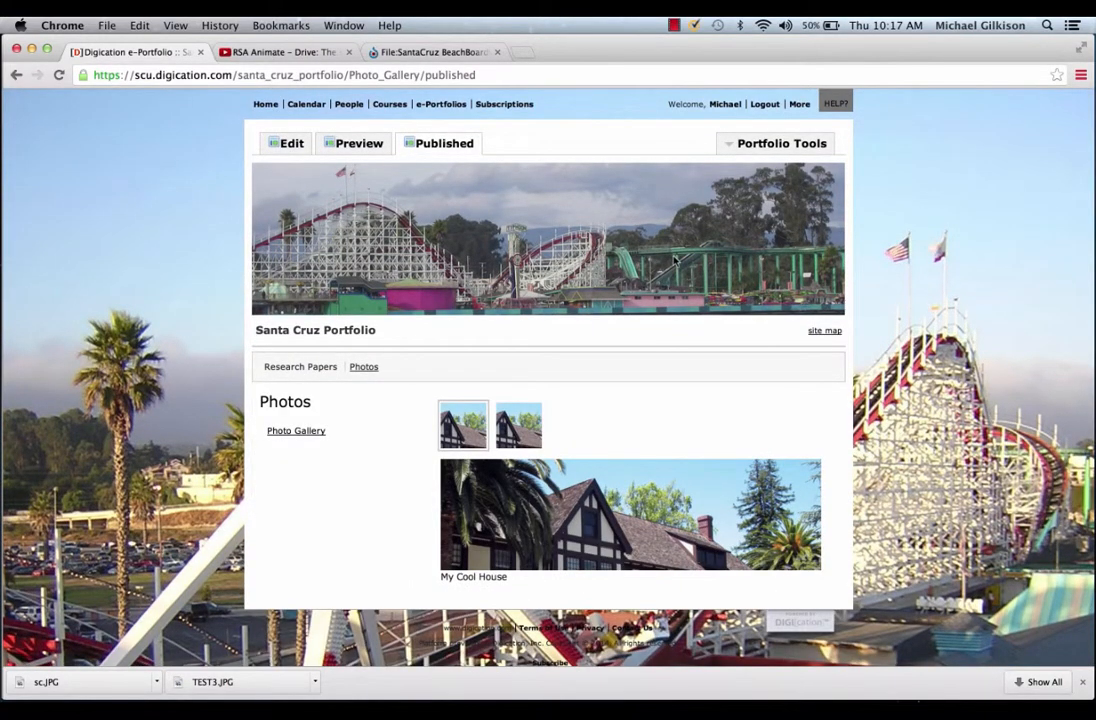
left_click(781, 143)
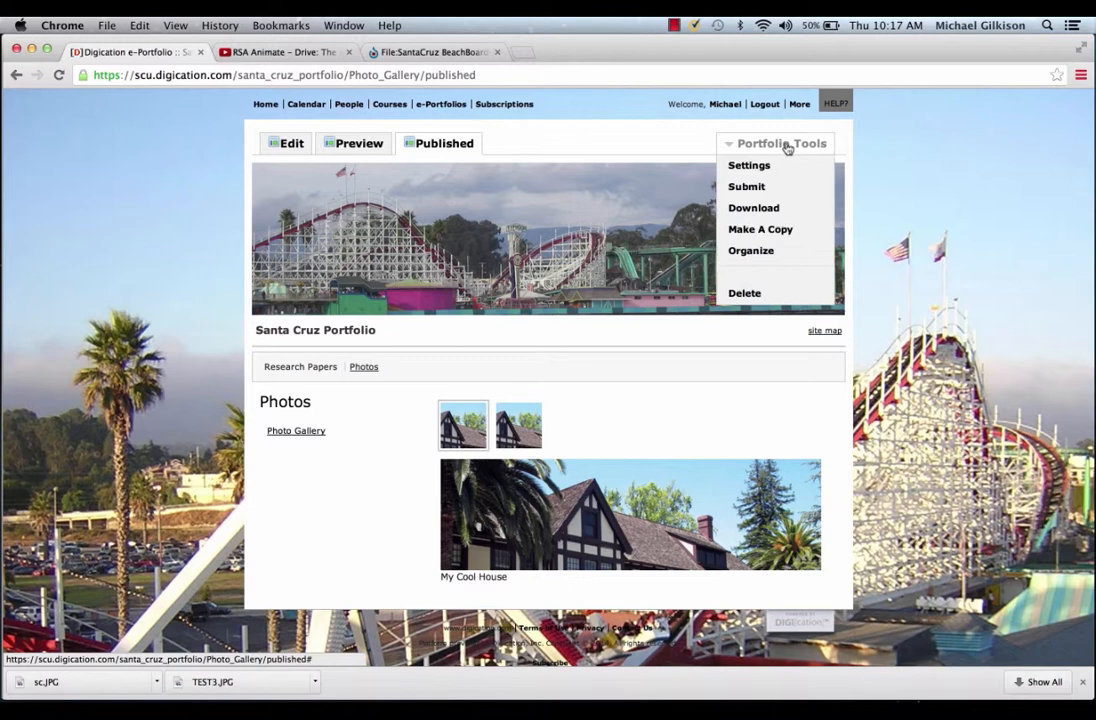
mouse_move(753, 165)
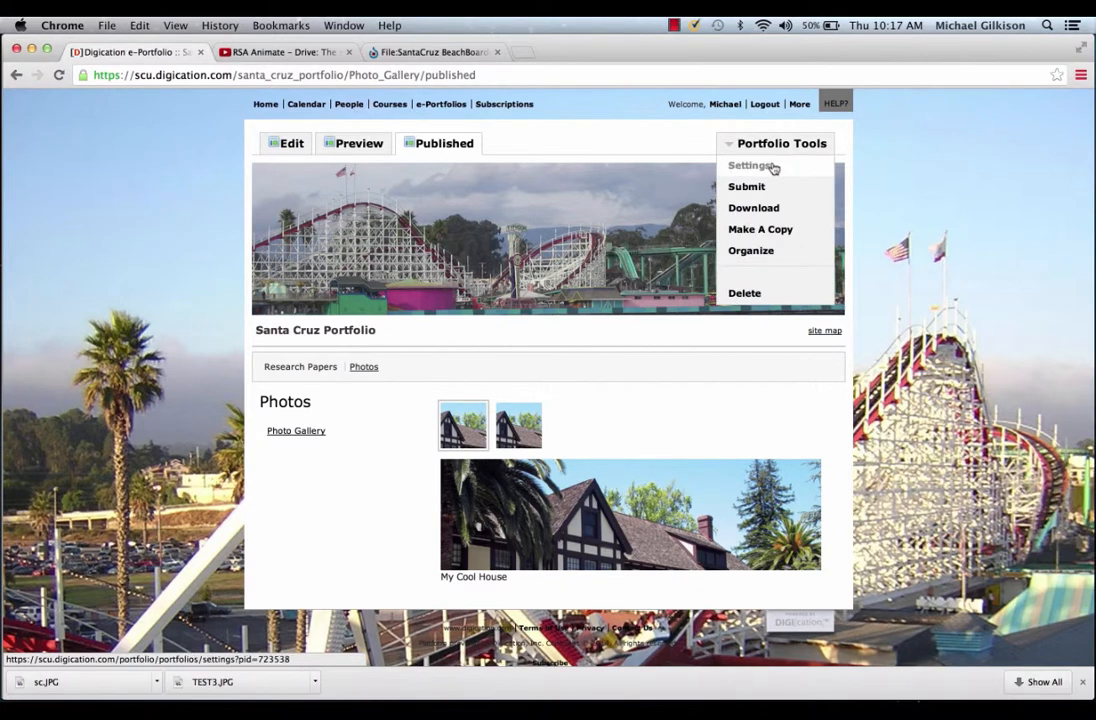
In portfolio Settings, use Custom Permissions and uncheck Show e-Portfolio in directory
left_click(749, 165)
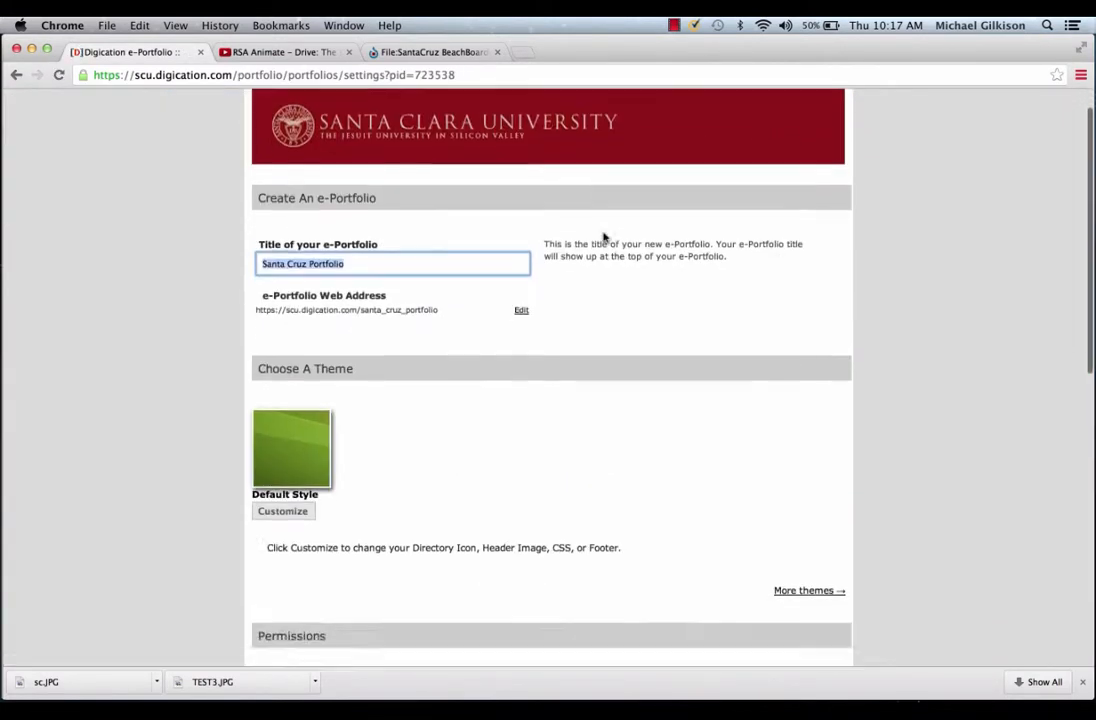
scroll("down", 3)
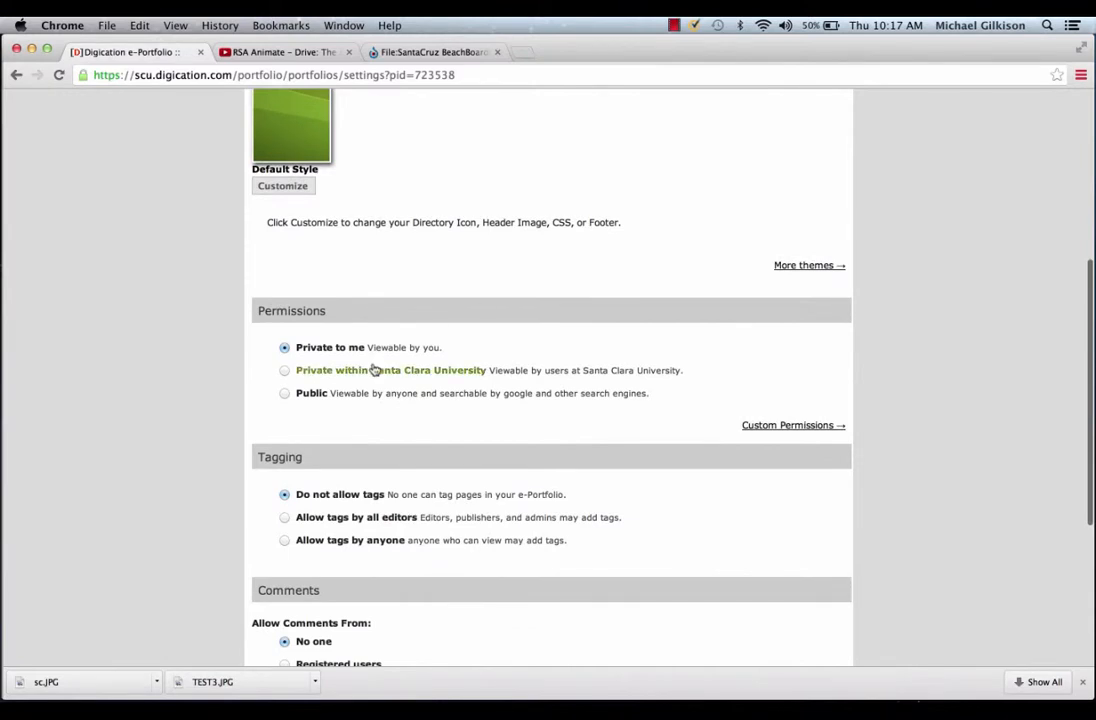
mouse_move(789, 425)
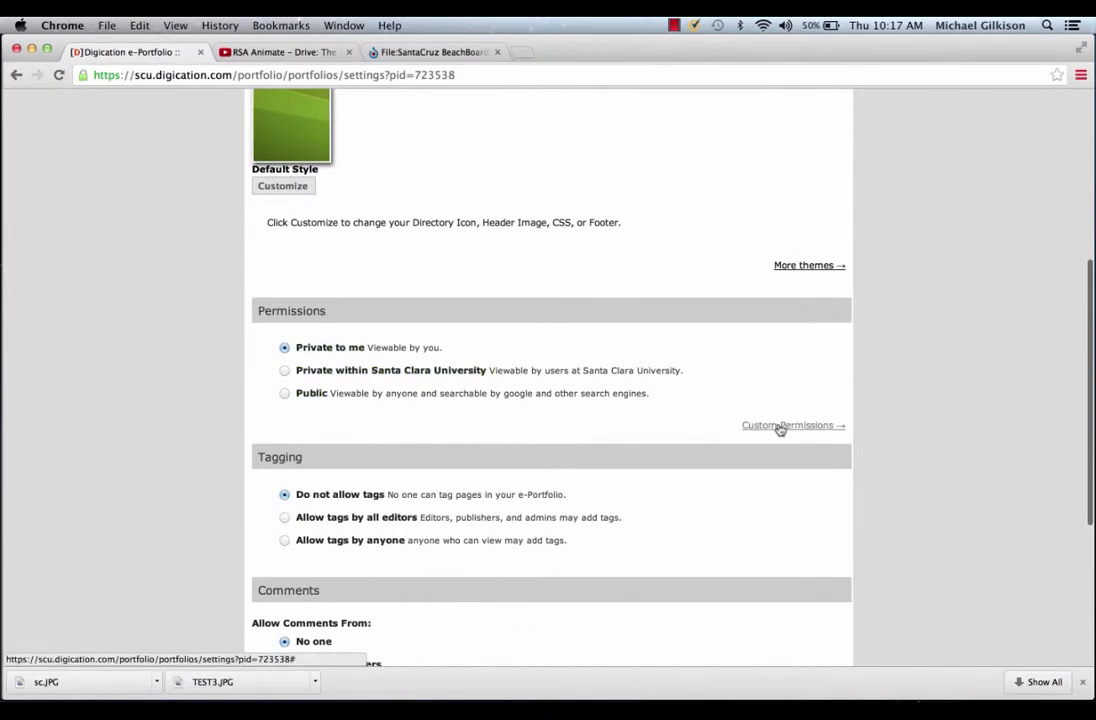
left_click(788, 425)
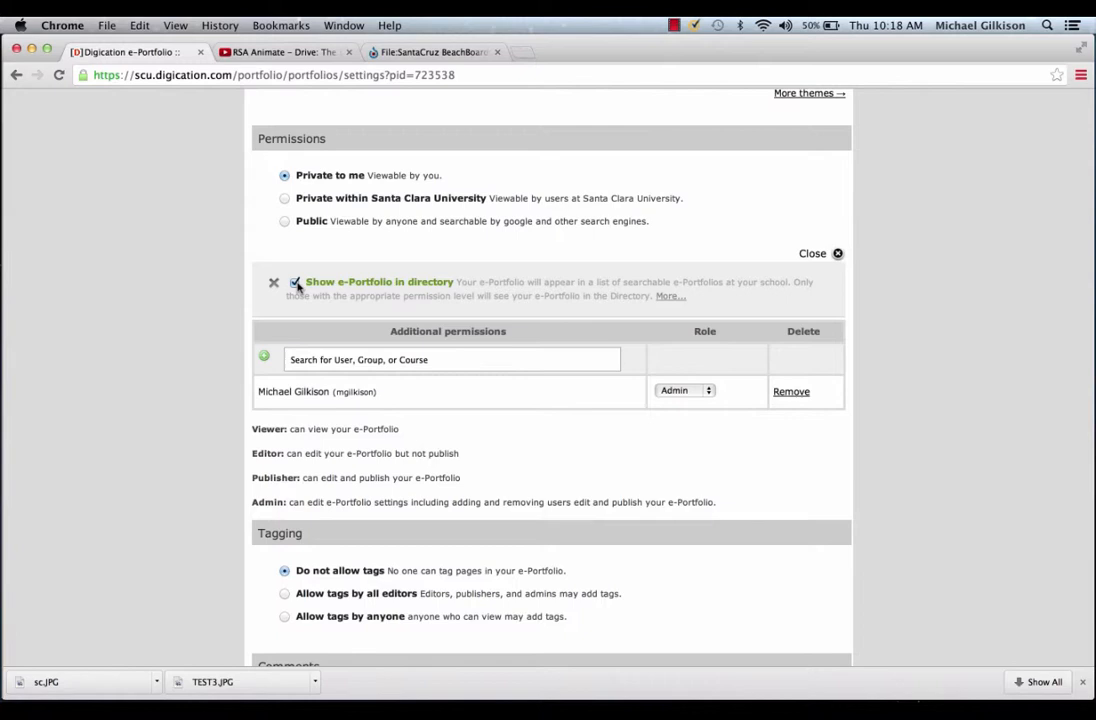
left_click(294, 282)
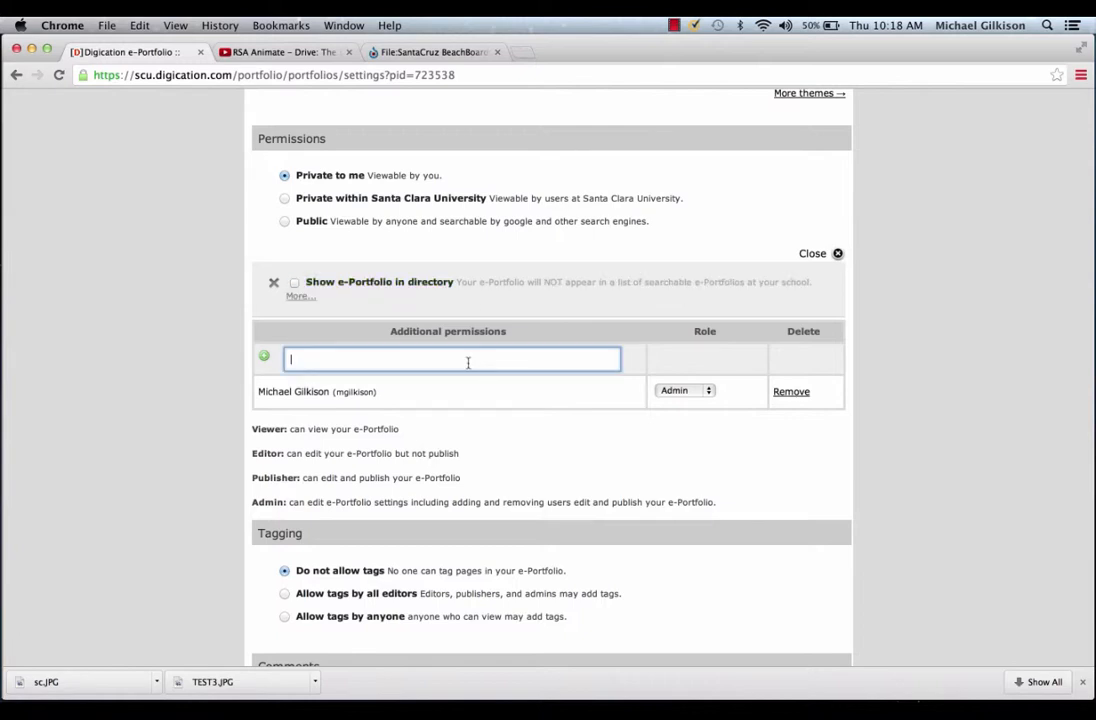
type("mgilki")
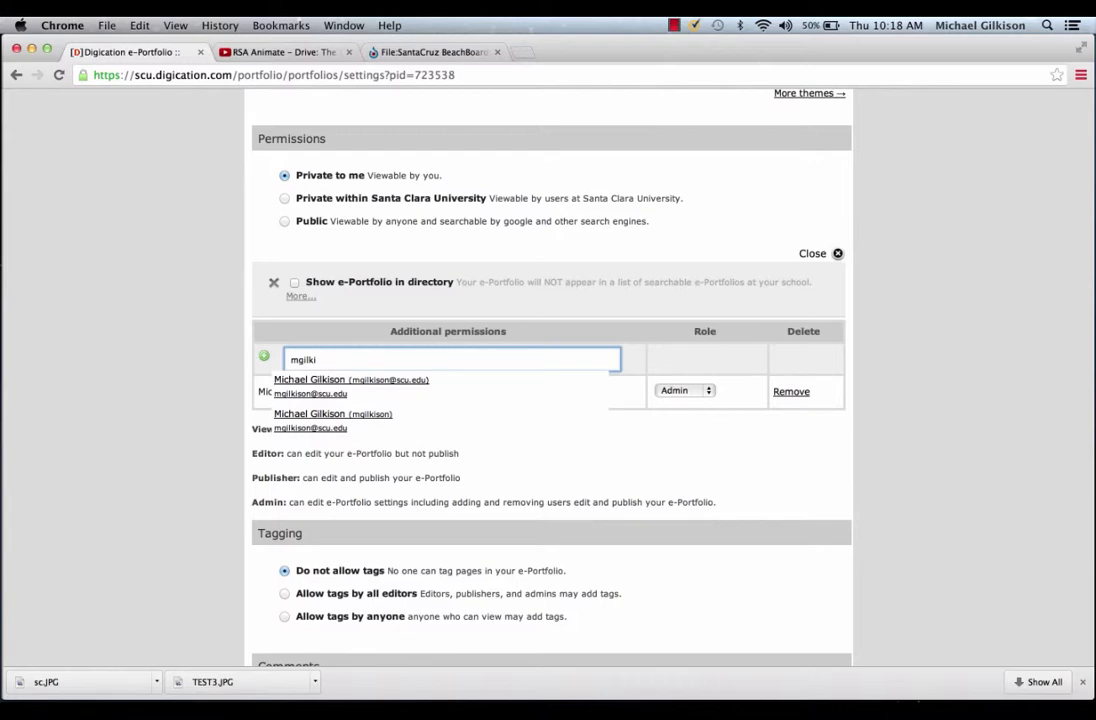
Save the updated permission settings and review the page
scroll("down", 3)
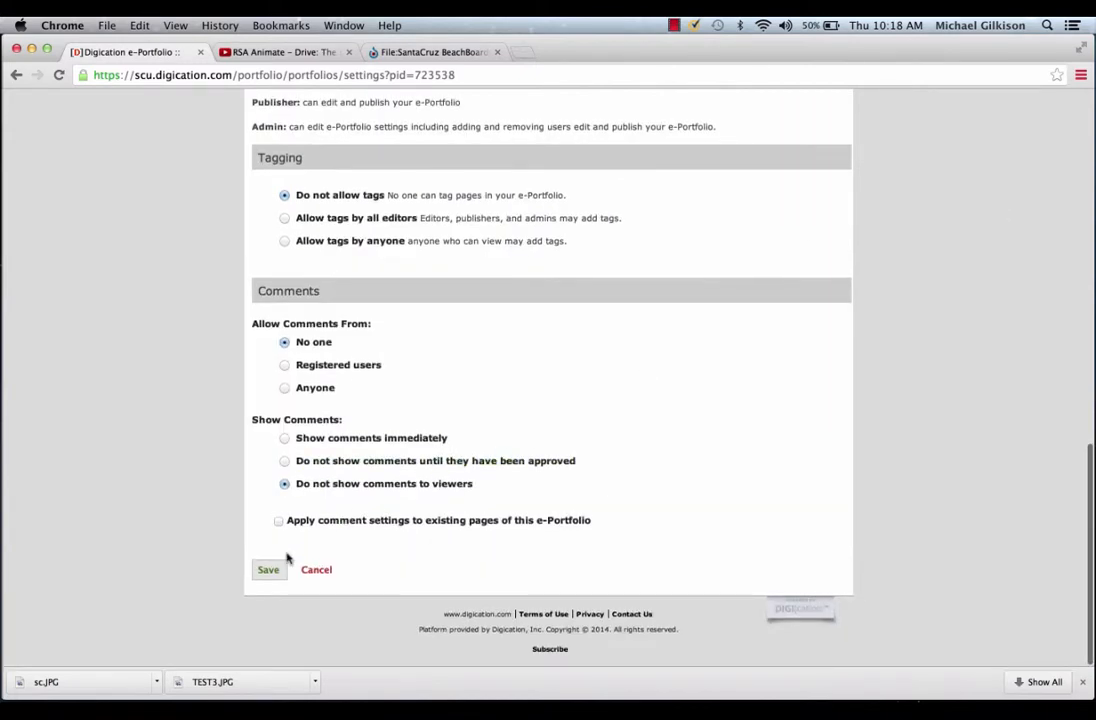
left_click(268, 569)
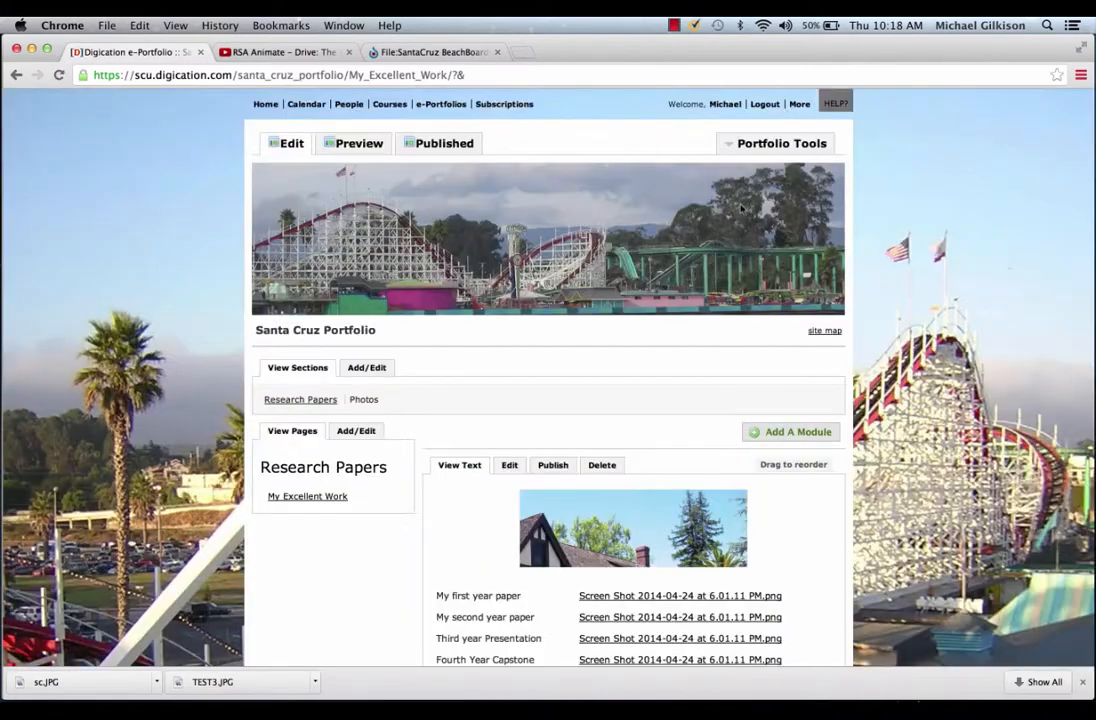
scroll("down", 3)
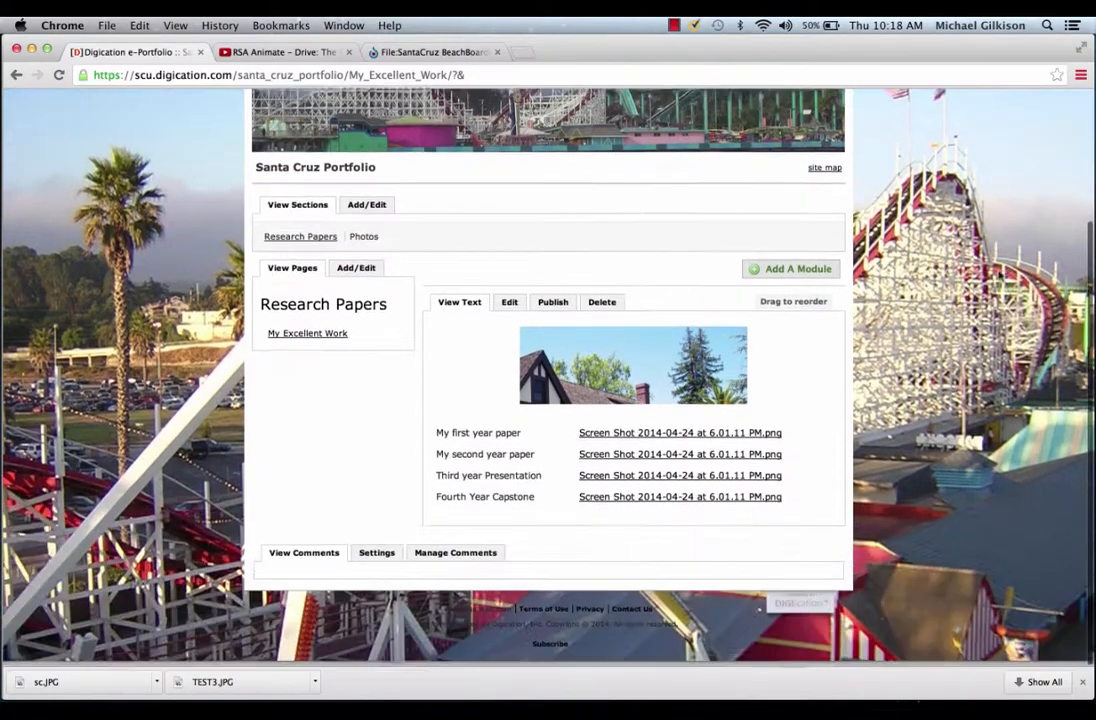
scroll("up", 3)
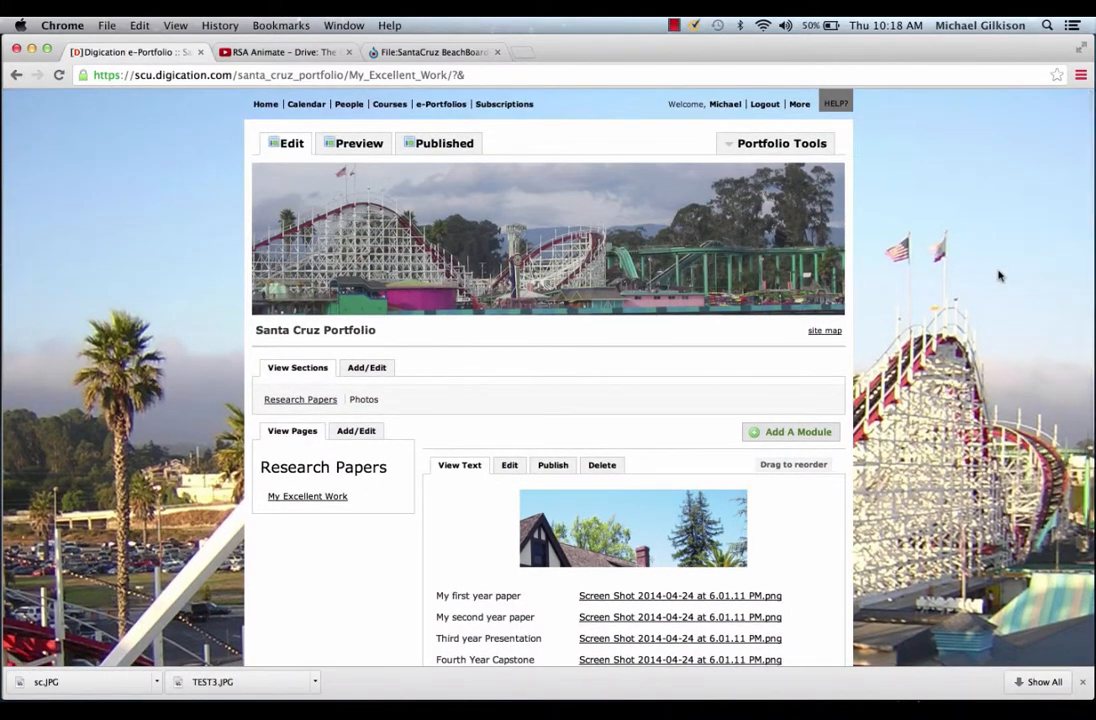